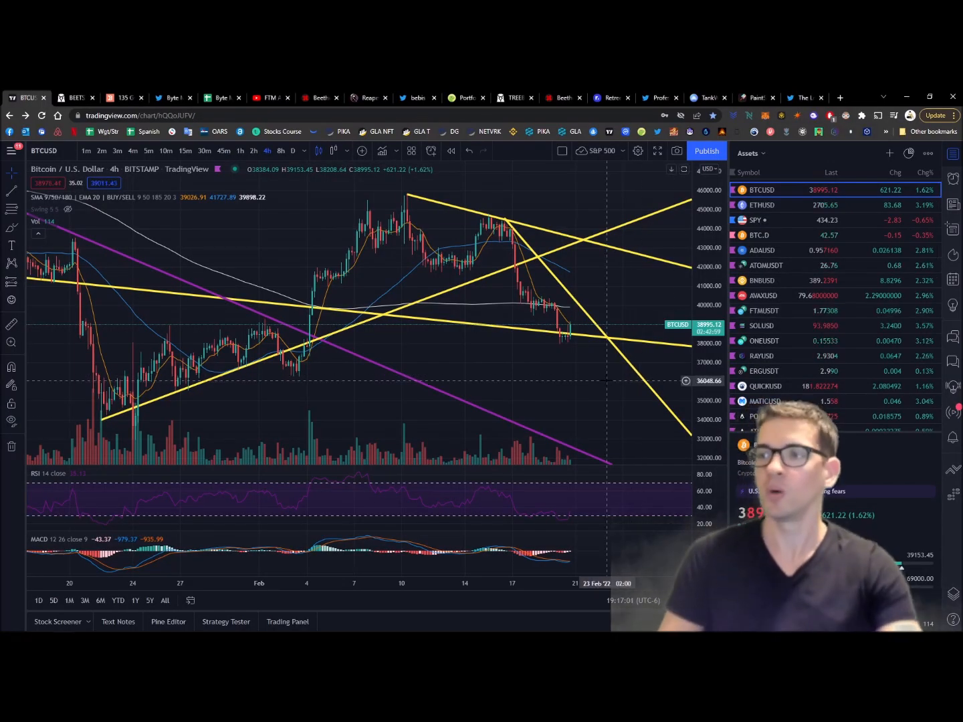
{"action": "mouse_move", "coordinate": [599, 364]}
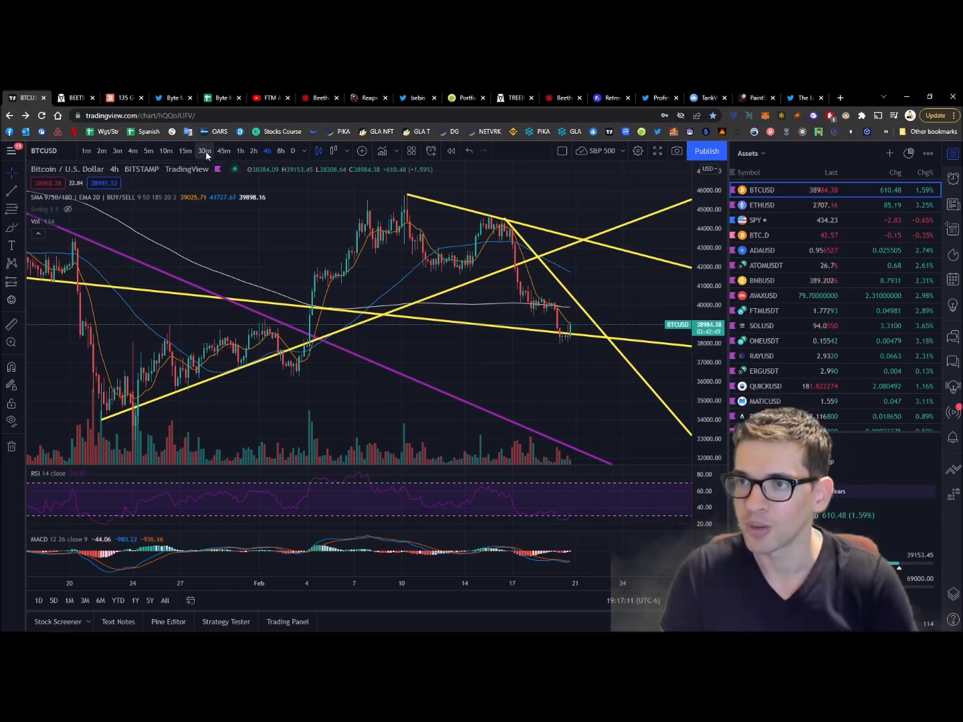
- Check the Bitcoin chart in 30-minute and 4-hour candles before returning to DeBank
{"action": "left_click", "coordinate": [204, 151]}
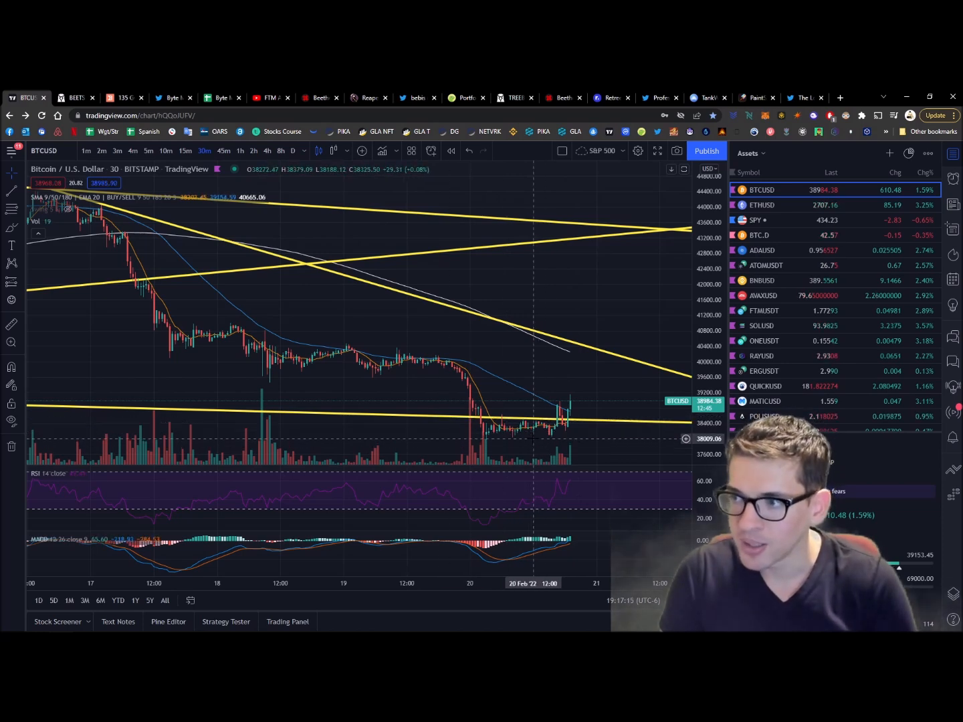
{"action": "mouse_move", "coordinate": [575, 427]}
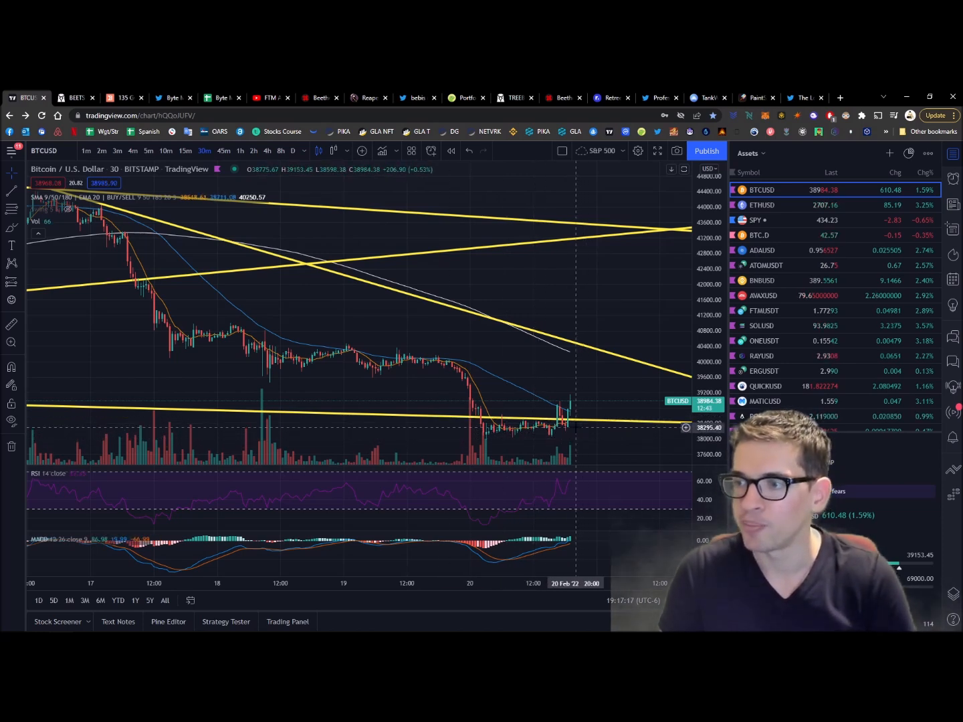
{"action": "mouse_move", "coordinate": [568, 411]}
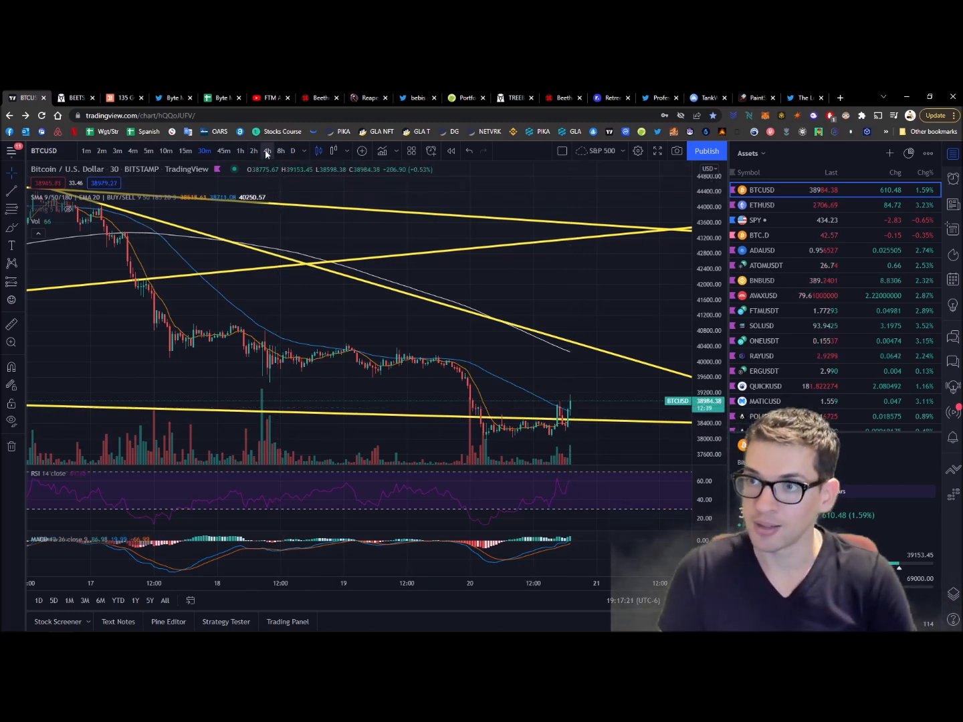
{"action": "left_click", "coordinate": [267, 151]}
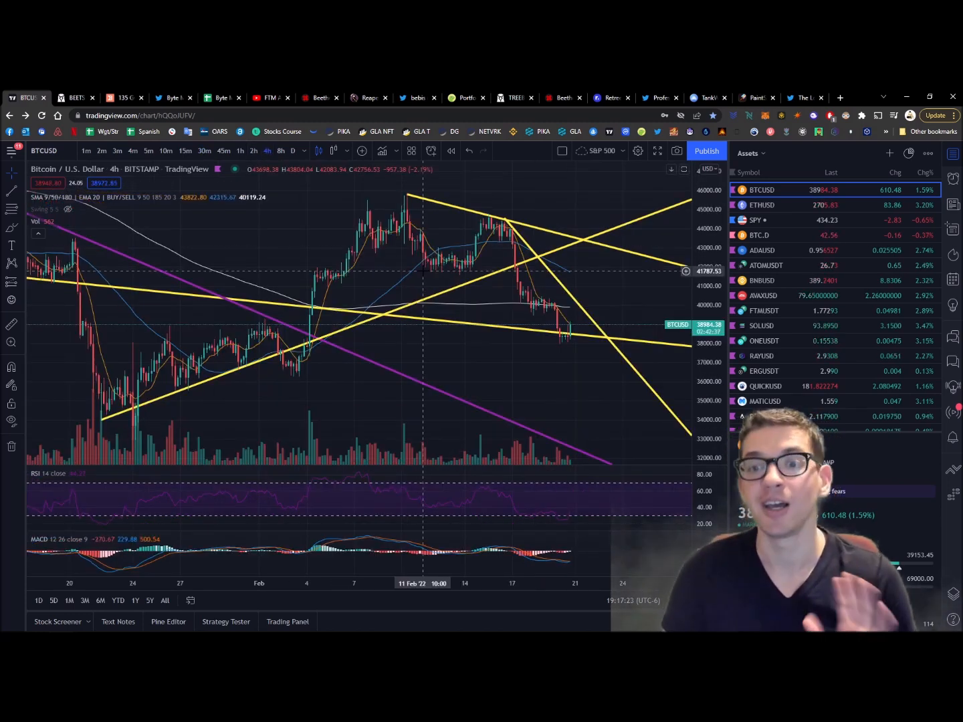
{"action": "mouse_move", "coordinate": [585, 351]}
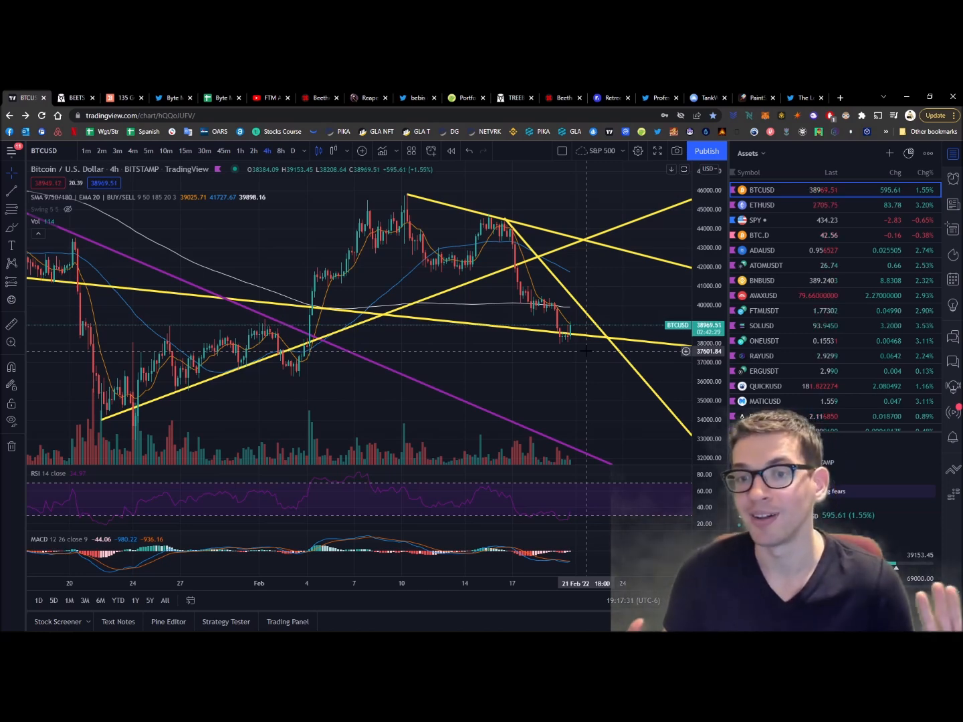
{"action": "mouse_move", "coordinate": [328, 248]}
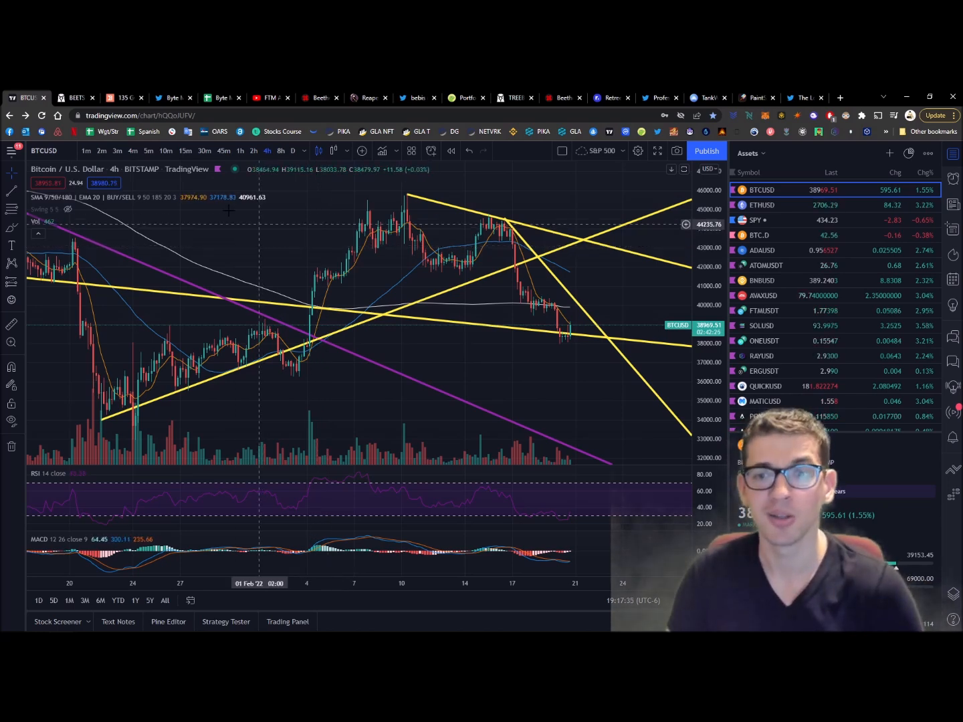
{"action": "left_click", "coordinate": [124, 98]}
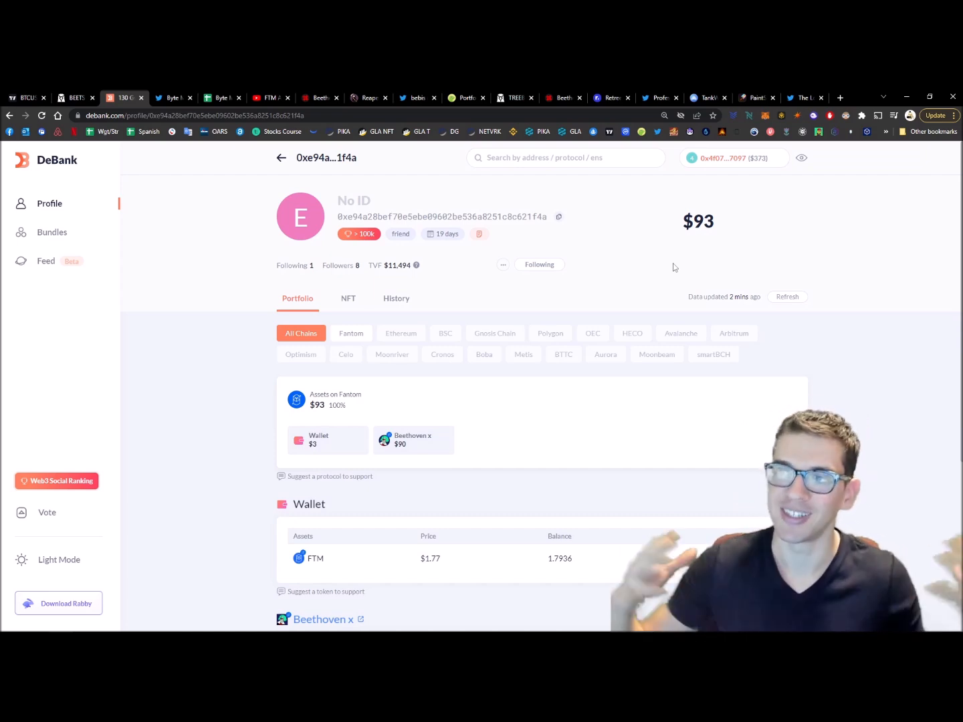
{"action": "mouse_move", "coordinate": [236, 176]}
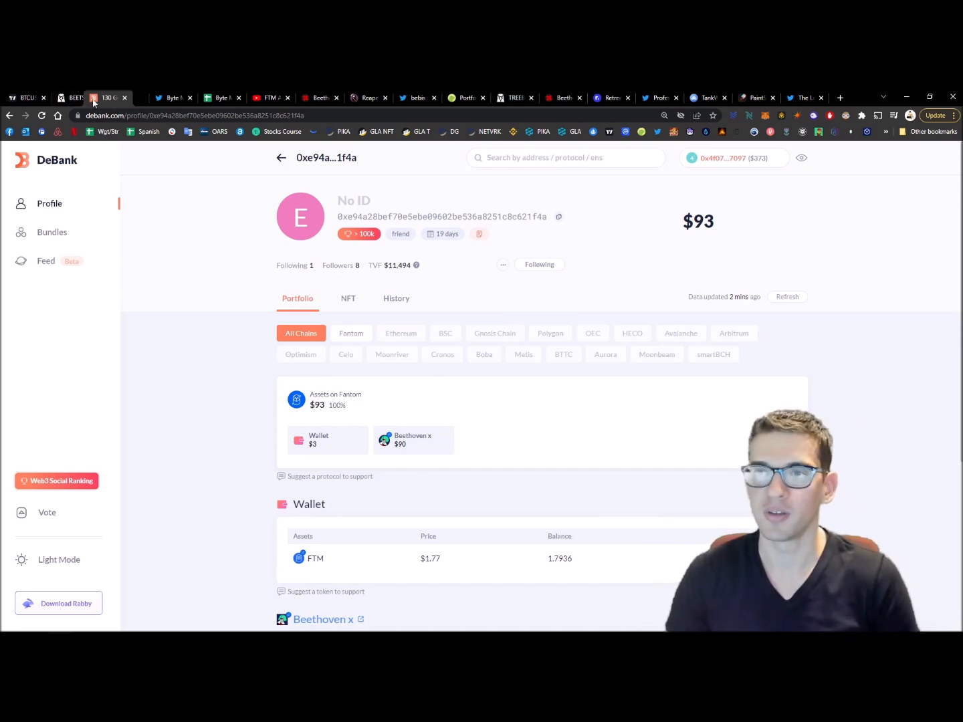
- View my own account's followers list and highlight the $373 total balance
{"action": "left_click", "coordinate": [107, 98]}
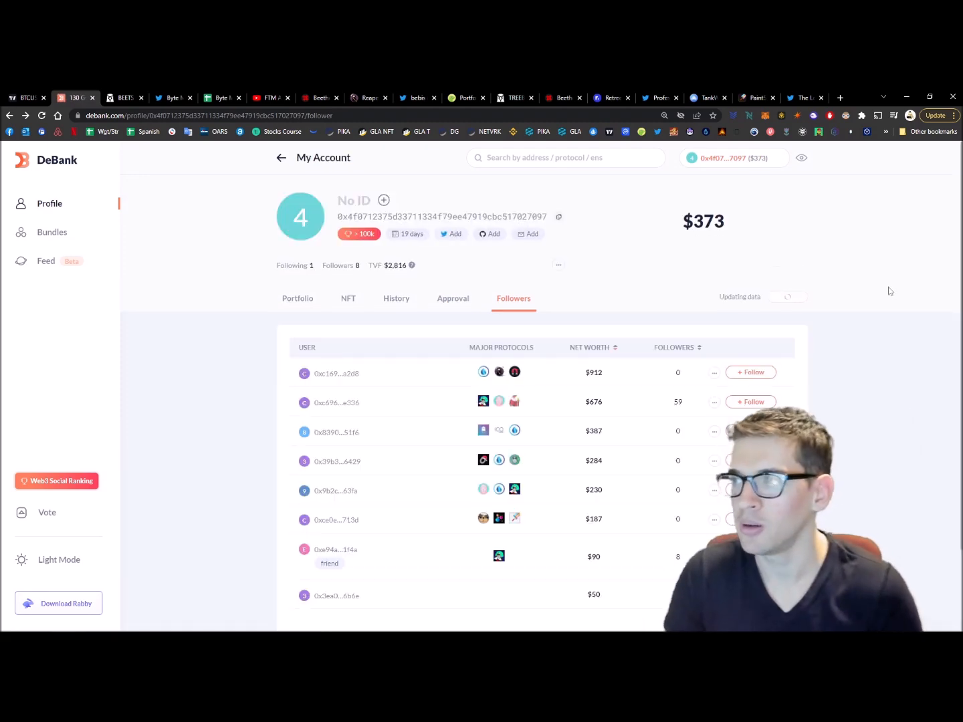
{"action": "scroll", "scroll_direction": "down", "scroll_amount": 3}
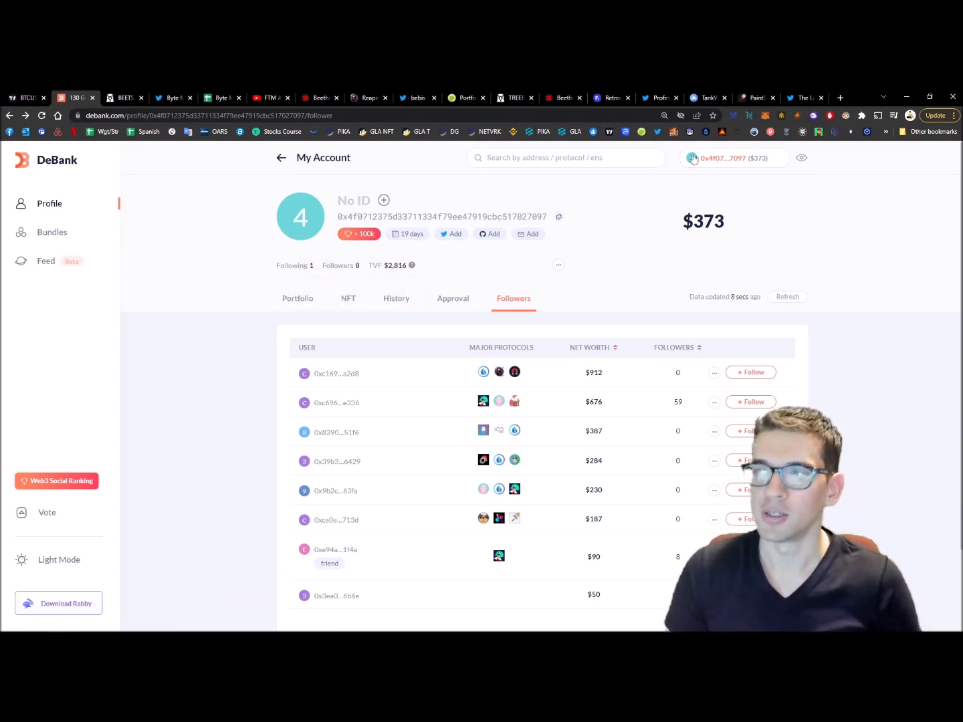
{"action": "double_click", "coordinate": [705, 221]}
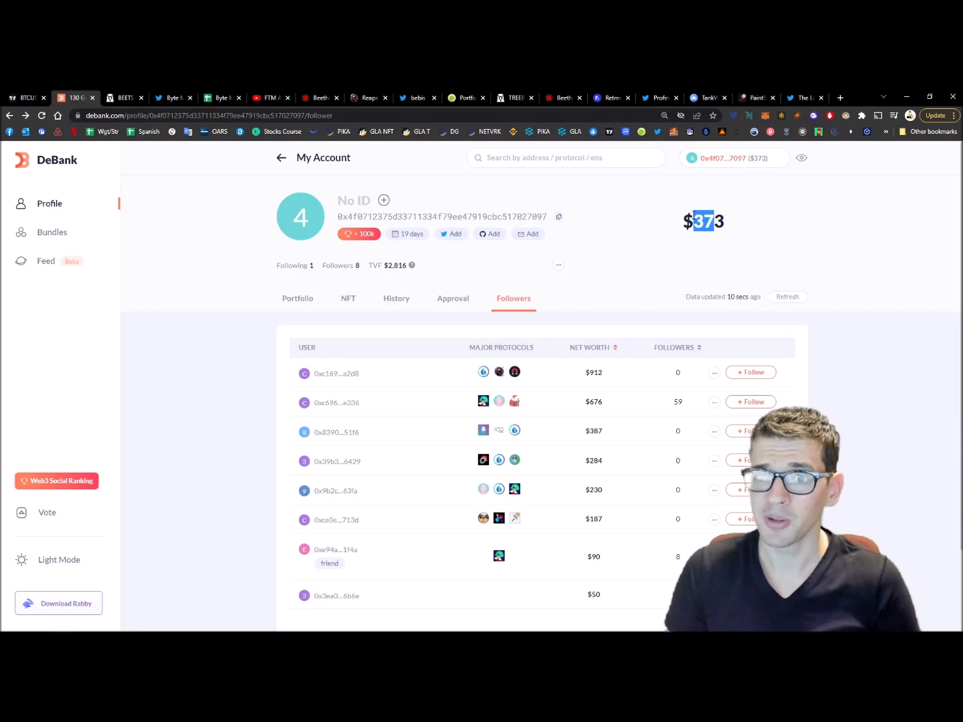
{"action": "mouse_move", "coordinate": [750, 343]}
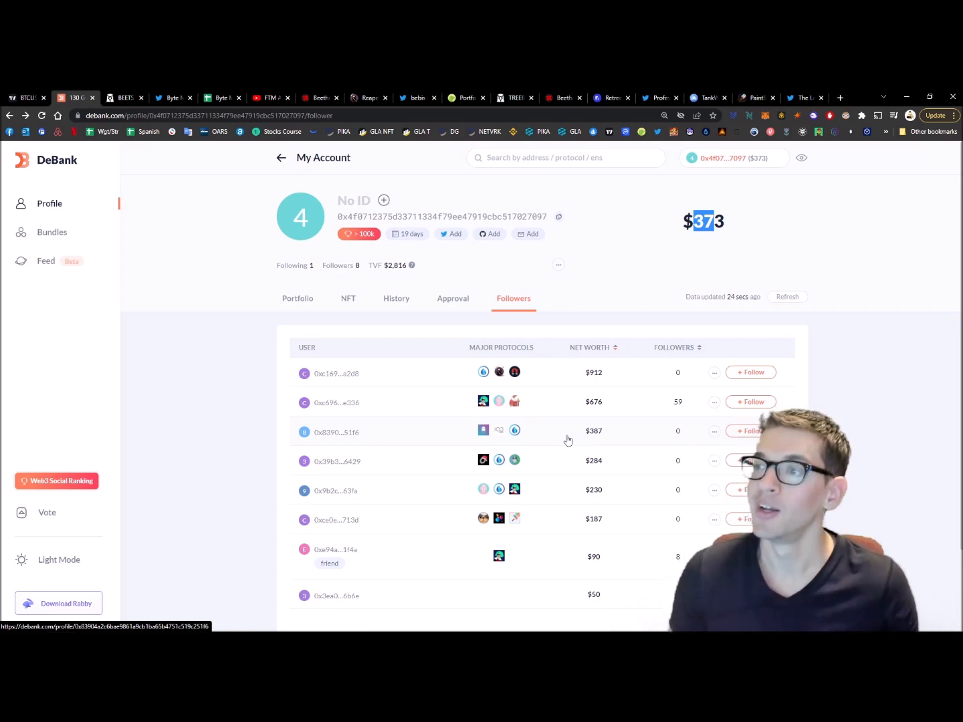
{"action": "mouse_move", "coordinate": [657, 497]}
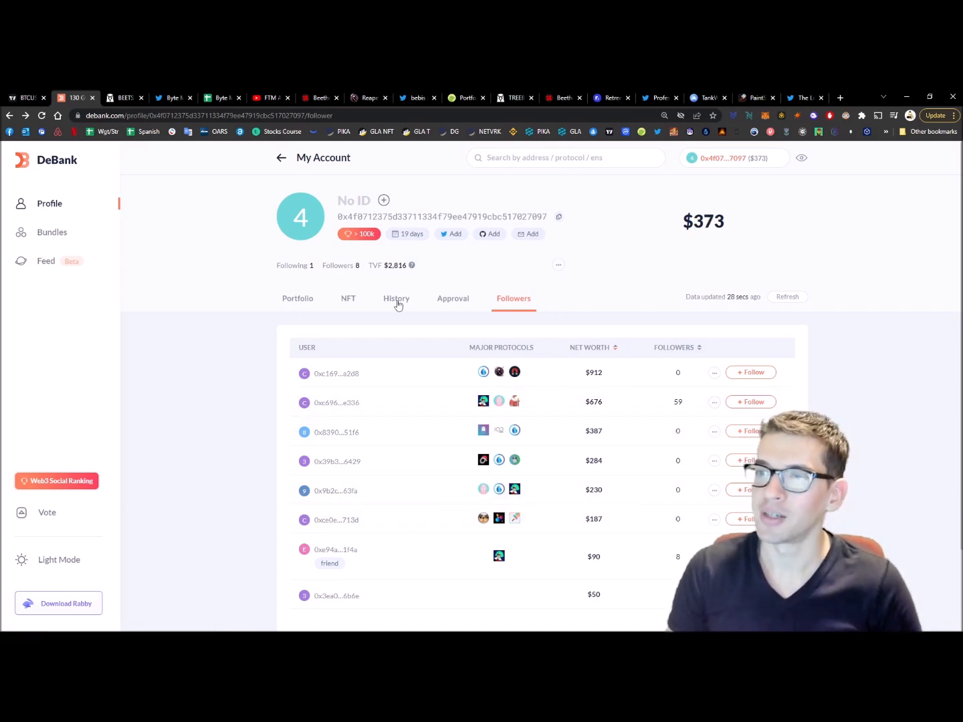
{"action": "left_click", "coordinate": [397, 298]}
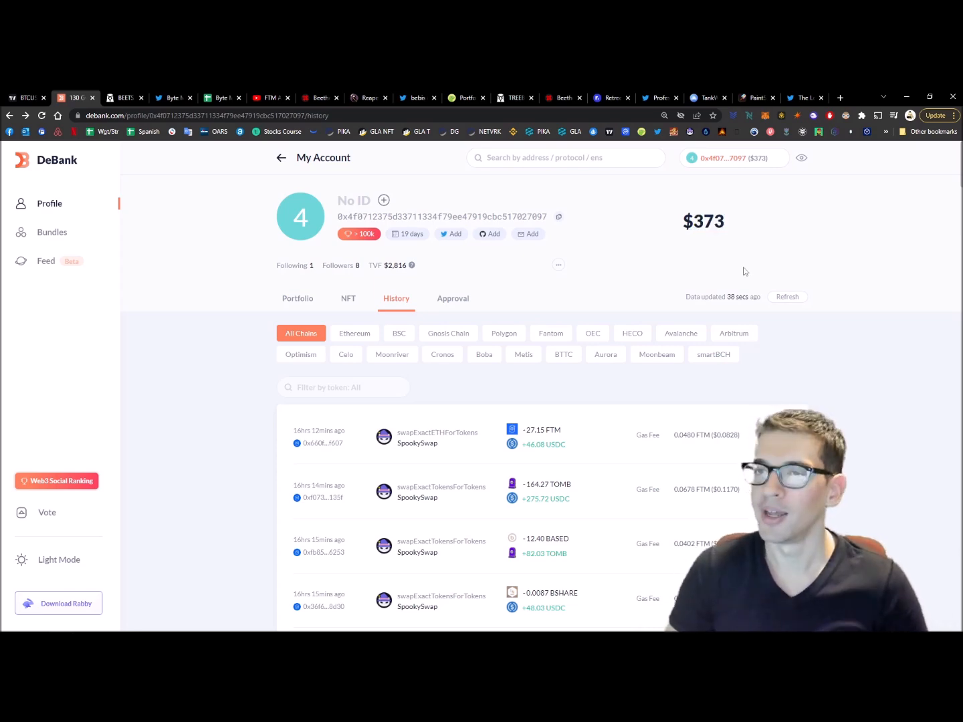
{"action": "left_click", "coordinate": [27, 98]}
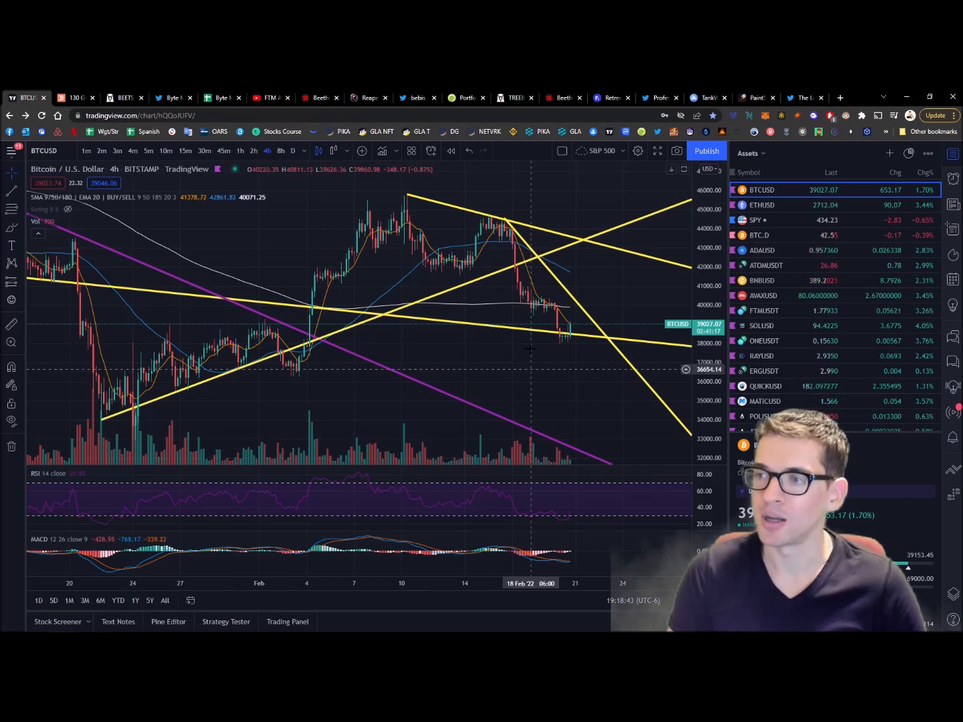
{"action": "mouse_move", "coordinate": [565, 328]}
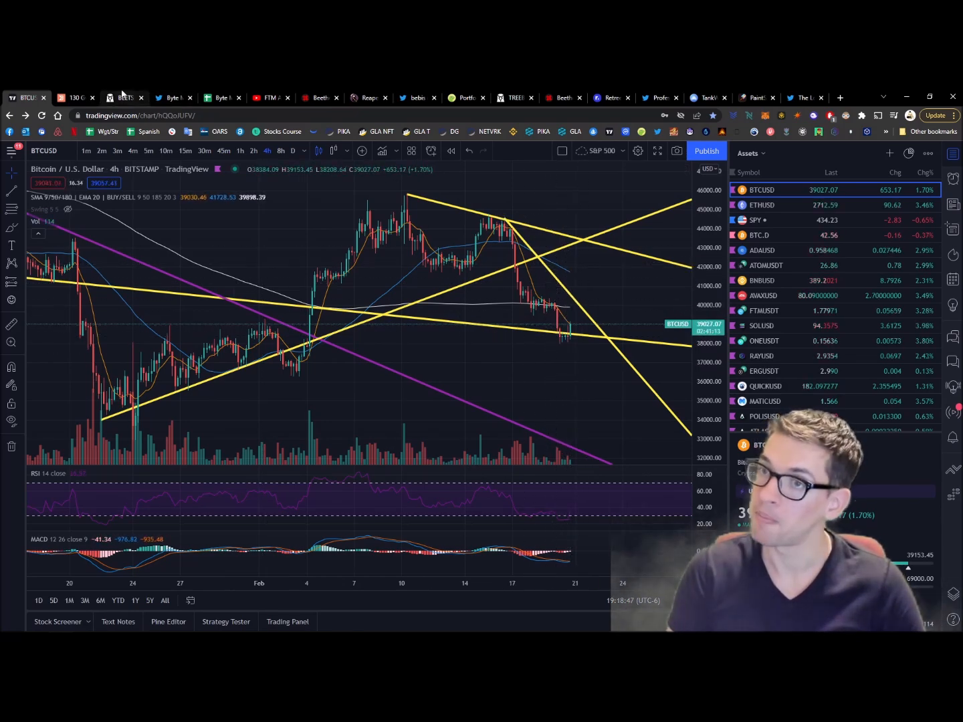
{"action": "left_click", "coordinate": [76, 97]}
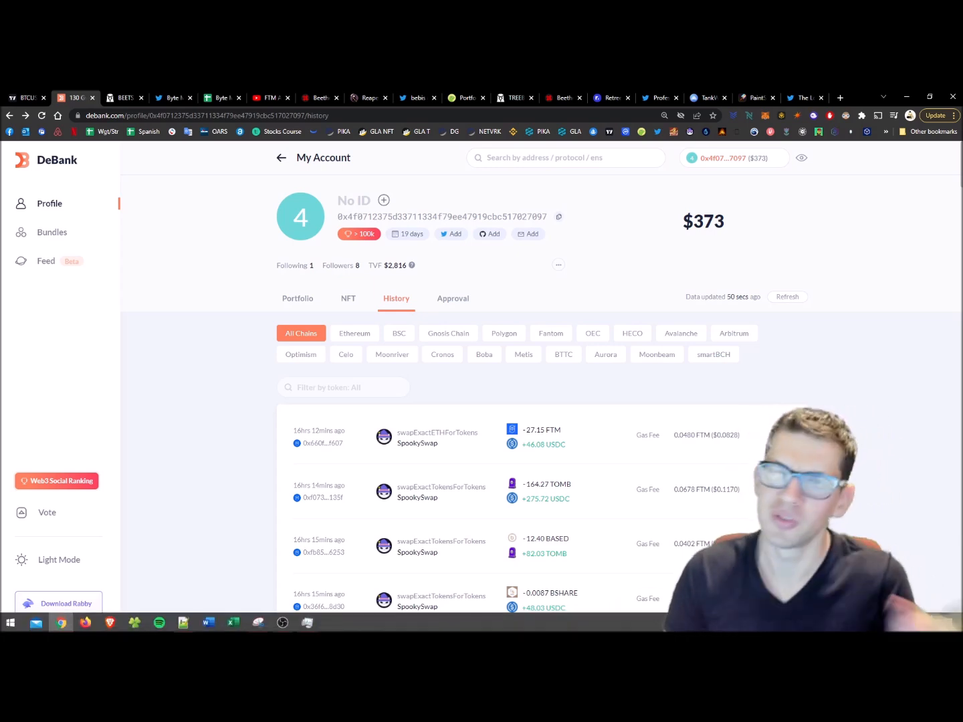
{"action": "mouse_move", "coordinate": [366, 372]}
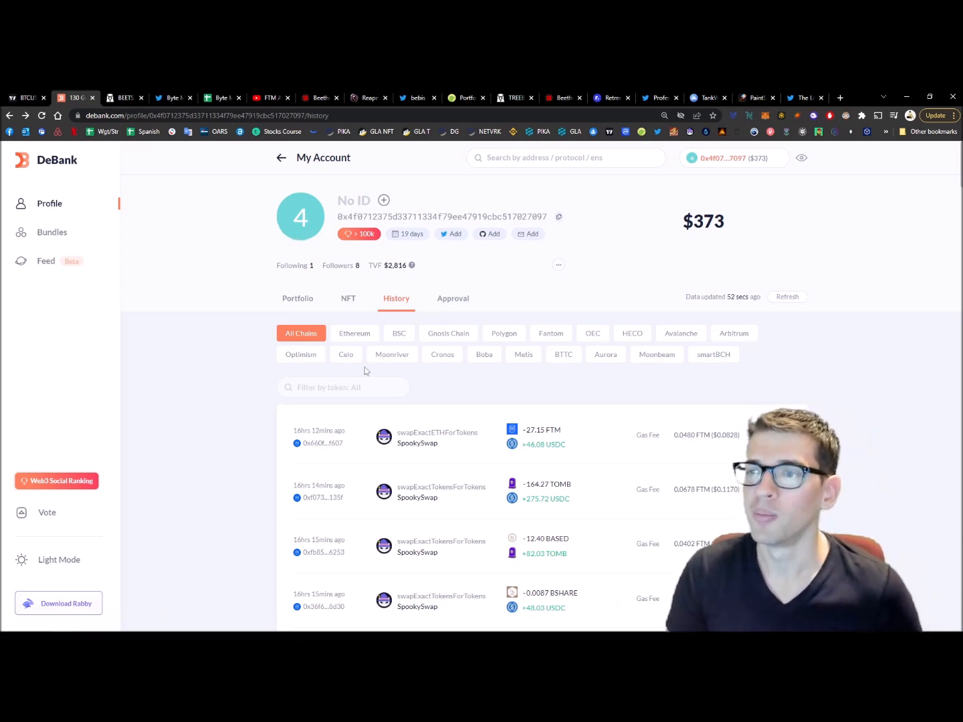
{"action": "scroll", "scroll_direction": "down", "scroll_amount": 3}
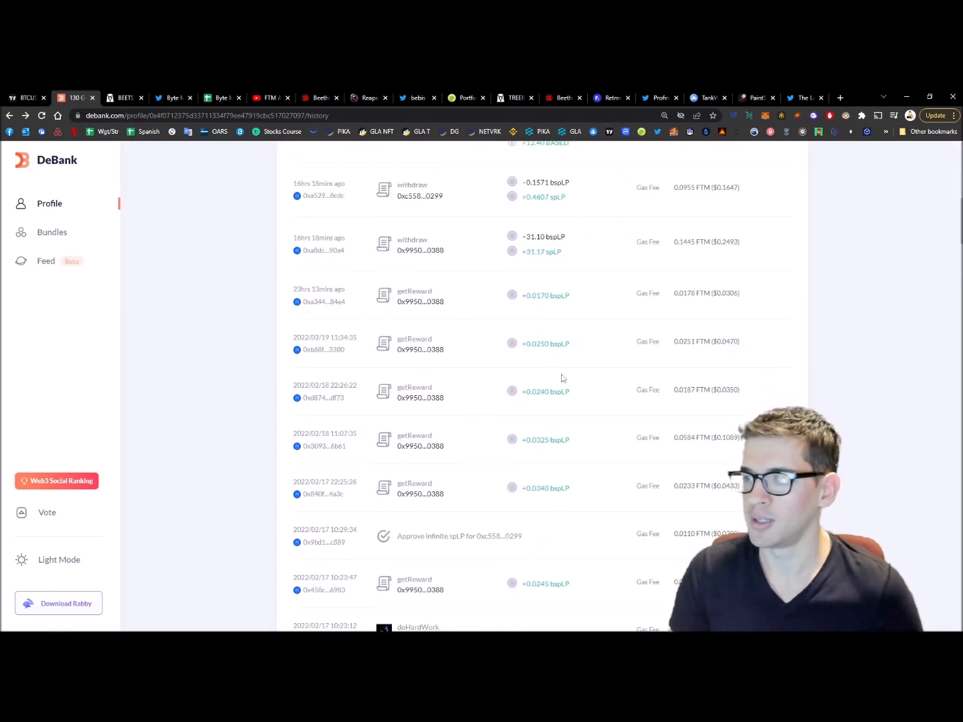
{"action": "scroll", "scroll_direction": "down", "scroll_amount": 3}
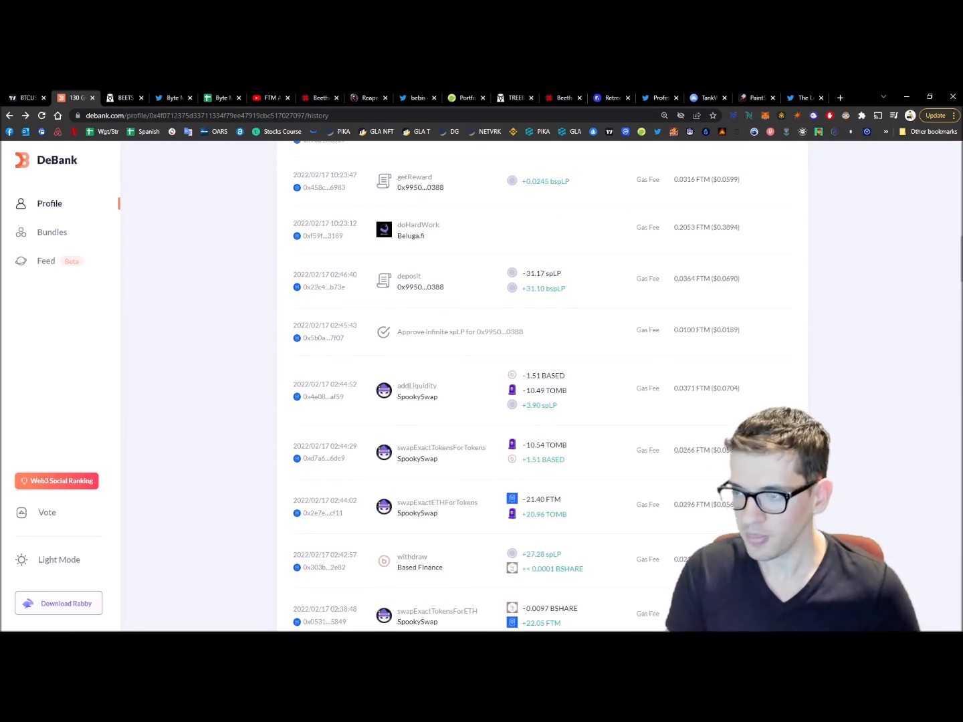
{"action": "scroll", "scroll_direction": "down", "scroll_amount": 3}
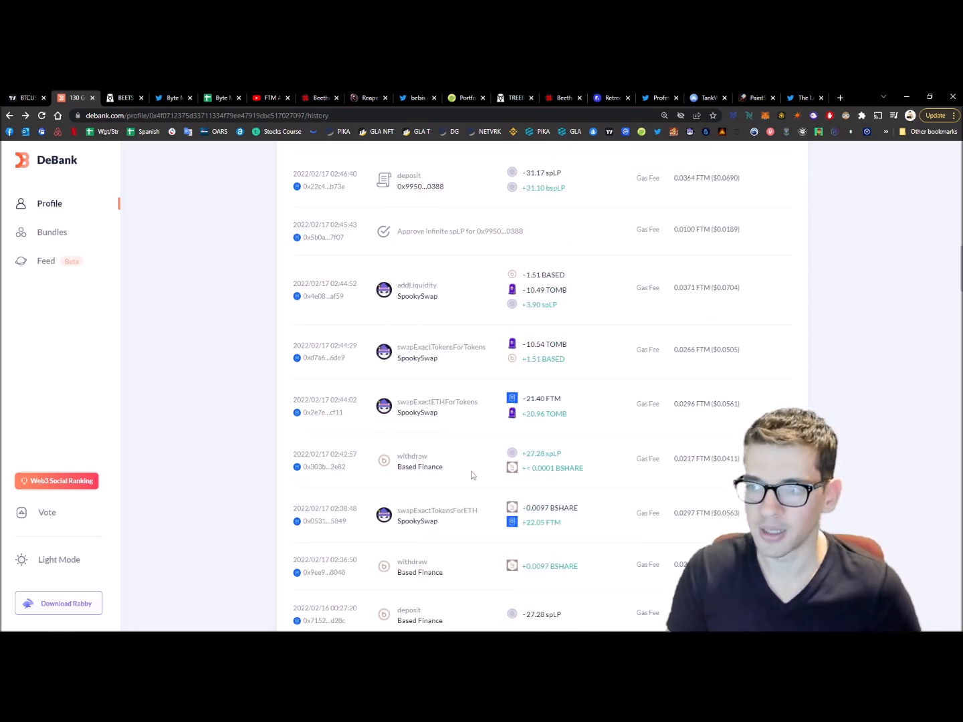
{"action": "mouse_move", "coordinate": [458, 464]}
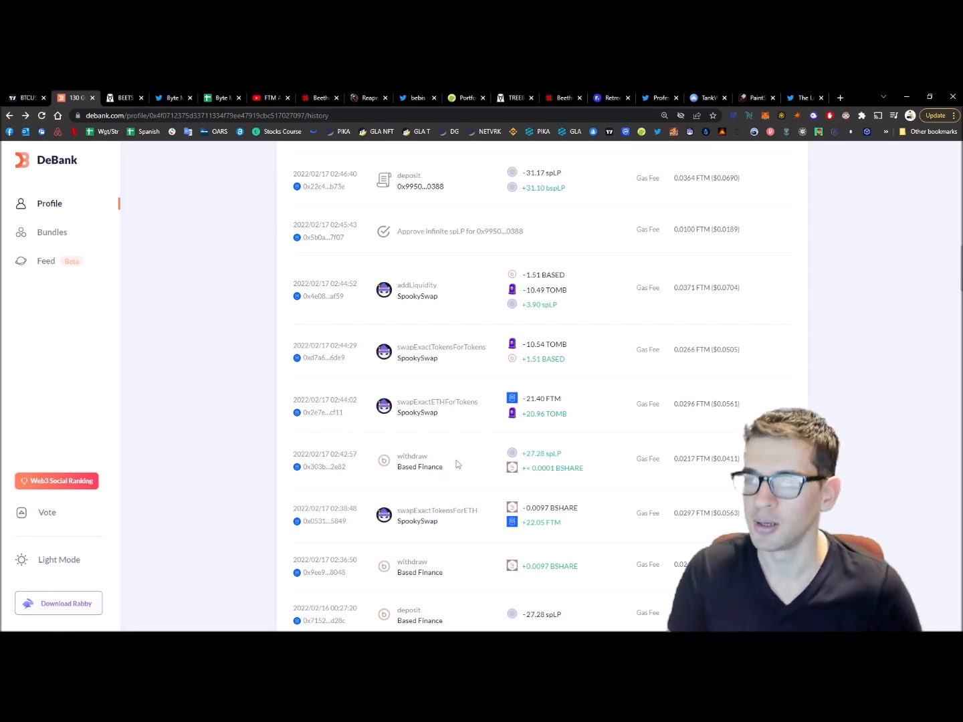
{"action": "scroll", "scroll_direction": "up", "scroll_amount": 3}
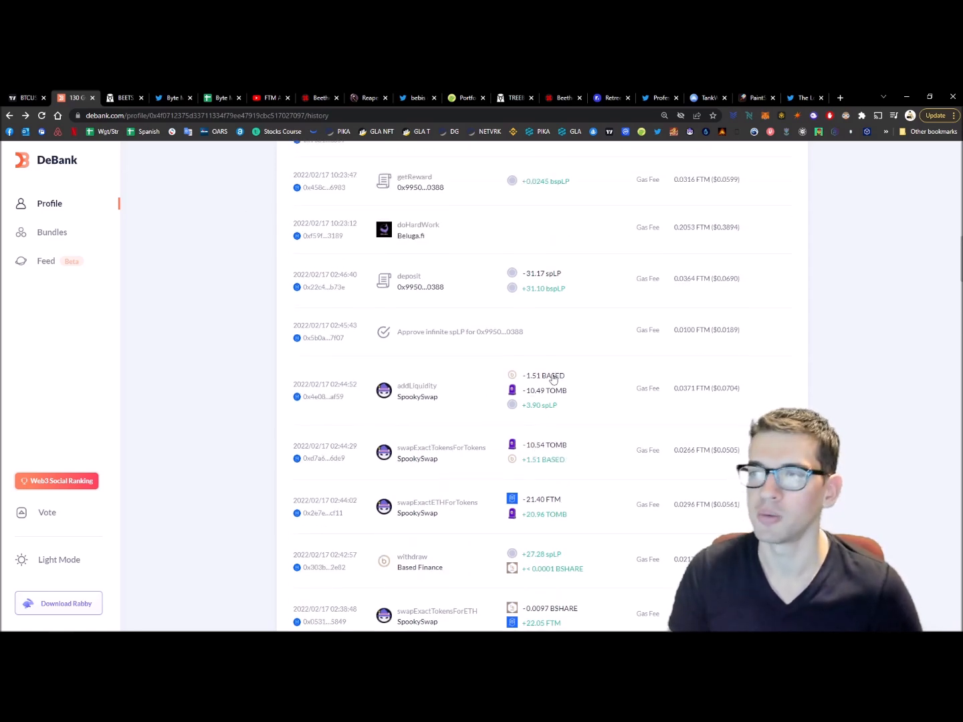
{"action": "scroll", "scroll_direction": "up", "scroll_amount": 3}
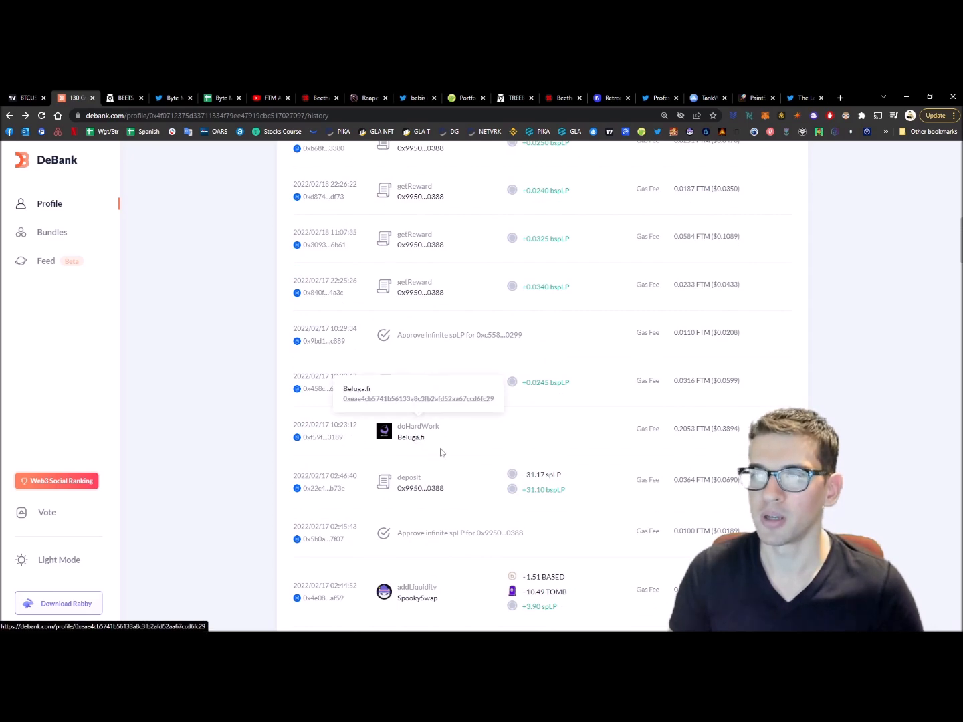
{"action": "mouse_move", "coordinate": [235, 301]}
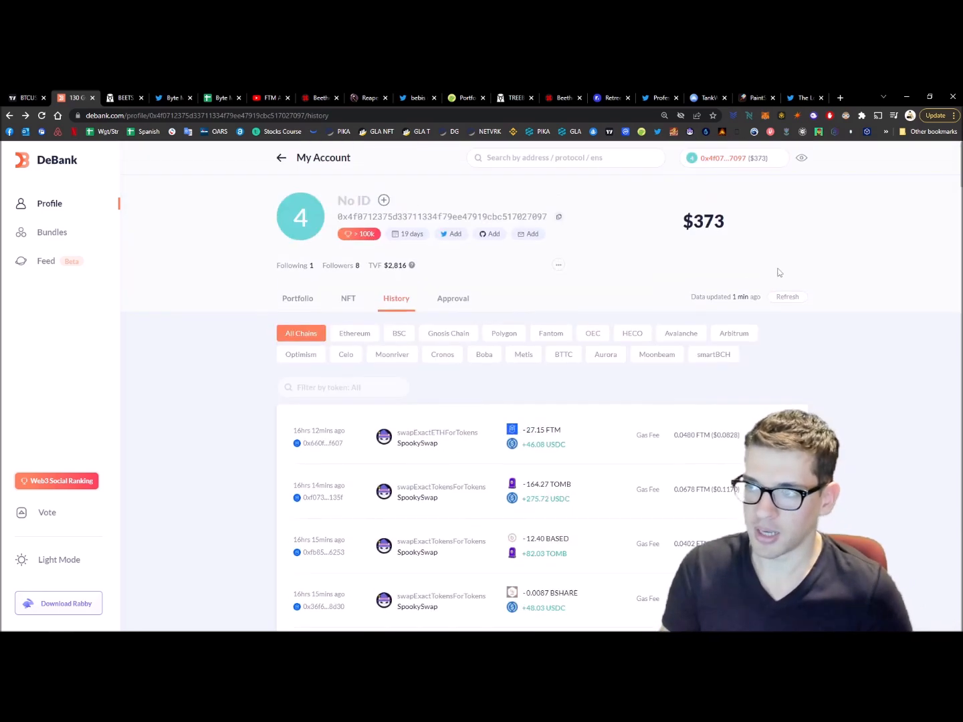
{"action": "scroll", "scroll_direction": "down", "scroll_amount": 3}
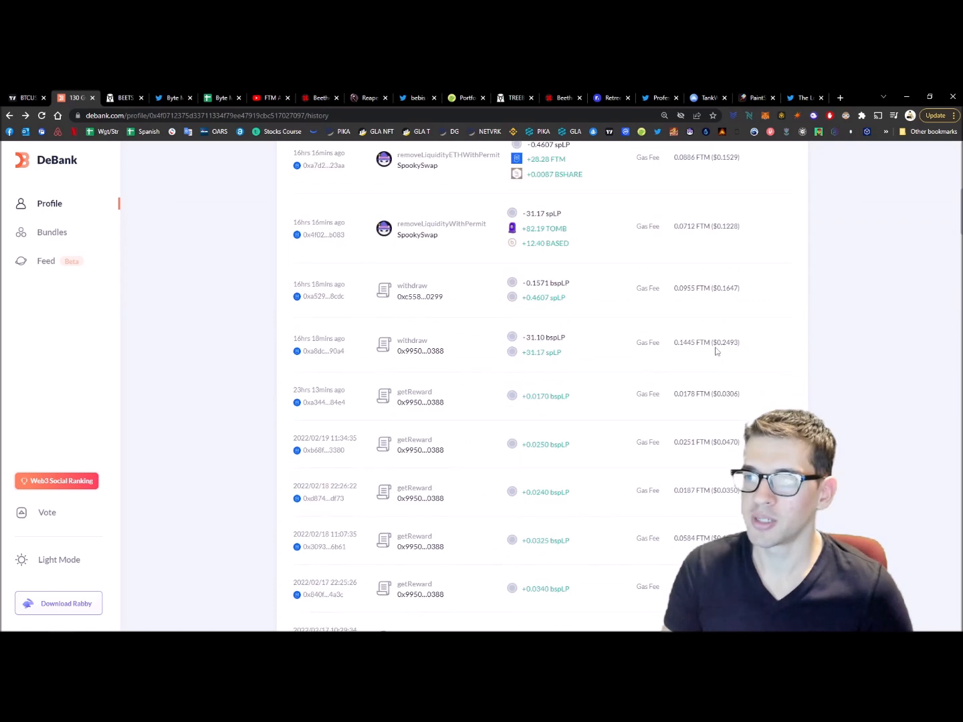
{"action": "scroll", "scroll_direction": "down", "scroll_amount": 3}
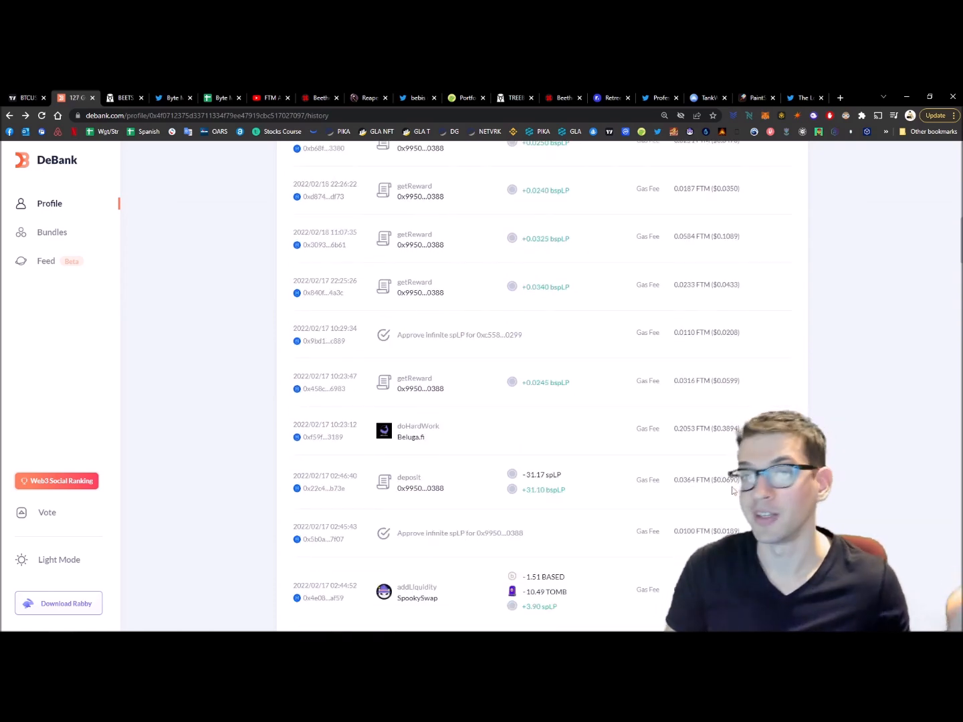
{"action": "scroll", "scroll_direction": "up", "scroll_amount": 3}
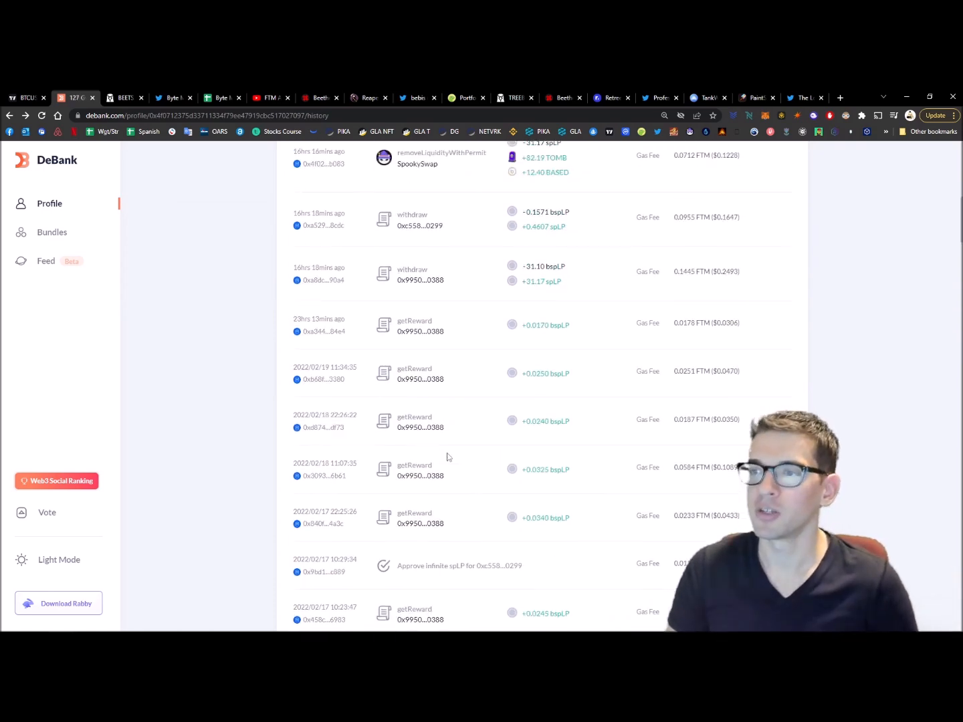
{"action": "scroll", "scroll_direction": "up", "scroll_amount": 3}
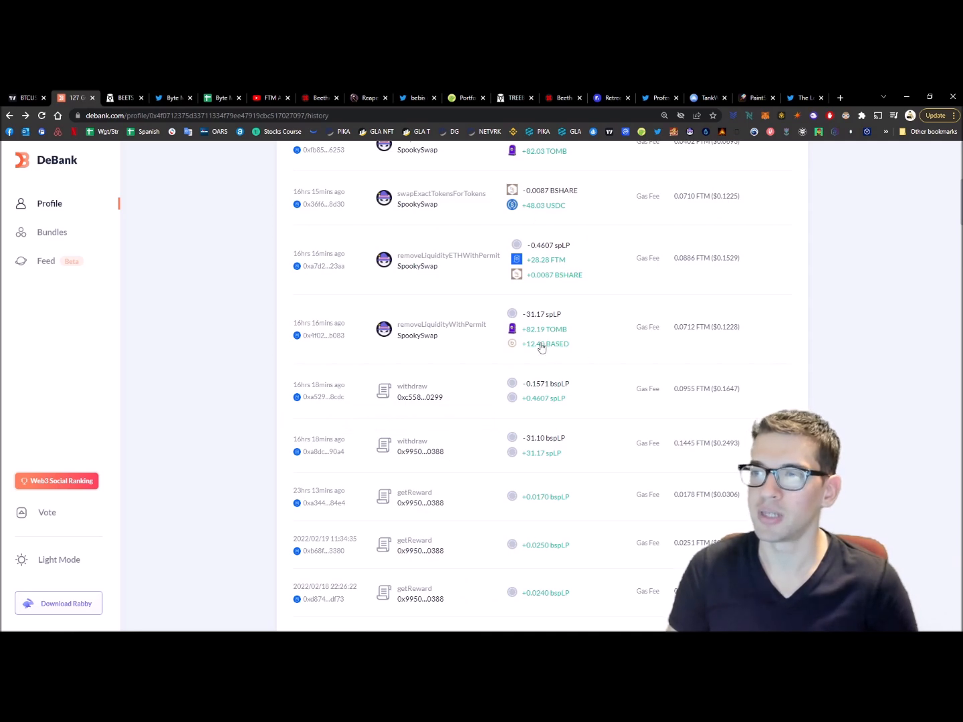
{"action": "scroll", "scroll_direction": "up", "scroll_amount": 3}
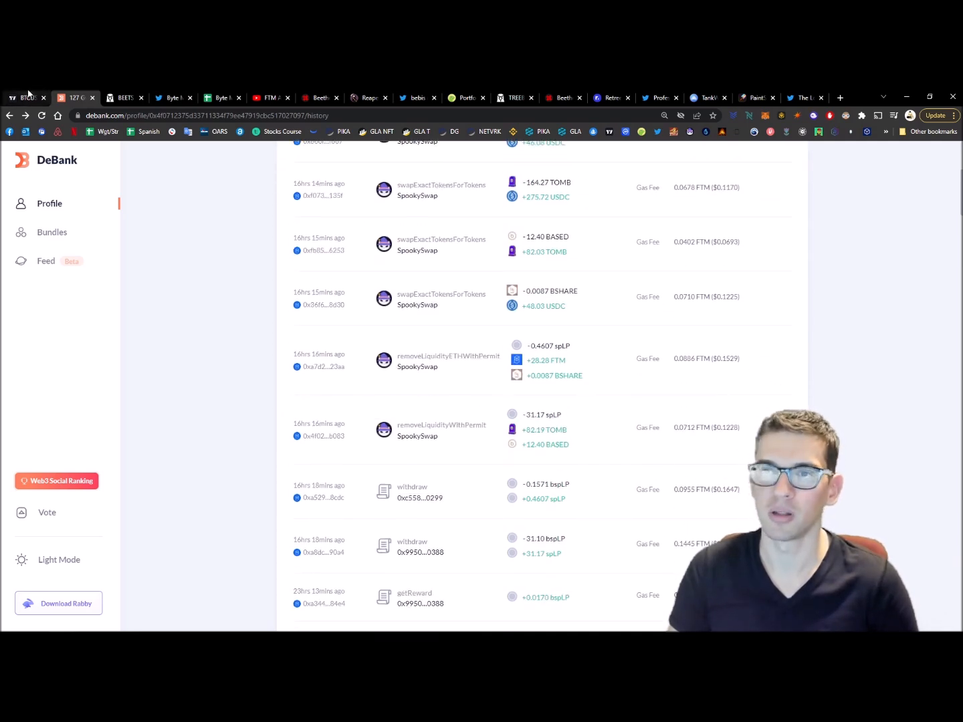
{"action": "mouse_move", "coordinate": [741, 447]}
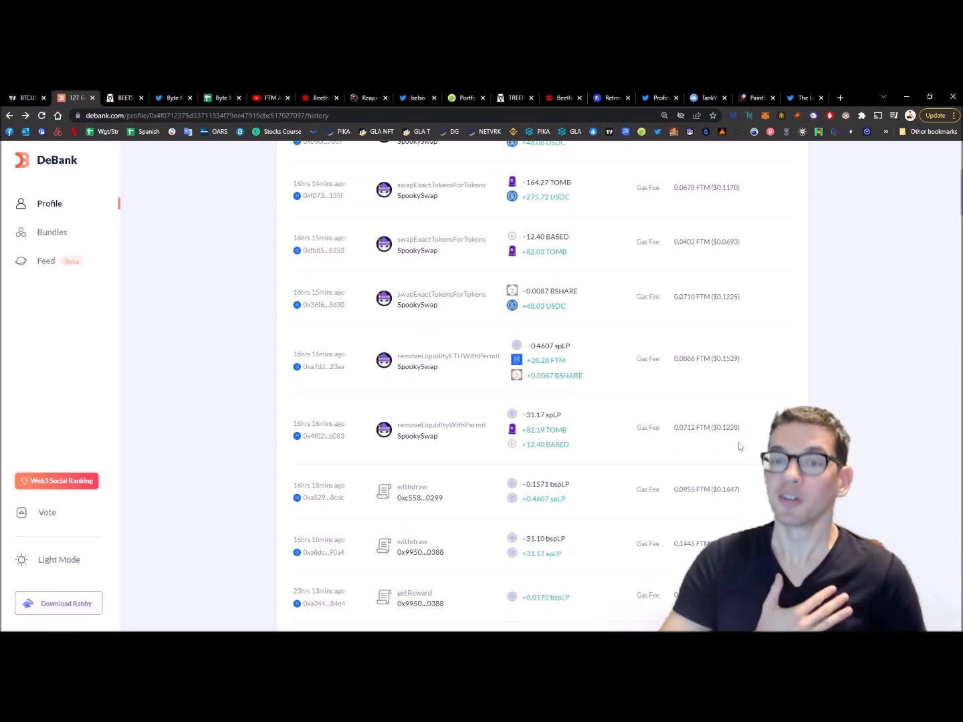
{"action": "scroll", "scroll_direction": "up", "scroll_amount": 3}
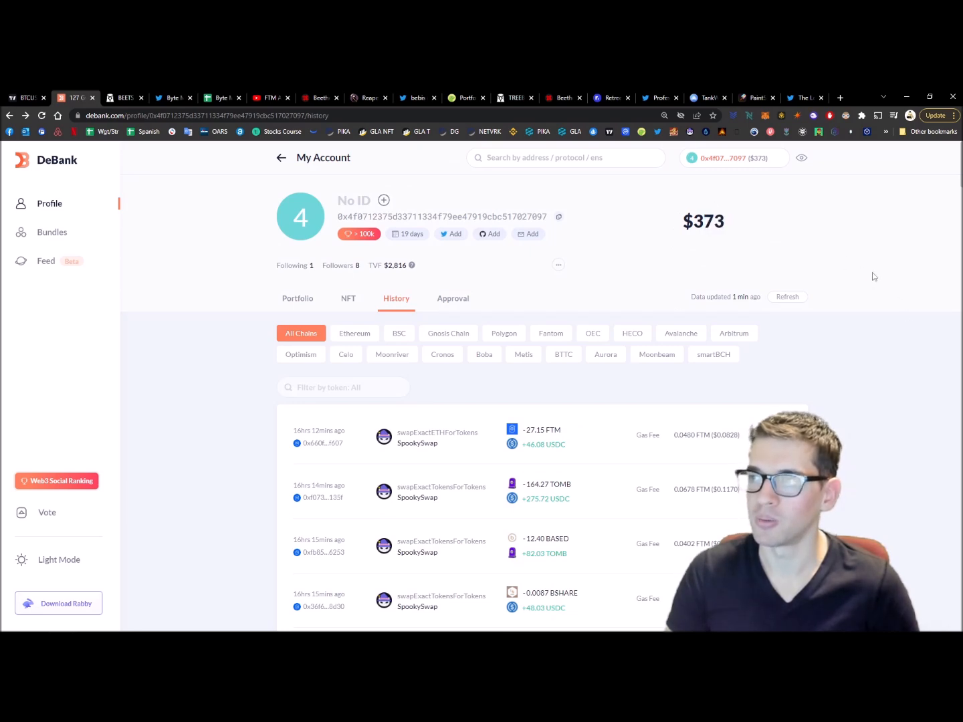
{"action": "mouse_move", "coordinate": [403, 196]}
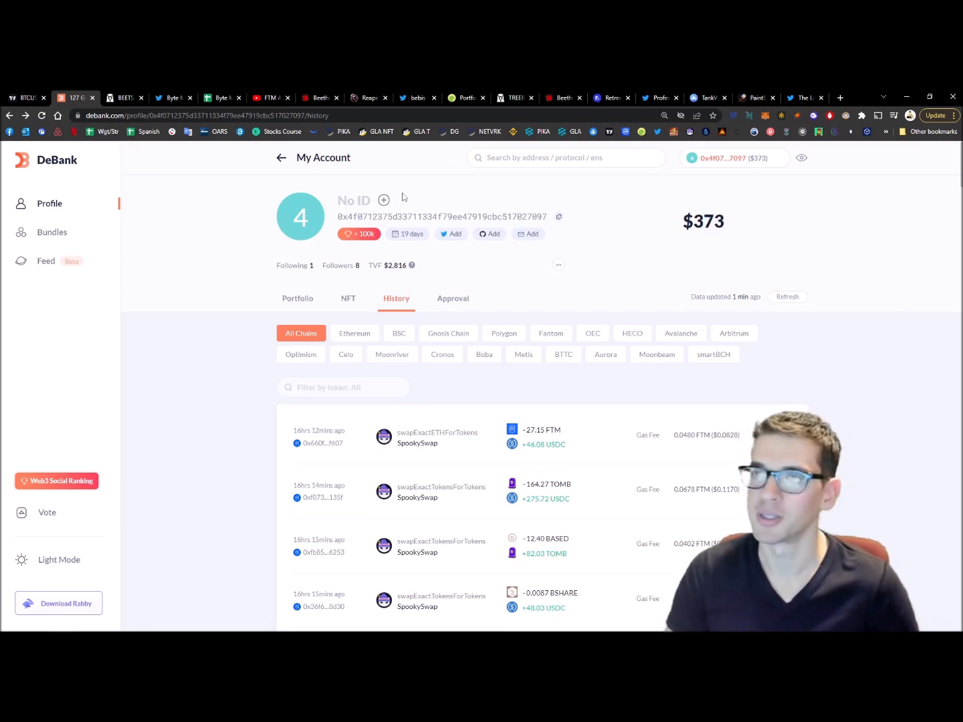
{"action": "mouse_move", "coordinate": [345, 308]}
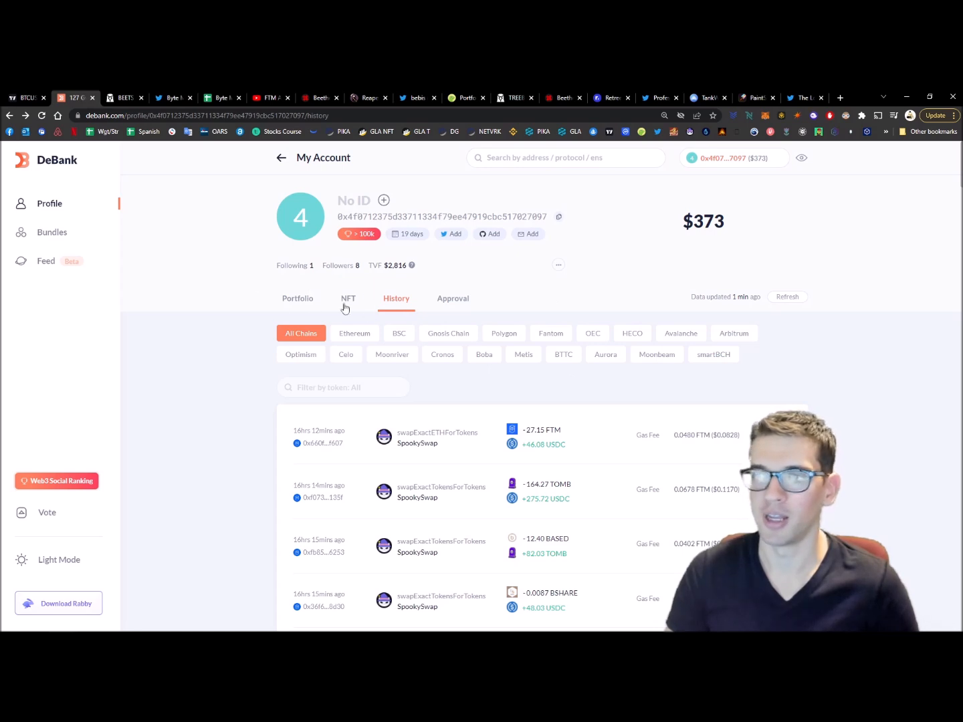
- Review the $94 wallet's portfolio holdings, including its Wallet and Beethoven x farming sections
{"action": "left_click", "coordinate": [298, 299]}
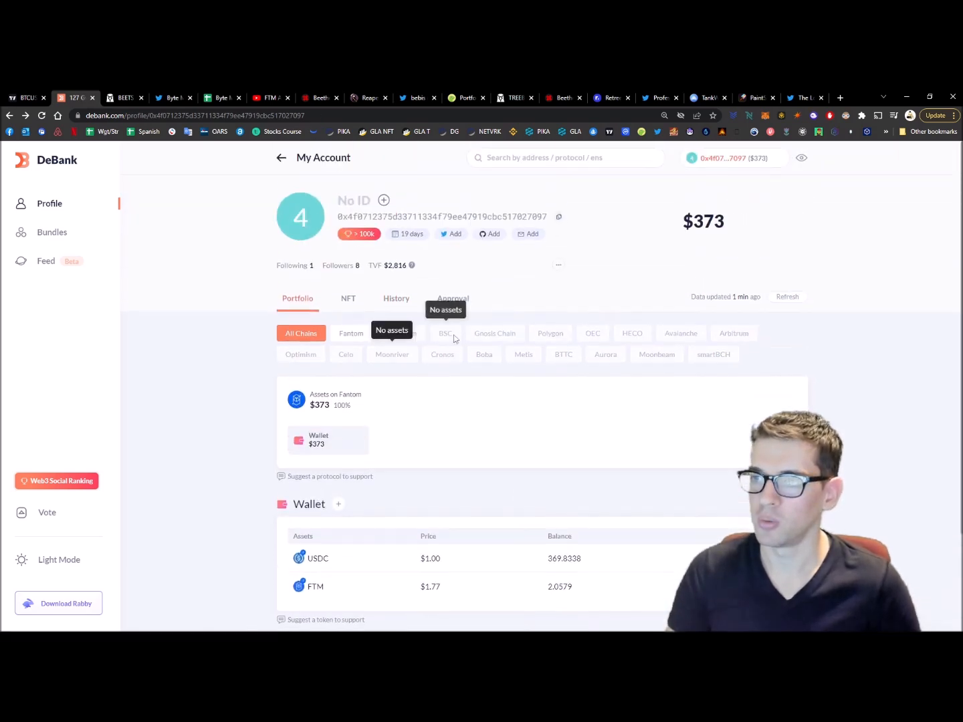
{"action": "mouse_move", "coordinate": [342, 271]}
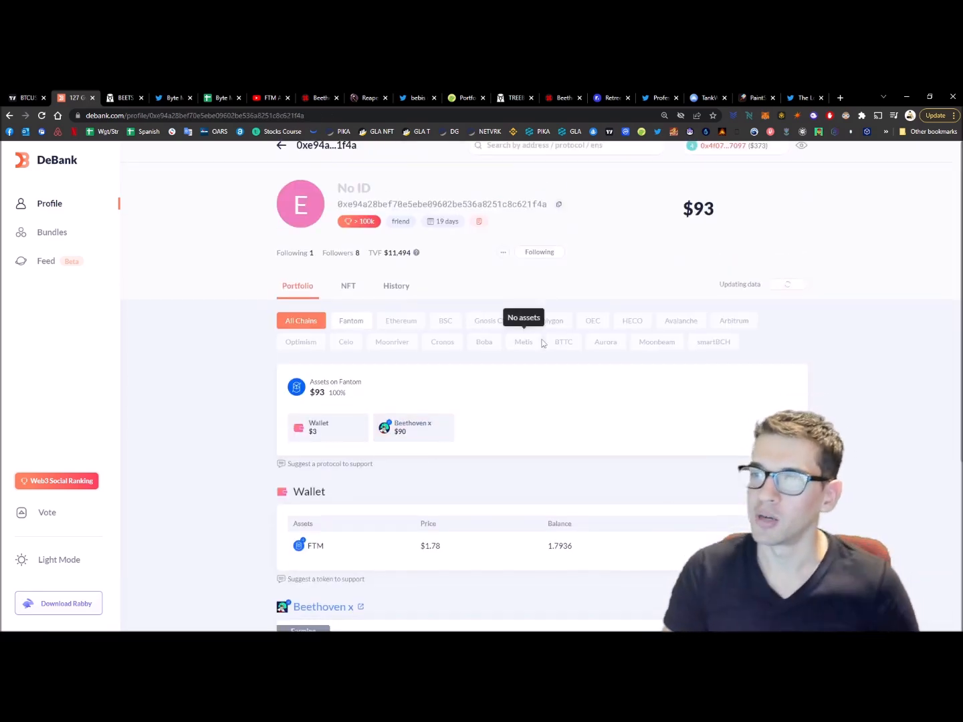
{"action": "scroll", "scroll_direction": "down", "scroll_amount": 3}
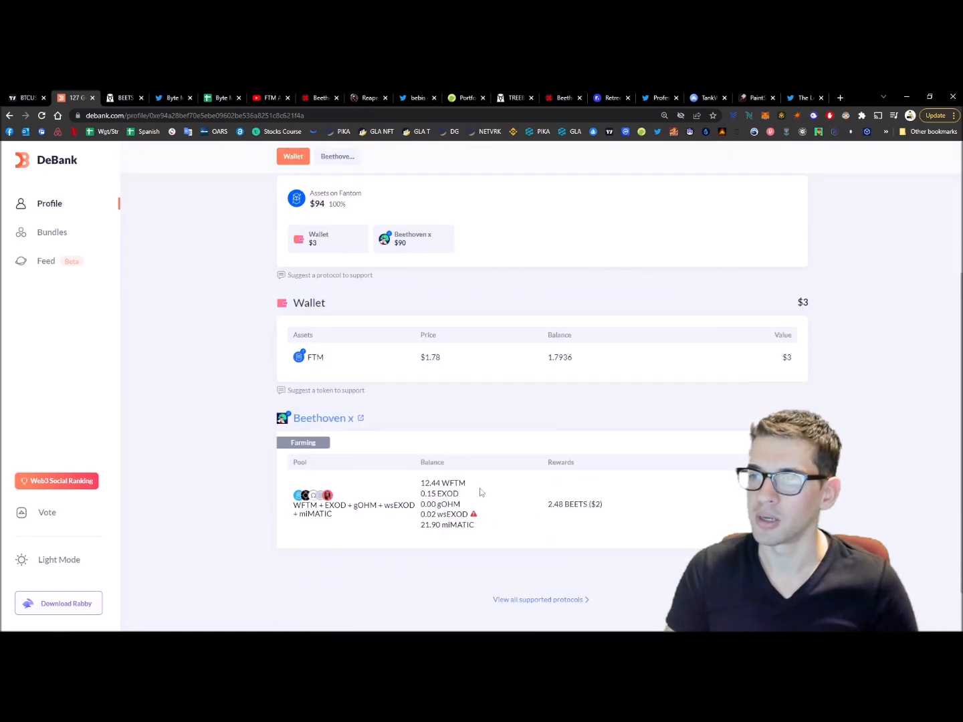
{"action": "scroll", "scroll_direction": "up", "scroll_amount": 3}
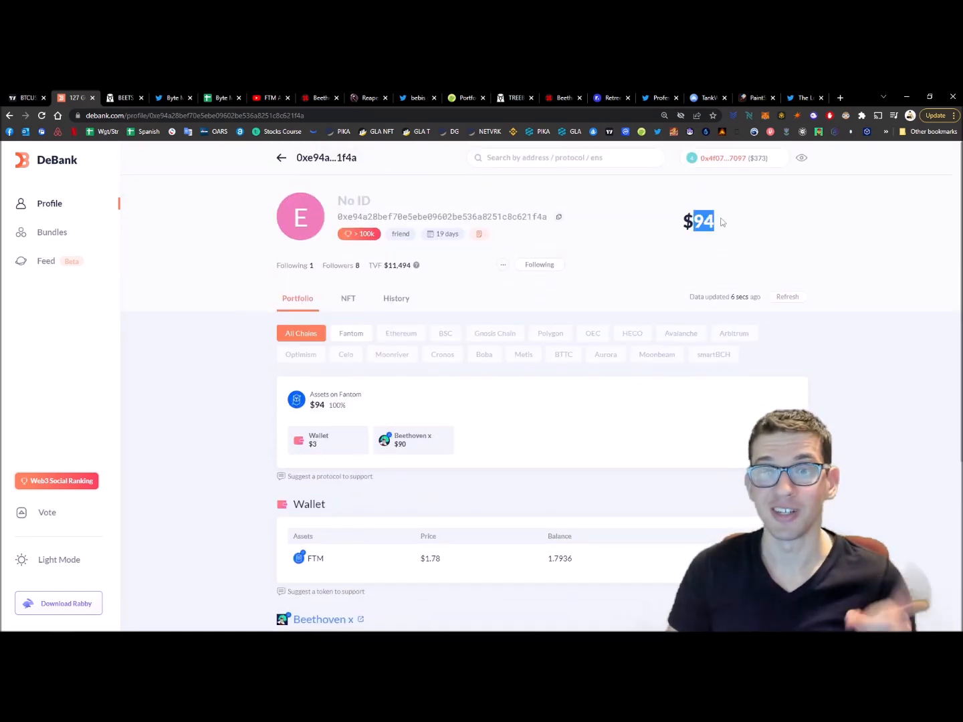
{"action": "scroll", "scroll_direction": "down", "scroll_amount": 3}
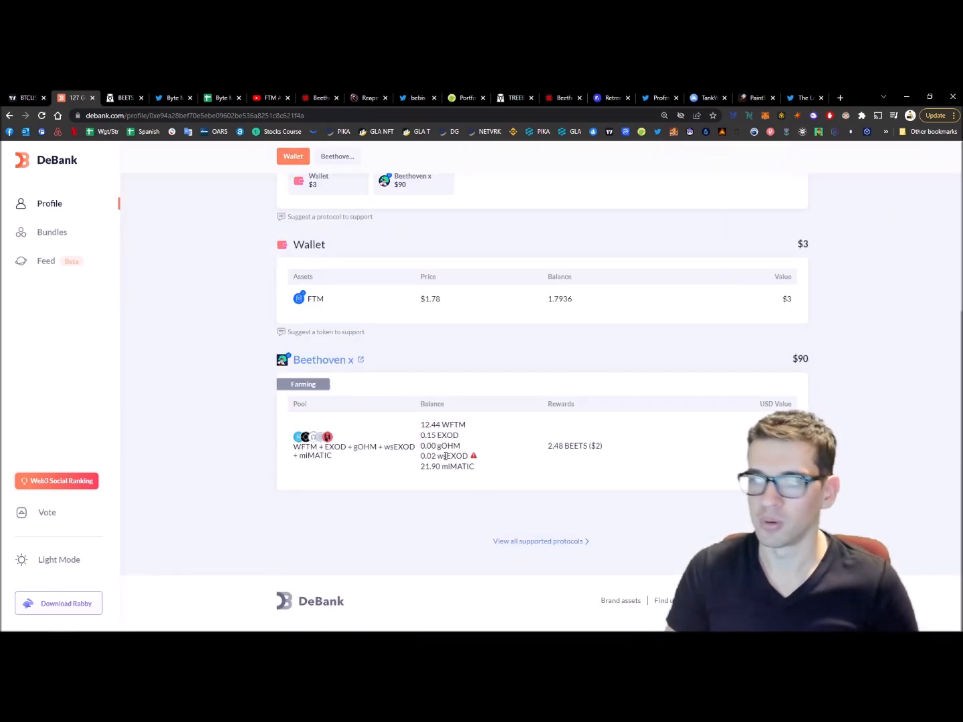
{"action": "mouse_move", "coordinate": [474, 456]}
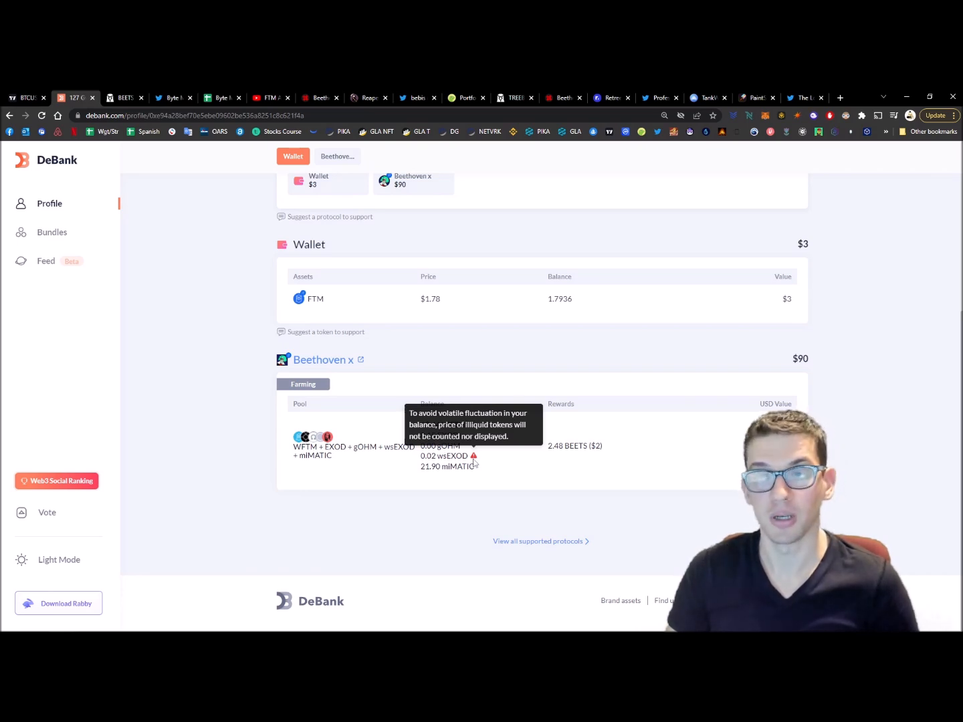
{"action": "scroll", "scroll_direction": "up", "scroll_amount": 3}
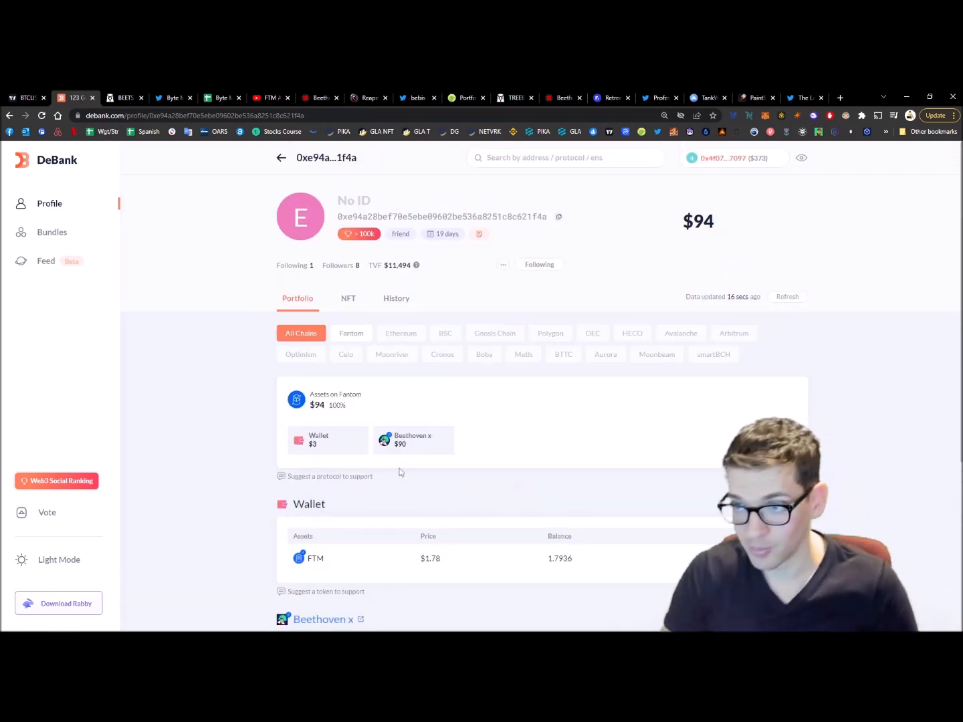
- Scroll through the $94 wallet's history of Beethoven x pool joins, exits, deposits and swaps
{"action": "left_click", "coordinate": [396, 298]}
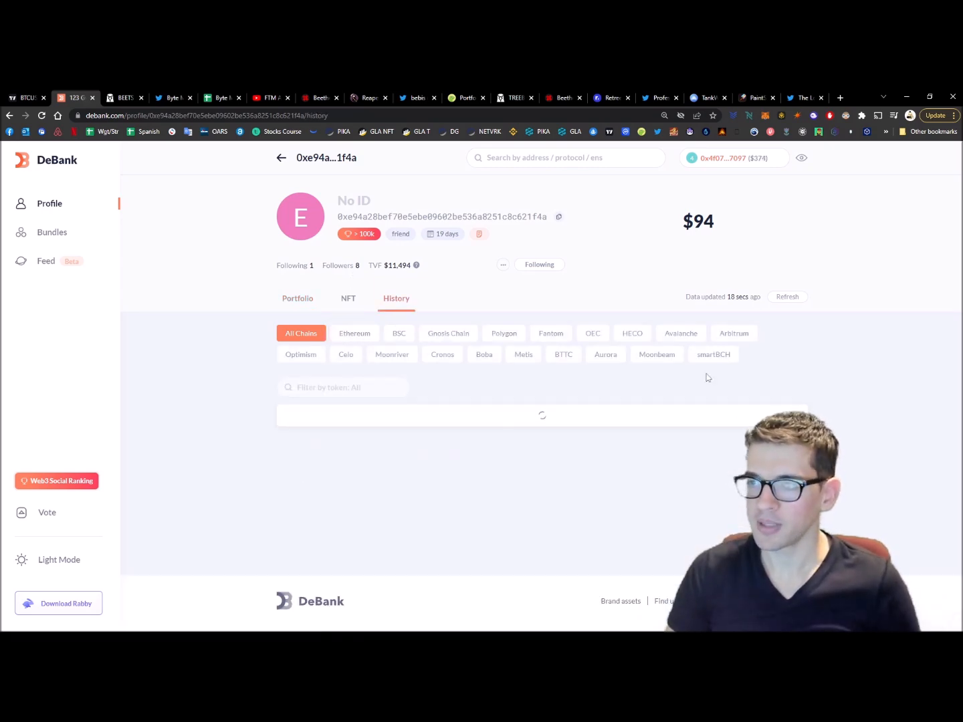
{"action": "scroll", "scroll_direction": "down", "scroll_amount": 3}
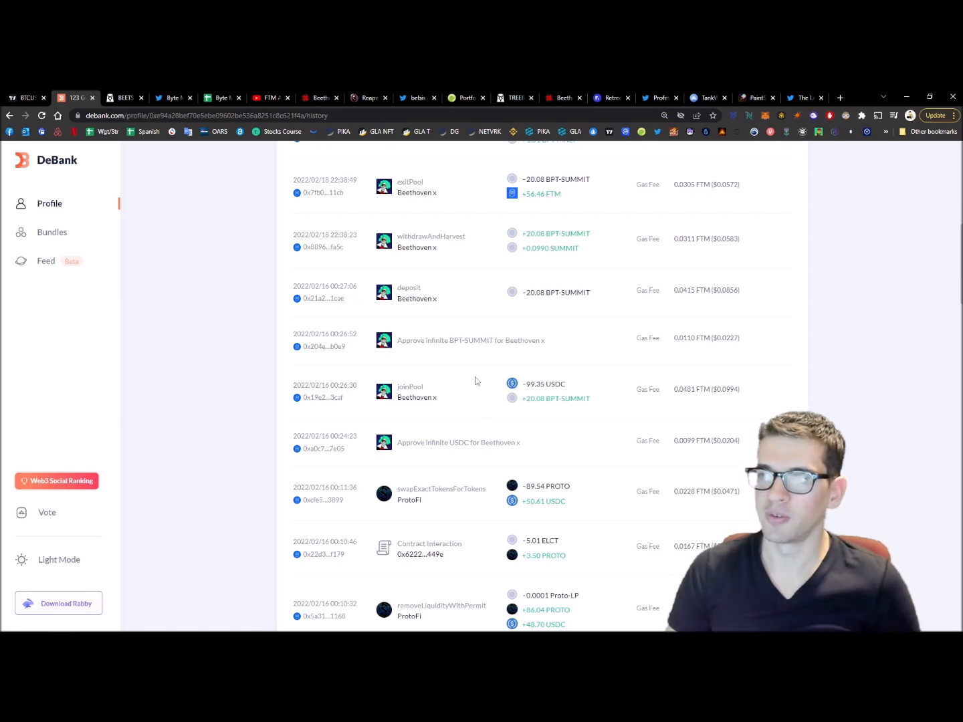
{"action": "mouse_move", "coordinate": [609, 460]}
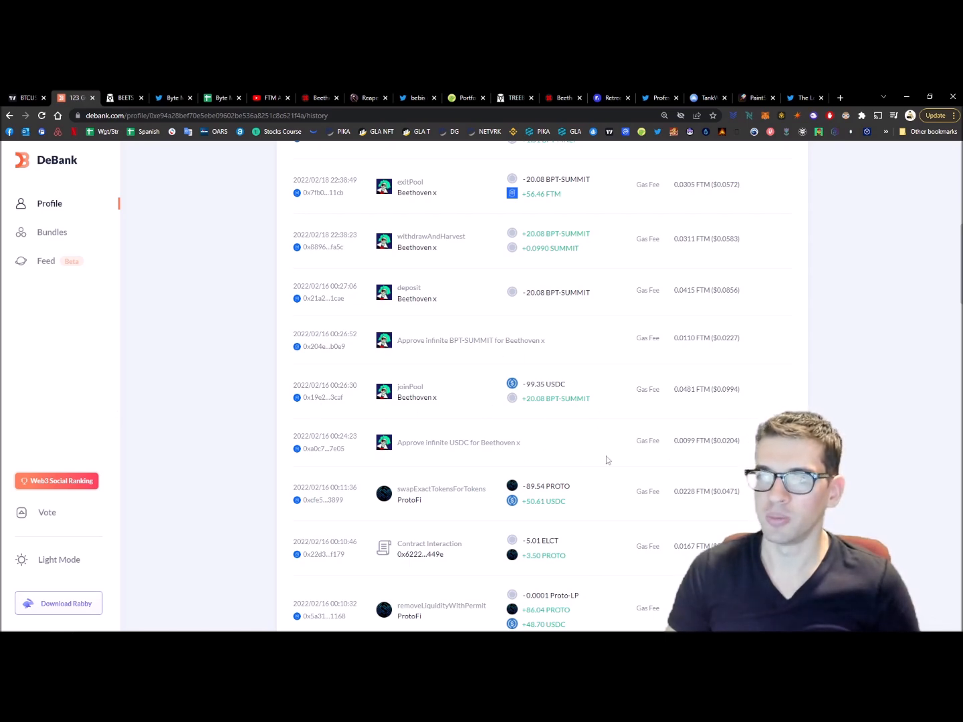
{"action": "scroll", "scroll_direction": "up", "scroll_amount": 3}
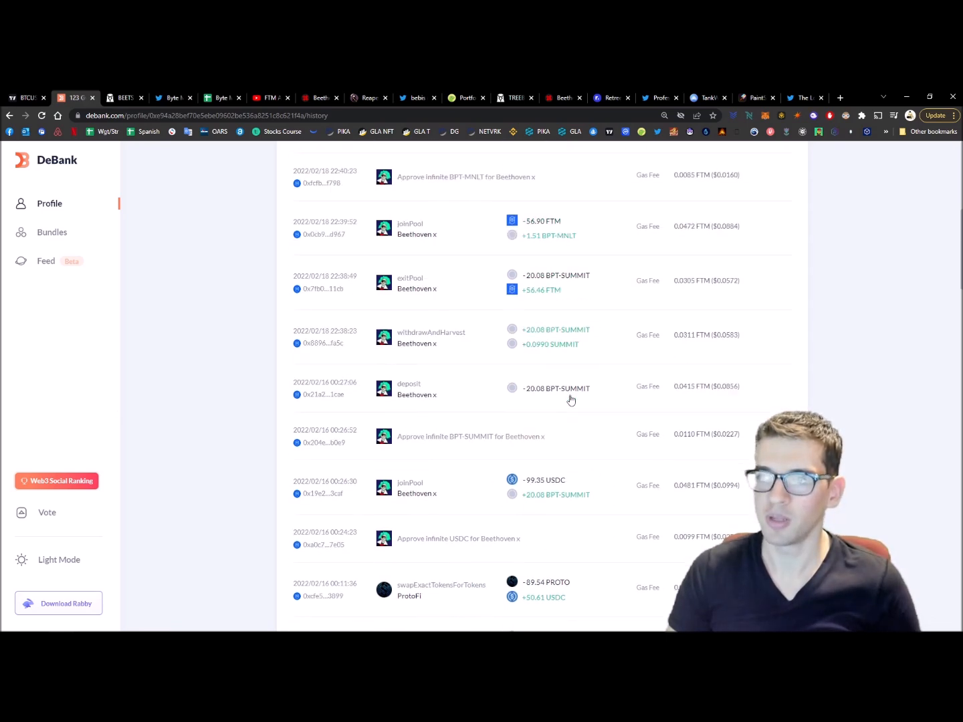
{"action": "scroll", "scroll_direction": "up", "scroll_amount": 3}
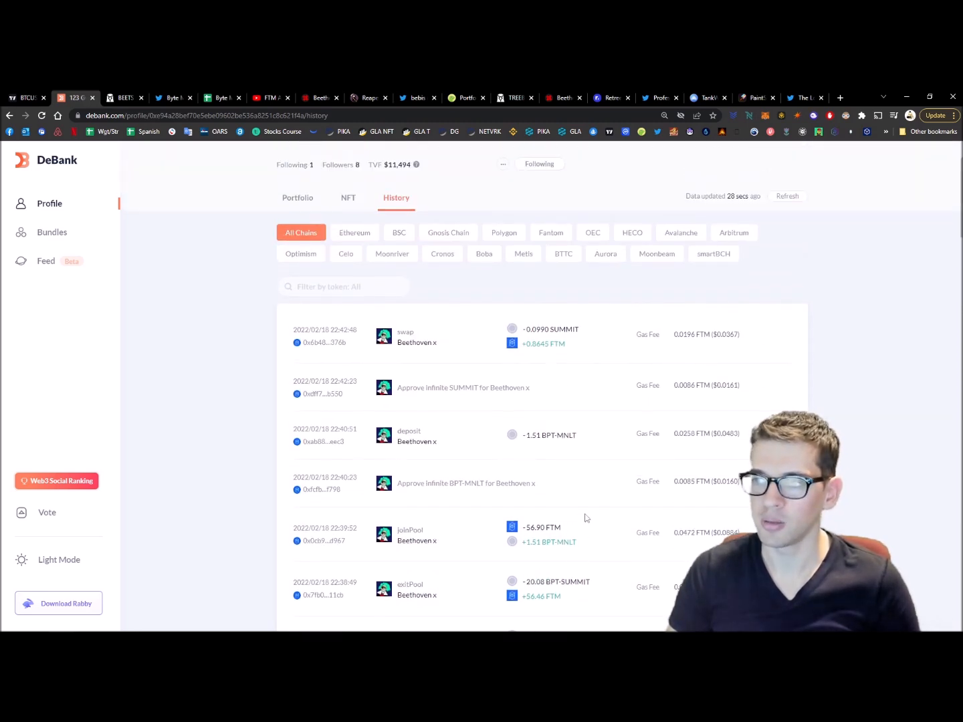
{"action": "mouse_move", "coordinate": [600, 509]}
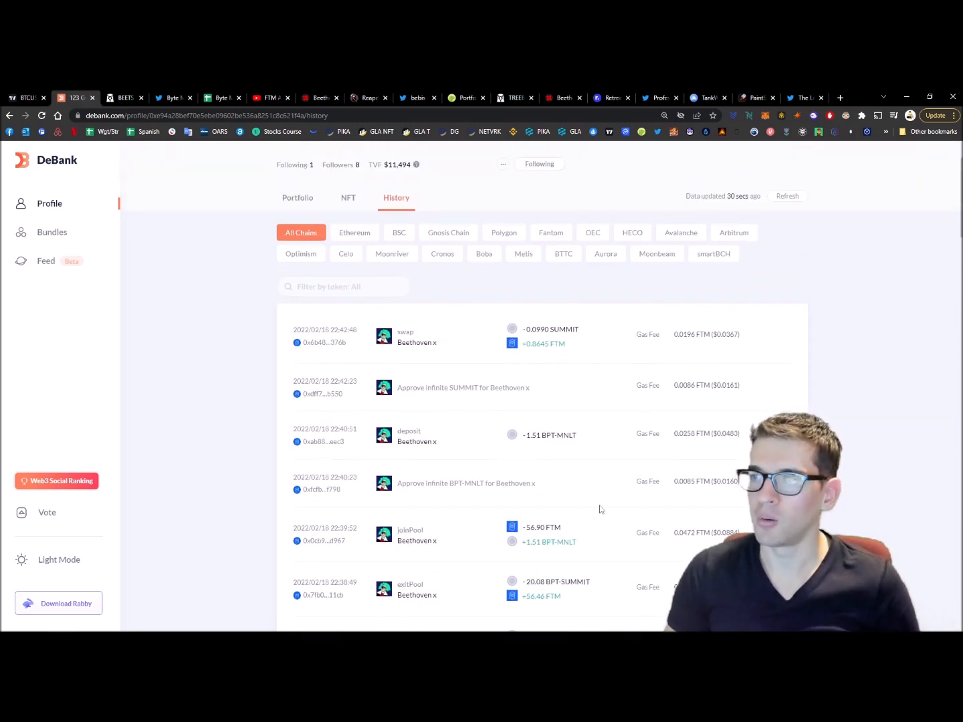
{"action": "scroll", "scroll_direction": "up", "scroll_amount": 3}
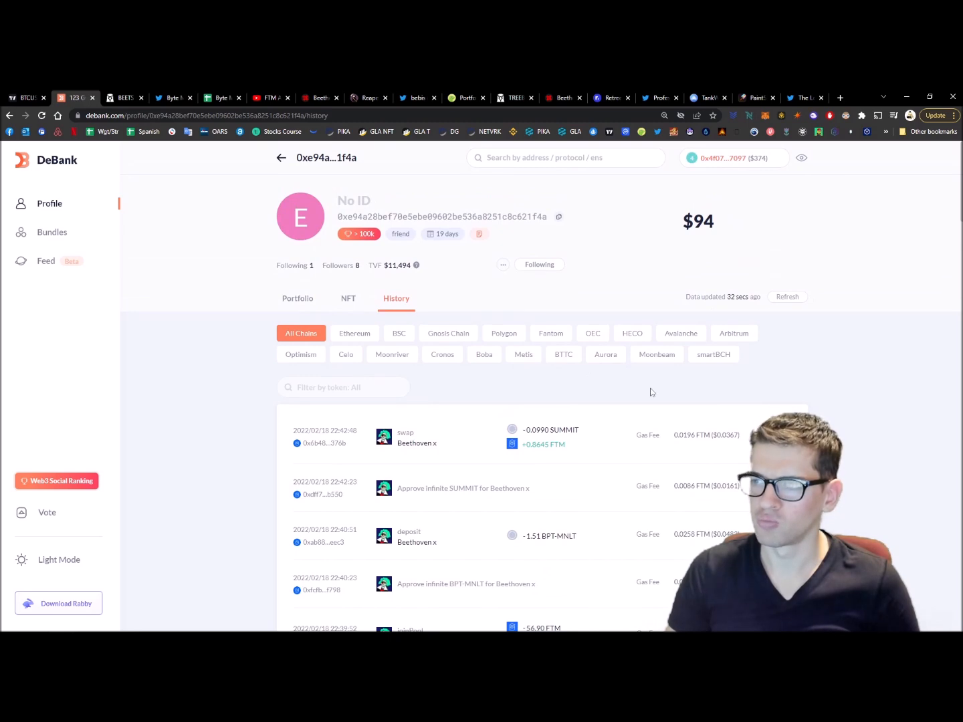
{"action": "mouse_move", "coordinate": [421, 404]}
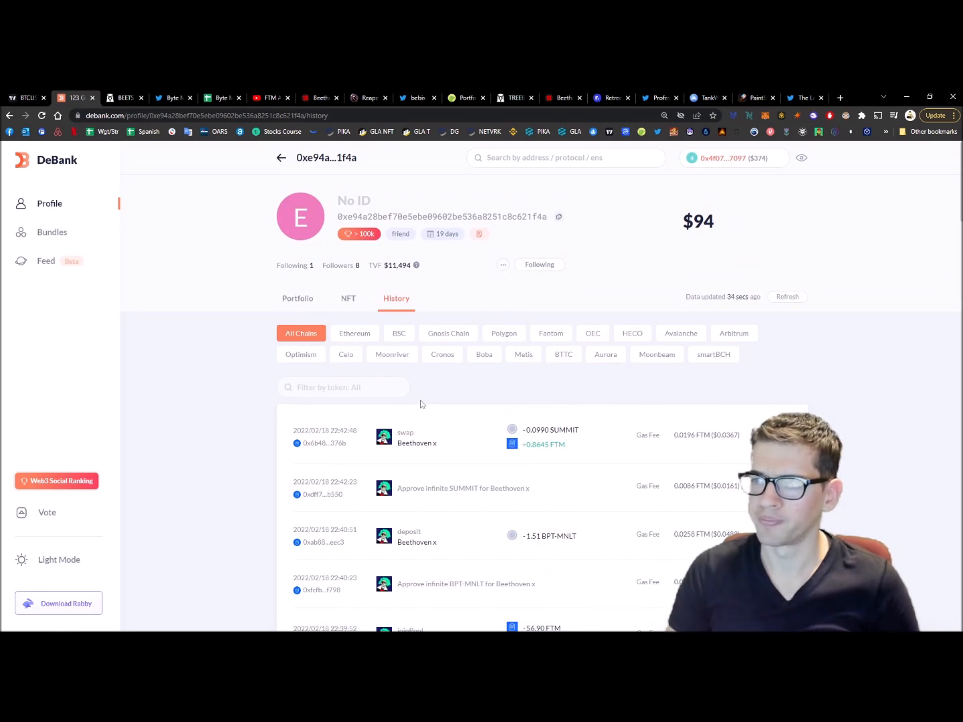
{"action": "mouse_move", "coordinate": [573, 446]}
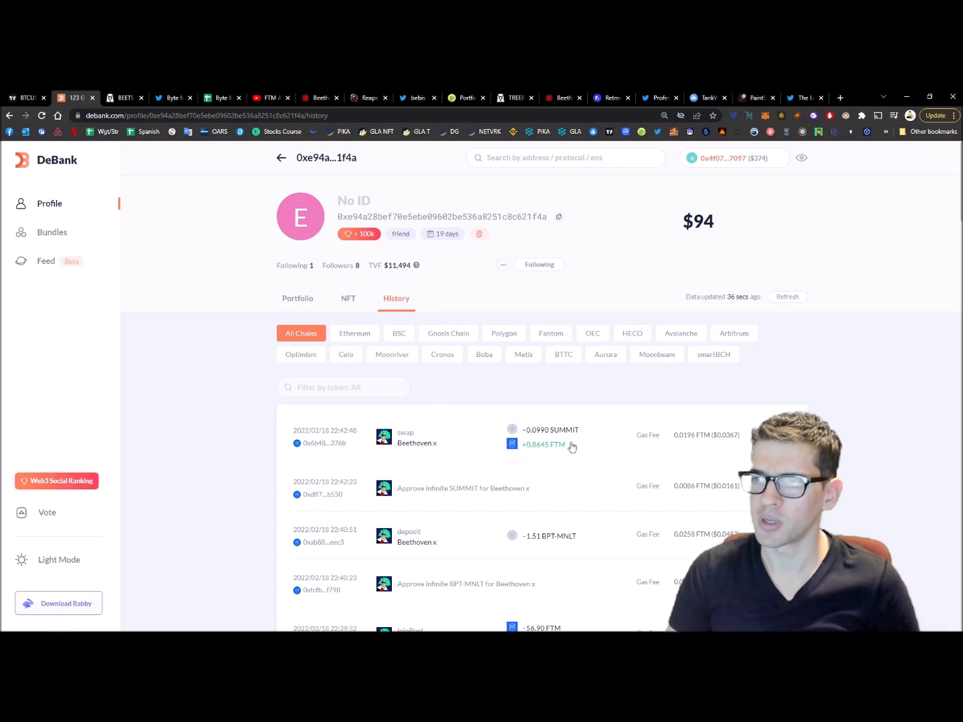
{"action": "scroll", "scroll_direction": "down", "scroll_amount": 3}
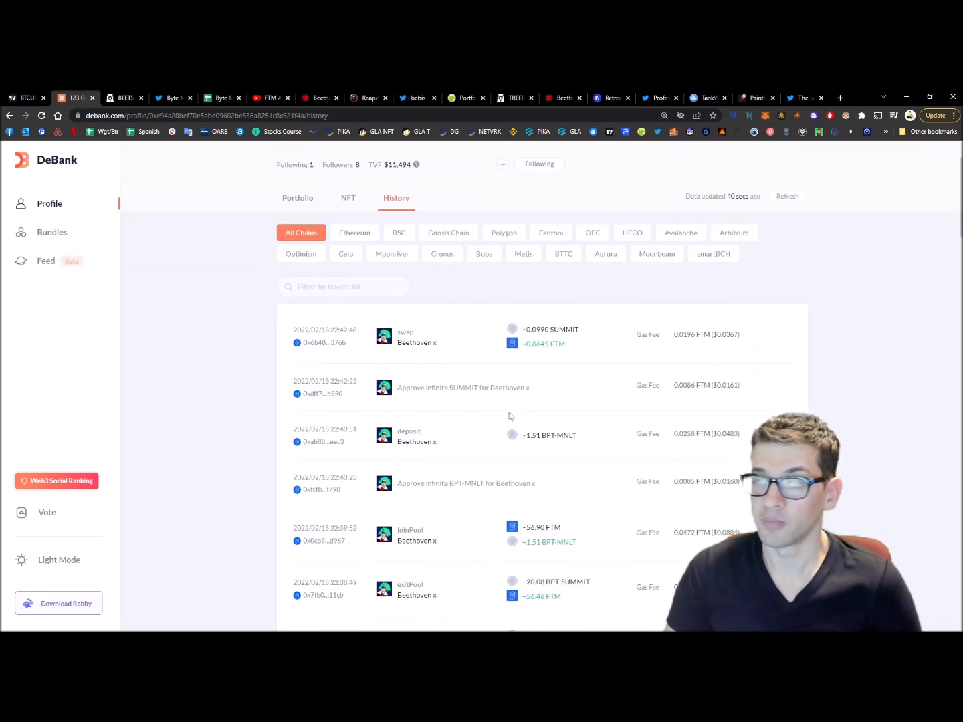
{"action": "scroll", "scroll_direction": "up", "scroll_amount": 3}
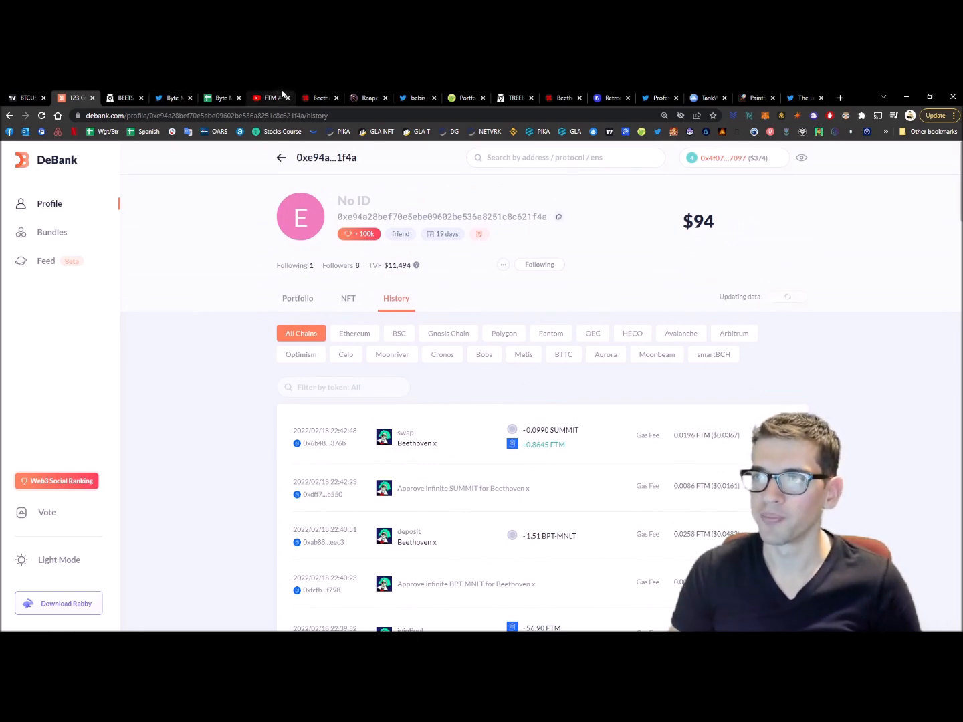
- Switch to the Beethoven X tab showing The Monolith pool's $109.36 balance
{"action": "left_click", "coordinate": [320, 98]}
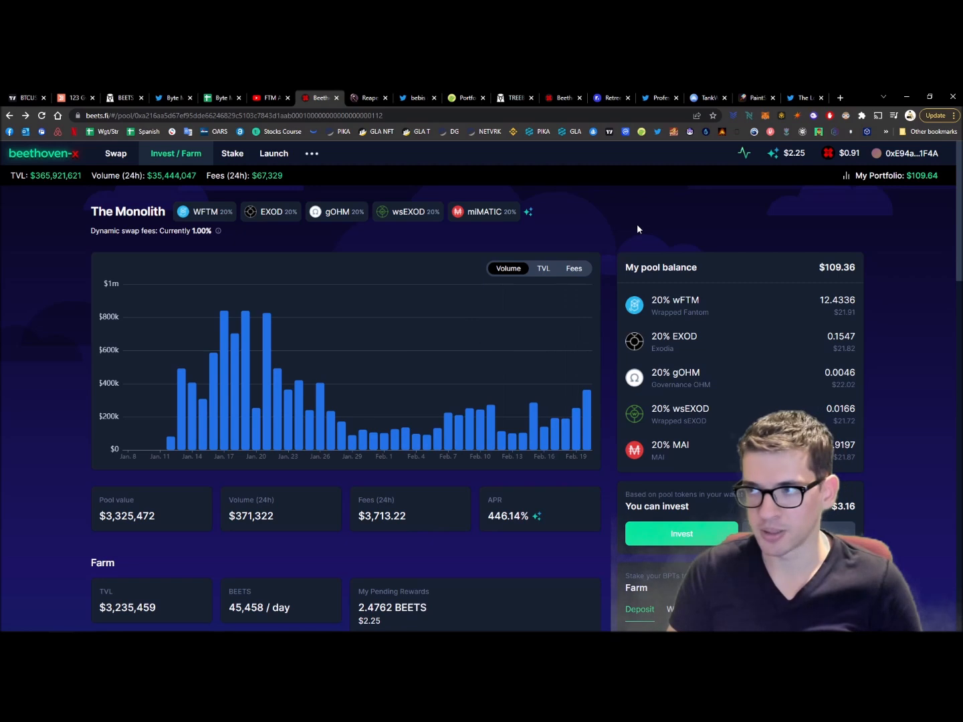
{"action": "mouse_move", "coordinate": [928, 338]}
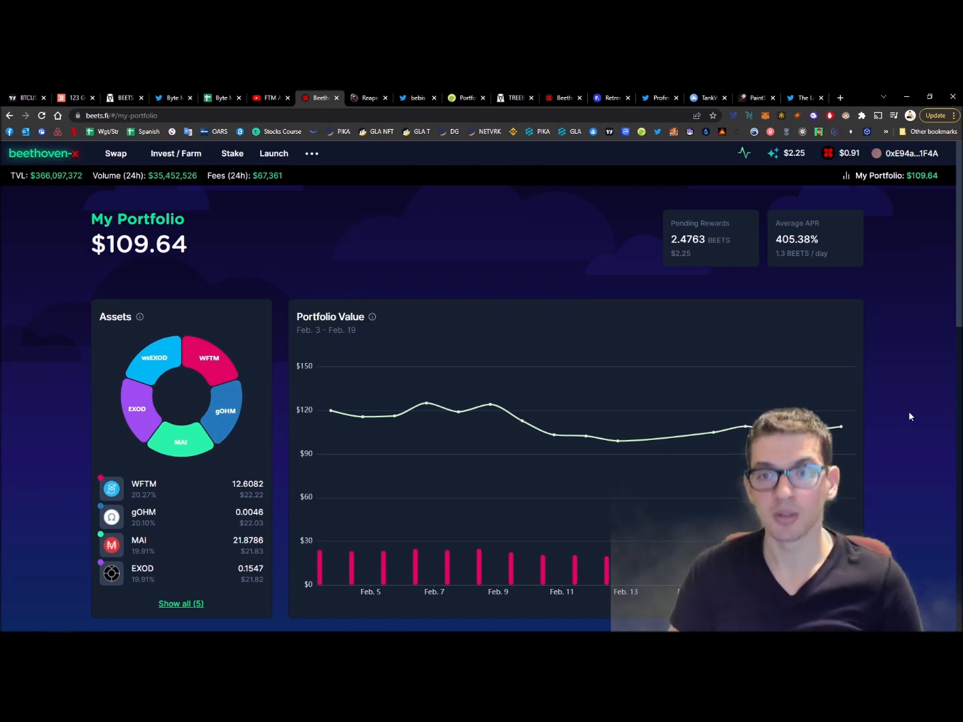
{"action": "mouse_move", "coordinate": [900, 391]}
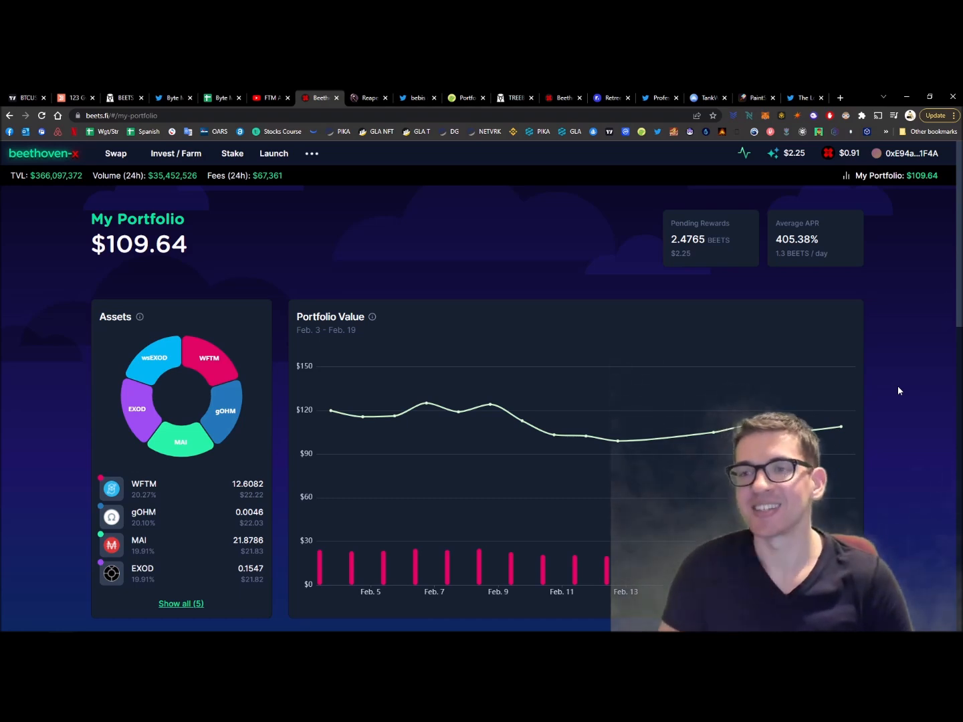
{"action": "mouse_move", "coordinate": [326, 217]}
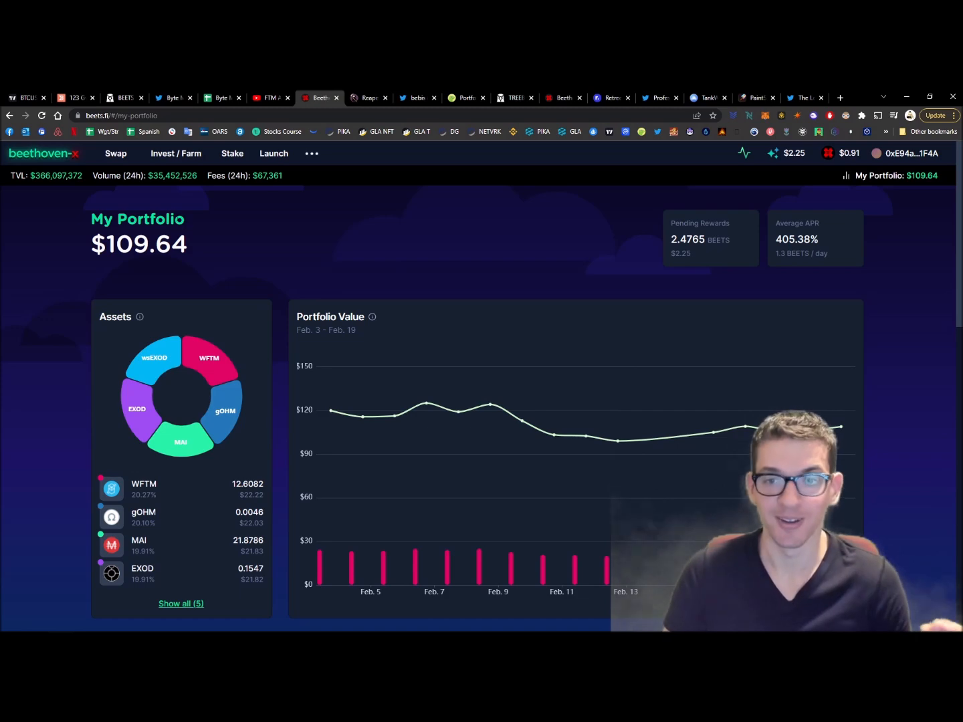
{"action": "mouse_move", "coordinate": [158, 158]}
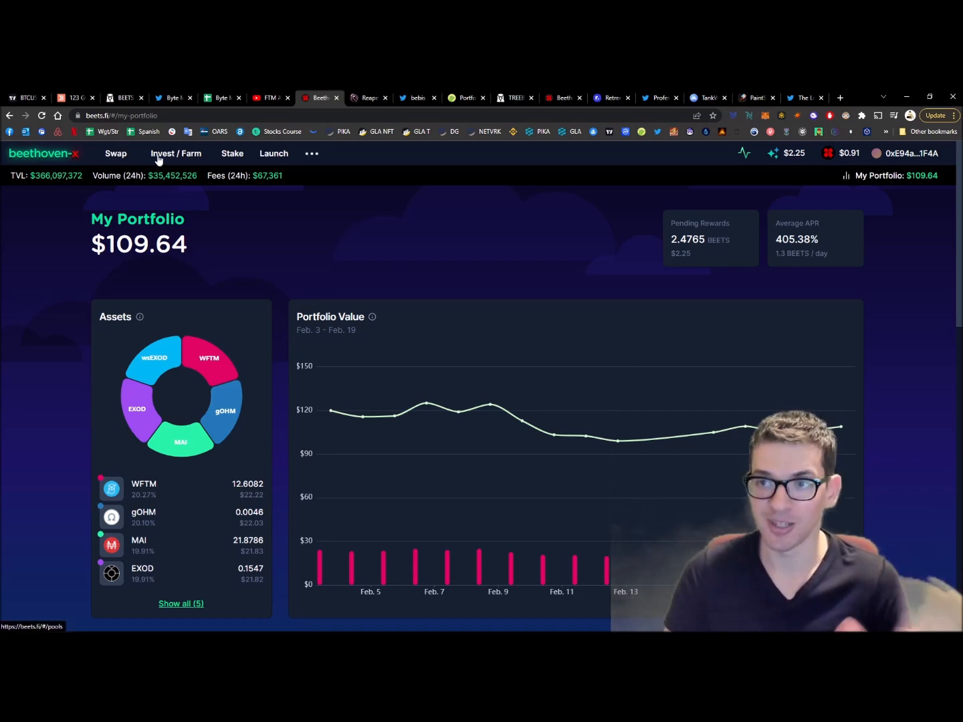
- Rank the incentivized pools by APR, check The Monolith's details, and re-sort with it on top at 446.14%
{"action": "left_click", "coordinate": [175, 153]}
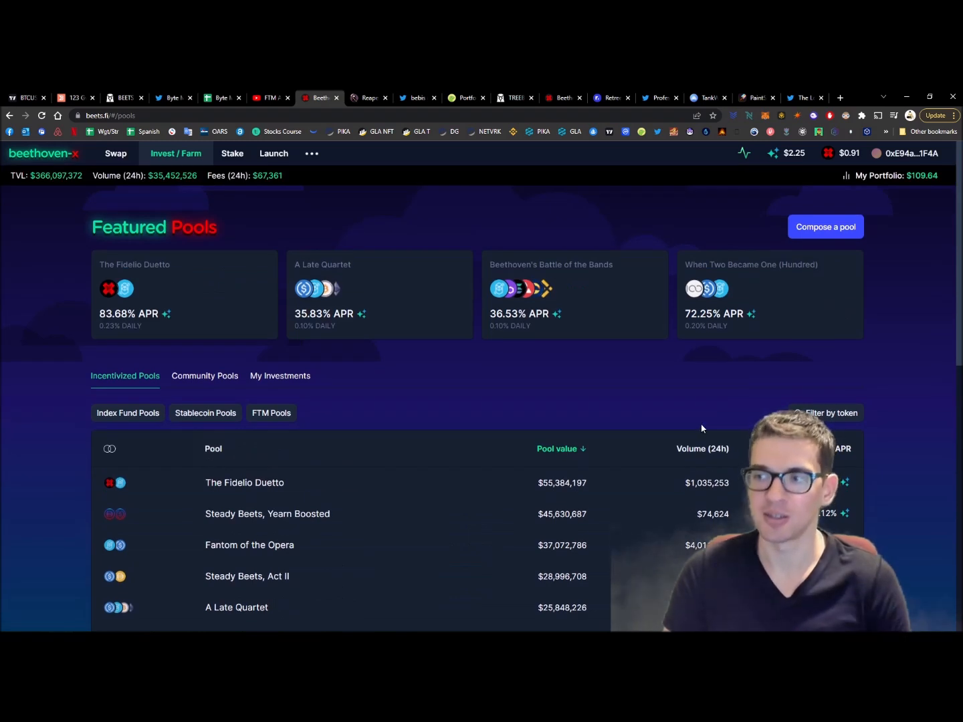
{"action": "left_click", "coordinate": [834, 449]}
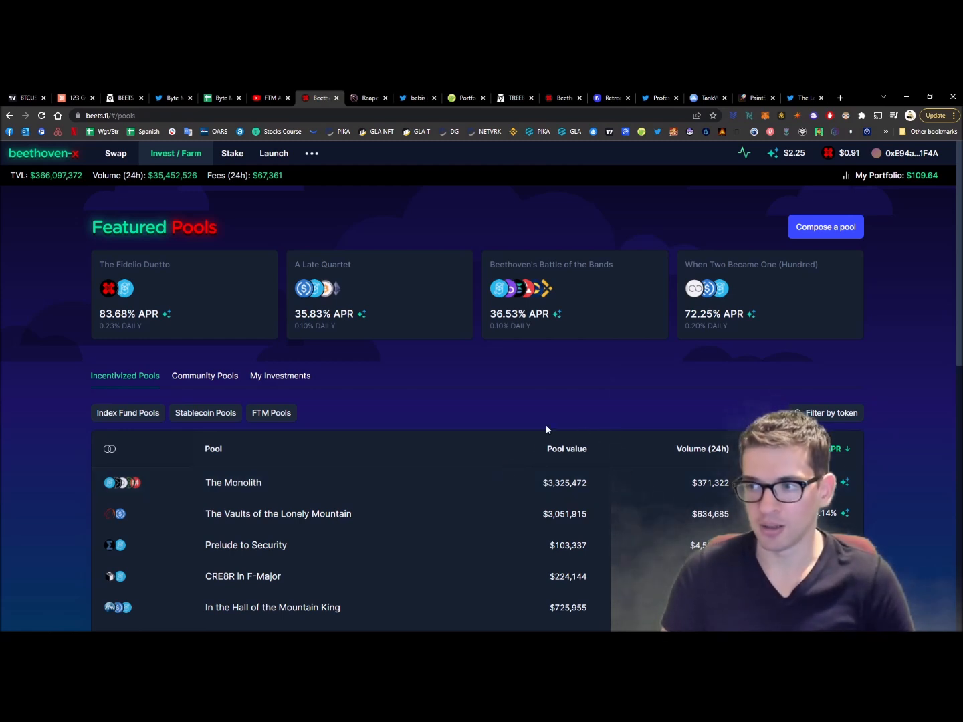
{"action": "mouse_move", "coordinate": [538, 489]}
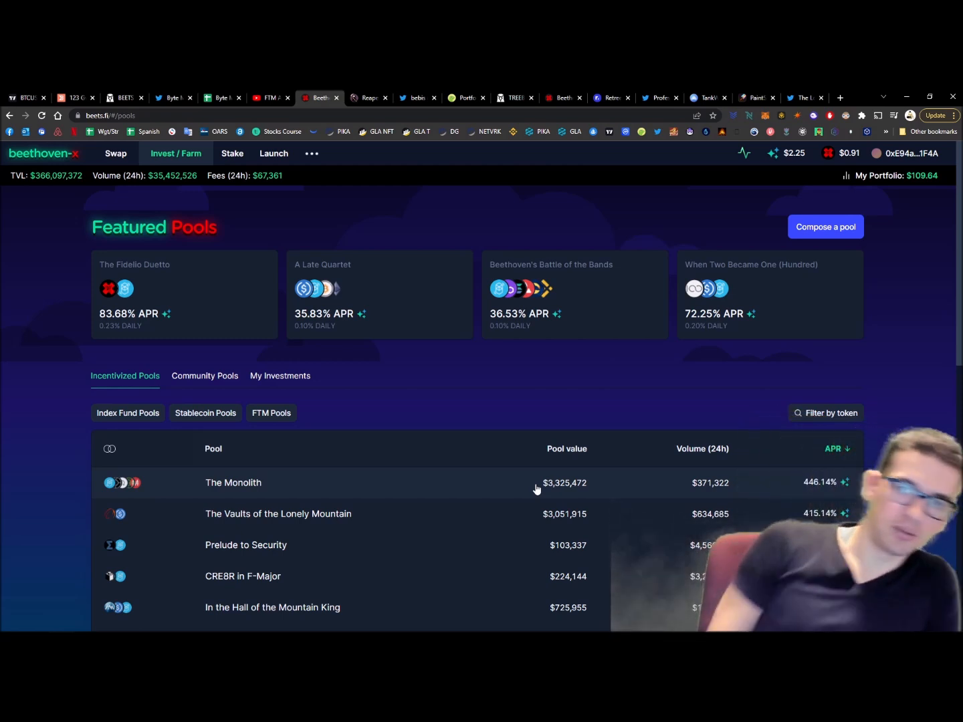
{"action": "mouse_move", "coordinate": [802, 489]}
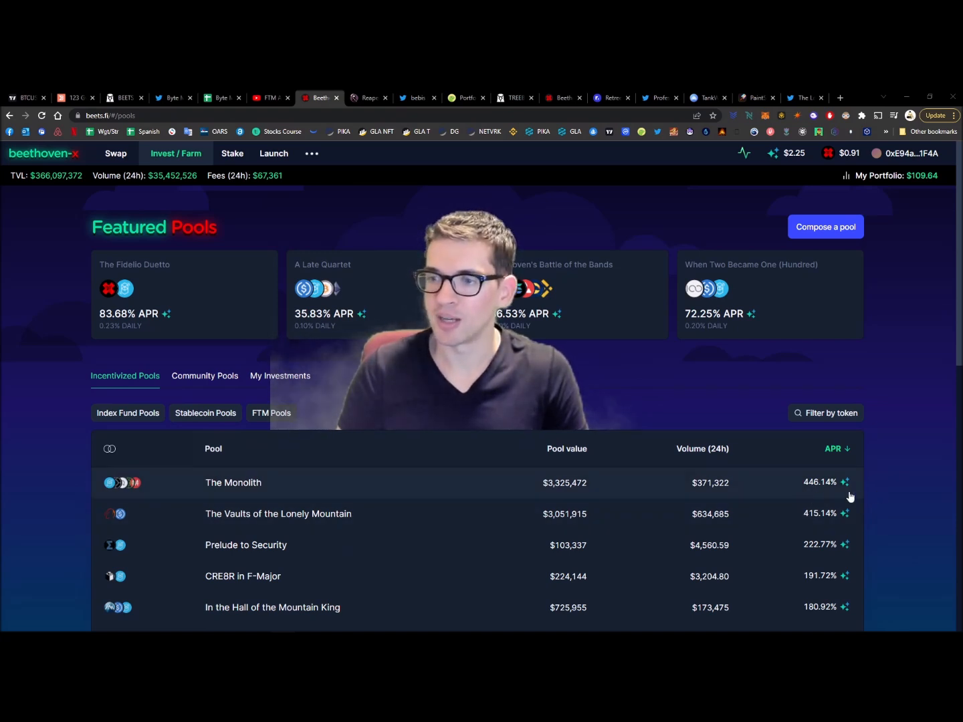
{"action": "mouse_move", "coordinate": [274, 544]}
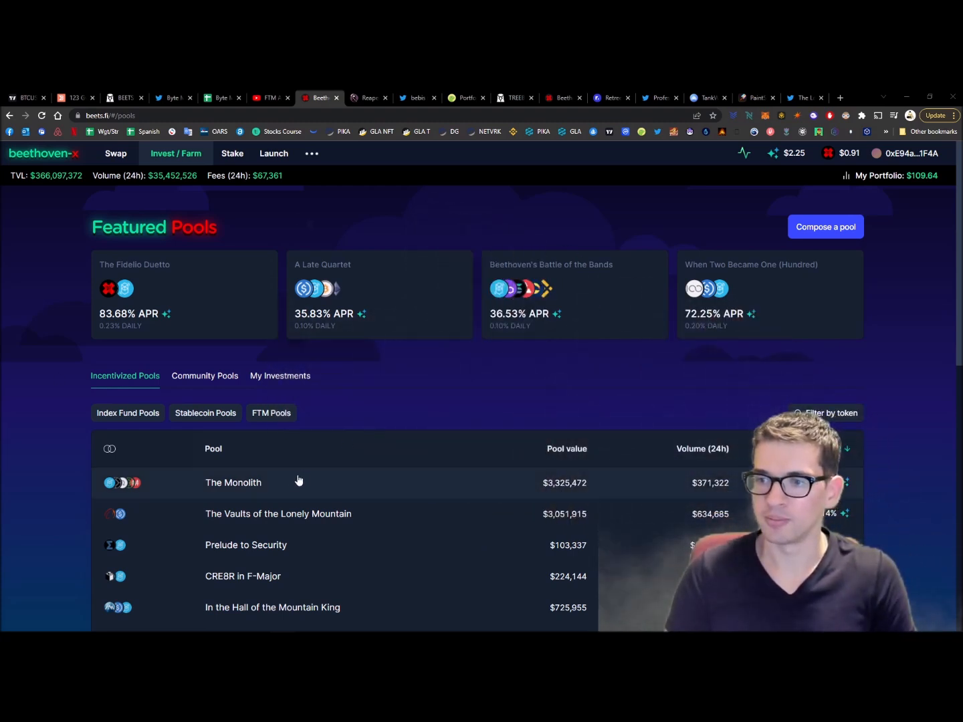
{"action": "left_click", "coordinate": [233, 482]}
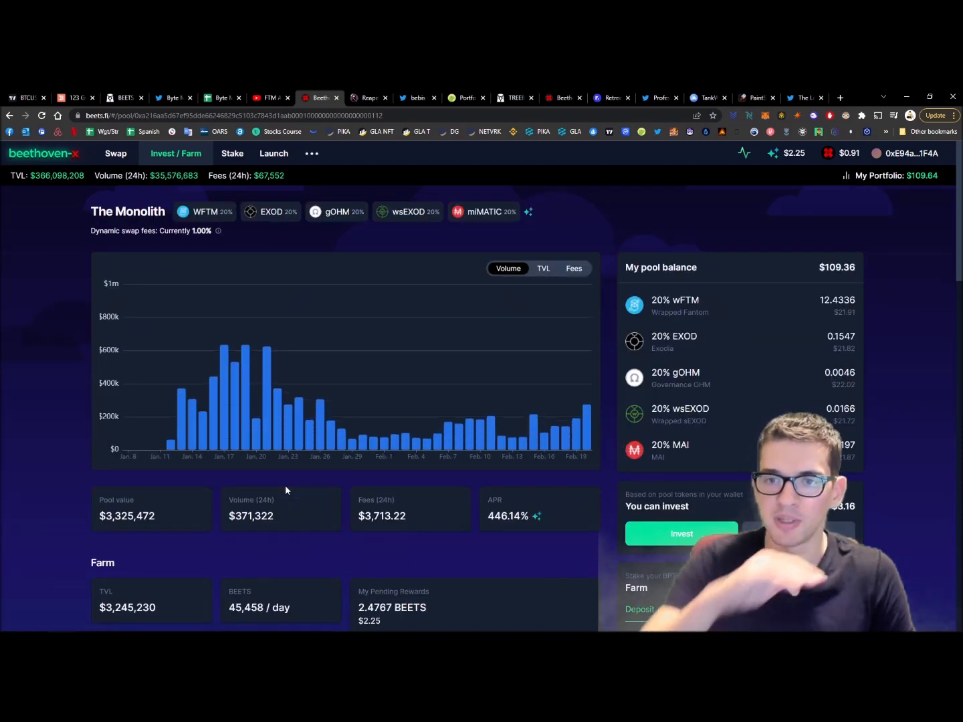
{"action": "scroll", "scroll_direction": "down", "scroll_amount": 3}
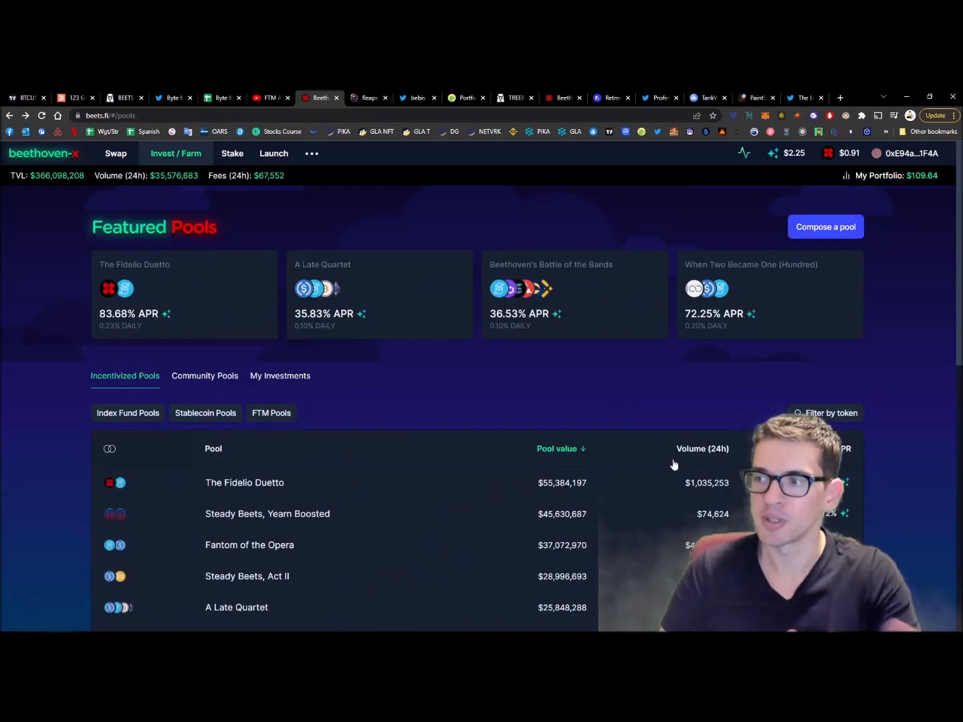
{"action": "left_click", "coordinate": [835, 449]}
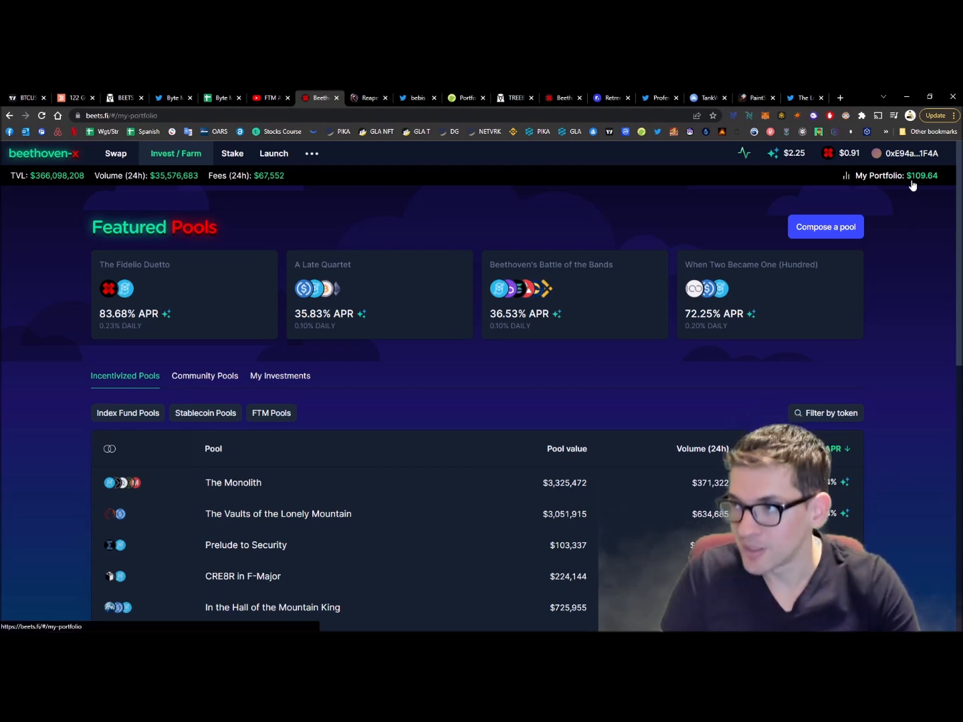
- Return to My Portfolio showing $109.64 total and 404.07% average APR
{"action": "left_click", "coordinate": [896, 175]}
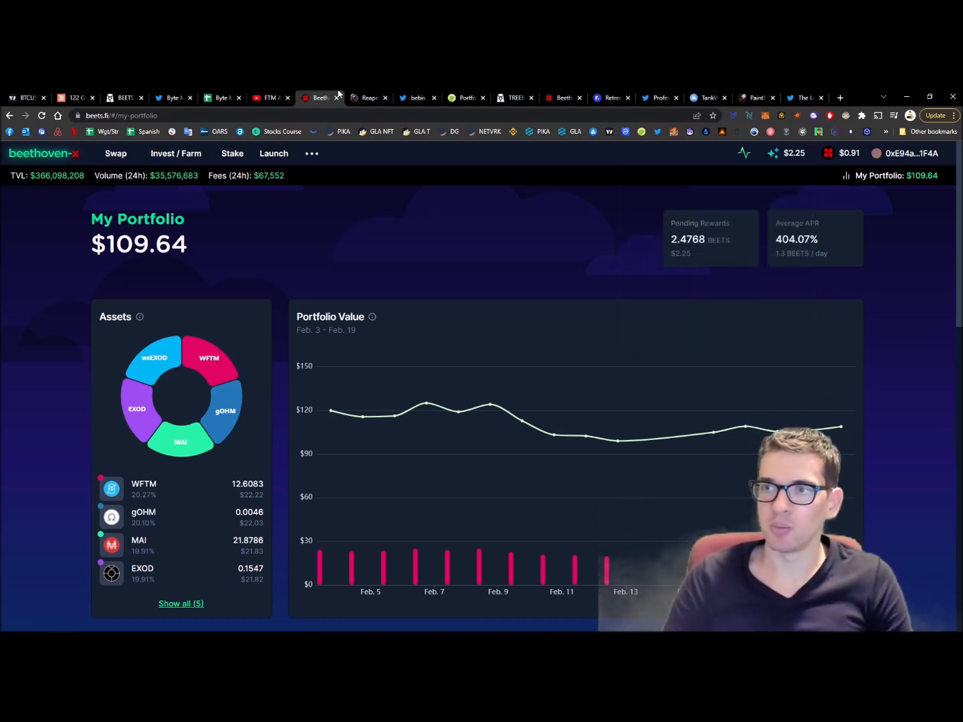
{"action": "mouse_move", "coordinate": [368, 98]}
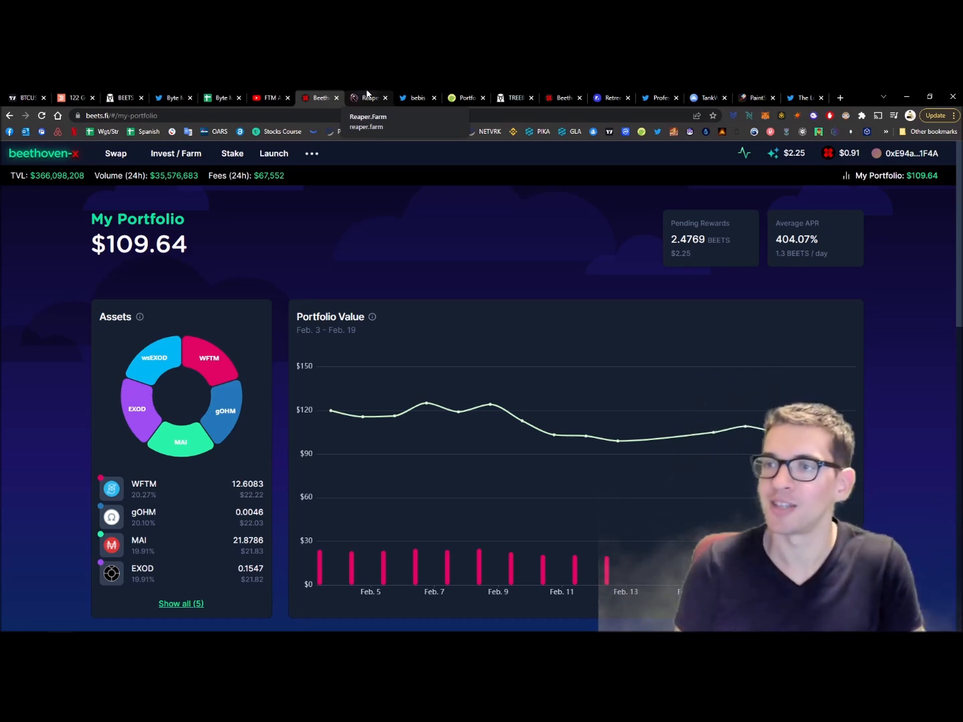
- Switch to the Byte Masons Twitter profile tab and read it
{"action": "left_click", "coordinate": [172, 97]}
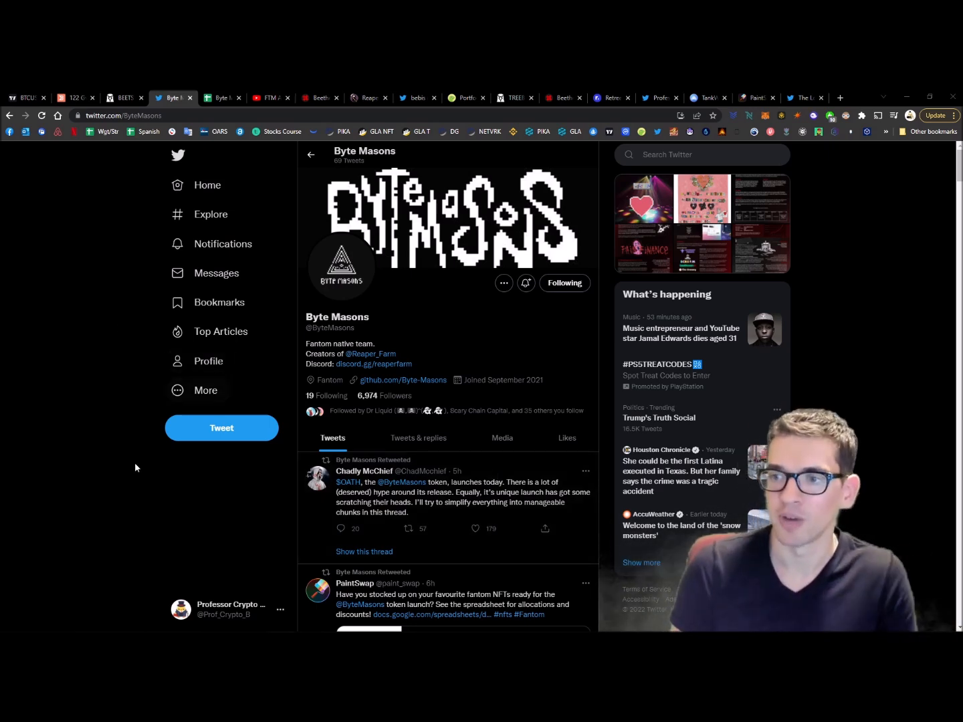
{"action": "mouse_move", "coordinate": [387, 331]}
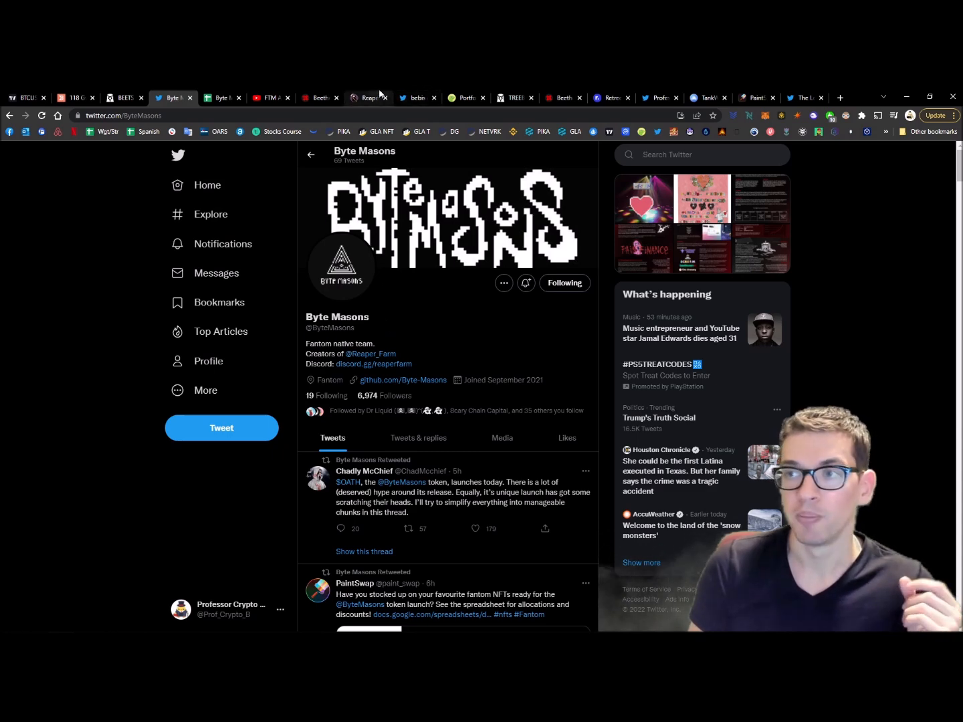
- Flip between Reaper Farm's vault list and the Byte Masons and developer bebis Twitter profiles
{"action": "left_click", "coordinate": [367, 97]}
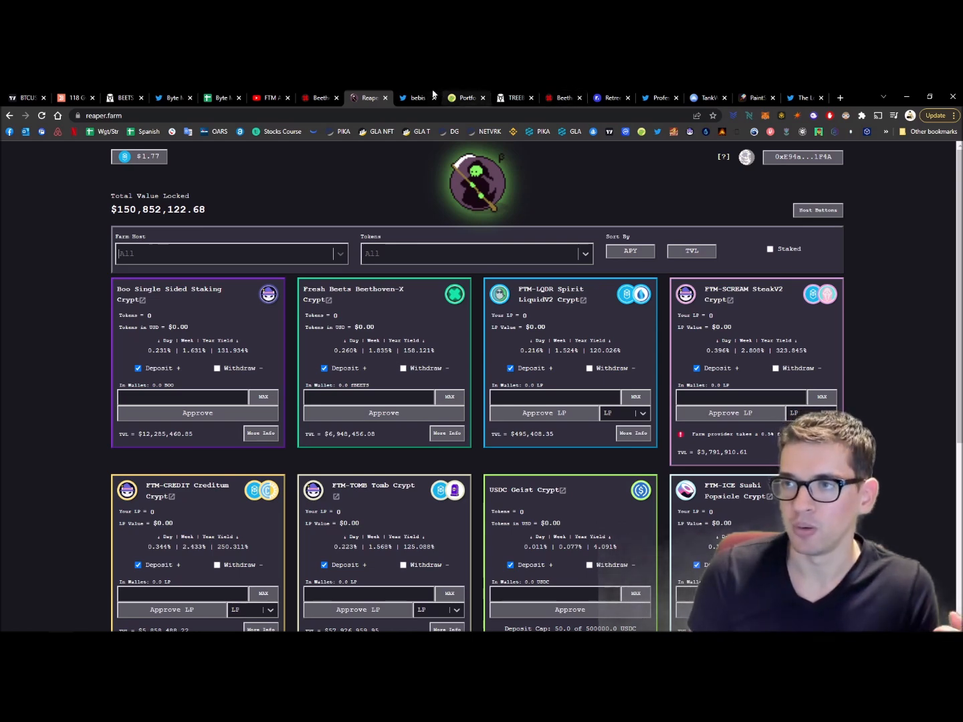
{"action": "left_click", "coordinate": [415, 98]}
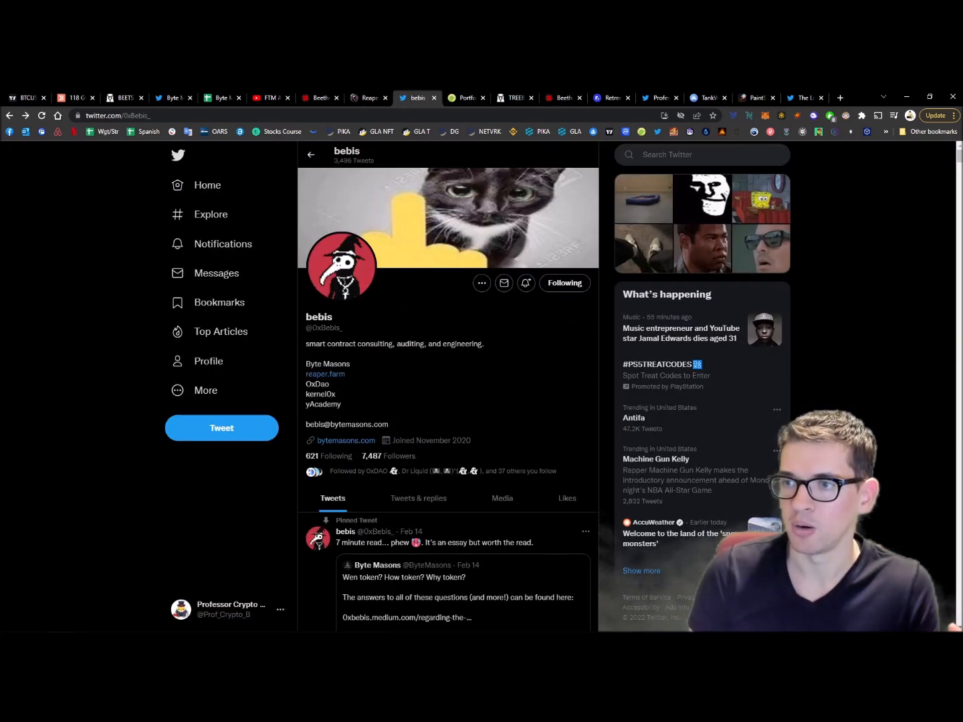
{"action": "left_click", "coordinate": [368, 98]}
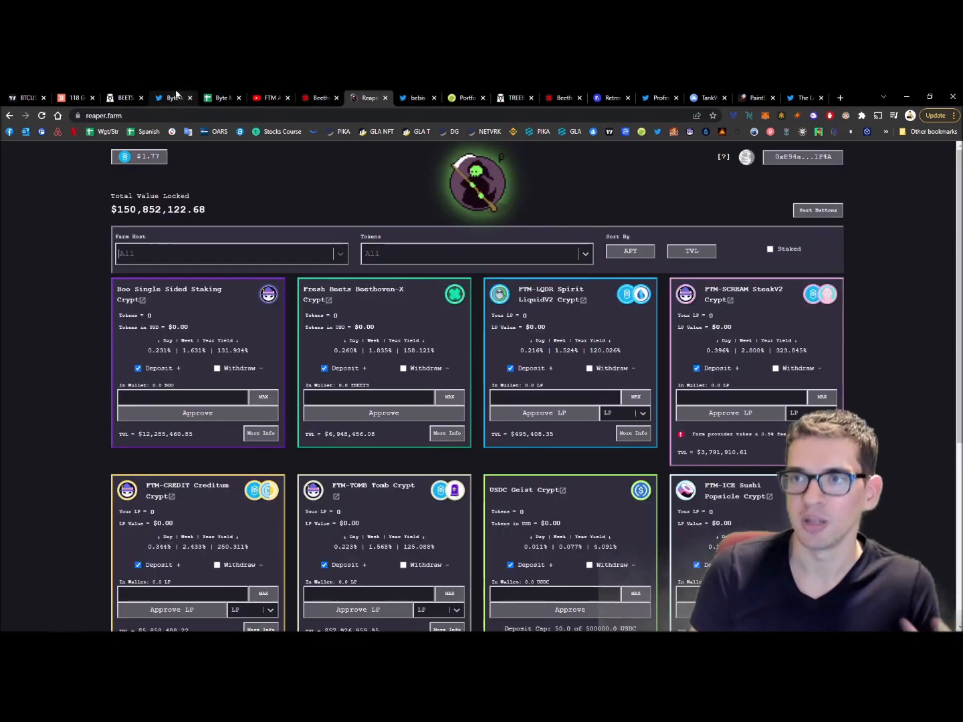
{"action": "left_click", "coordinate": [172, 98]}
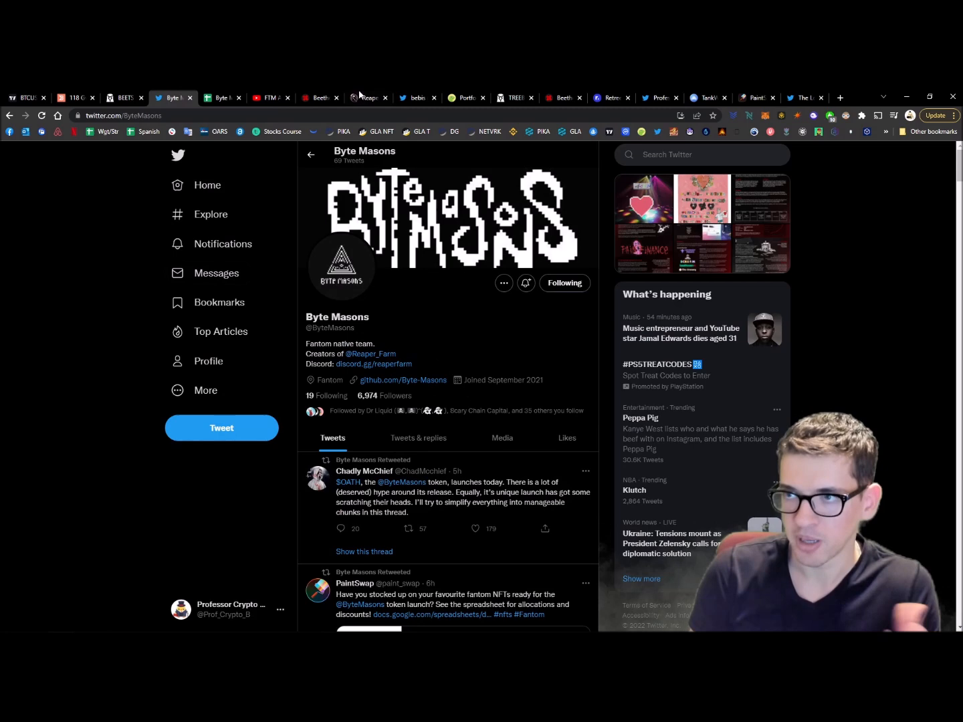
{"action": "left_click", "coordinate": [369, 98]}
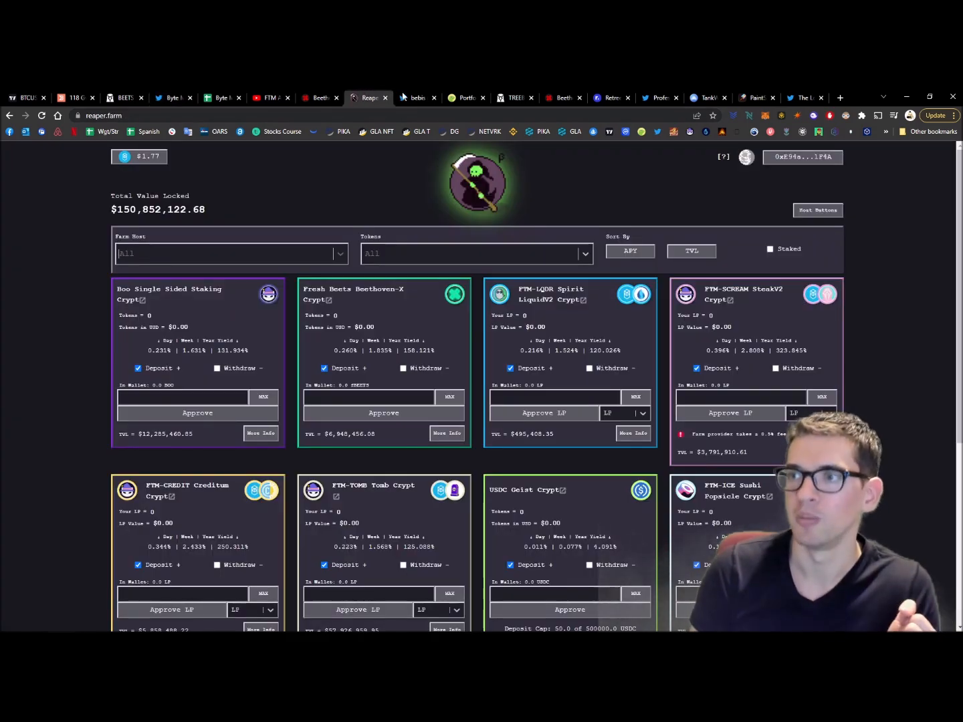
{"action": "left_click", "coordinate": [414, 97]}
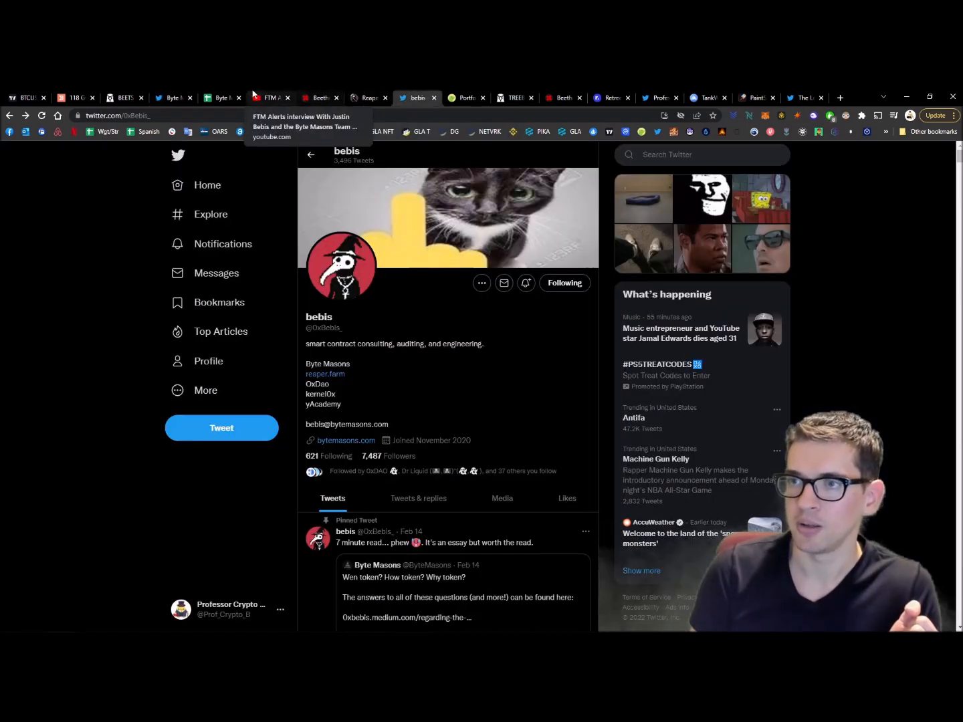
- Glance at the FTM Alerts interview video, then scroll the Byte Masons profile to its OATH launch retweets
{"action": "left_click", "coordinate": [269, 98]}
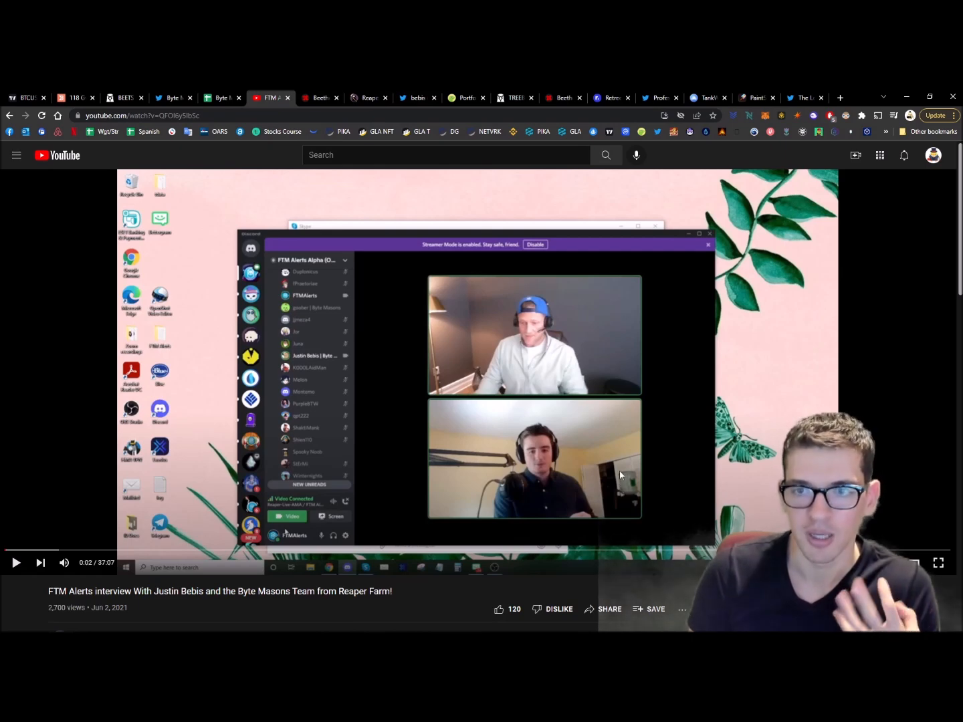
{"action": "scroll", "scroll_direction": "down", "scroll_amount": 3}
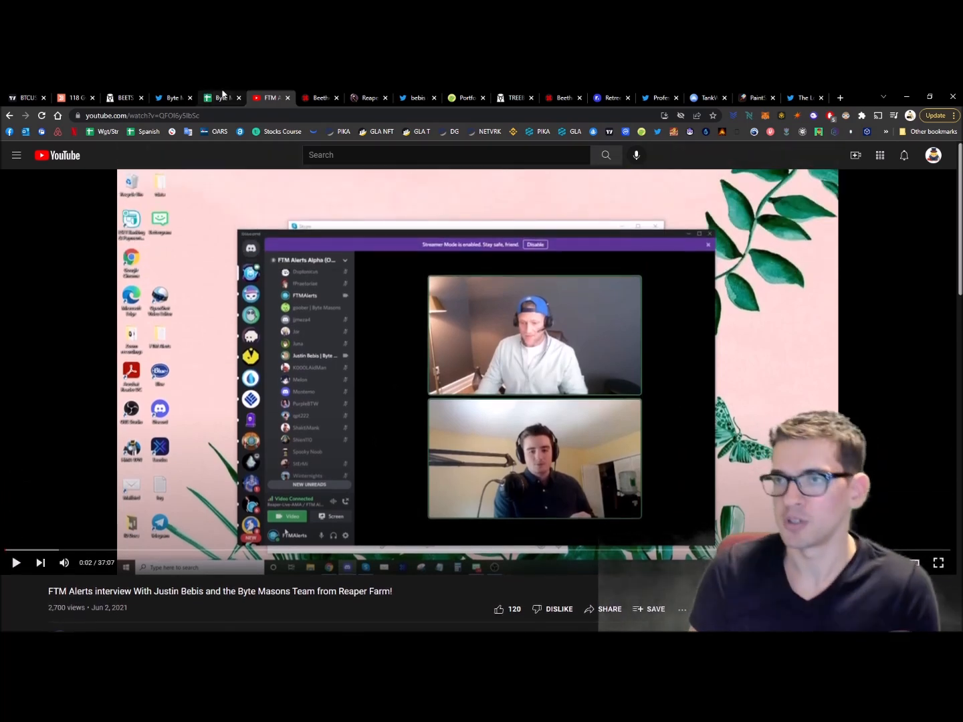
{"action": "left_click", "coordinate": [173, 98]}
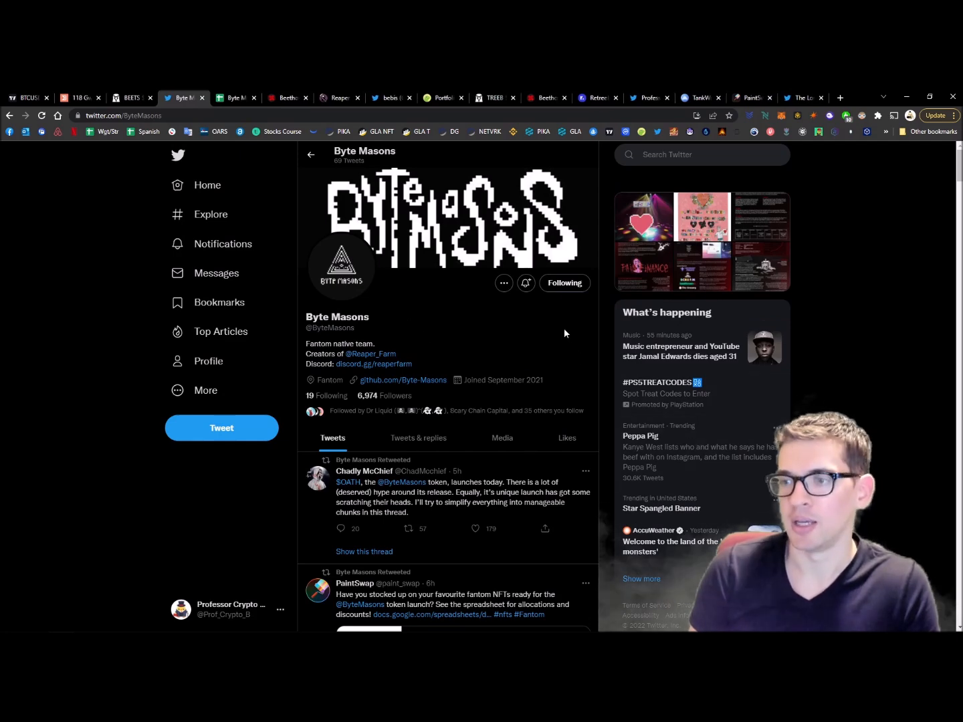
{"action": "scroll", "scroll_direction": "down", "scroll_amount": 3}
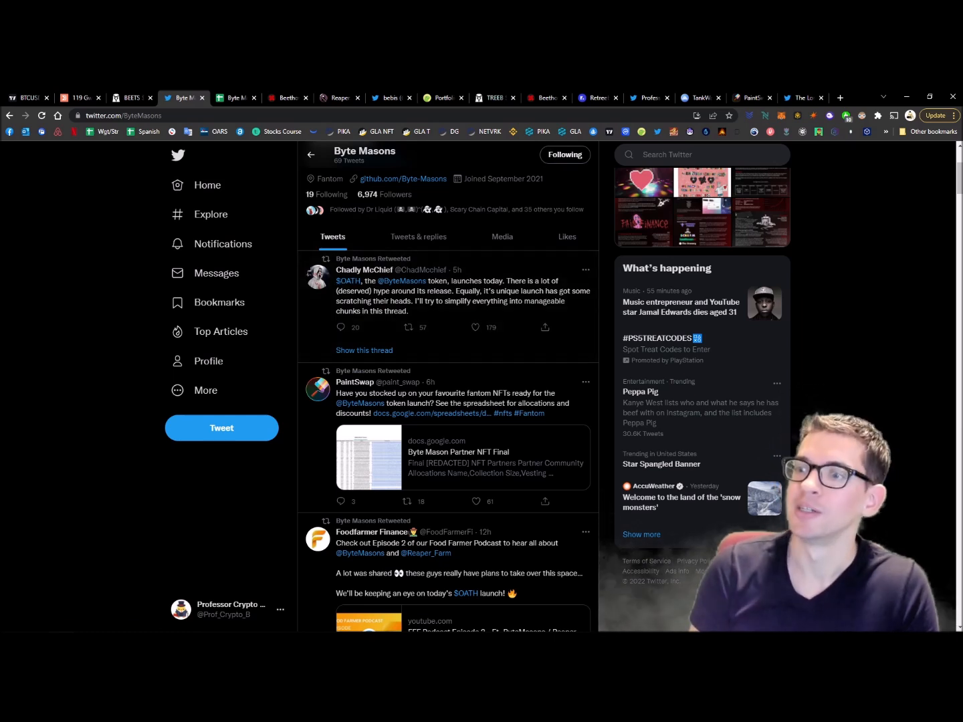
- Scroll through the recent Byte Masons tweets in the feed
{"action": "scroll", "scroll_direction": "down", "scroll_amount": 3}
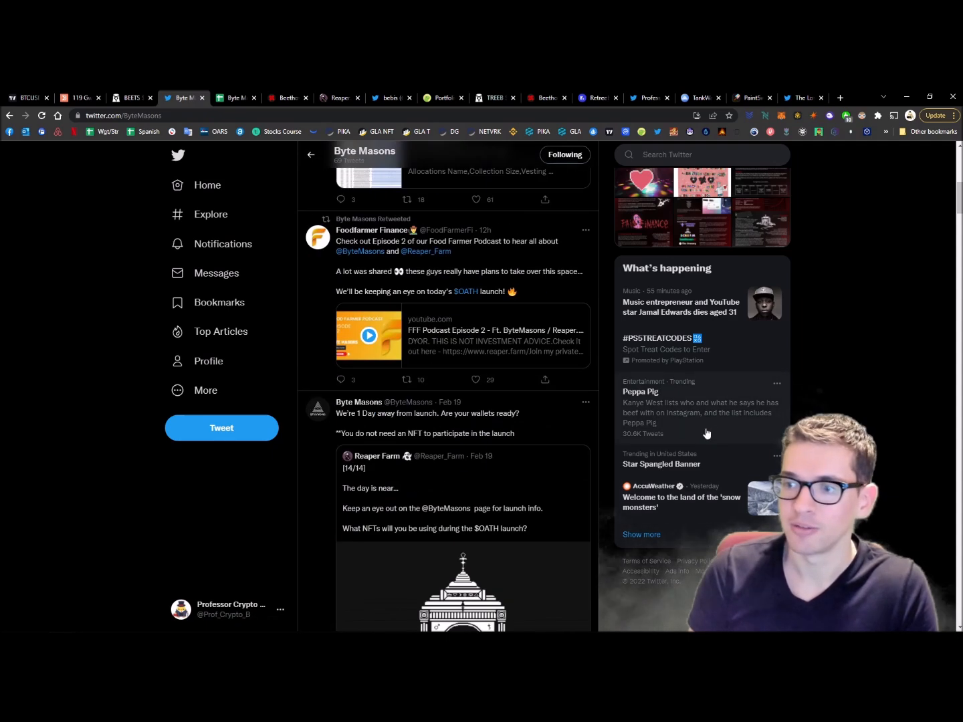
{"action": "scroll", "scroll_direction": "up", "scroll_amount": 3}
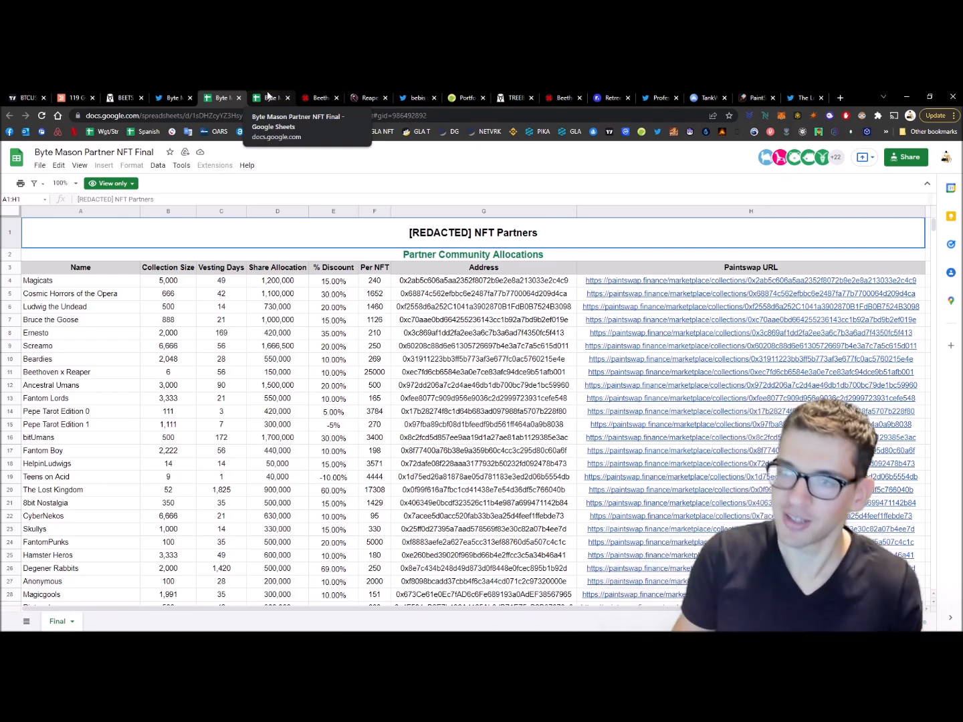
- Check how the per-NFT figure is calculated in the Byte Mason partner NFT sheet
{"action": "left_click", "coordinate": [271, 98]}
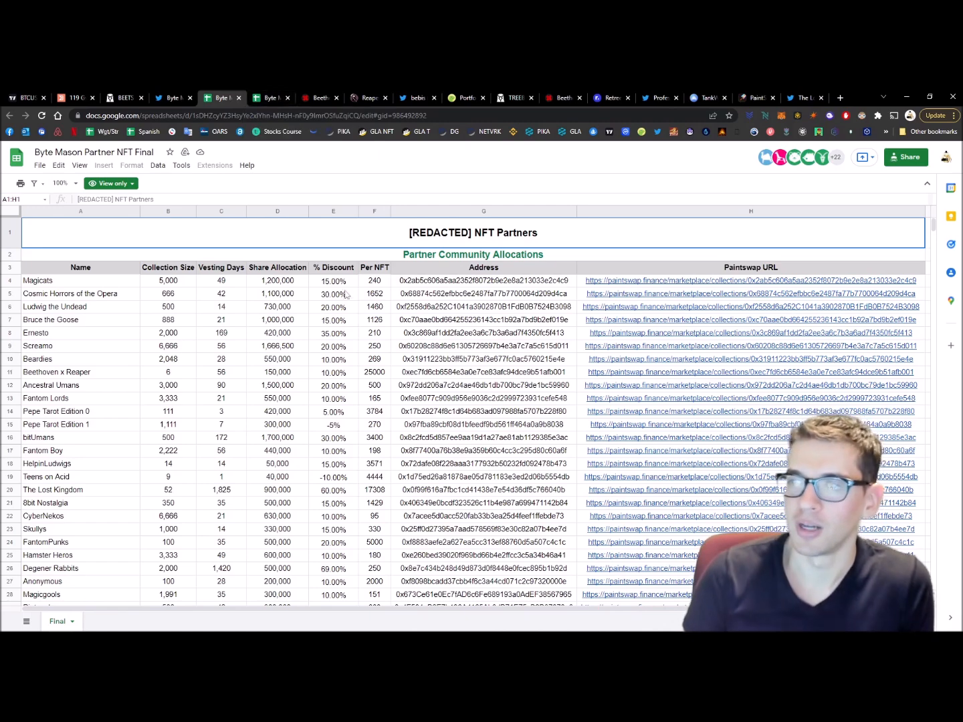
{"action": "left_click", "coordinate": [375, 386]}
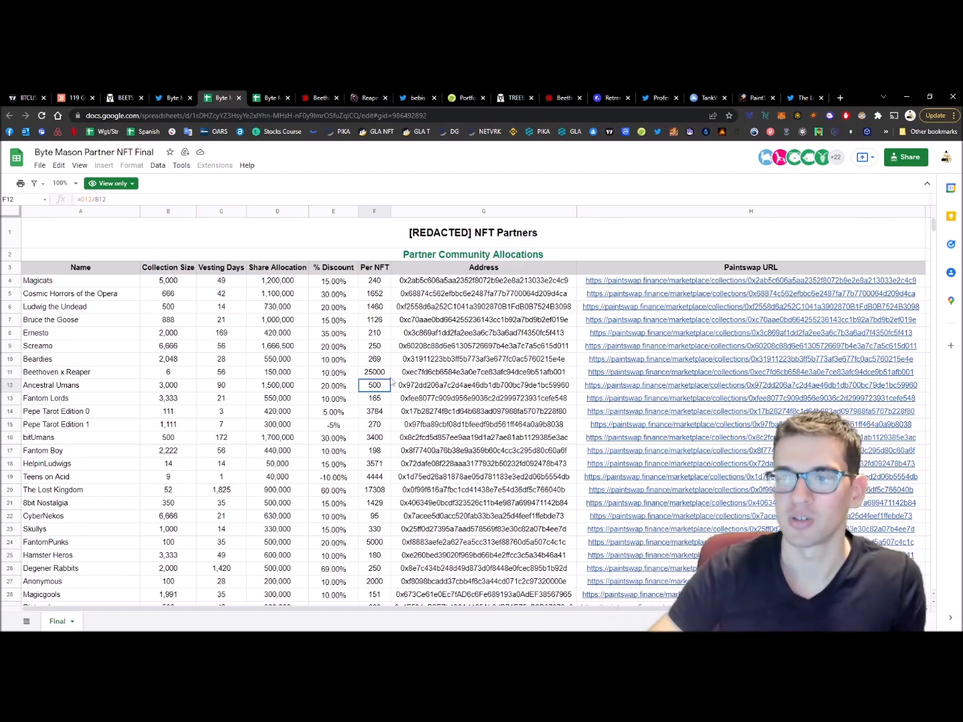
{"action": "scroll", "scroll_direction": "down", "scroll_amount": 3}
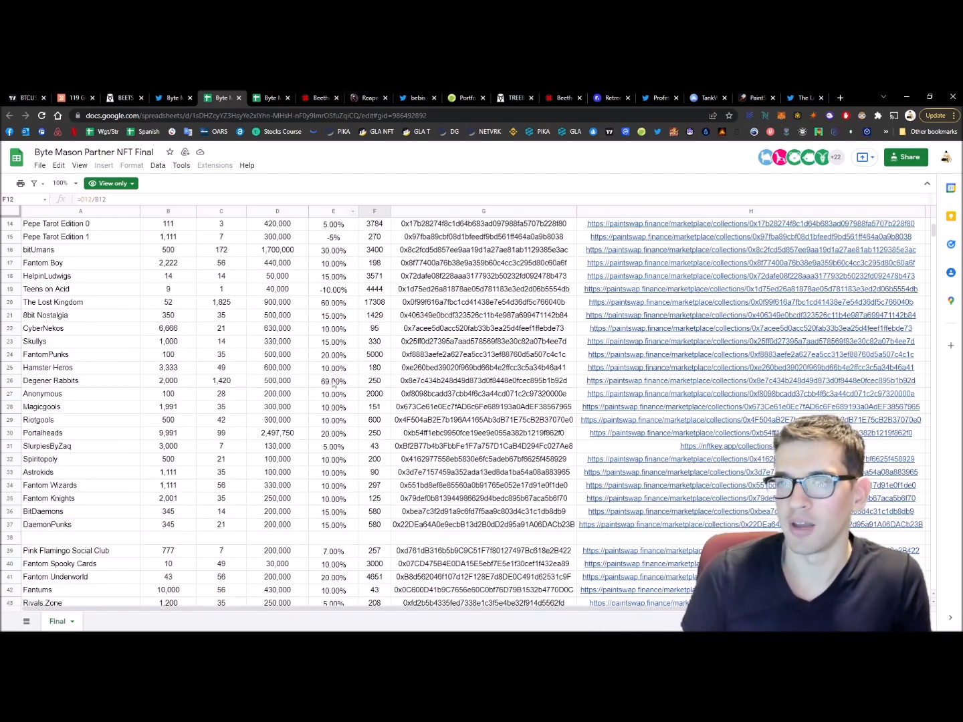
{"action": "scroll", "scroll_direction": "down", "scroll_amount": 3}
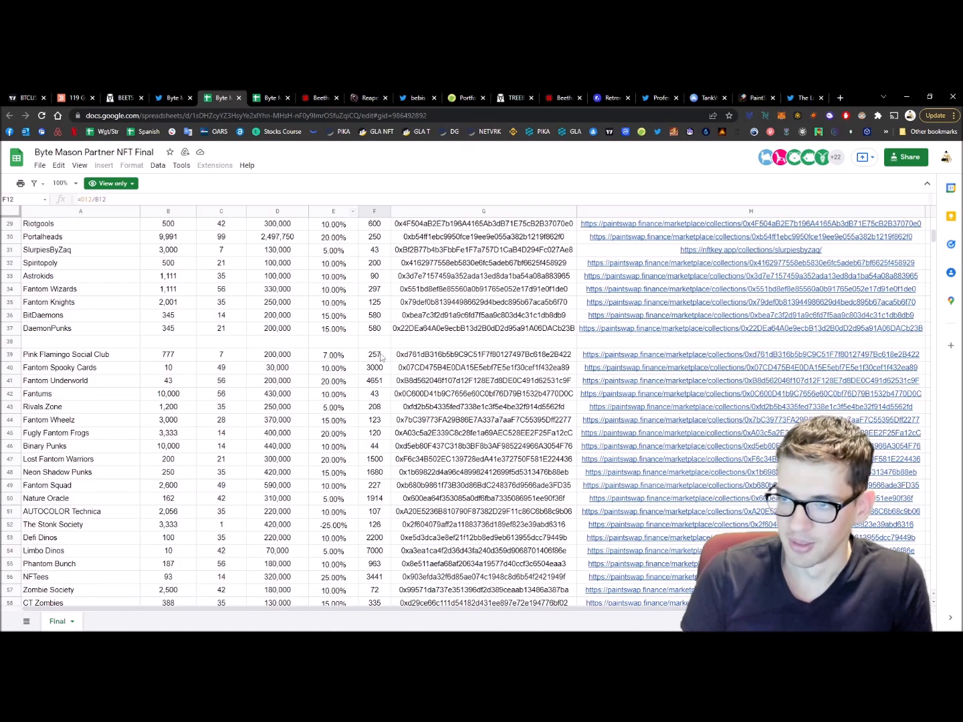
{"action": "scroll", "scroll_direction": "up", "scroll_amount": 3}
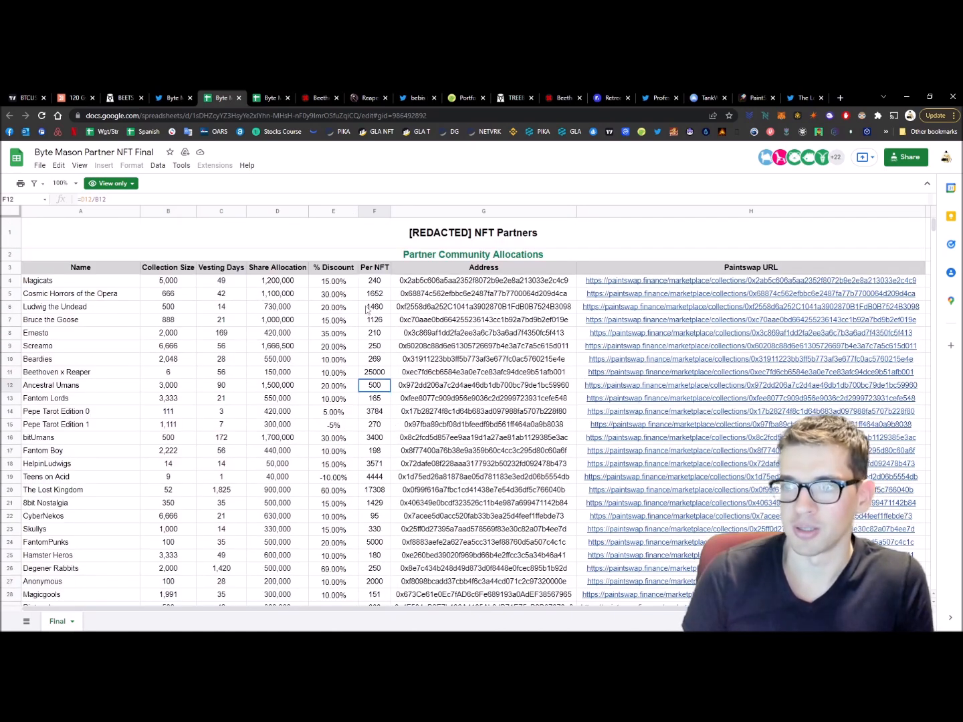
- Check the Beardies discount, Magicats vesting days and Ancestral Umans per-NFT values, then switch to Beethoven X
{"action": "left_click", "coordinate": [333, 360]}
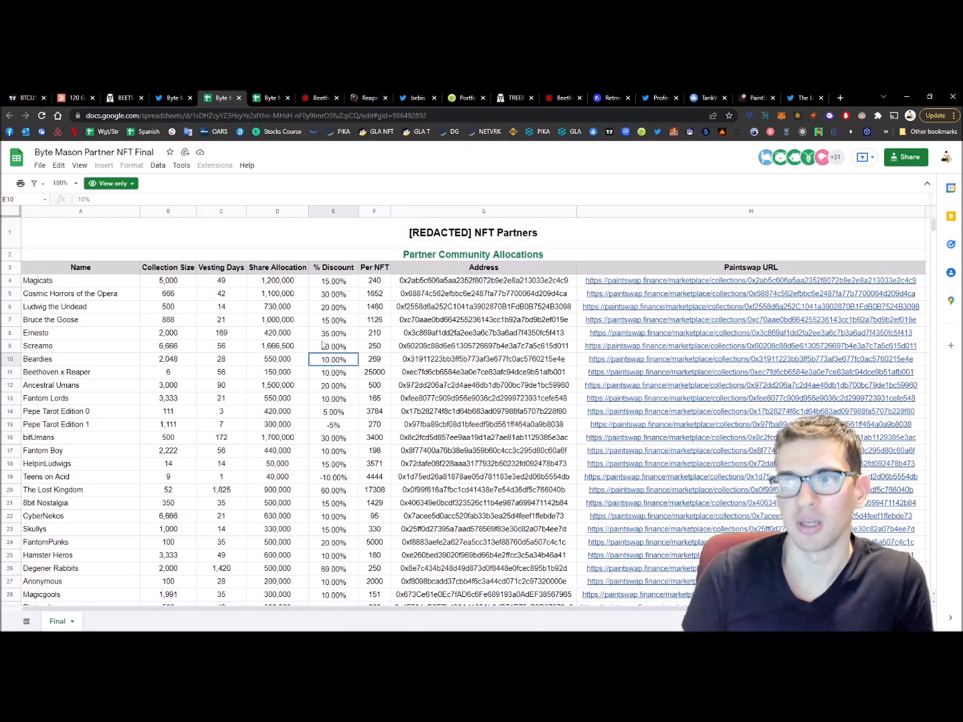
{"action": "left_click", "coordinate": [221, 280]}
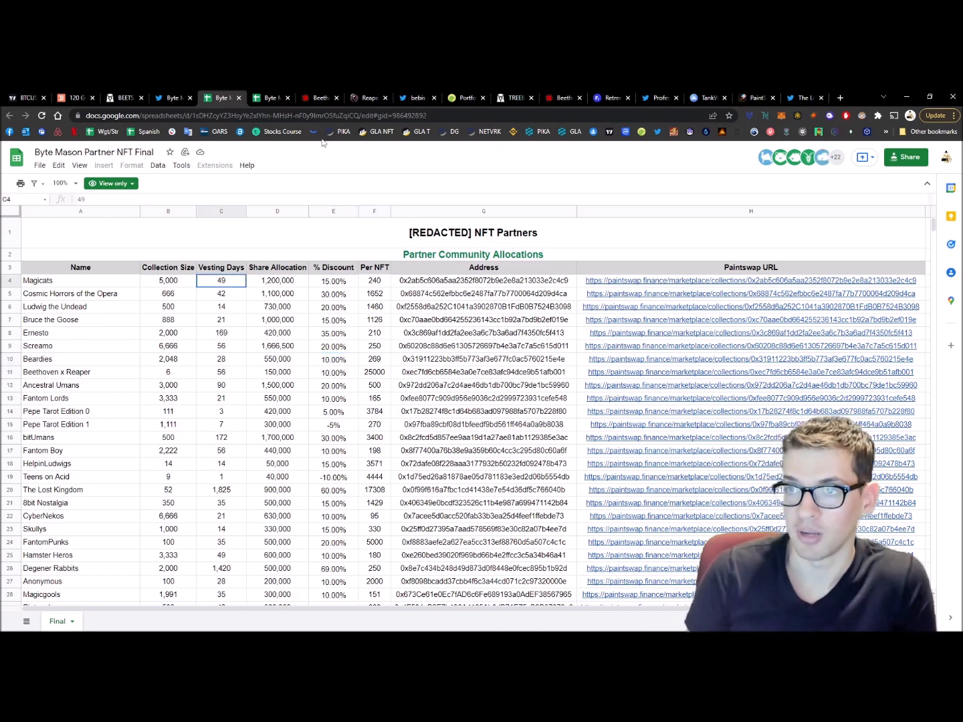
{"action": "left_click", "coordinate": [375, 385]}
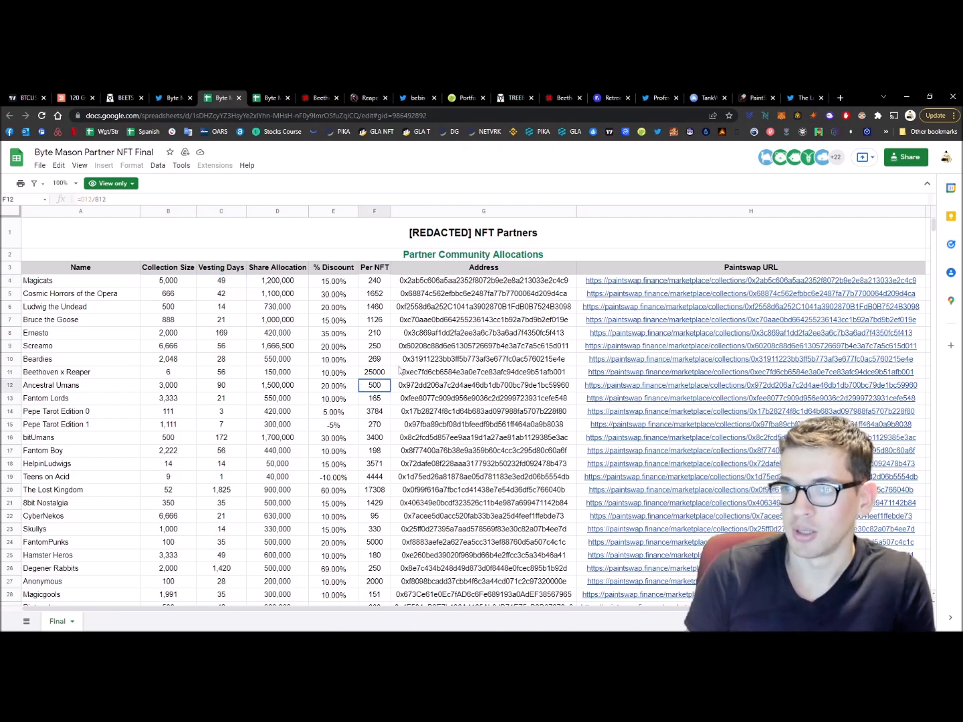
{"action": "left_click", "coordinate": [268, 98]}
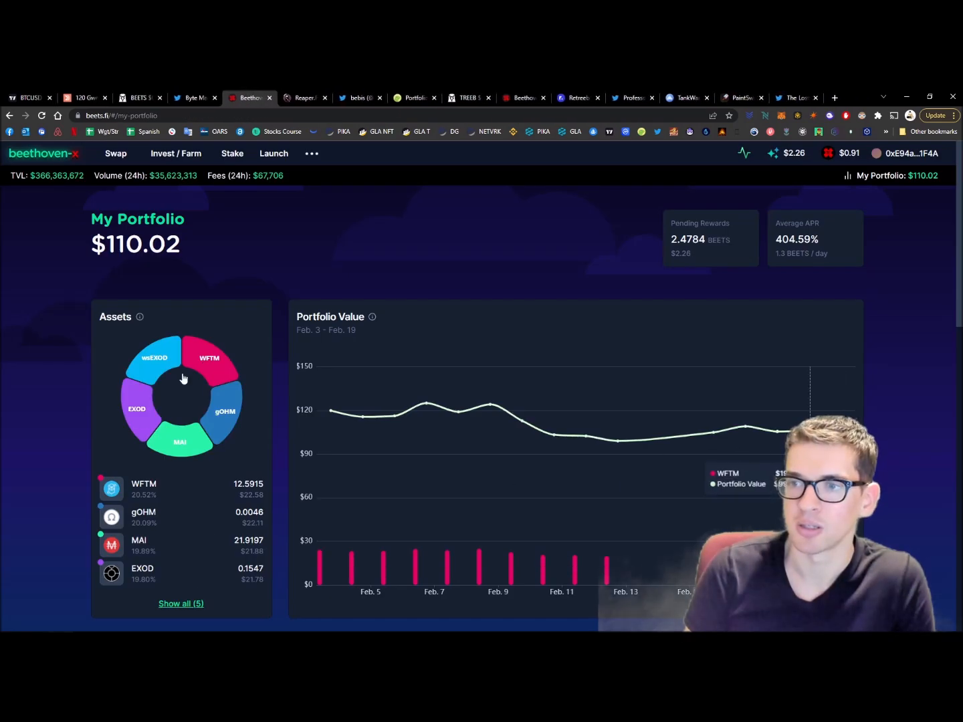
- Glance at Reaper Farm's crypts, then scroll the Byte Masons Twitter timeline
{"action": "left_click", "coordinate": [305, 98]}
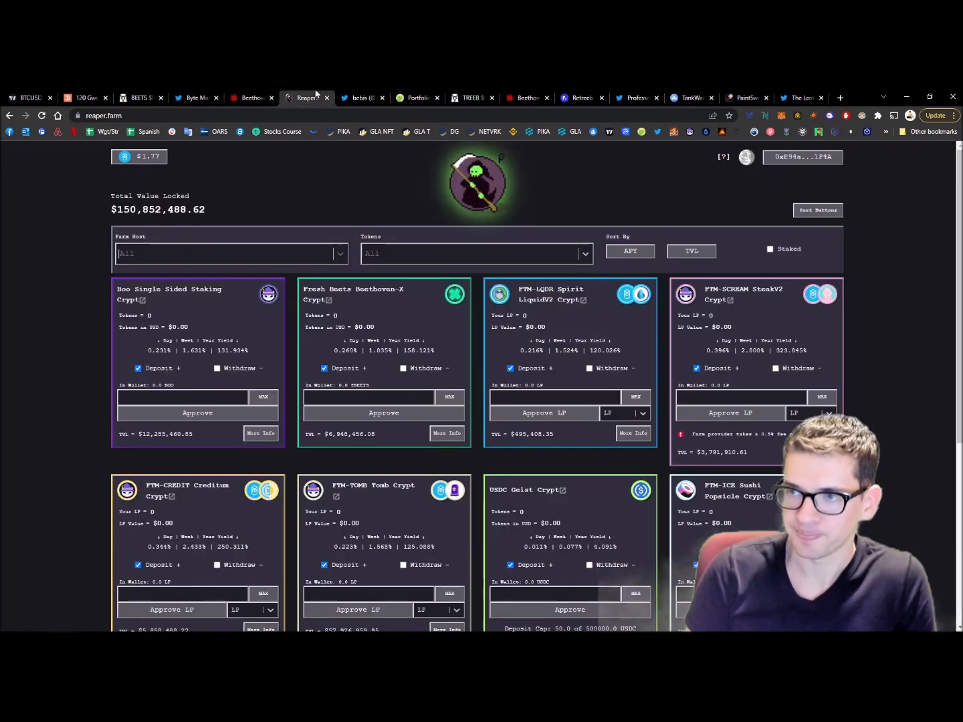
{"action": "left_click", "coordinate": [194, 98]}
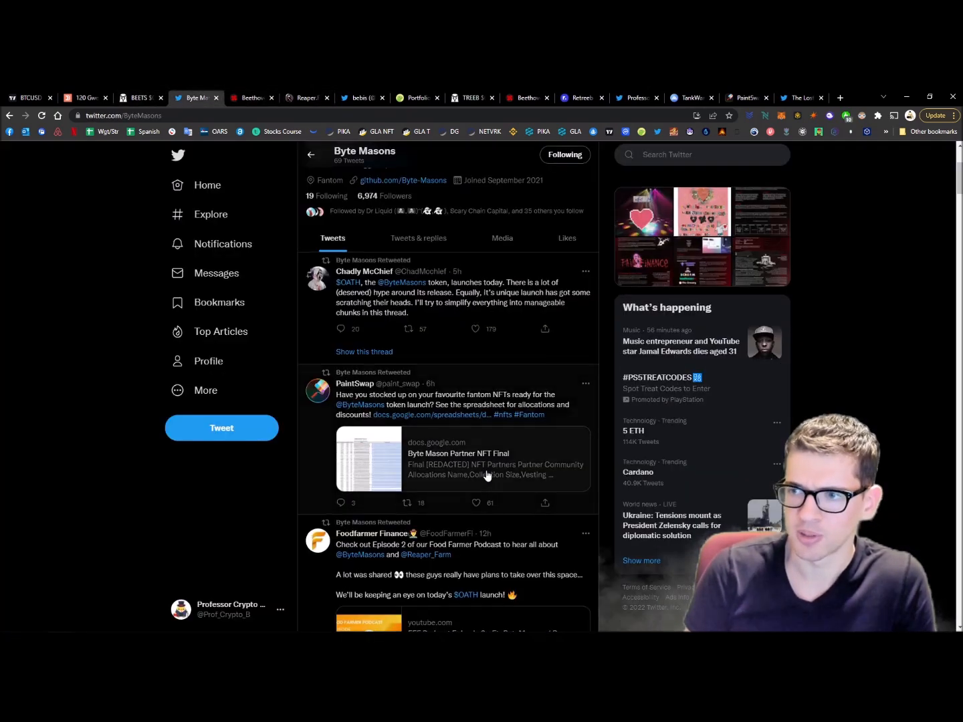
{"action": "scroll", "scroll_direction": "up", "scroll_amount": 3}
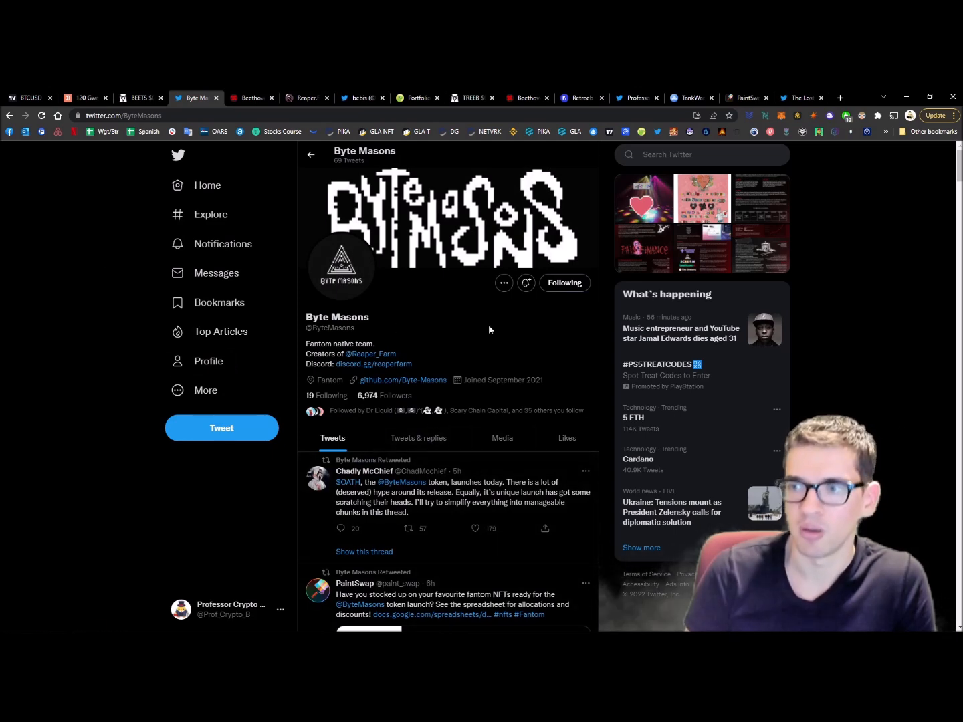
{"action": "scroll", "scroll_direction": "down", "scroll_amount": 3}
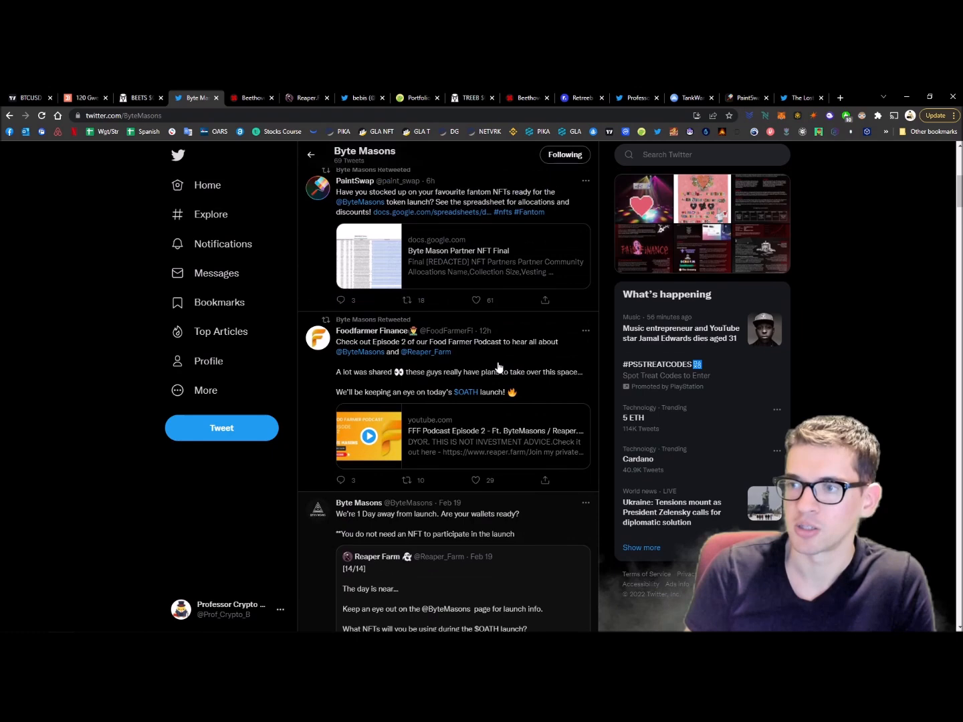
{"action": "scroll", "scroll_direction": "down", "scroll_amount": 3}
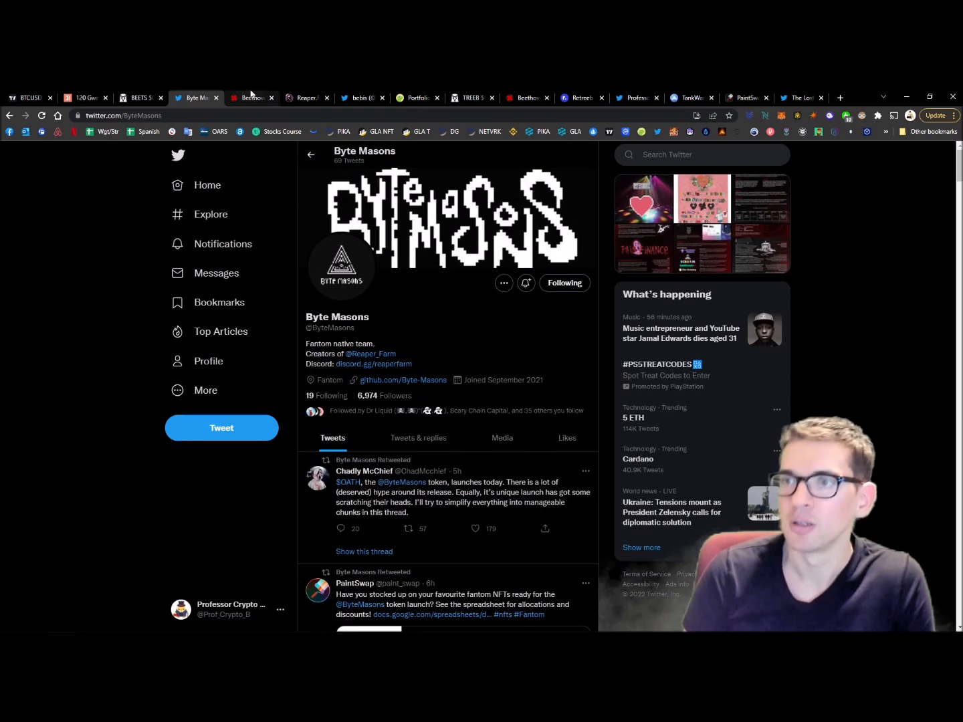
- Check Reaper Farm and the CoinGecko portfolio, ending on the TREEB/WFTM DEX Screener chart
{"action": "left_click", "coordinate": [305, 98]}
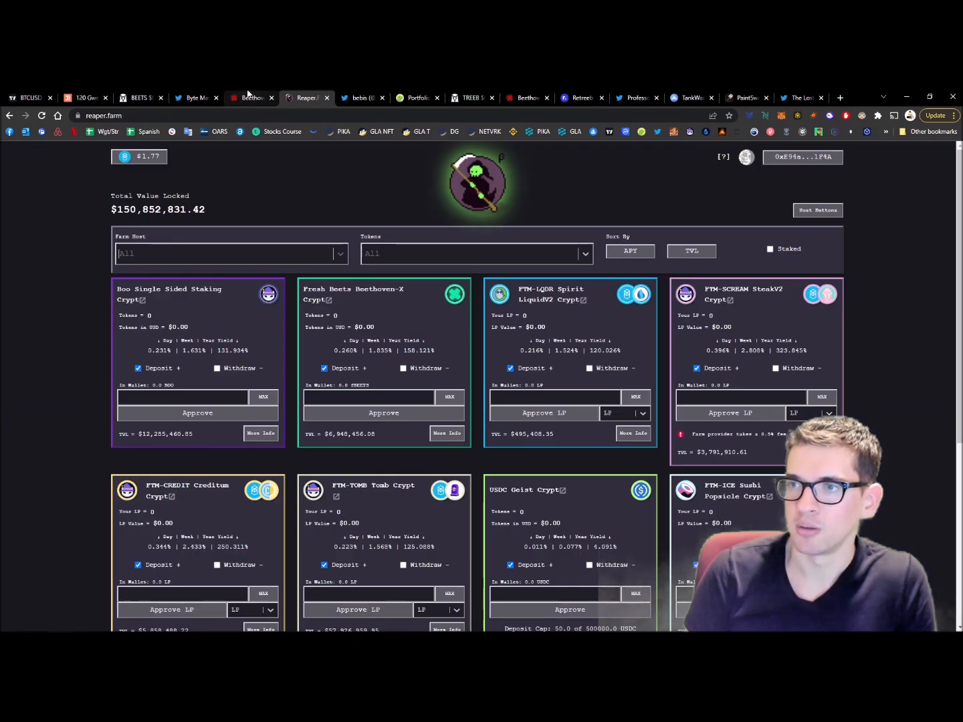
{"action": "left_click", "coordinate": [360, 97]}
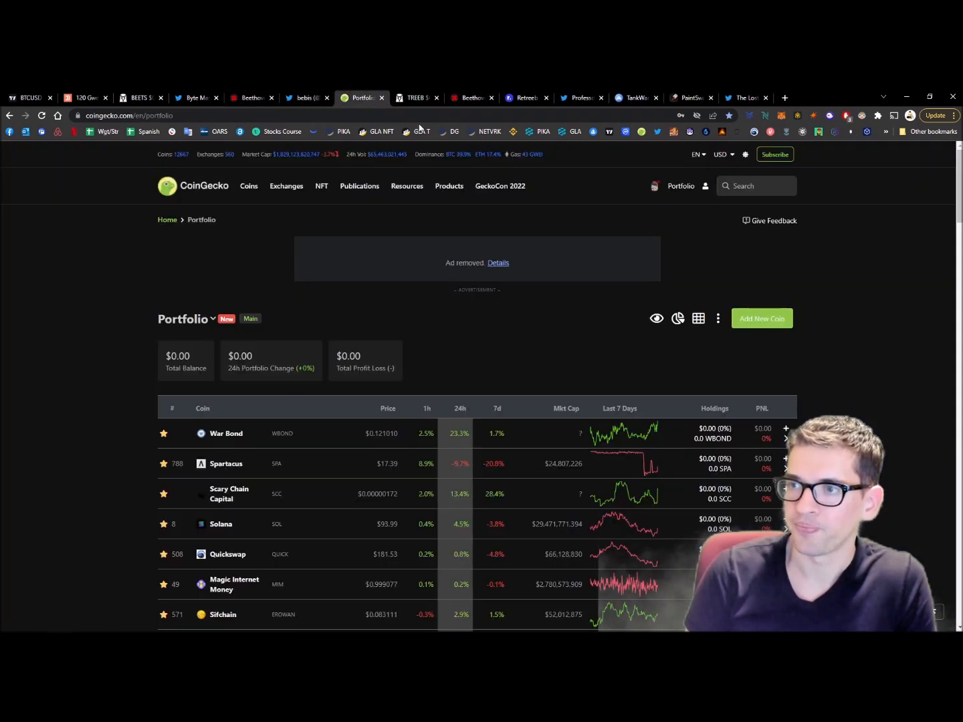
{"action": "left_click", "coordinate": [416, 98]}
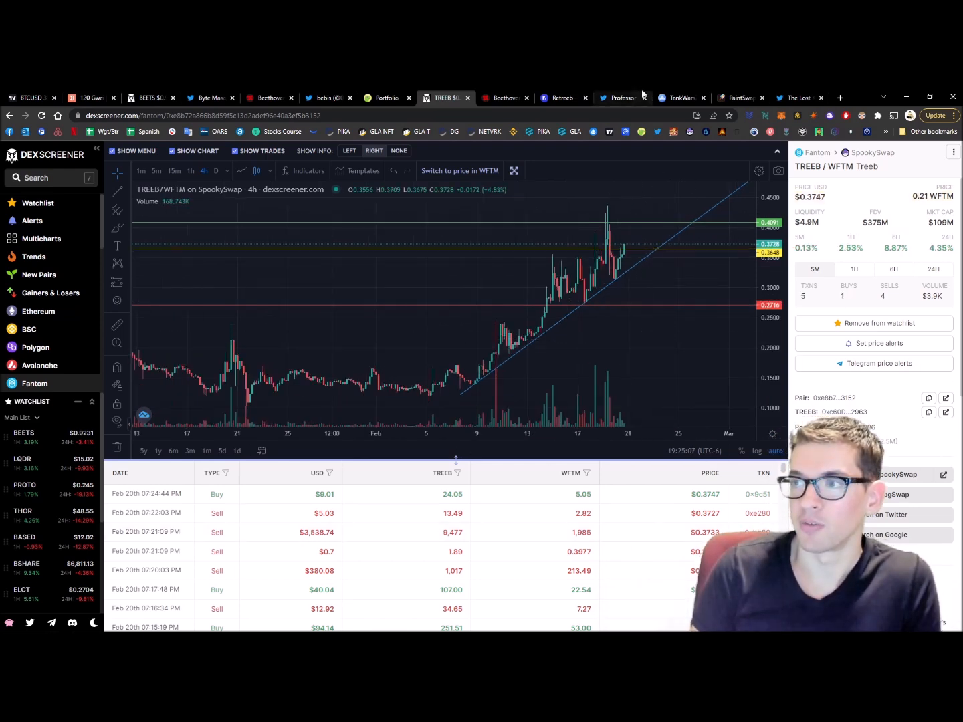
- Scroll through the Retreeb homepage and its partners section
{"action": "left_click", "coordinate": [562, 97]}
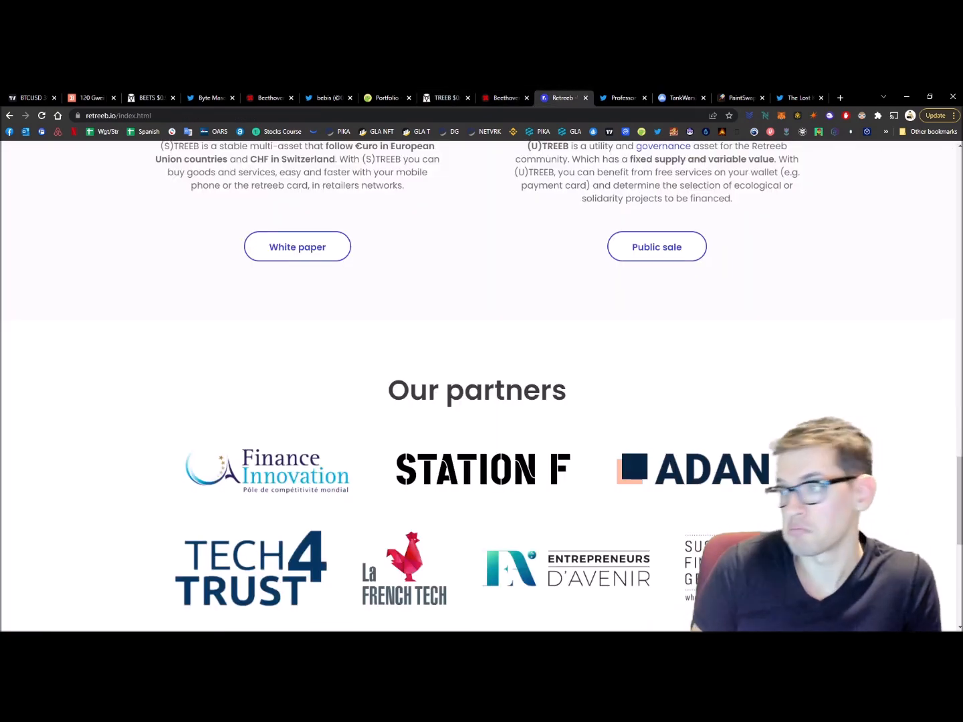
{"action": "scroll", "scroll_direction": "up", "scroll_amount": 3}
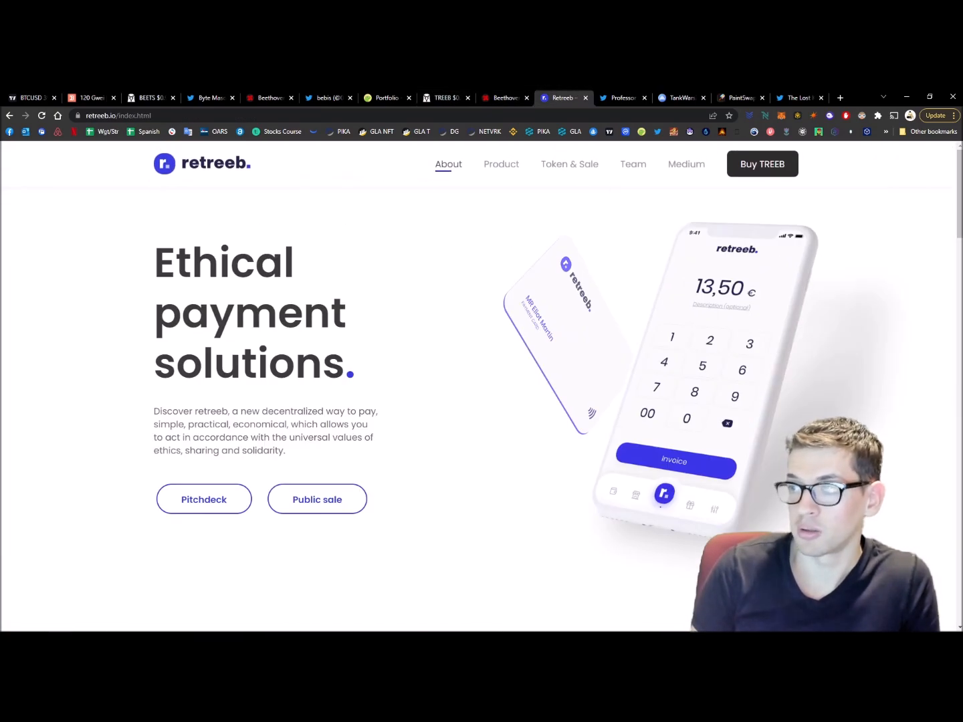
{"action": "mouse_move", "coordinate": [775, 497]}
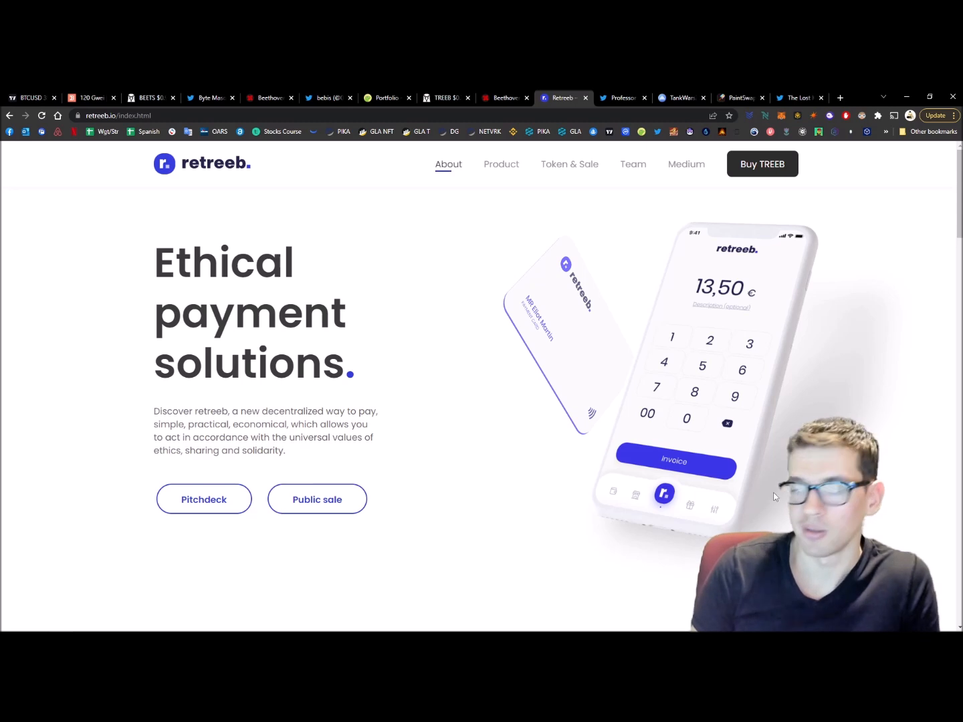
{"action": "mouse_move", "coordinate": [614, 483]}
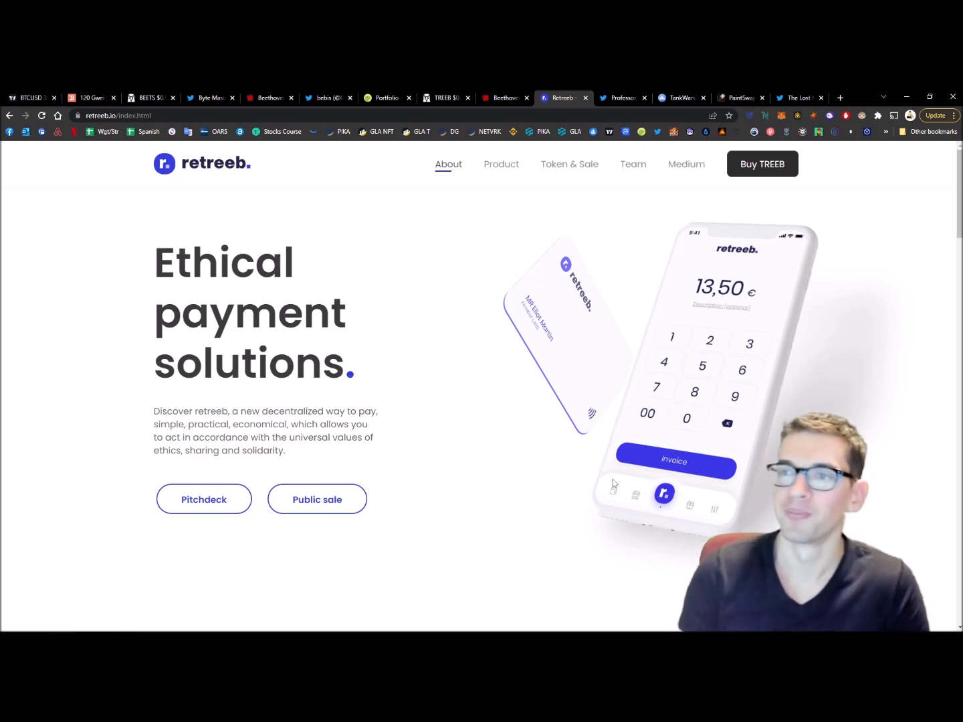
{"action": "mouse_move", "coordinate": [390, 293]}
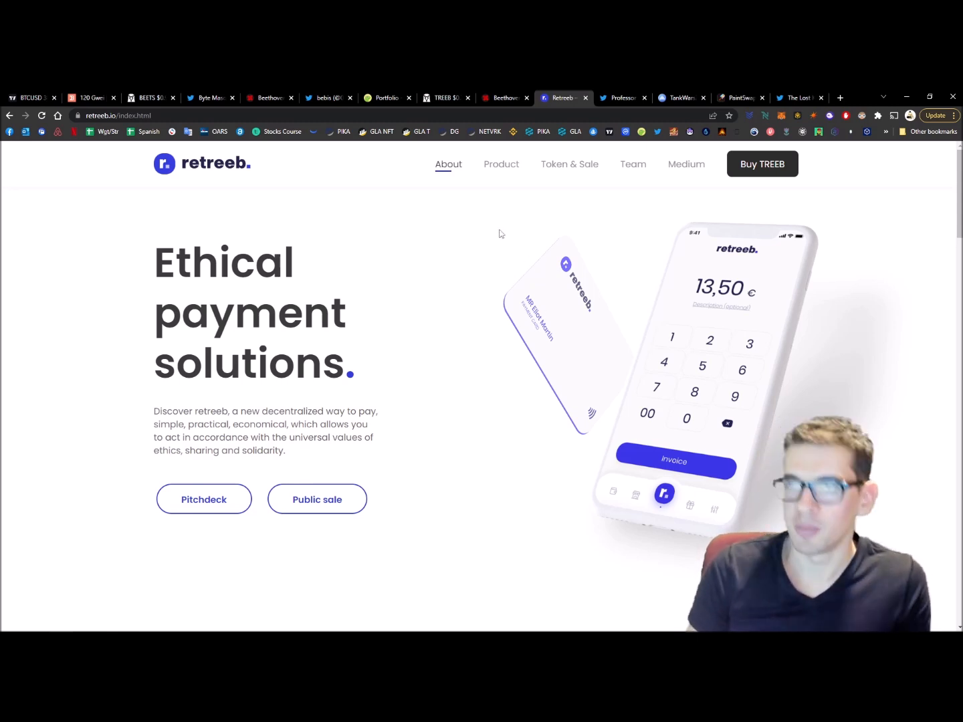
{"action": "mouse_move", "coordinate": [708, 213]}
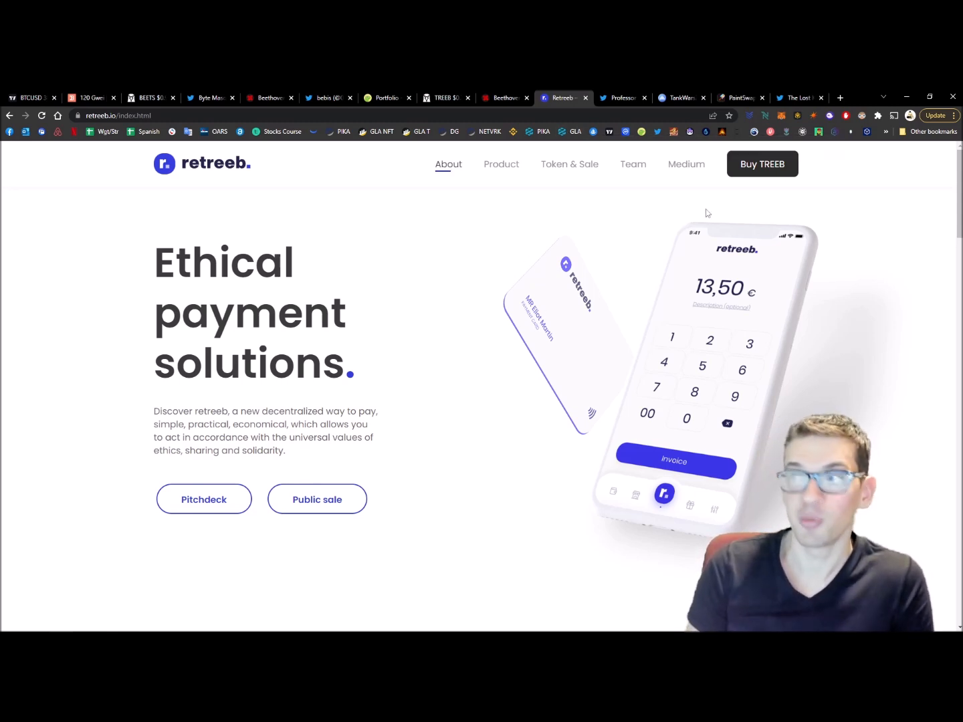
{"action": "scroll", "scroll_direction": "down", "scroll_amount": 3}
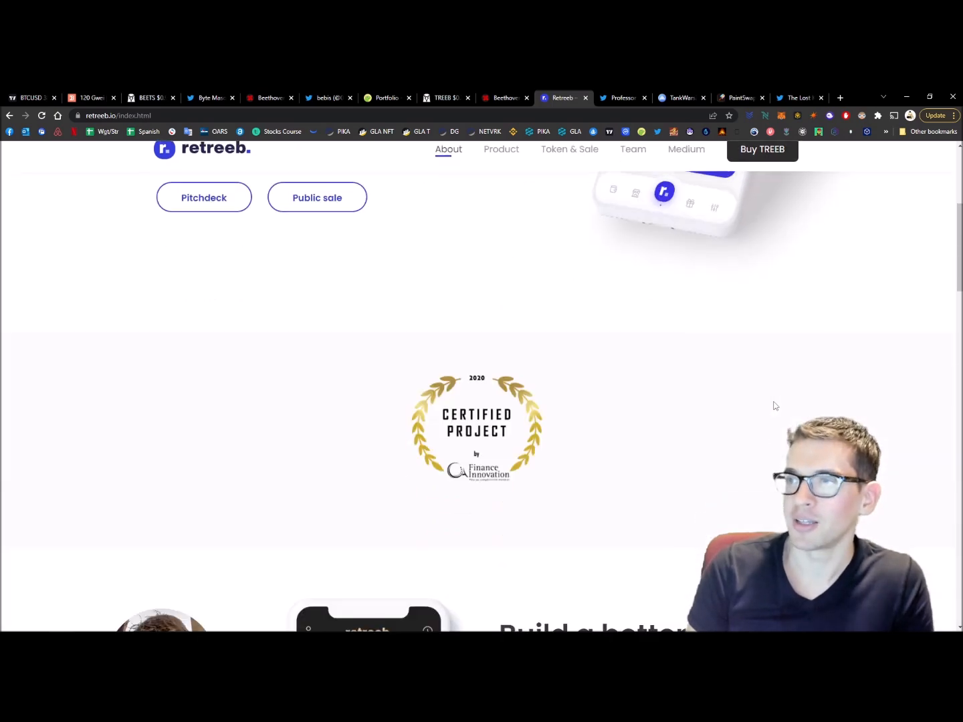
{"action": "scroll", "scroll_direction": "up", "scroll_amount": 3}
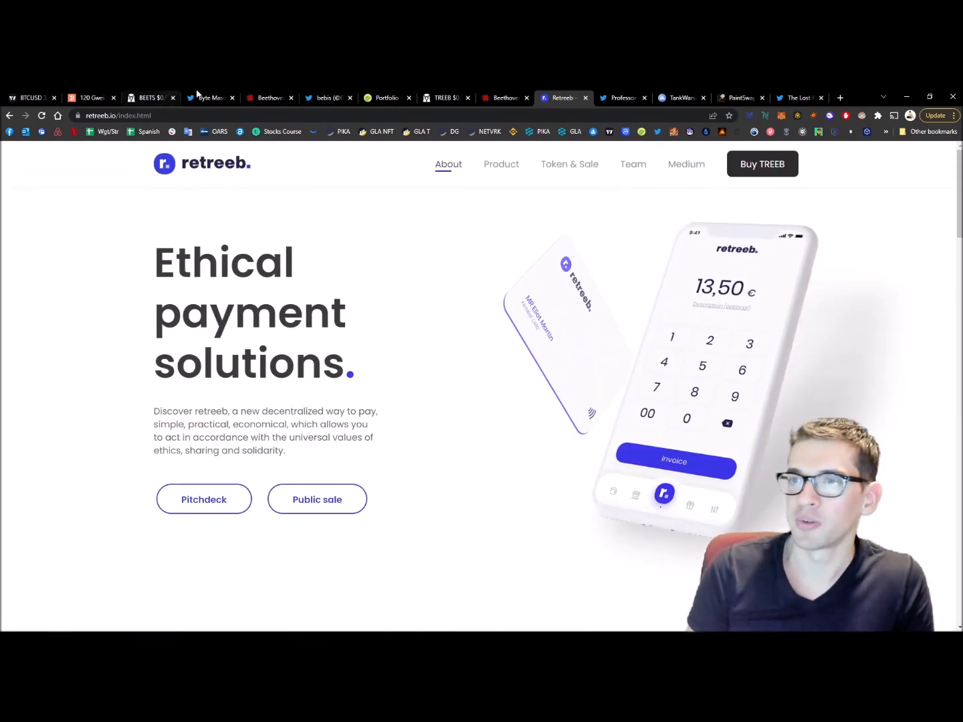
- Return to the TREEB/WFTM chart, then bring up the Treeb Me Bro pool on Beethoven X
{"action": "left_click", "coordinate": [443, 97]}
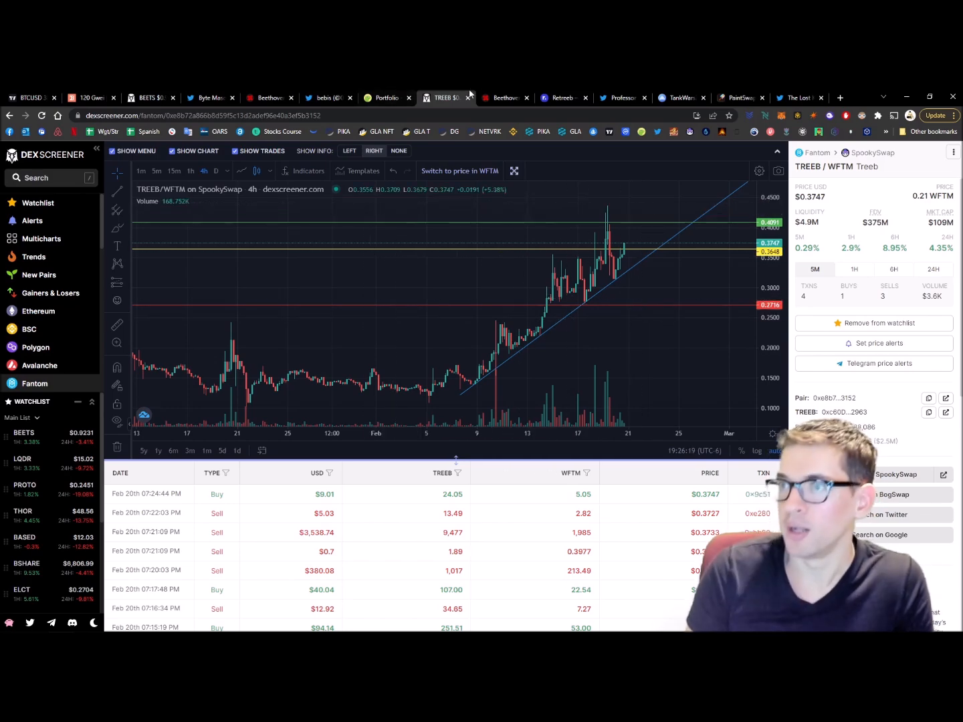
{"action": "left_click", "coordinate": [505, 98]}
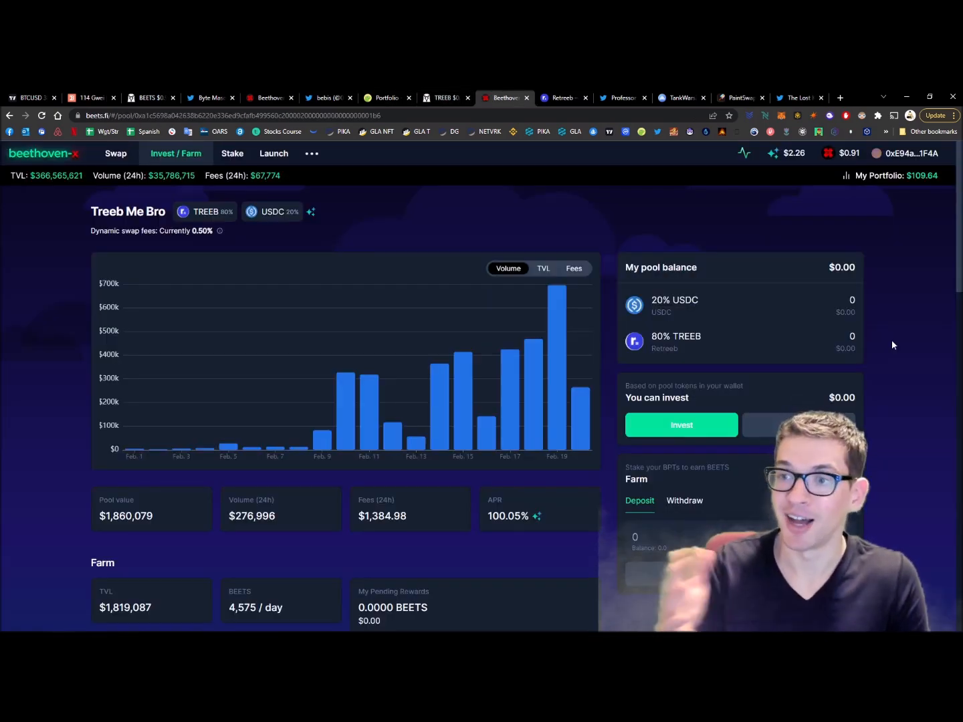
{"action": "mouse_move", "coordinate": [585, 228]}
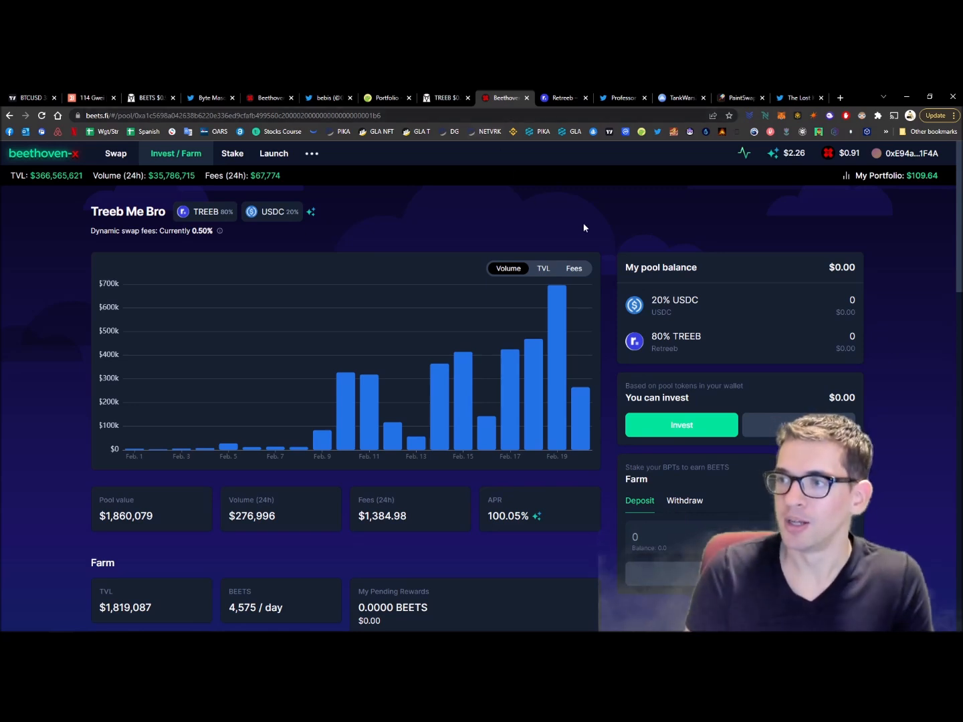
{"action": "mouse_move", "coordinate": [690, 351]}
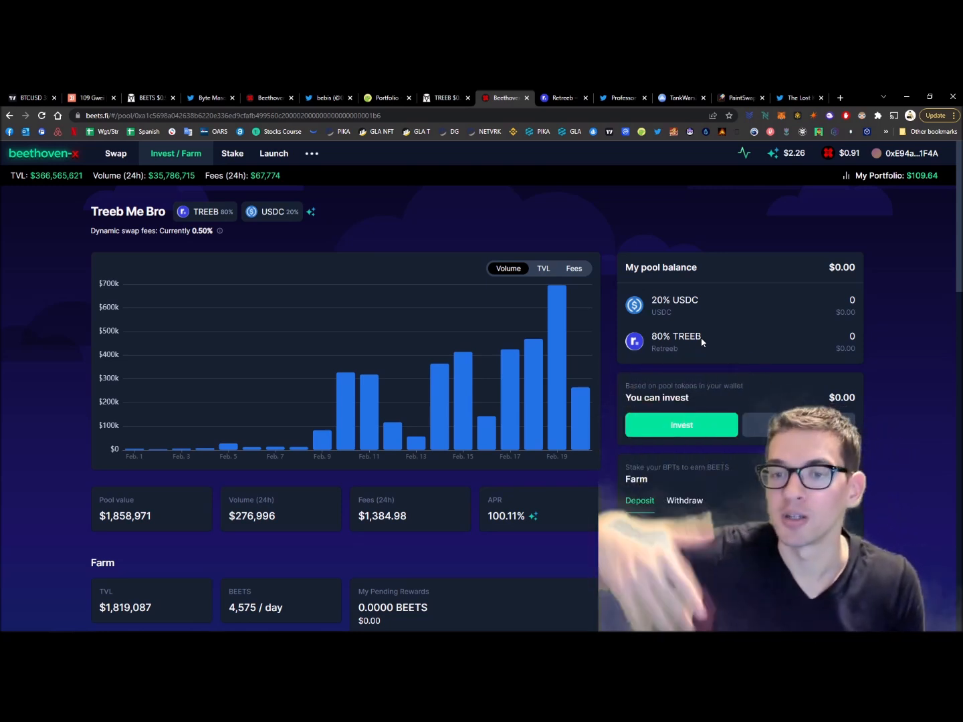
{"action": "left_click", "coordinate": [639, 500]}
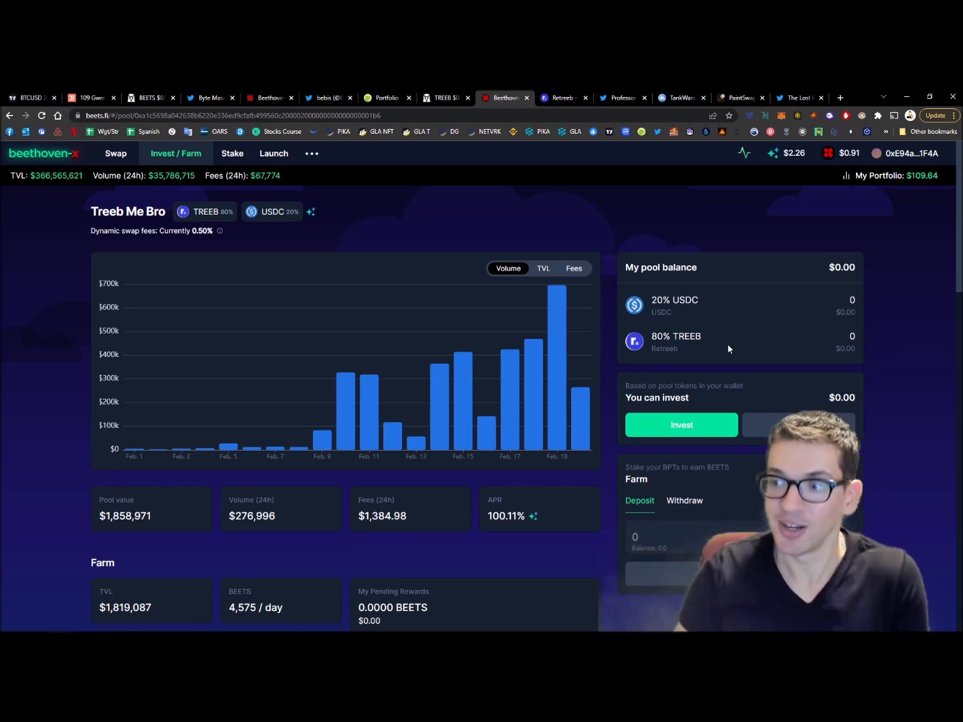
{"action": "mouse_move", "coordinate": [533, 516]}
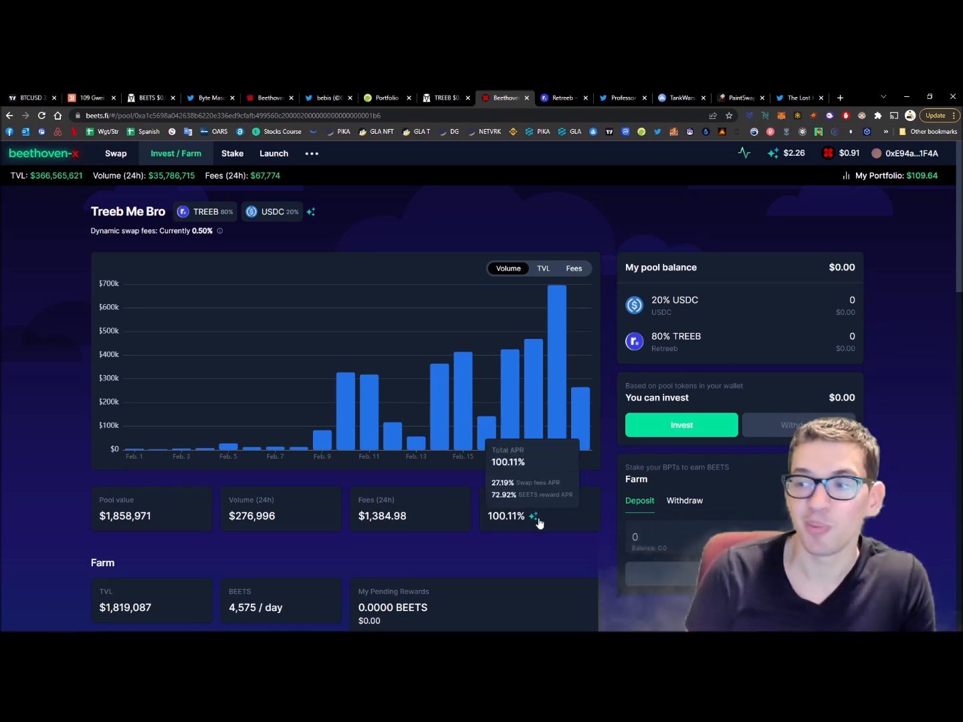
{"action": "mouse_move", "coordinate": [514, 543]}
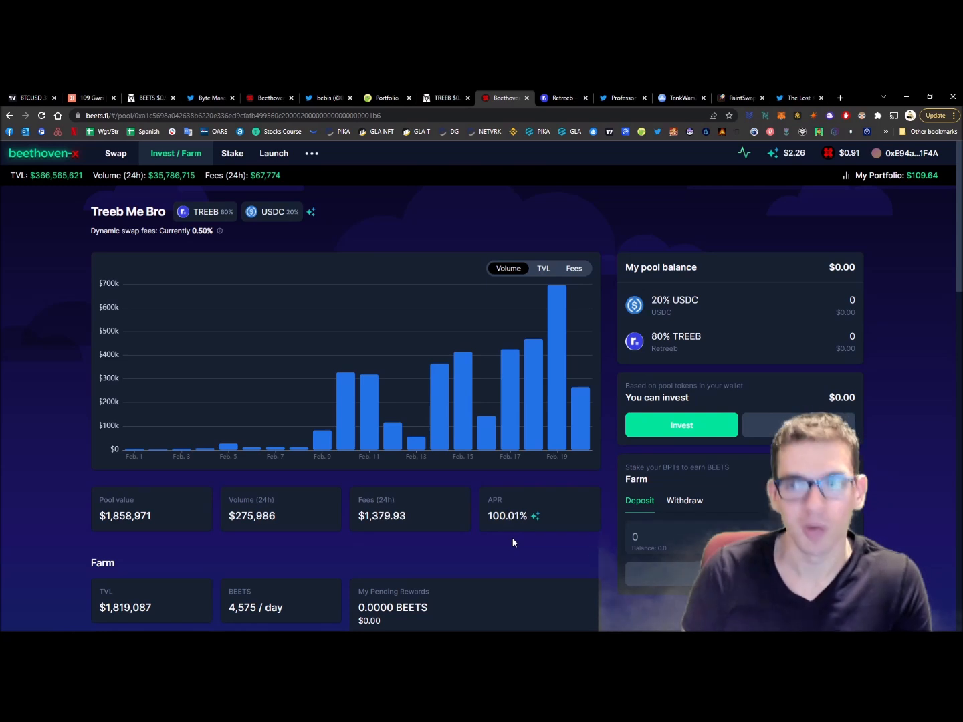
{"action": "mouse_move", "coordinate": [509, 549]}
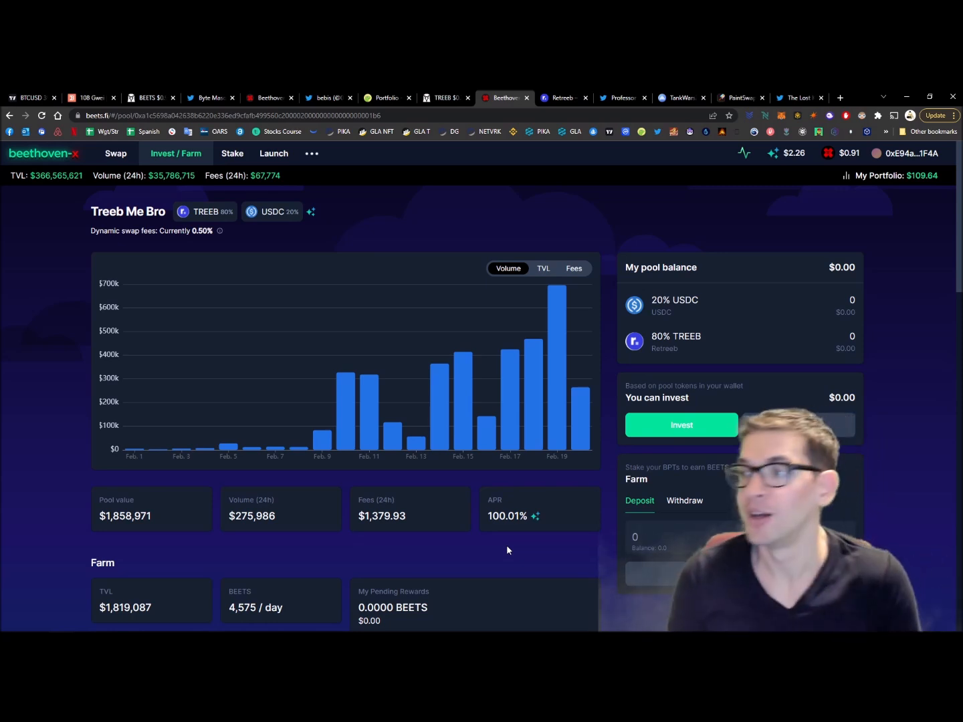
{"action": "left_click", "coordinate": [561, 98]}
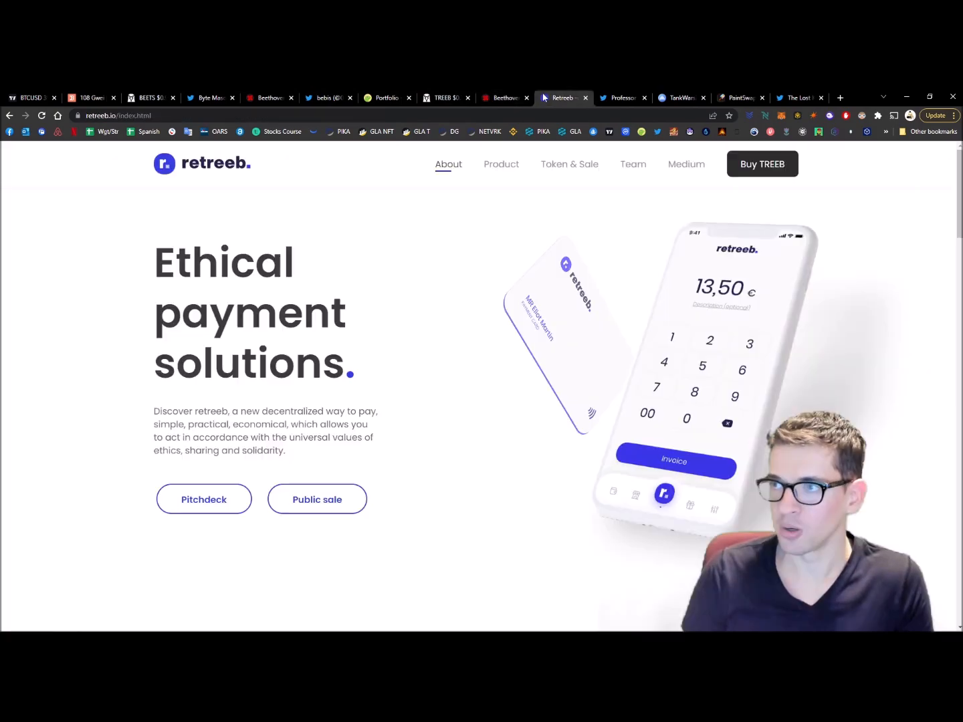
- Read Professor Crypto Banana's Fantom-needs-a-game thread down to the TankWarsZone replies
{"action": "left_click", "coordinate": [564, 98]}
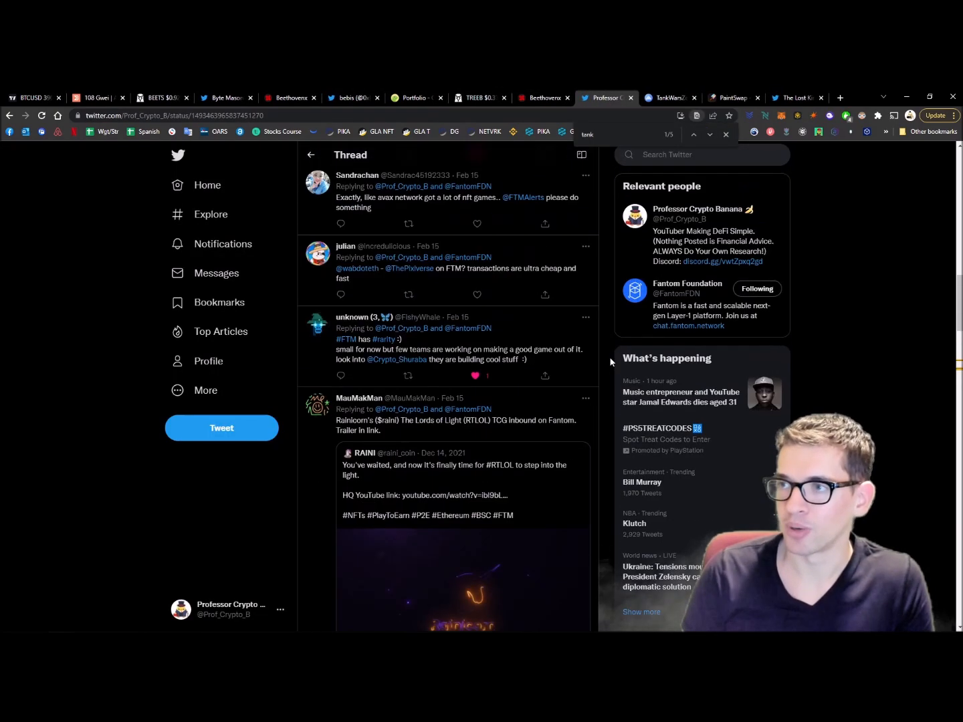
{"action": "scroll", "scroll_direction": "up", "scroll_amount": 3}
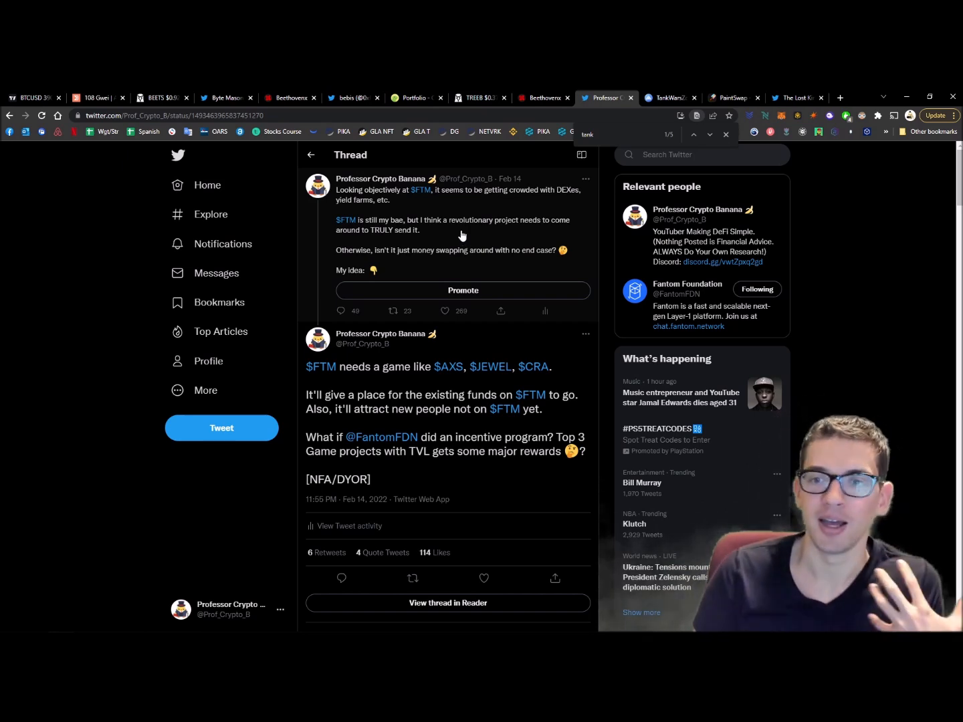
{"action": "mouse_move", "coordinate": [562, 388]}
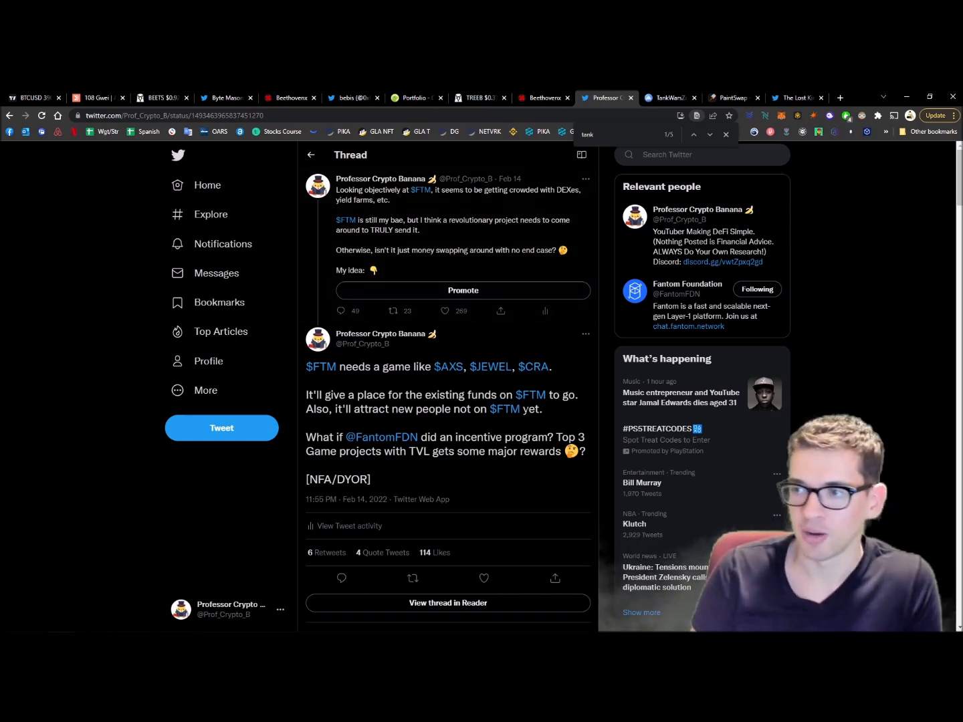
{"action": "scroll", "scroll_direction": "down", "scroll_amount": 3}
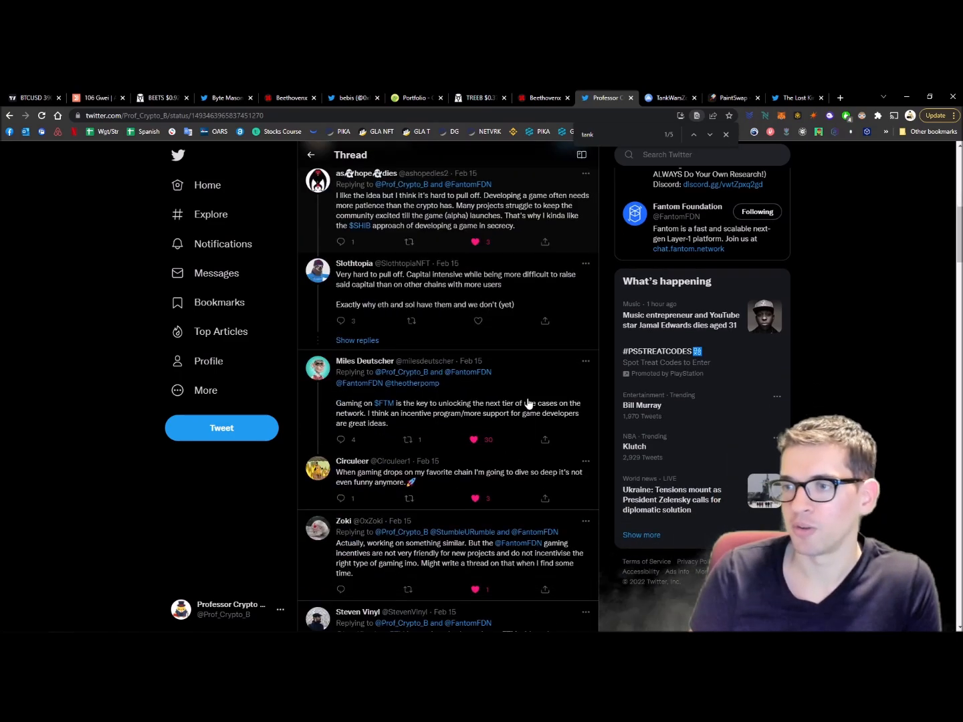
{"action": "scroll", "scroll_direction": "down", "scroll_amount": 3}
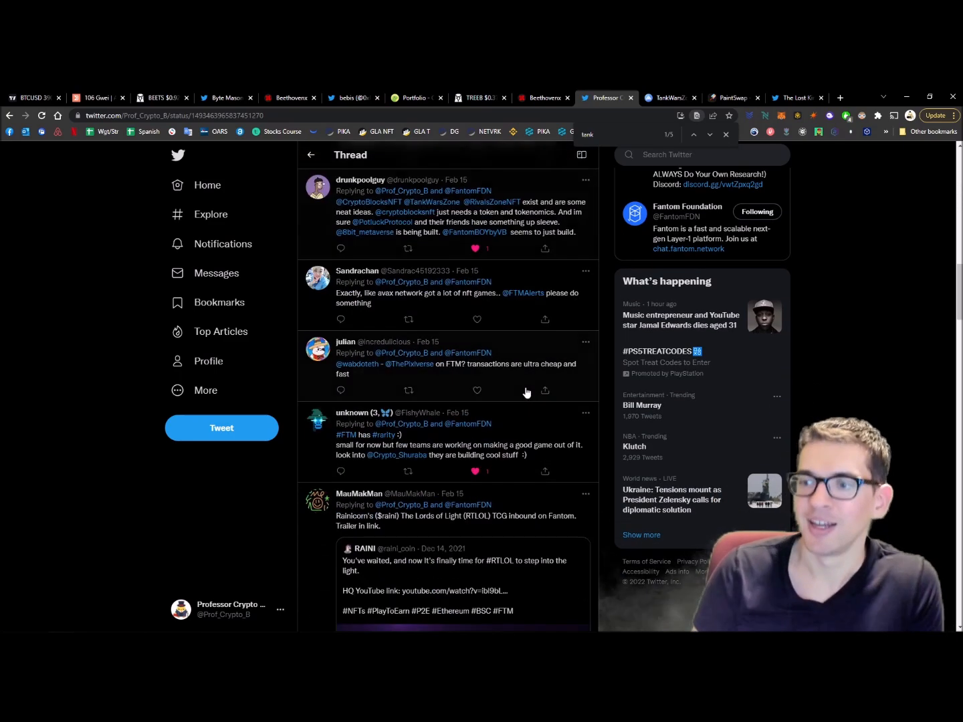
{"action": "scroll", "scroll_direction": "down", "scroll_amount": 3}
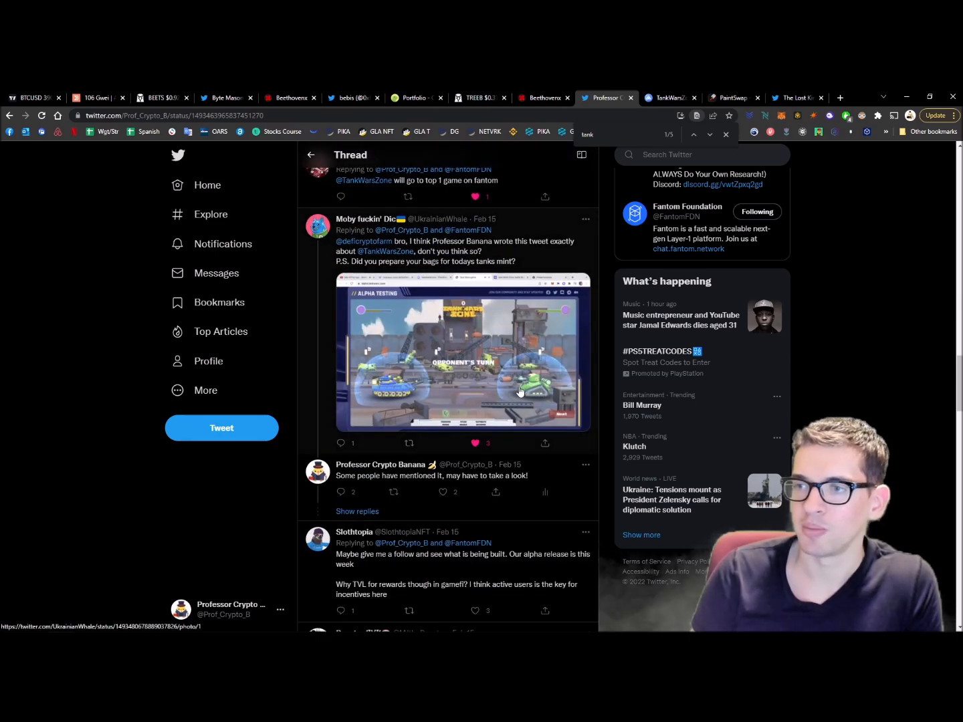
{"action": "mouse_move", "coordinate": [387, 351]}
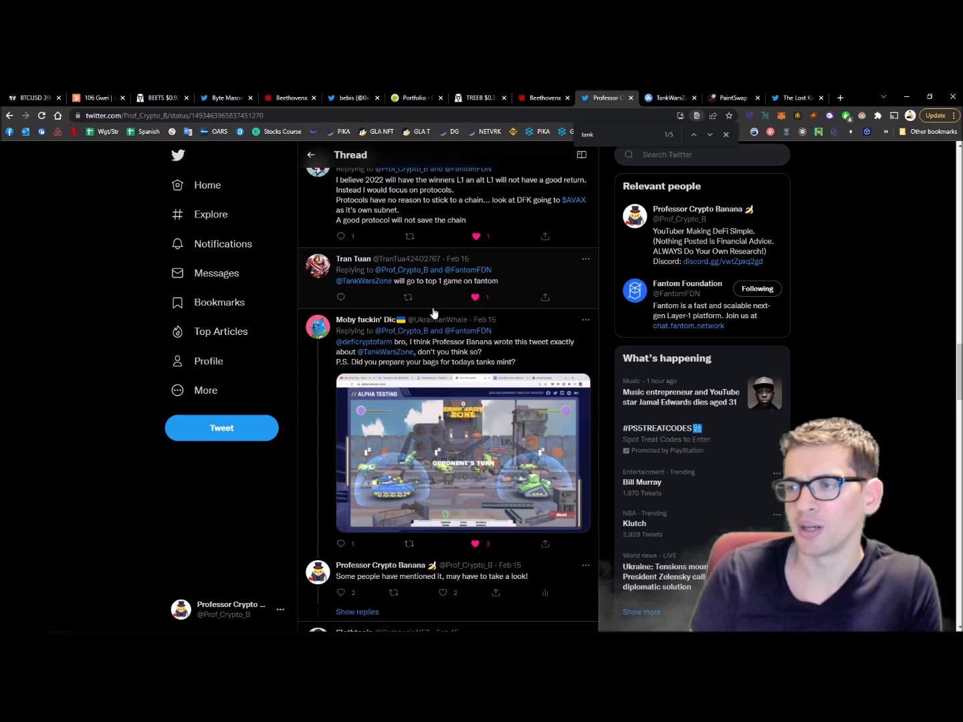
{"action": "mouse_move", "coordinate": [482, 355]}
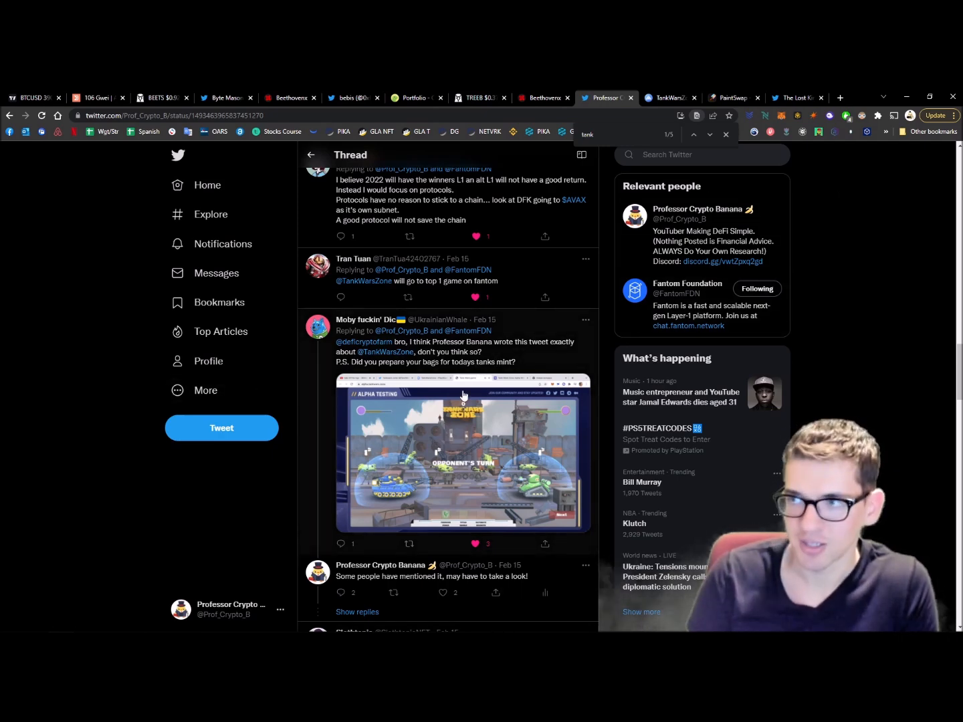
- Check the mystery box's 1,500 WBOND price, then look up the WBOND chart on DEX Screener
{"action": "left_click", "coordinate": [669, 98]}
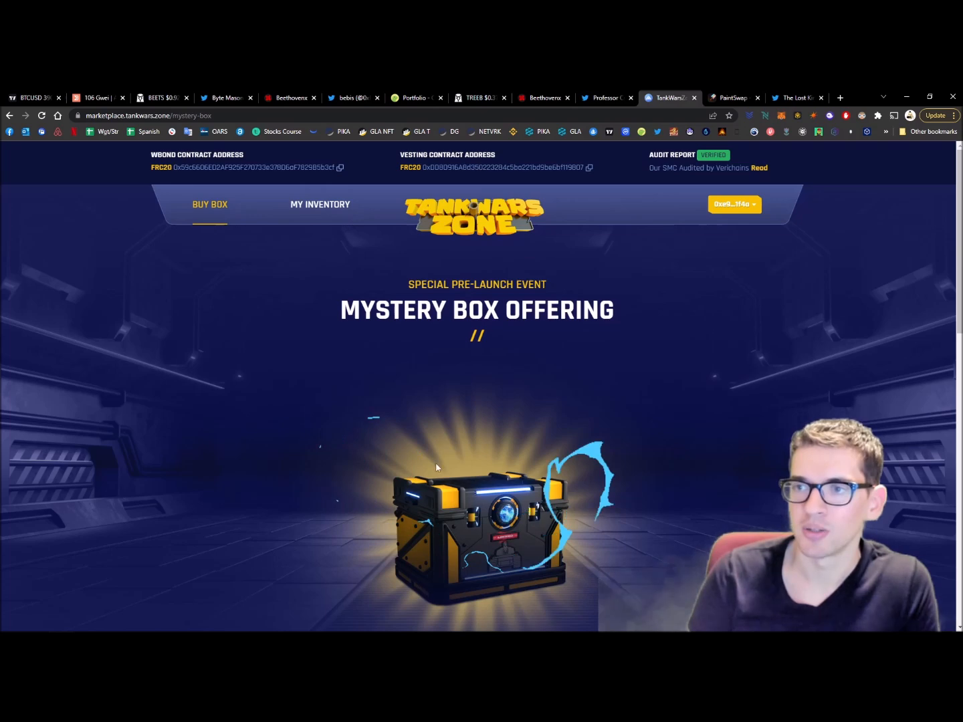
{"action": "scroll", "scroll_direction": "down", "scroll_amount": 3}
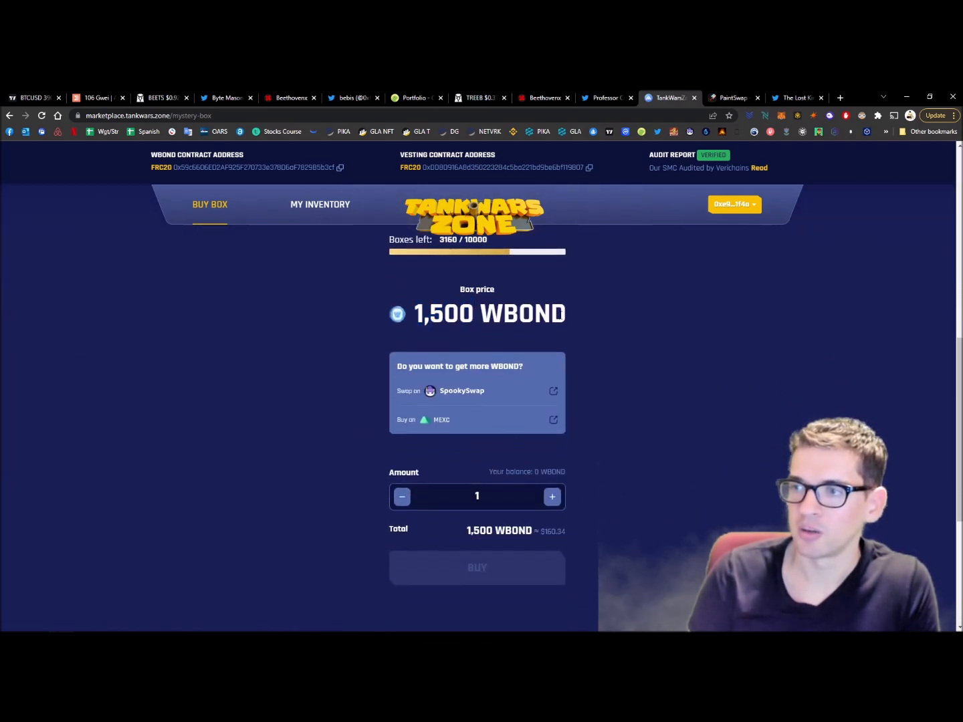
{"action": "double_click", "coordinate": [556, 531]}
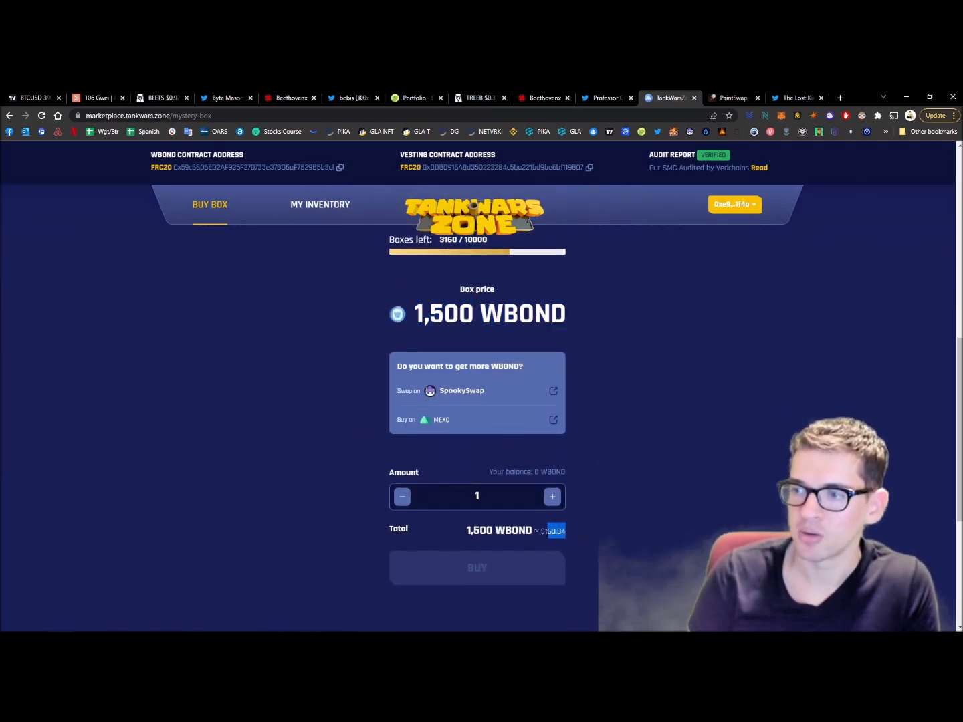
{"action": "left_click", "coordinate": [159, 98]}
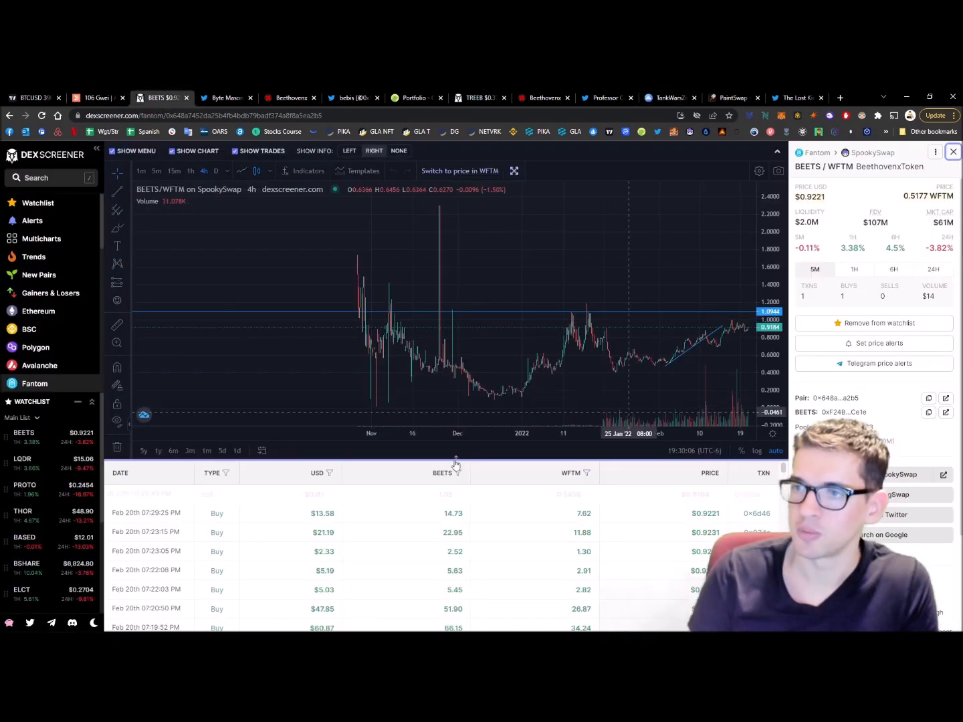
{"action": "left_click", "coordinate": [38, 202]}
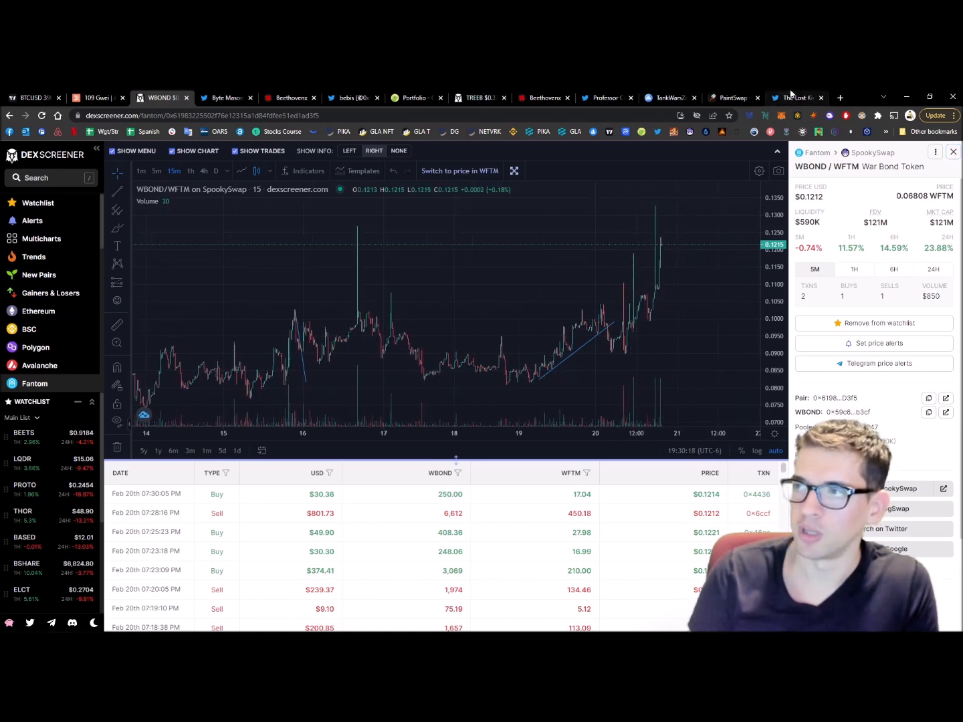
- Review the boxes left (3,160 of 10,000) and the tank rarity level counts on the sale page
{"action": "left_click", "coordinate": [670, 98]}
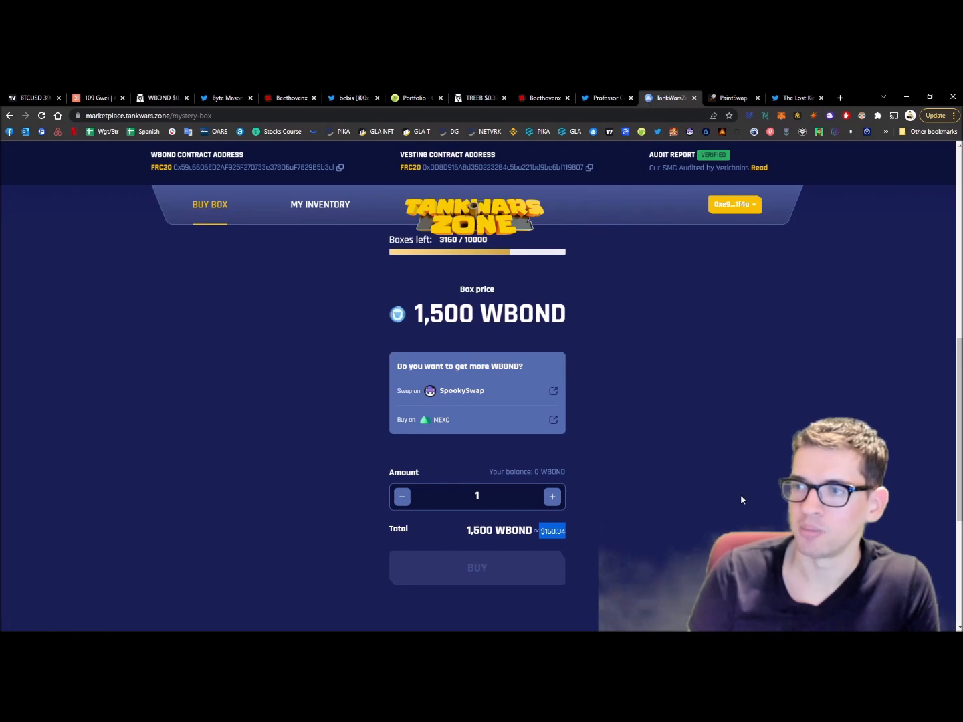
{"action": "scroll", "scroll_direction": "up", "scroll_amount": 3}
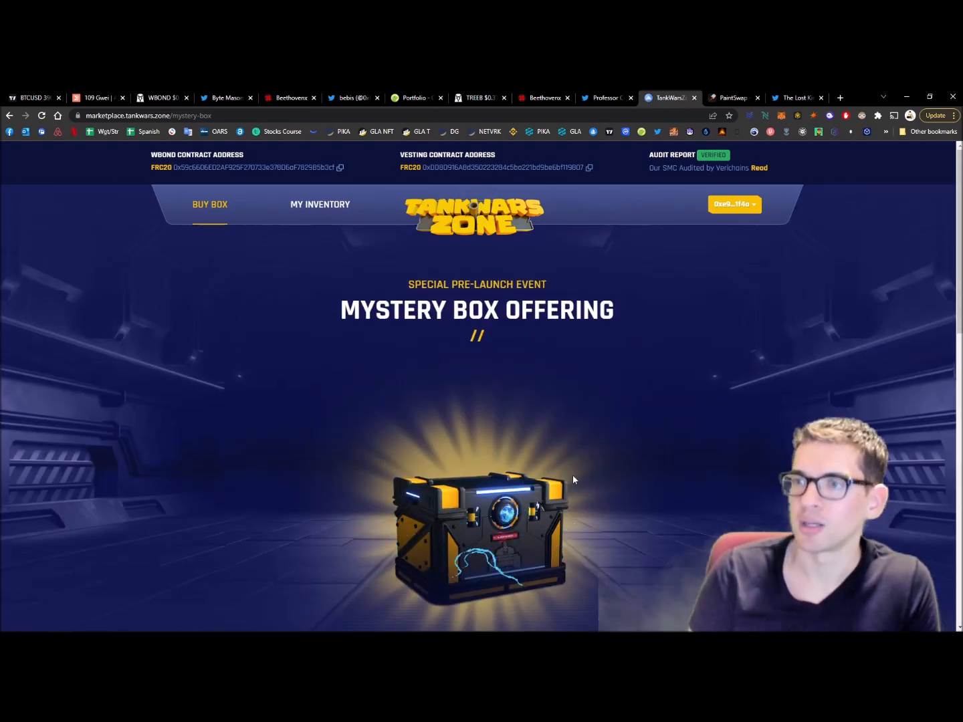
{"action": "scroll", "scroll_direction": "down", "scroll_amount": 3}
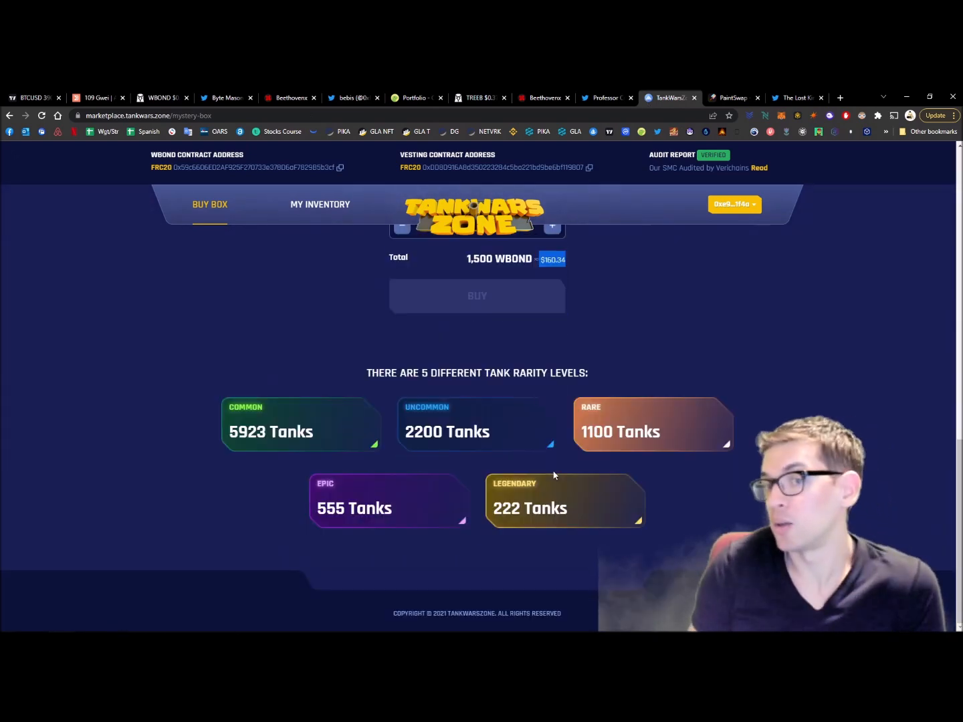
{"action": "scroll", "scroll_direction": "up", "scroll_amount": 3}
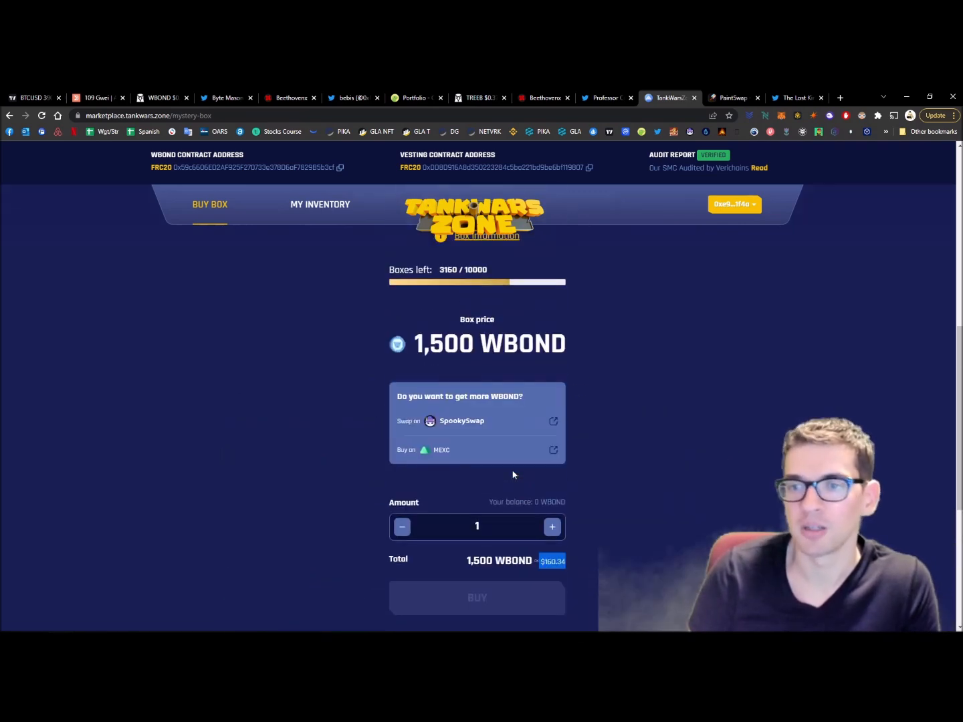
{"action": "scroll", "scroll_direction": "up", "scroll_amount": 3}
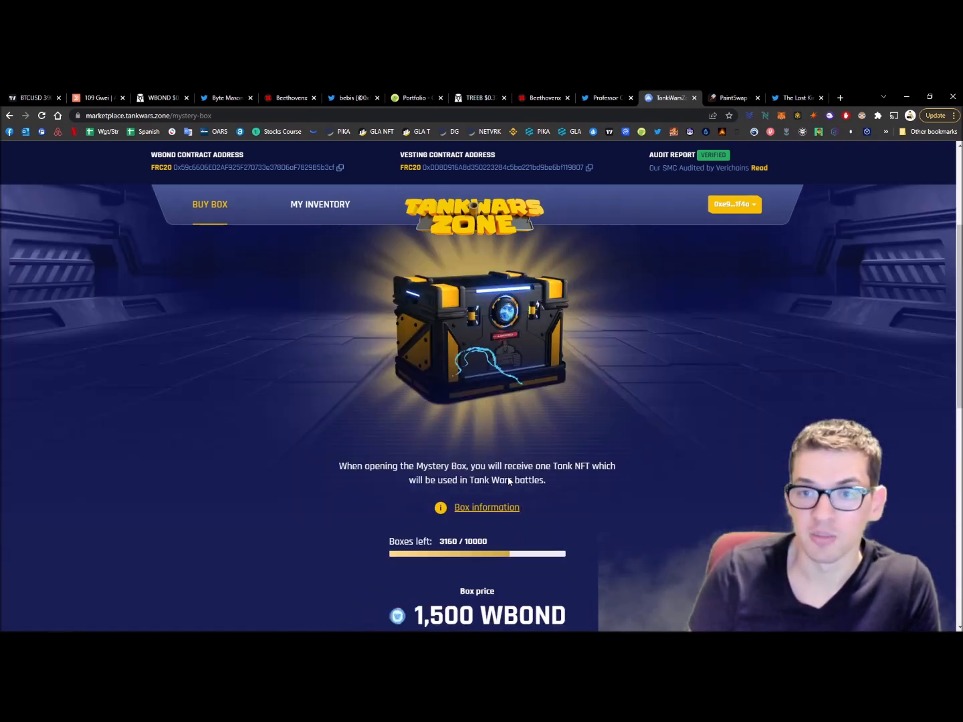
{"action": "scroll", "scroll_direction": "up", "scroll_amount": 3}
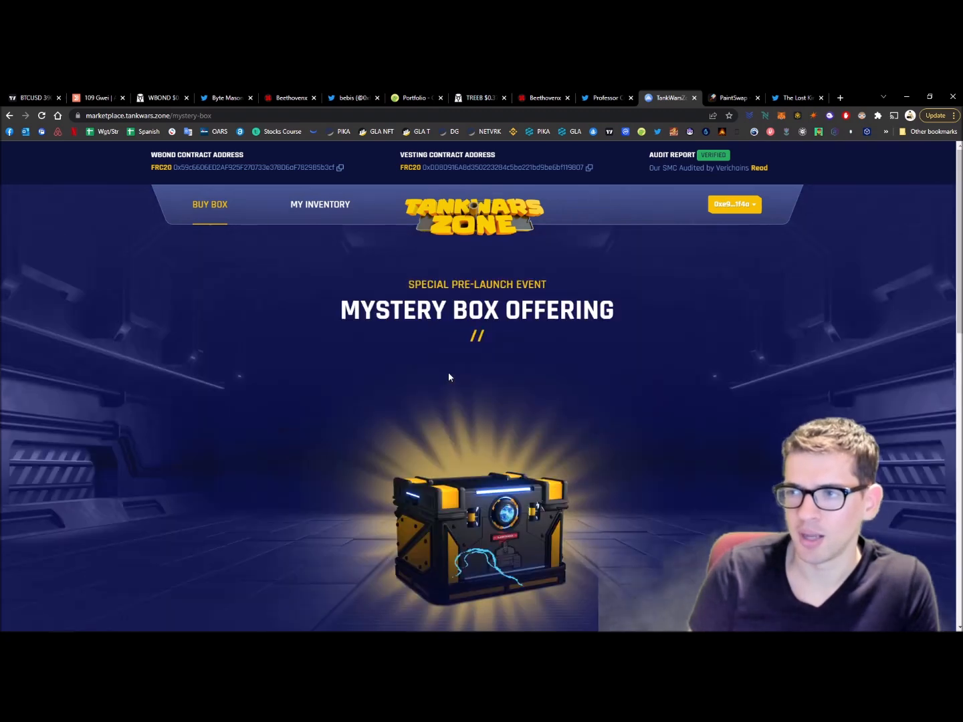
{"action": "scroll", "scroll_direction": "down", "scroll_amount": 3}
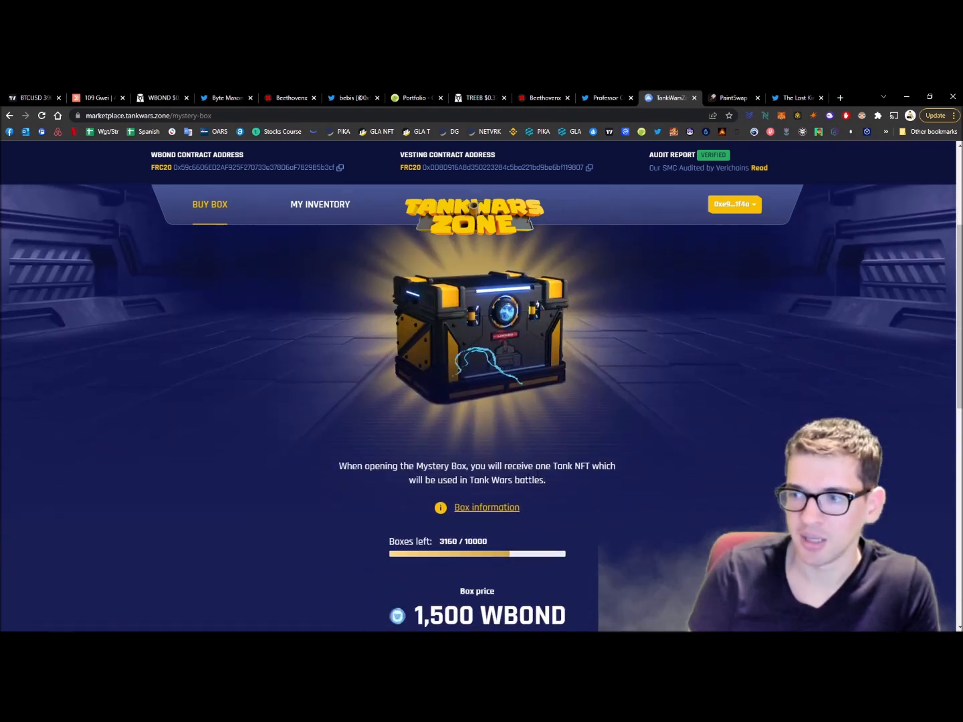
{"action": "scroll", "scroll_direction": "down", "scroll_amount": 3}
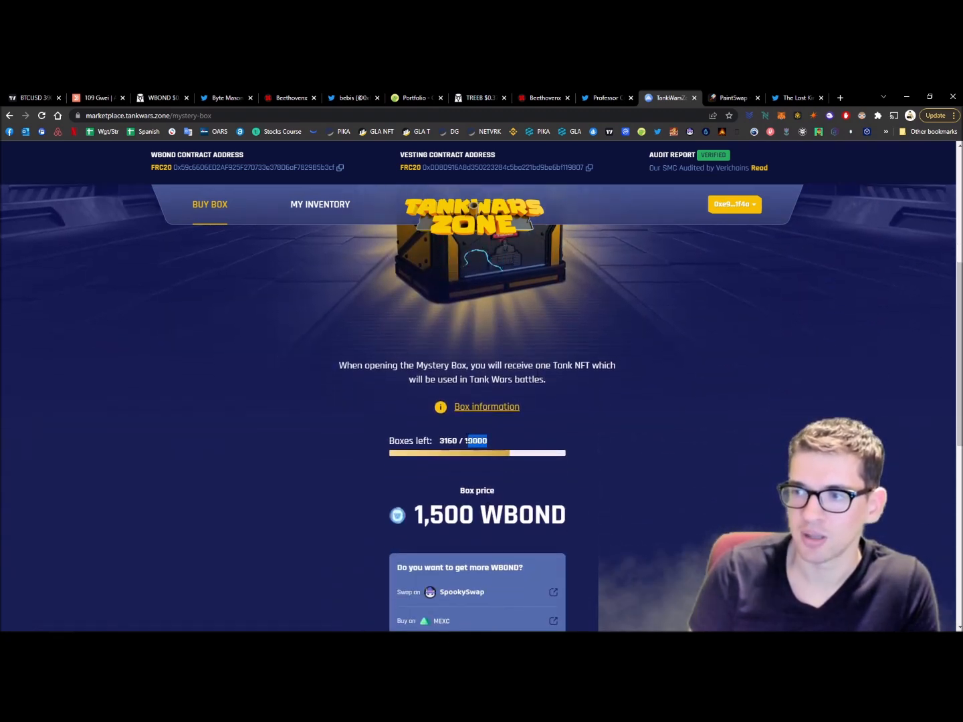
{"action": "scroll", "scroll_direction": "down", "scroll_amount": 3}
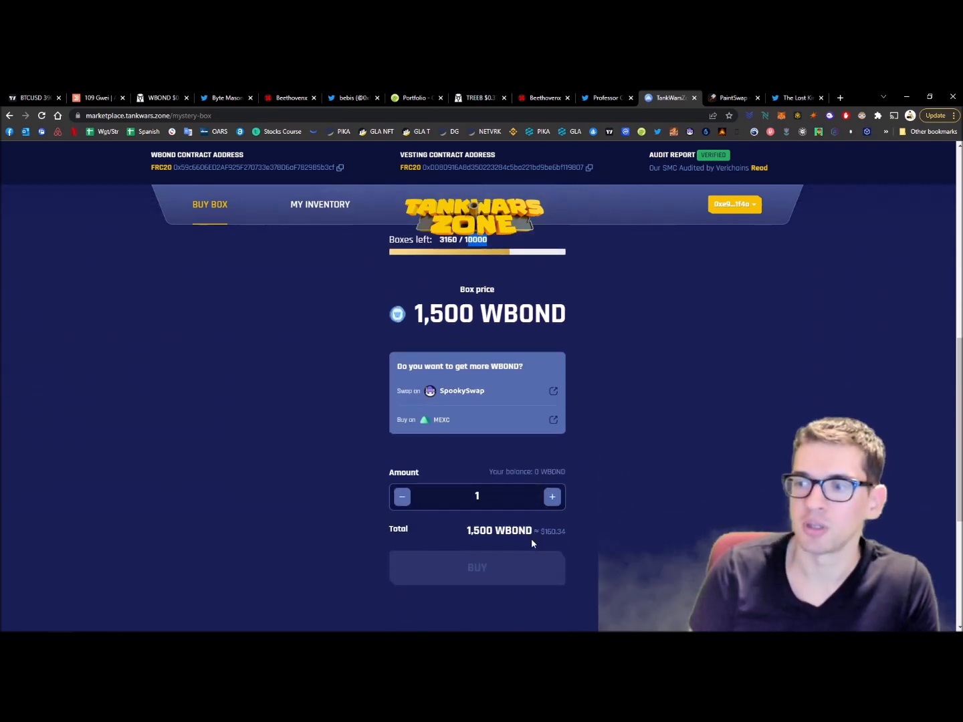
{"action": "scroll", "scroll_direction": "up", "scroll_amount": 3}
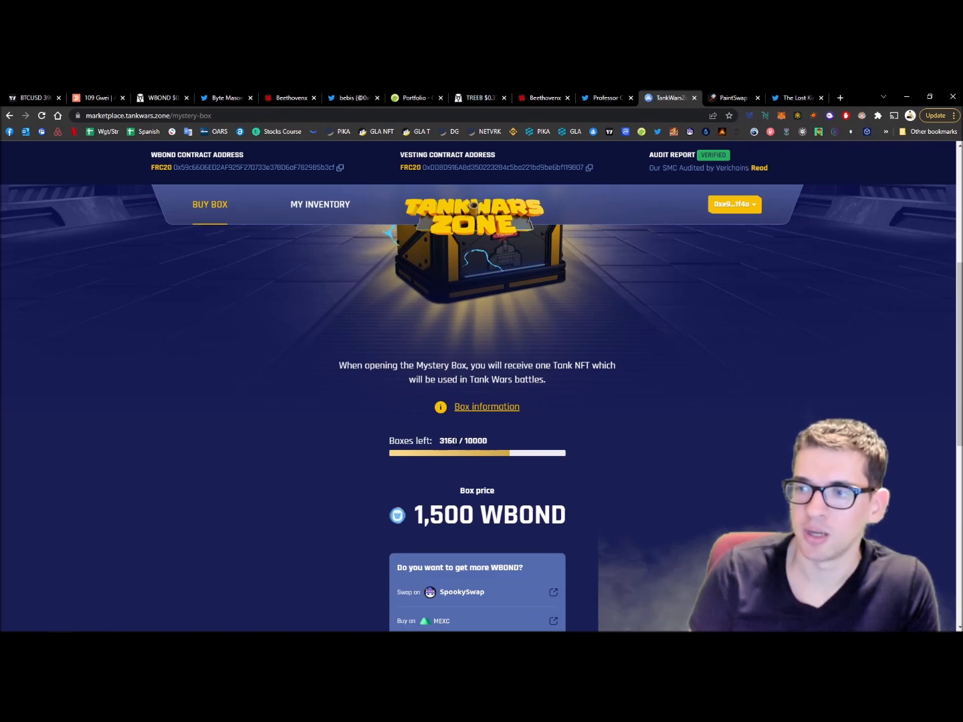
{"action": "scroll", "scroll_direction": "up", "scroll_amount": 3}
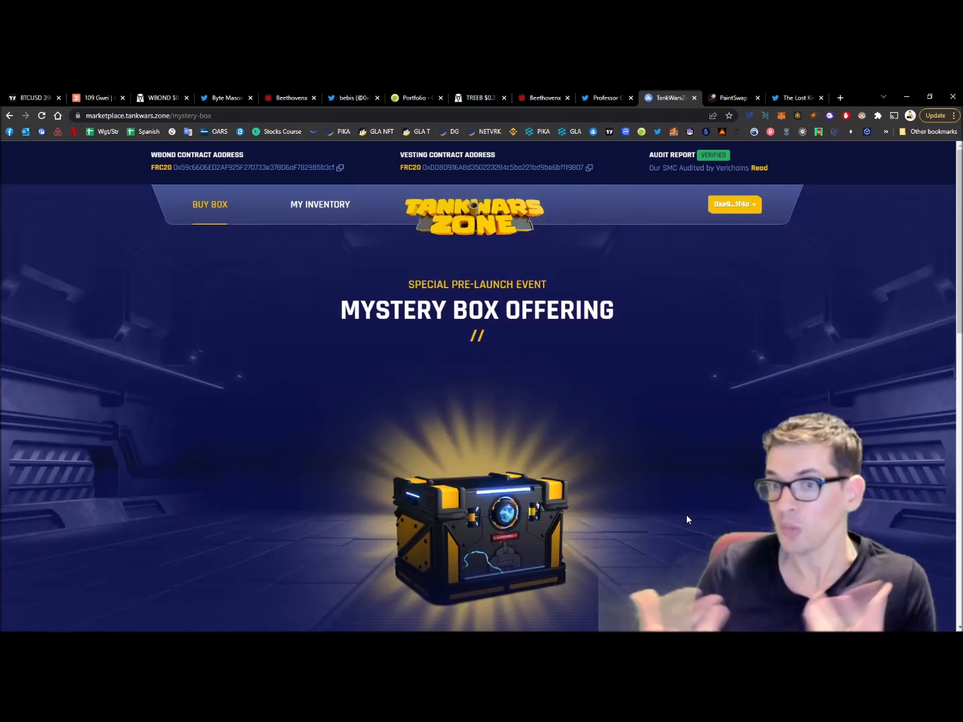
{"action": "scroll", "scroll_direction": "down", "scroll_amount": 3}
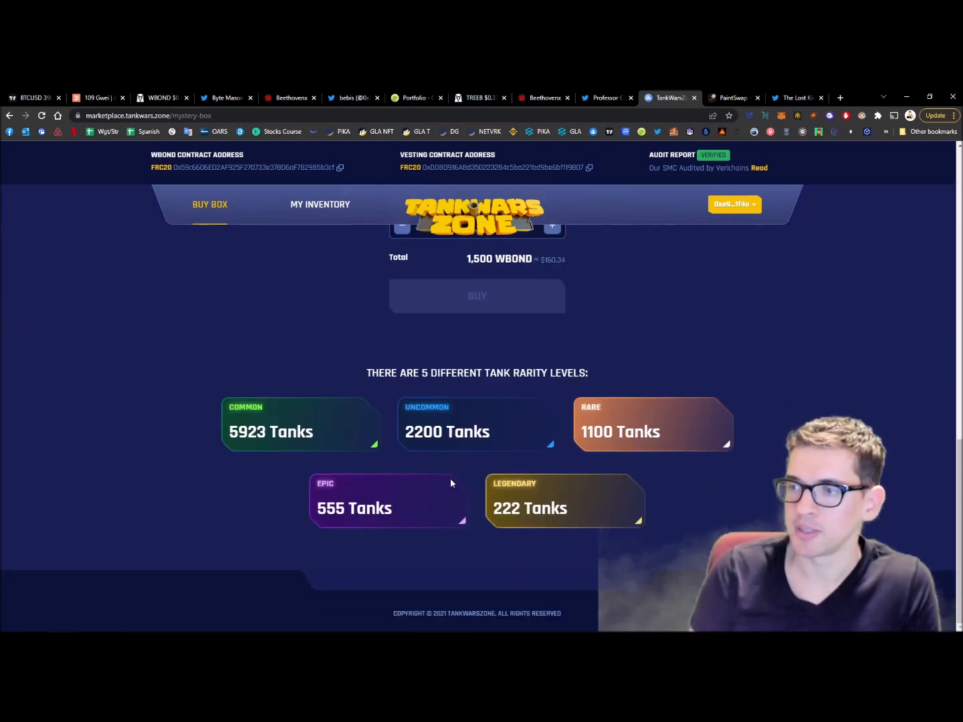
{"action": "scroll", "scroll_direction": "up", "scroll_amount": 3}
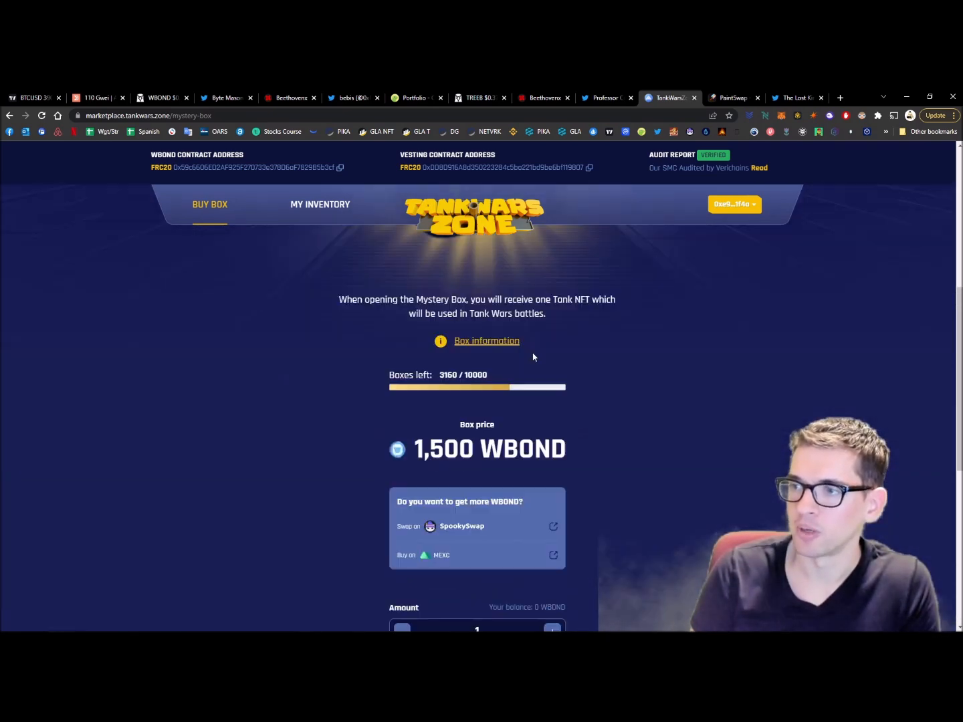
{"action": "scroll", "scroll_direction": "up", "scroll_amount": 3}
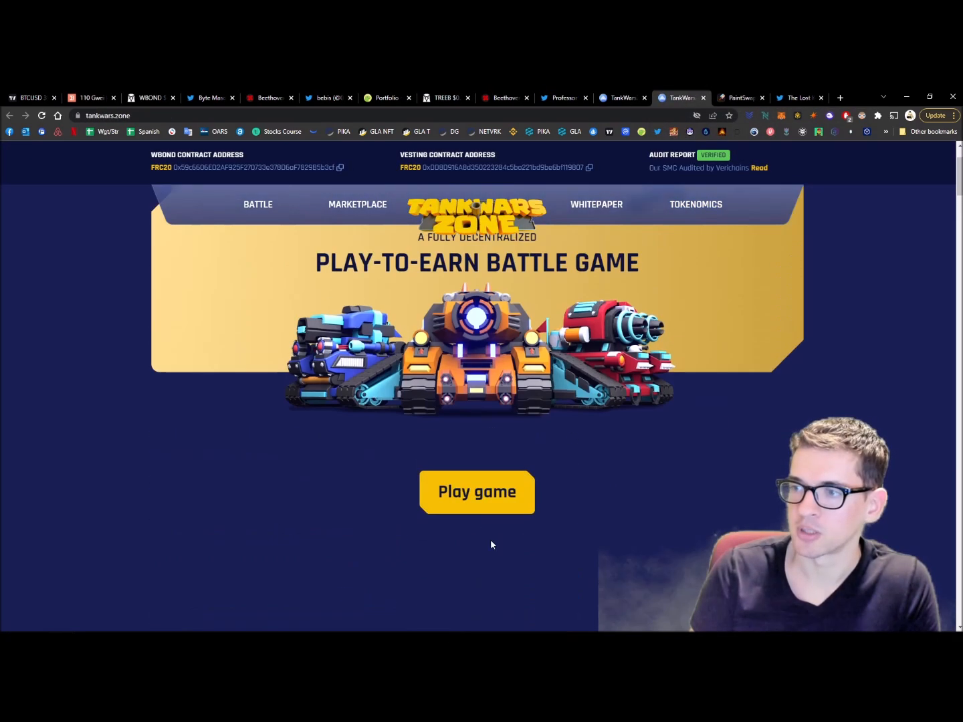
- Go to the Tank Wars Zone homepage showing the gameplay trailer
{"action": "left_click", "coordinate": [477, 492]}
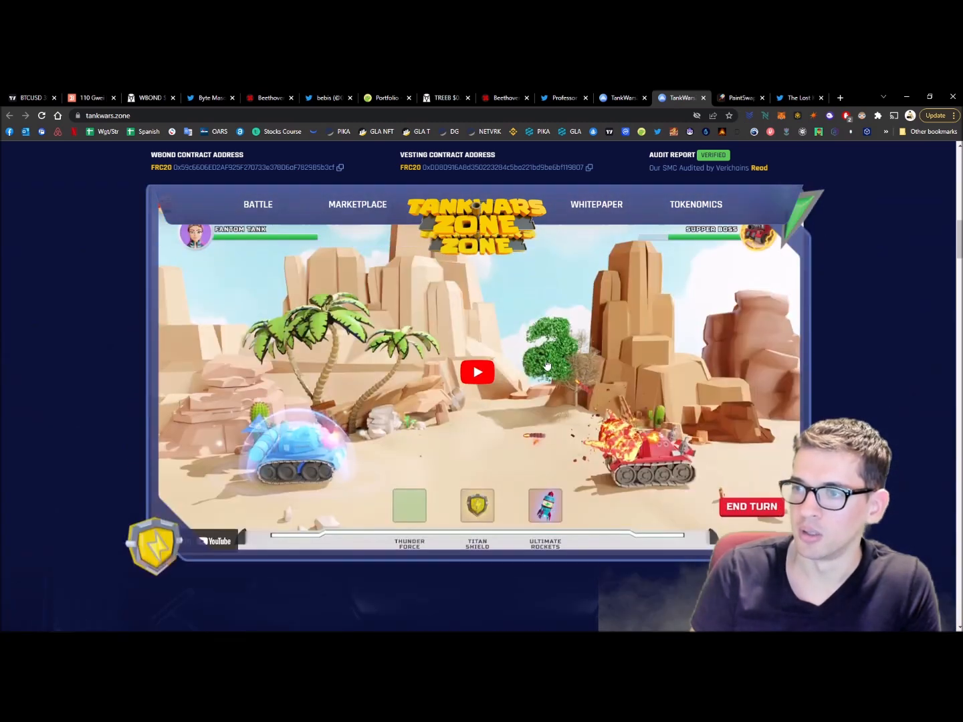
{"action": "mouse_move", "coordinate": [533, 433]}
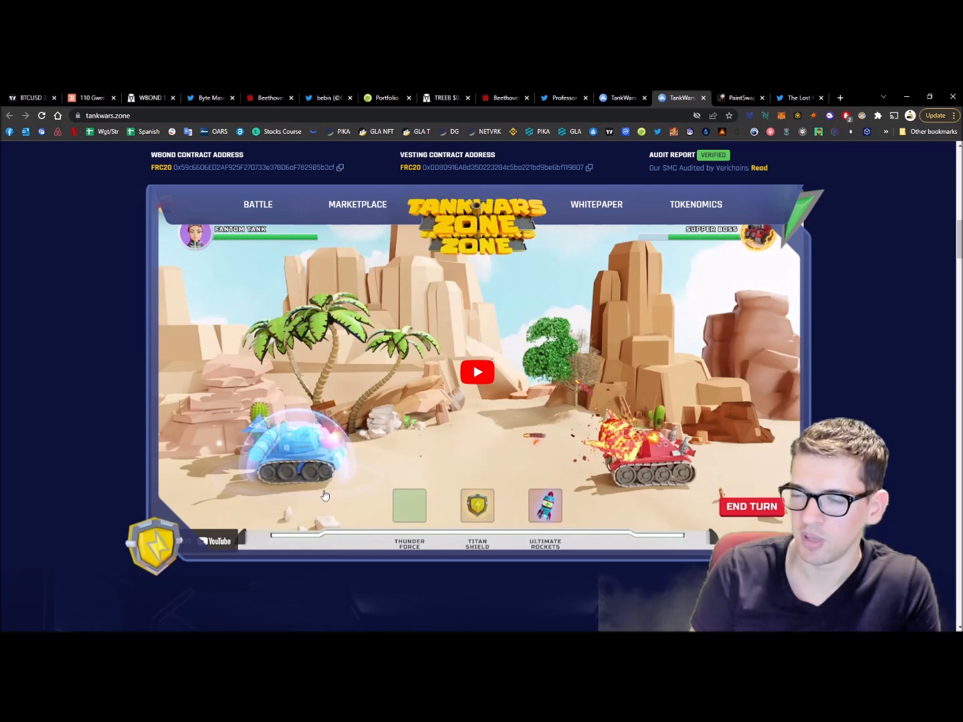
{"action": "mouse_move", "coordinate": [707, 344]}
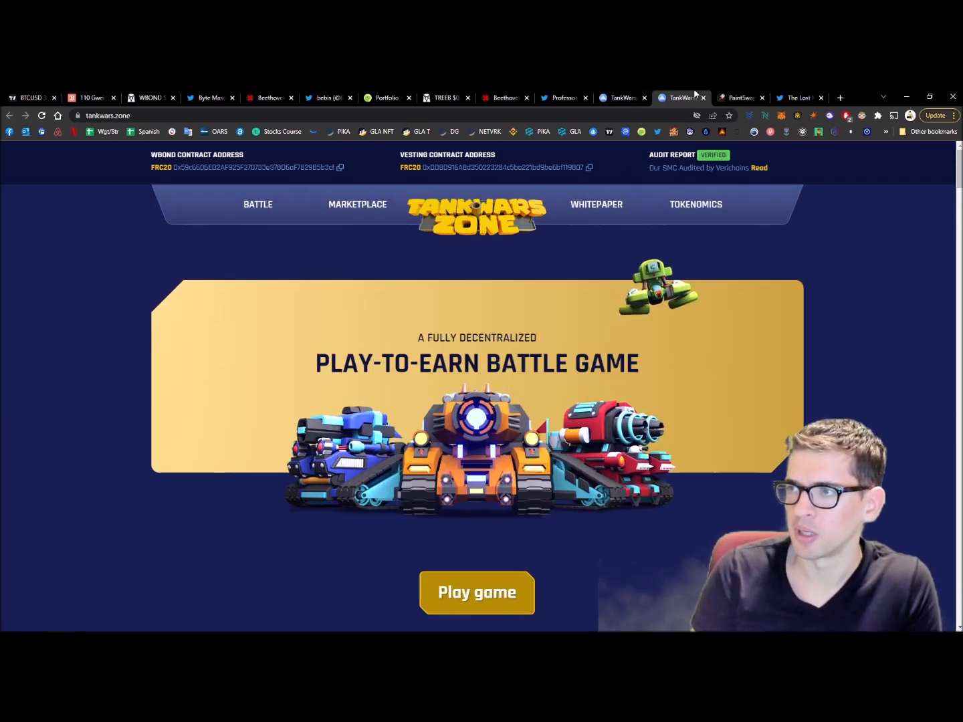
- Glance at Byte Masons' Twitter, then show PaintSwap's farms with BRUSH-FTM at 165.45% APR
{"action": "left_click", "coordinate": [681, 98]}
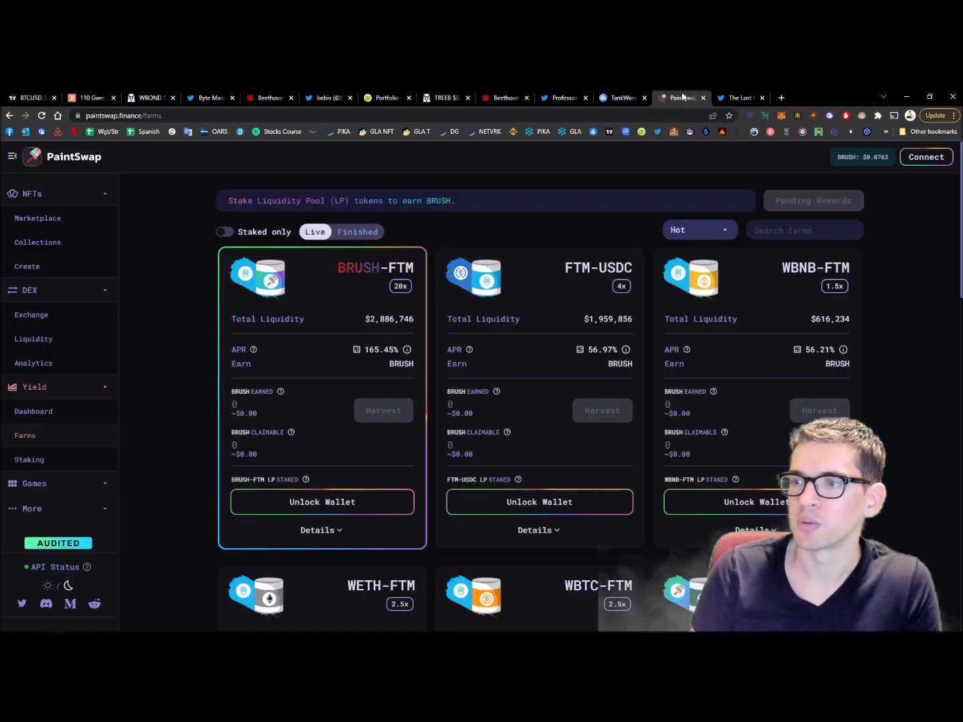
{"action": "mouse_move", "coordinate": [323, 158]}
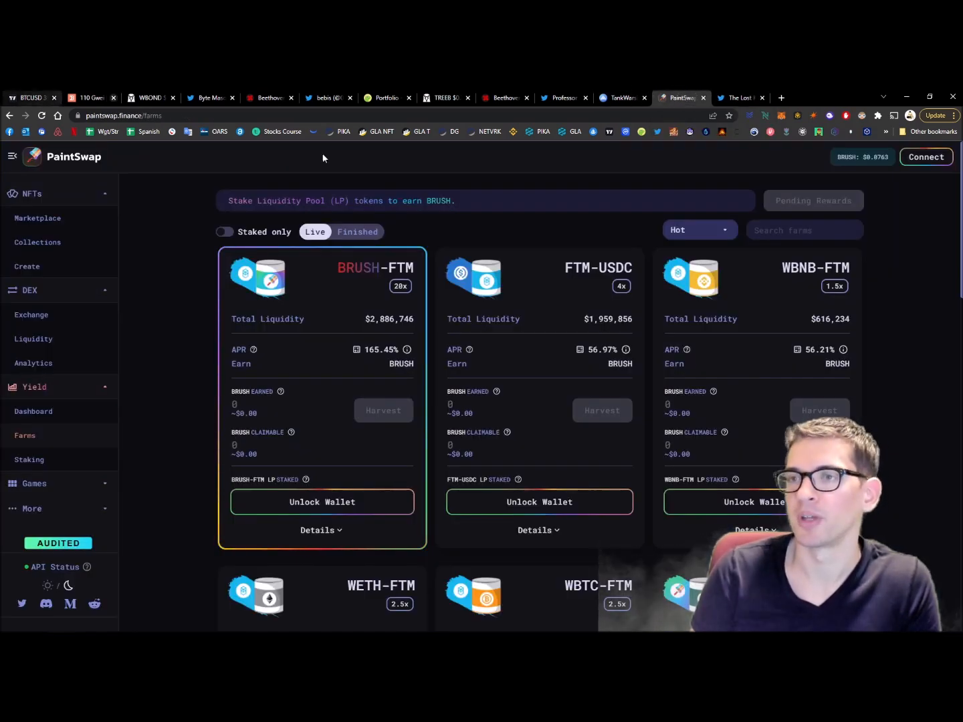
{"action": "left_click", "coordinate": [211, 98]}
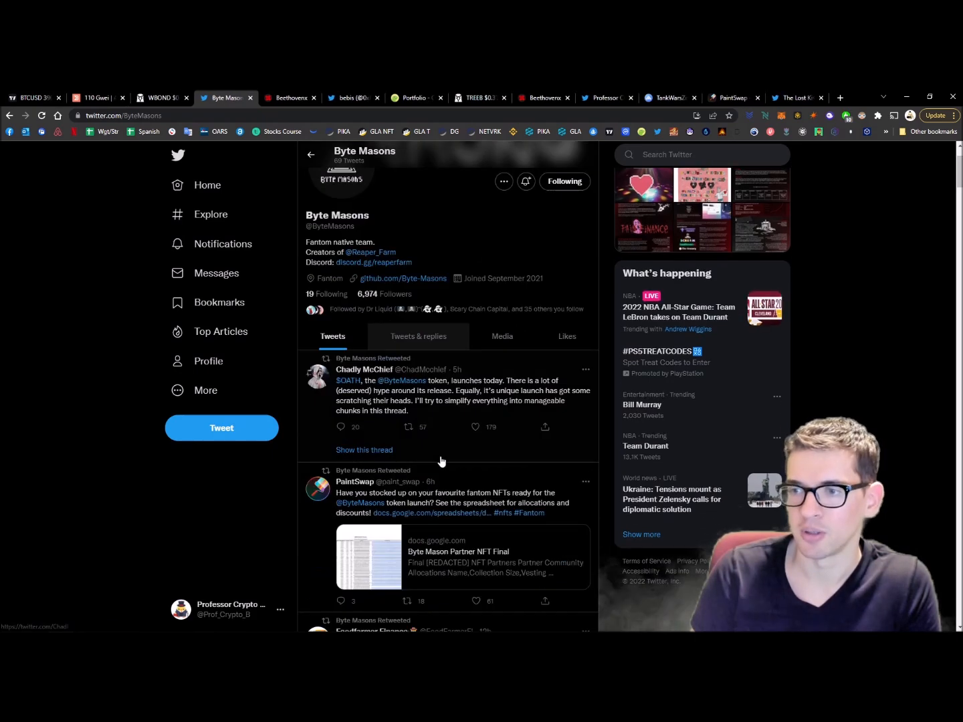
{"action": "scroll", "scroll_direction": "down", "scroll_amount": 3}
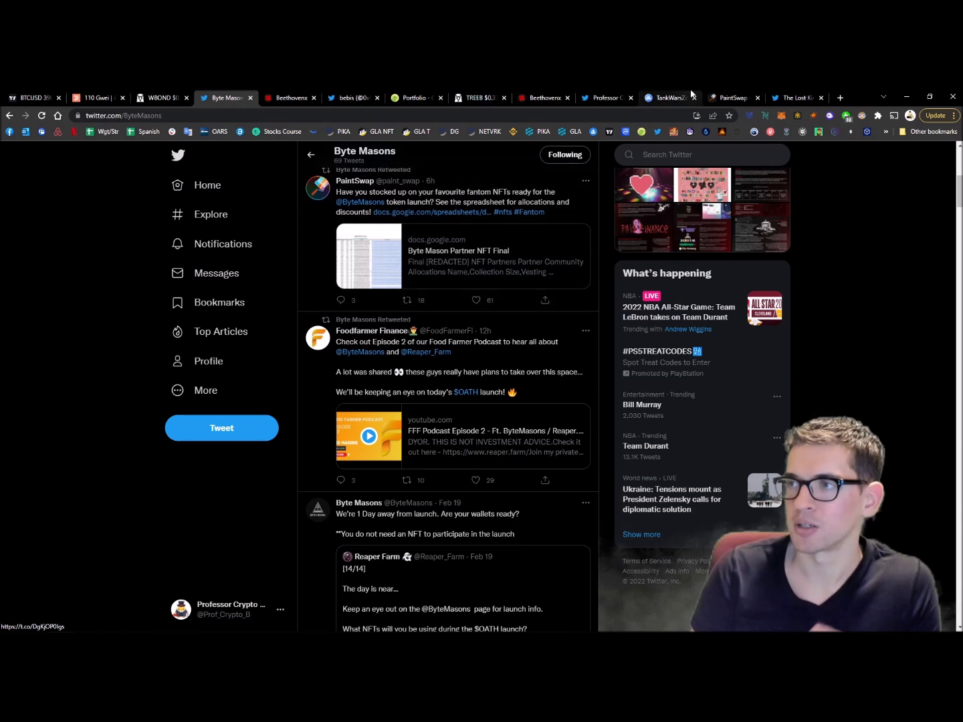
{"action": "left_click", "coordinate": [731, 98]}
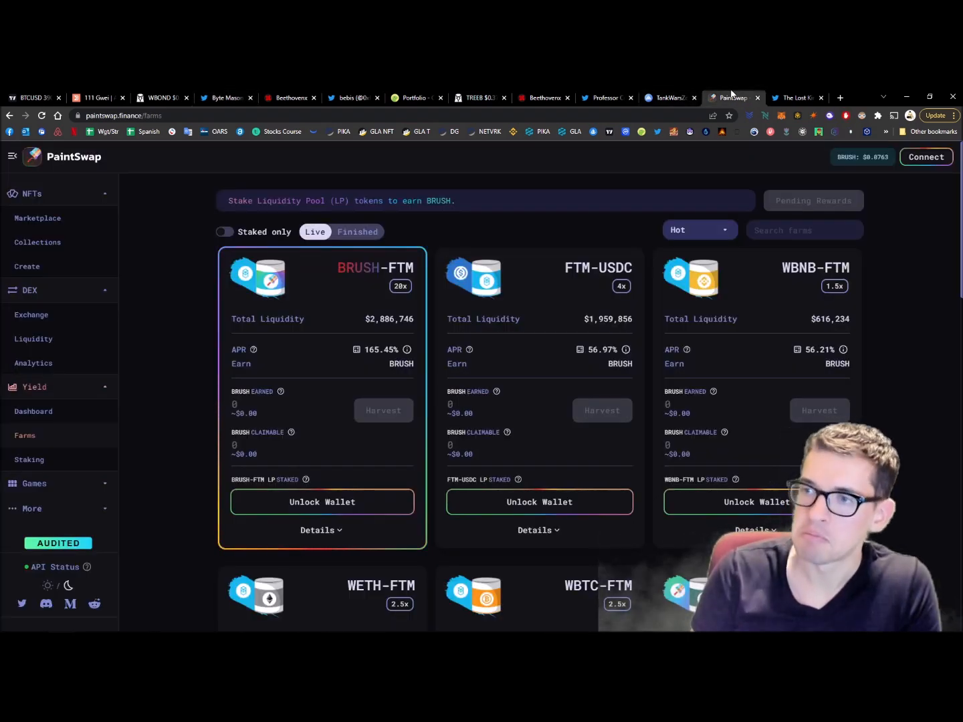
{"action": "mouse_move", "coordinate": [515, 615]}
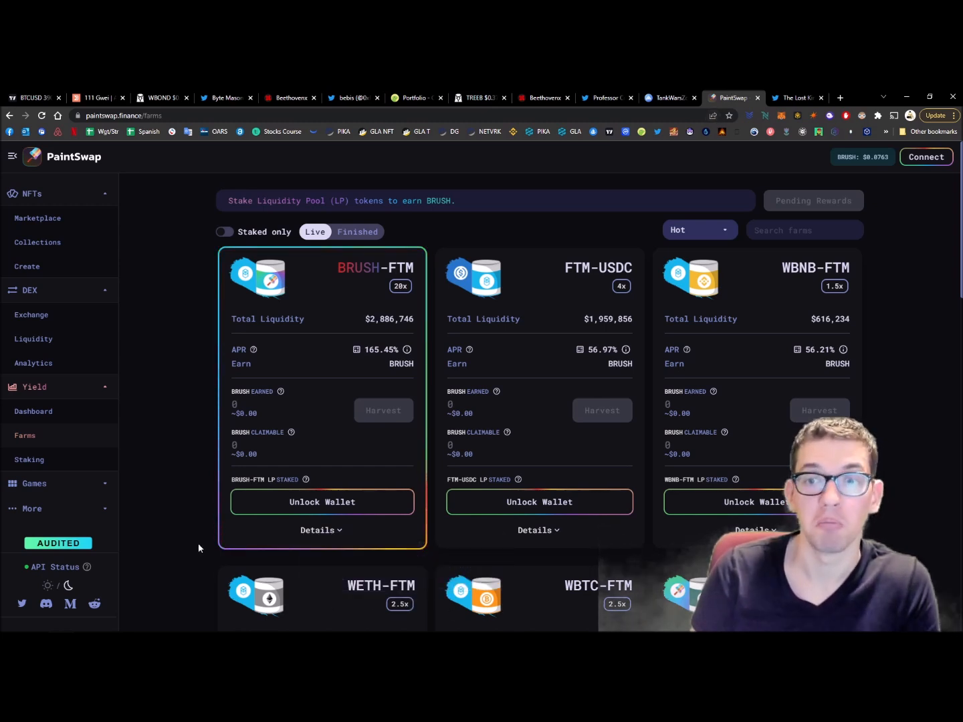
{"action": "mouse_move", "coordinate": [165, 92]}
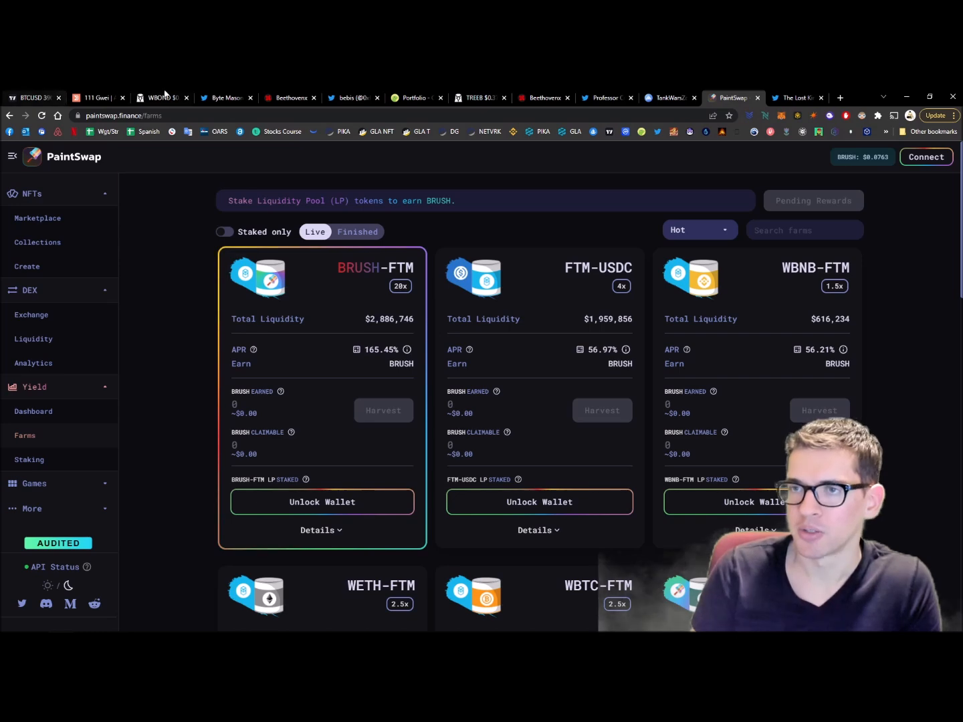
- Show the DEX Screener watchlist with BRUSH at $0.07648
{"action": "left_click", "coordinate": [161, 98]}
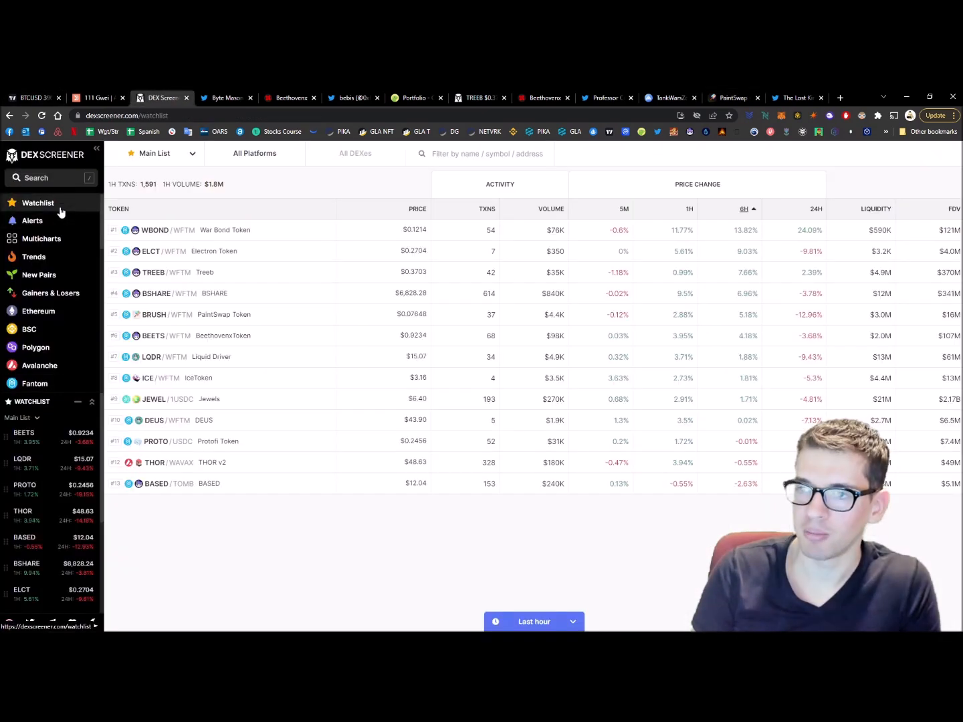
{"action": "left_click", "coordinate": [154, 314]}
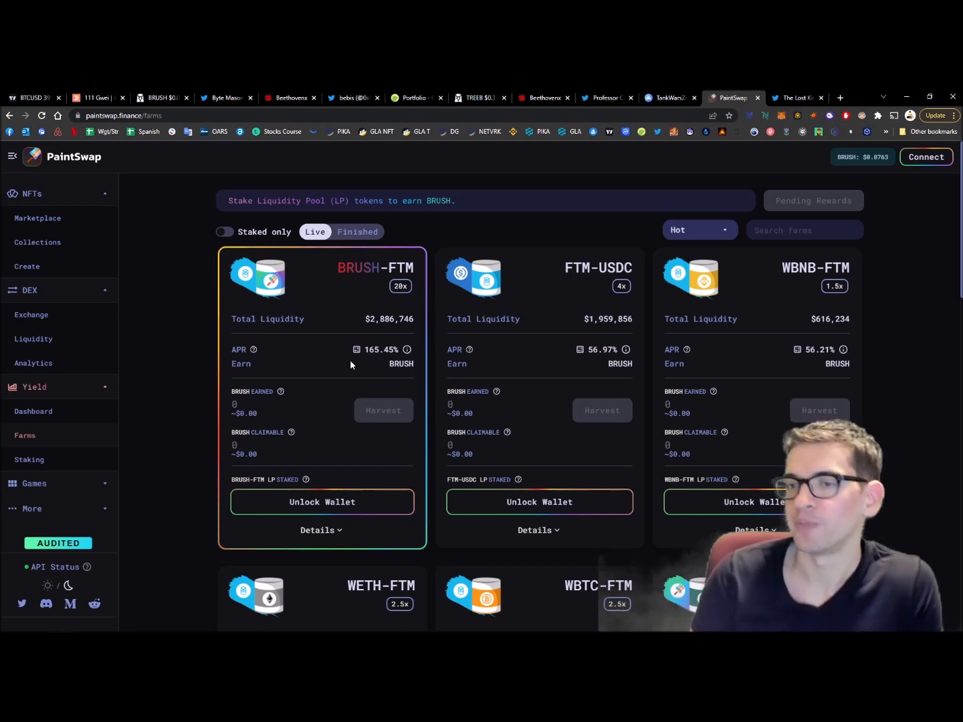
- Scroll through The Lost Kingdom (FTM GameFi) profile's recent tweets
{"action": "left_click", "coordinate": [796, 97]}
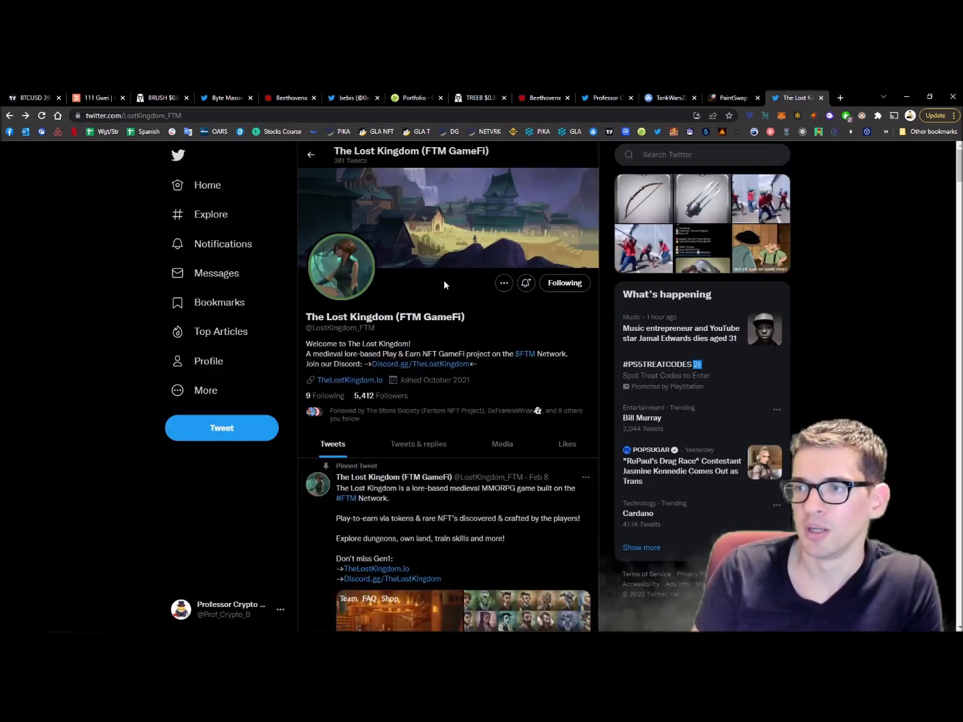
{"action": "double_click", "coordinate": [349, 317]}
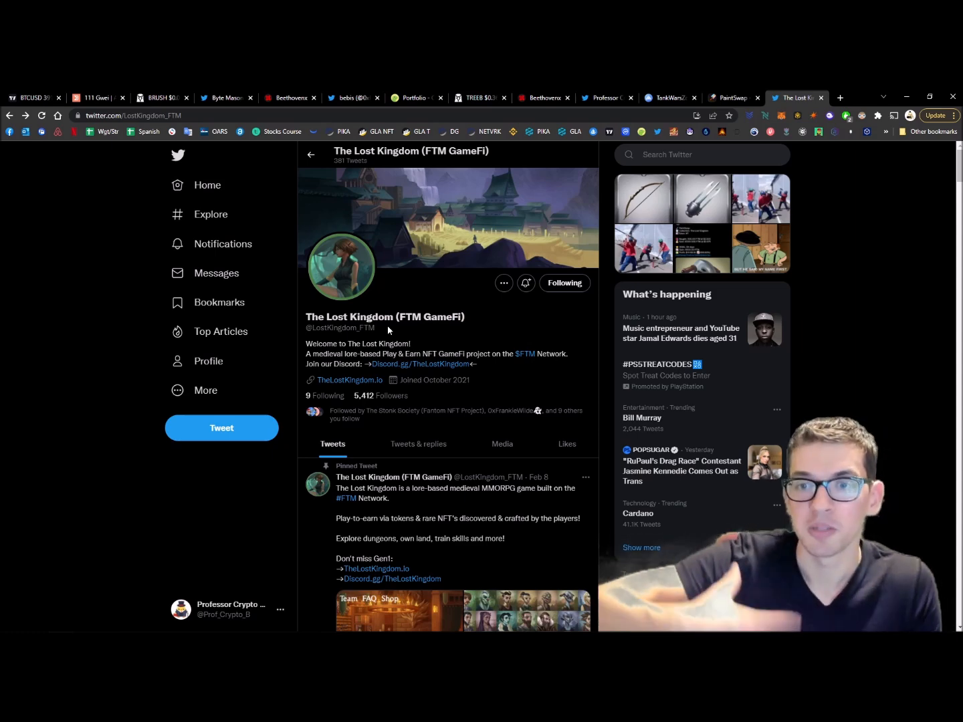
{"action": "mouse_move", "coordinate": [512, 364]}
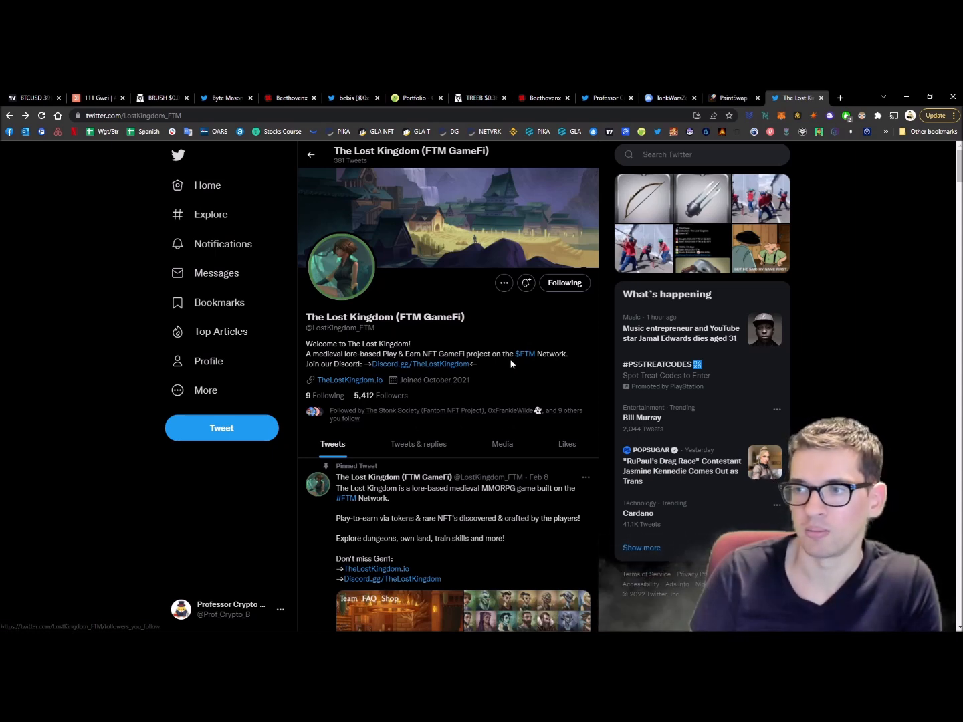
{"action": "scroll", "scroll_direction": "down", "scroll_amount": 3}
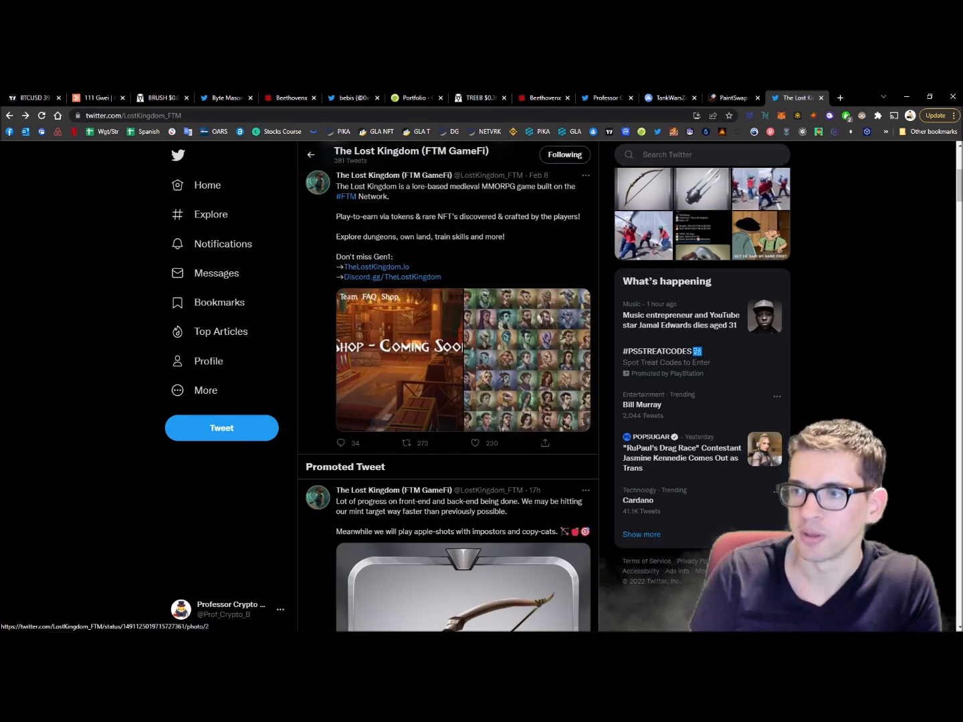
{"action": "mouse_move", "coordinate": [895, 376]}
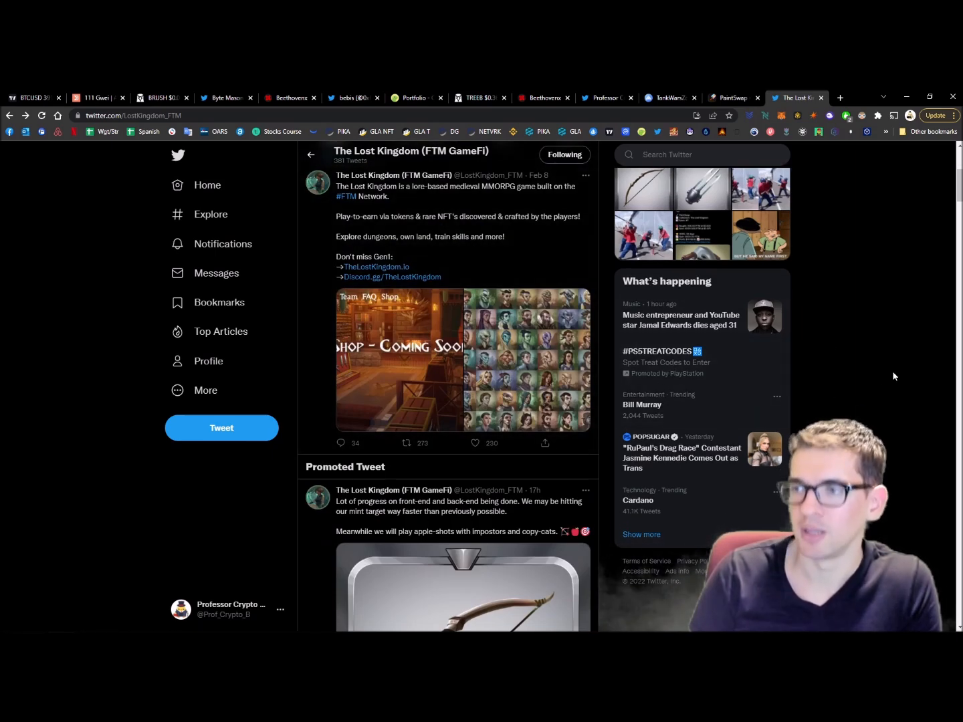
{"action": "scroll", "scroll_direction": "down", "scroll_amount": 3}
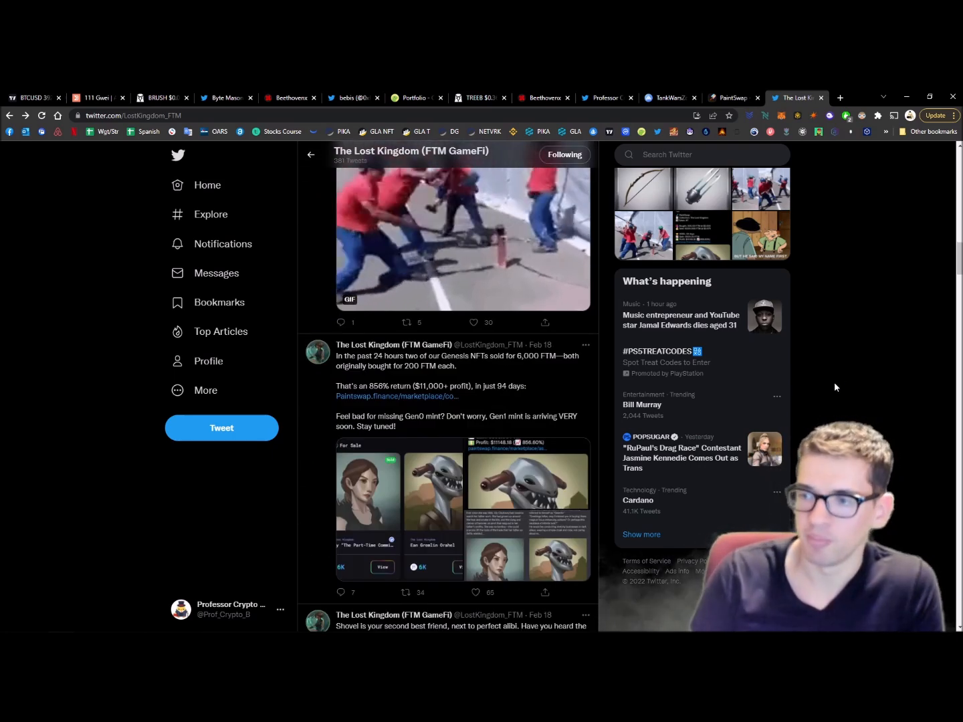
{"action": "scroll", "scroll_direction": "up", "scroll_amount": 3}
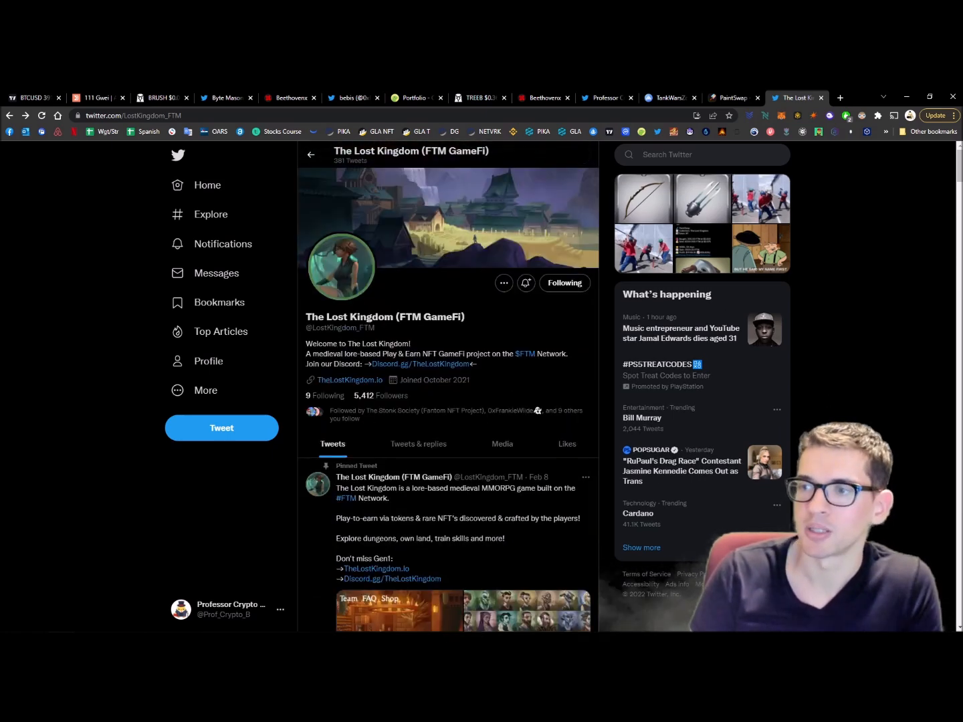
{"action": "mouse_move", "coordinate": [422, 425]}
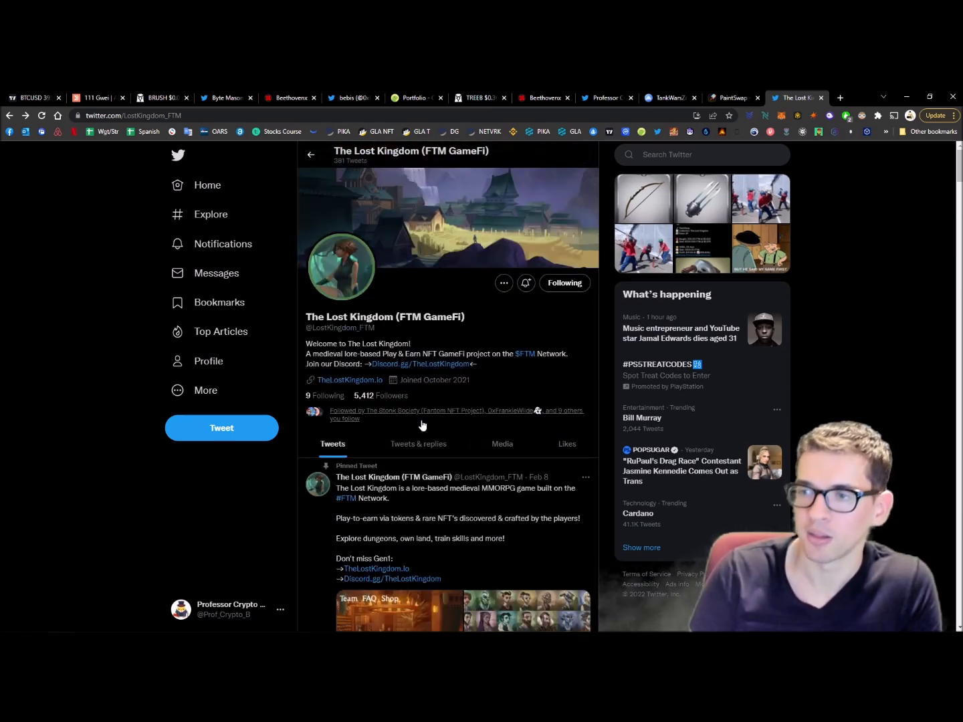
- Review The Lost Kingdom's followers and followed accounts, then read its 6,000 FTM Genesis NFT sale tweets
{"action": "left_click", "coordinate": [381, 395]}
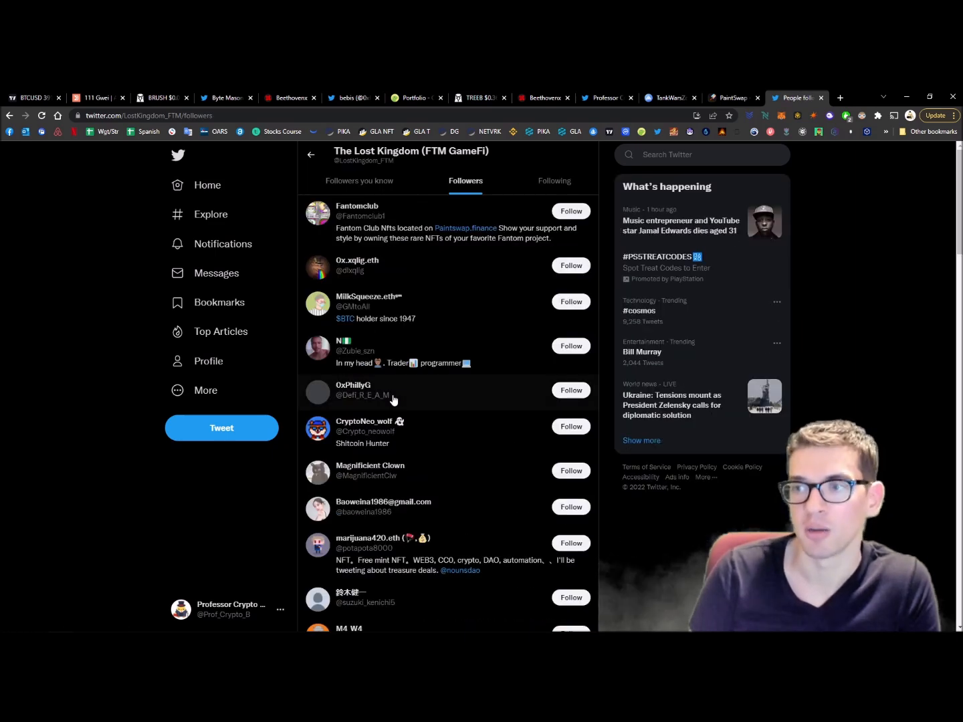
{"action": "scroll", "scroll_direction": "down", "scroll_amount": 3}
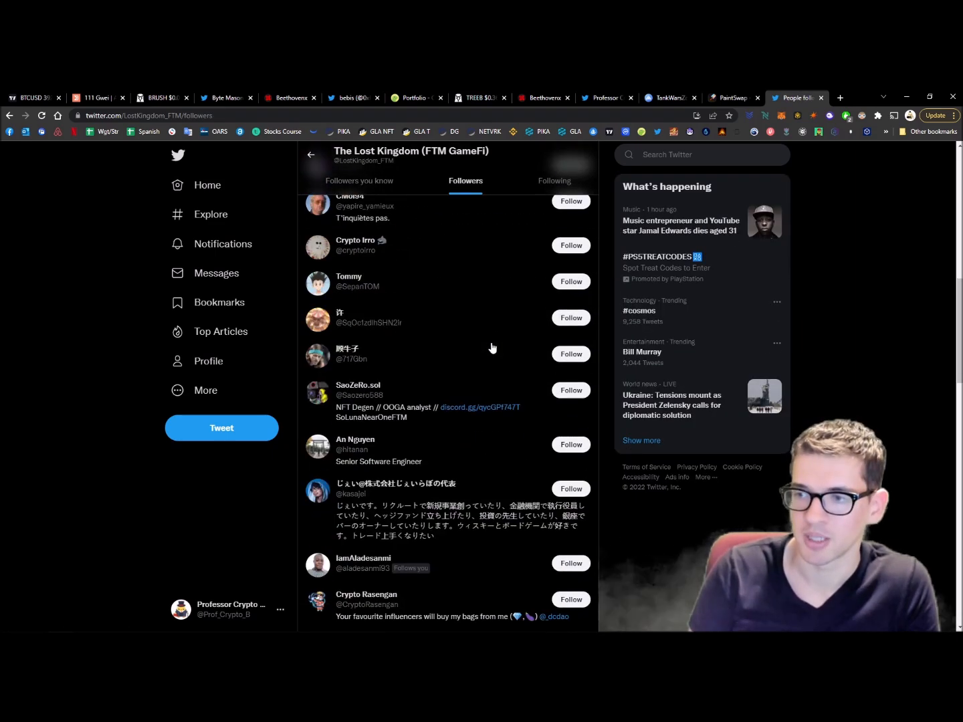
{"action": "left_click", "coordinate": [554, 181]}
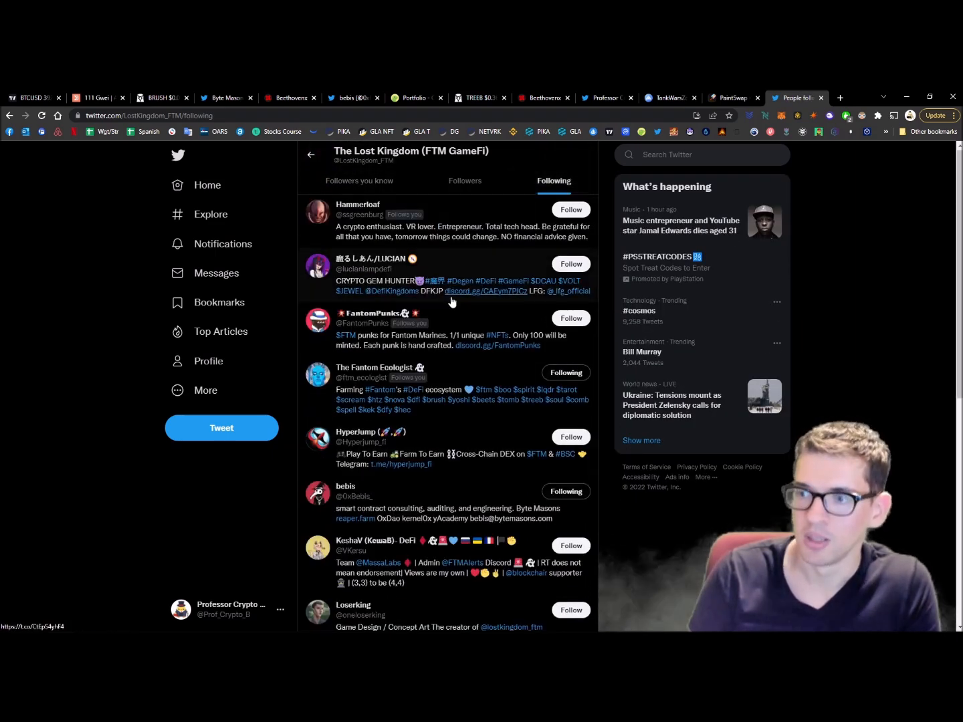
{"action": "scroll", "scroll_direction": "down", "scroll_amount": 3}
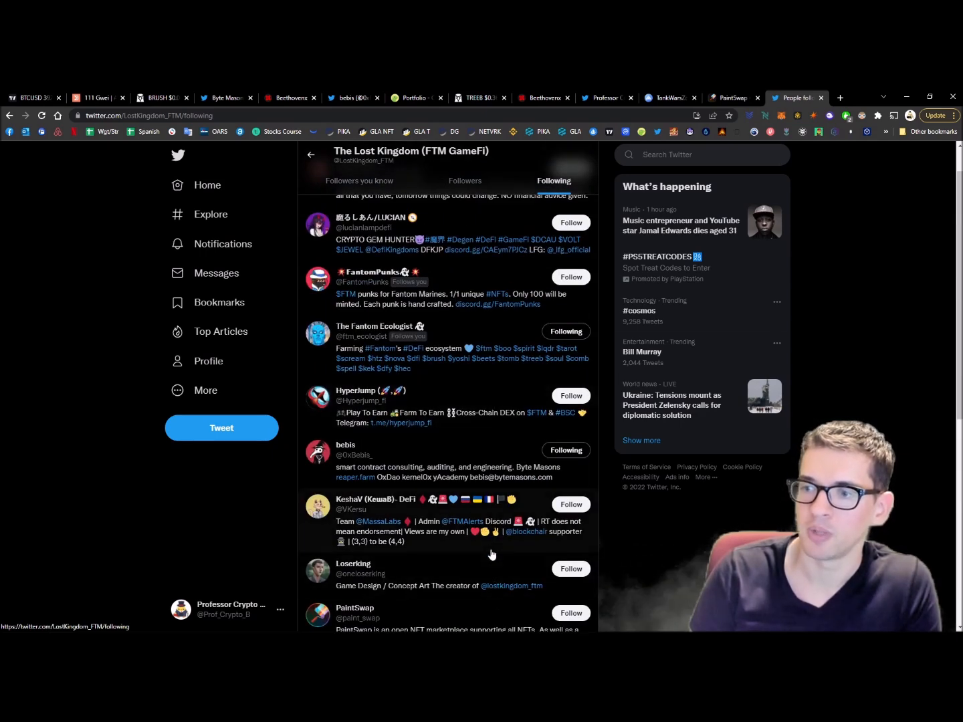
{"action": "scroll", "scroll_direction": "up", "scroll_amount": 3}
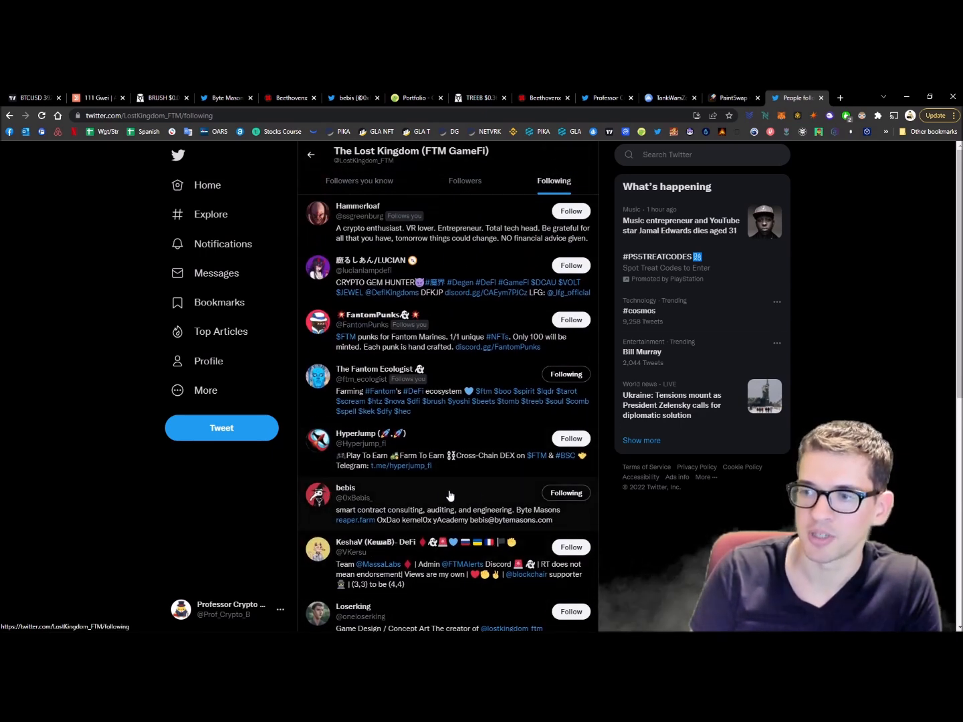
{"action": "mouse_move", "coordinate": [346, 488]}
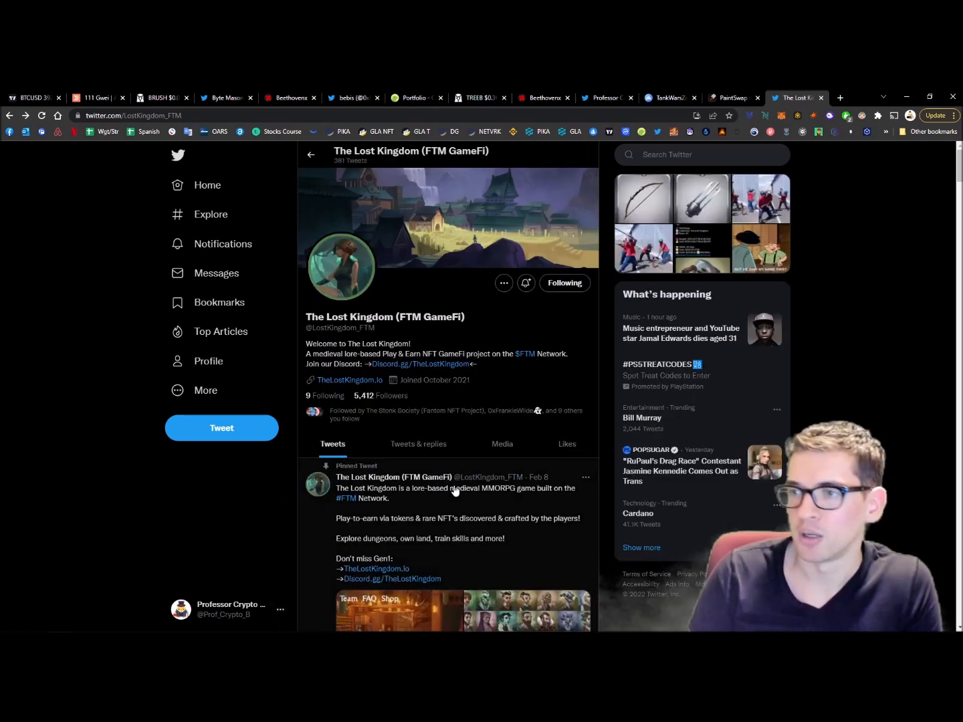
{"action": "scroll", "scroll_direction": "down", "scroll_amount": 3}
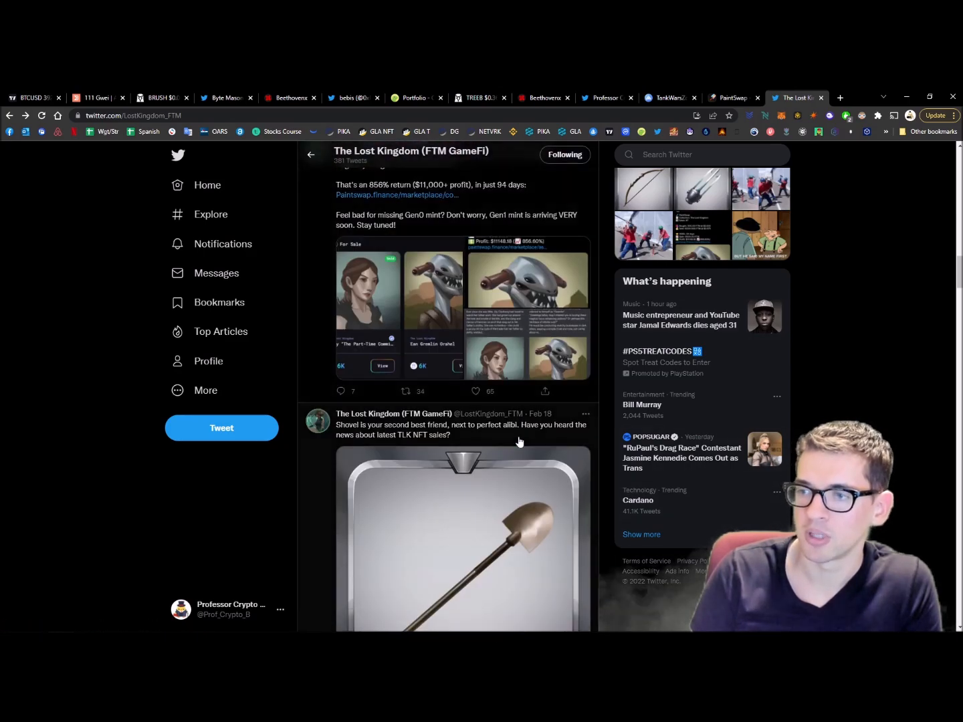
{"action": "scroll", "scroll_direction": "up", "scroll_amount": 3}
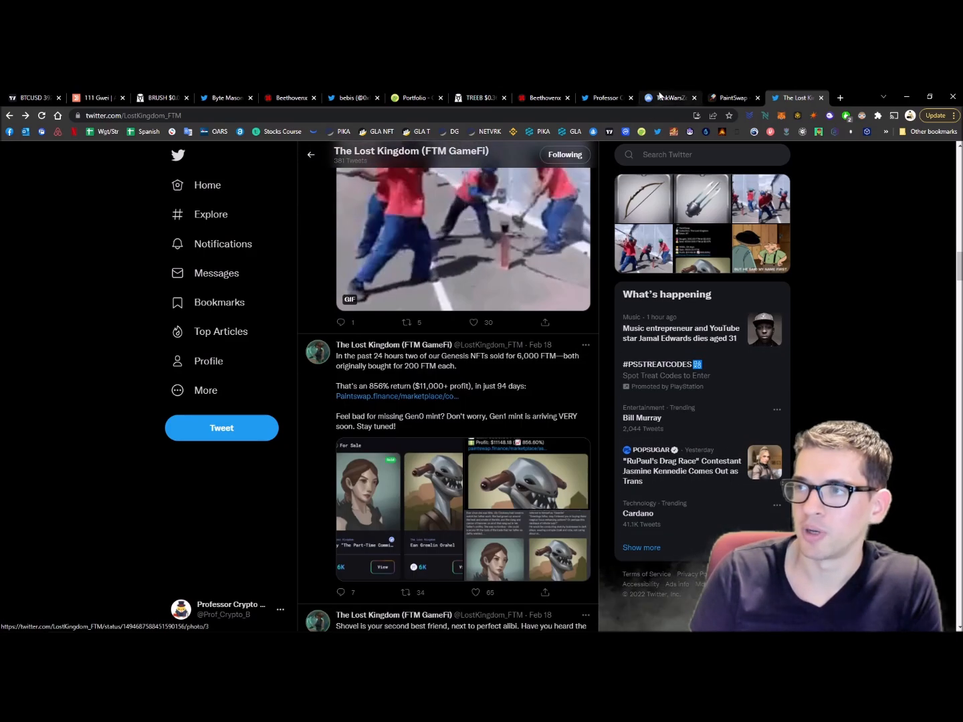
- Find The Lost Kingdom tile on PaintSwap's Collections page and open the collection
{"action": "left_click", "coordinate": [733, 97]}
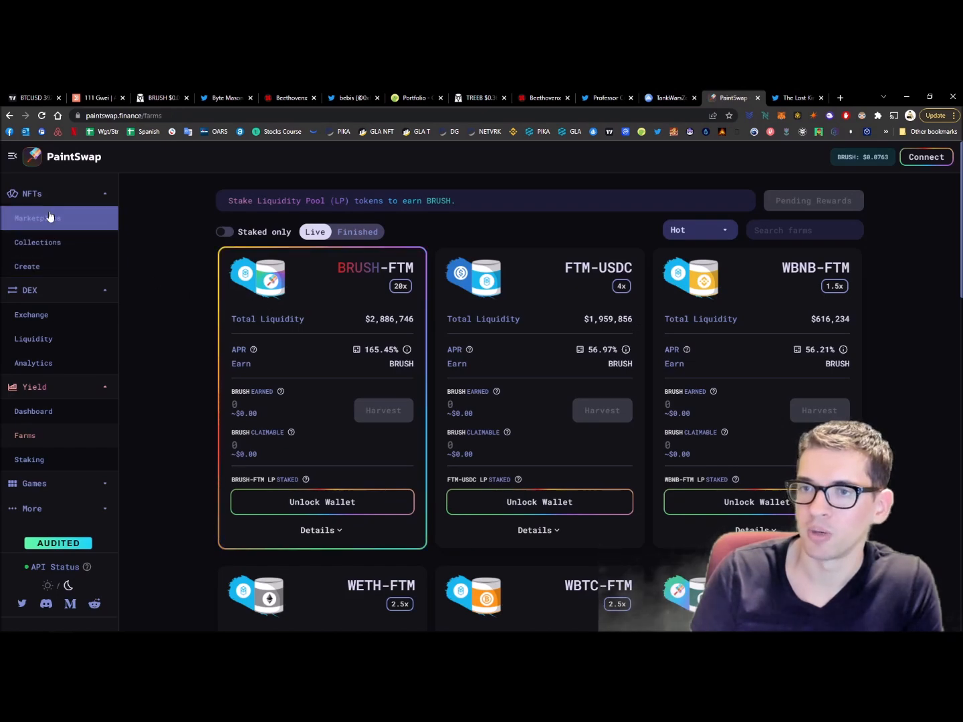
{"action": "left_click", "coordinate": [38, 242]}
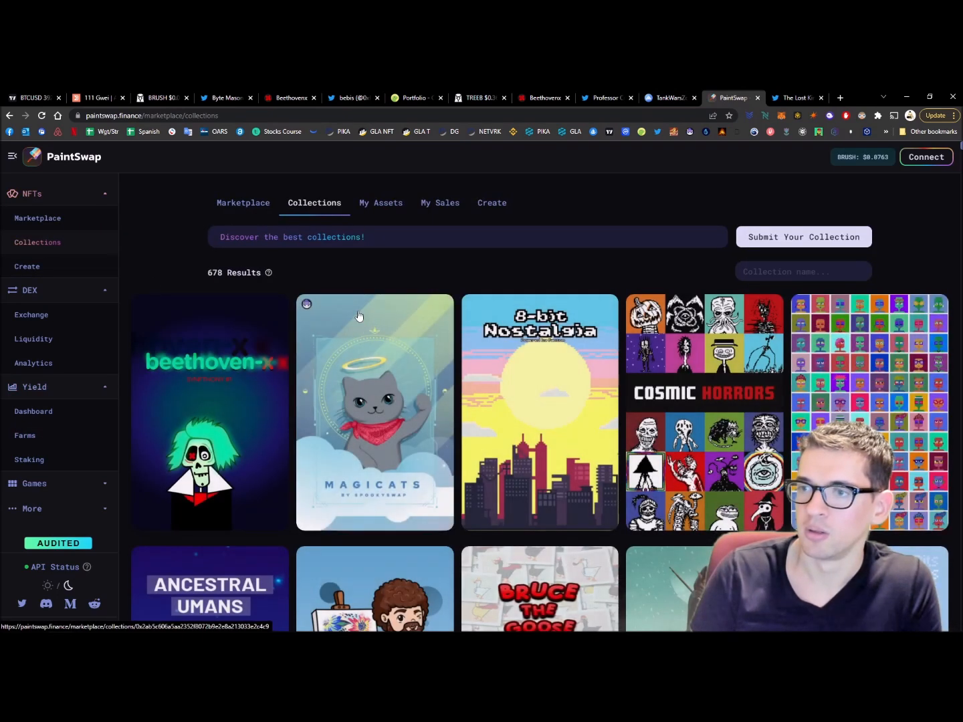
{"action": "scroll", "scroll_direction": "down", "scroll_amount": 3}
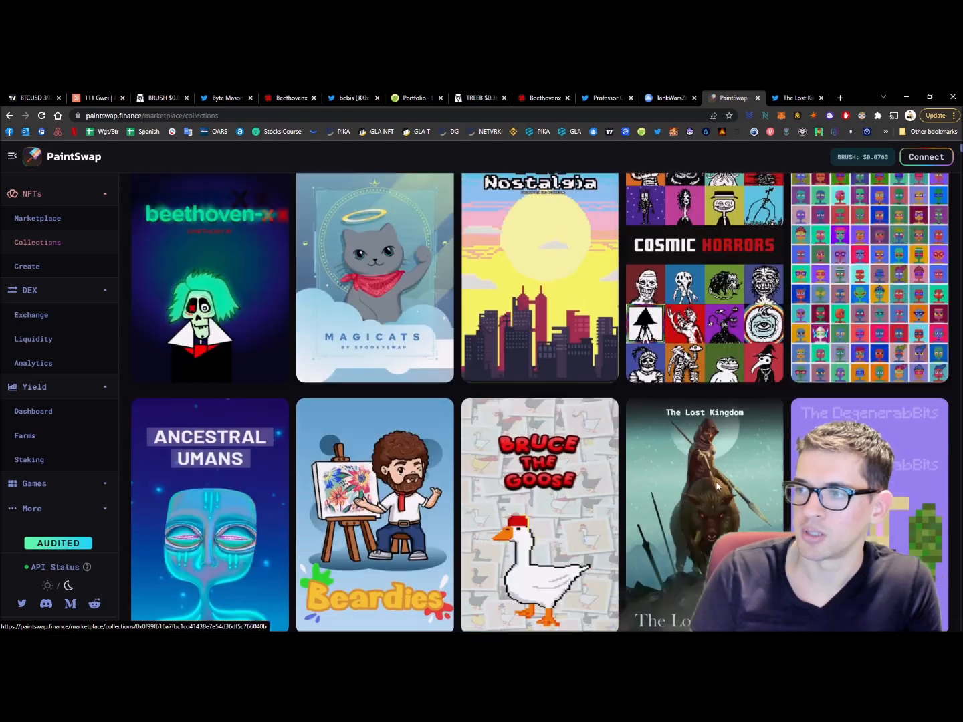
{"action": "scroll", "scroll_direction": "down", "scroll_amount": 3}
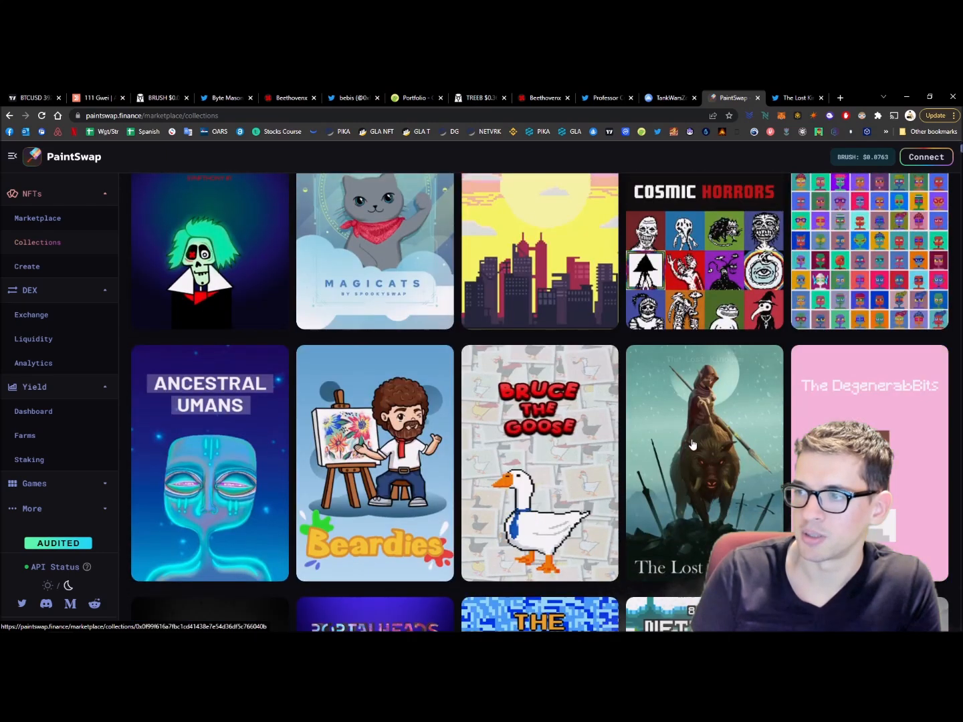
{"action": "left_click", "coordinate": [704, 463]}
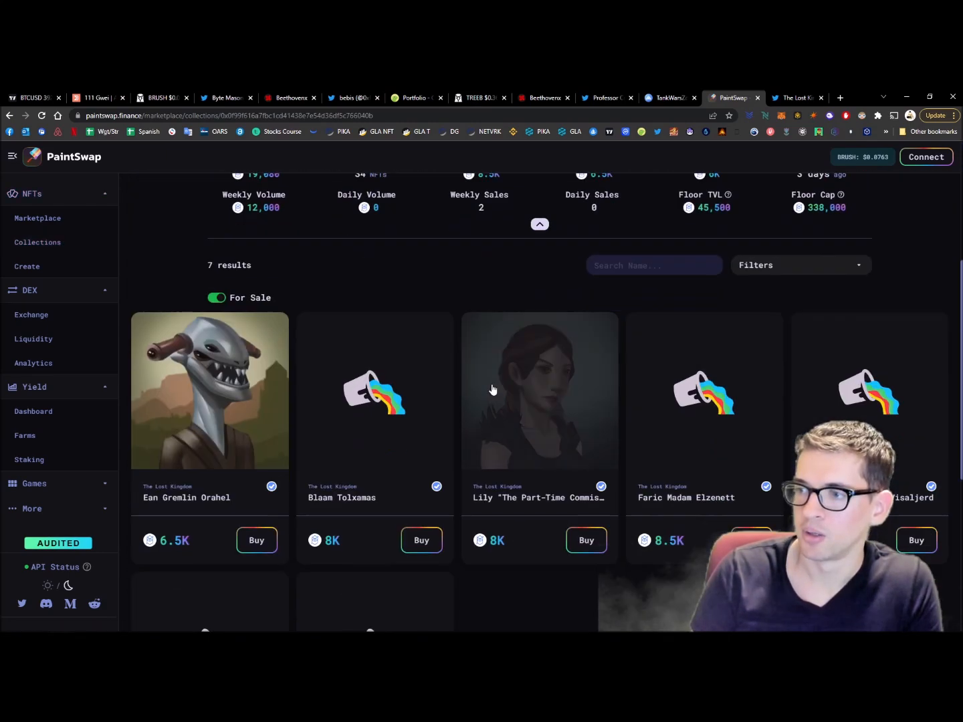
- Review its stats (7 listings, 6.5K floor, 34 sales, 19,080 volume) and the seven listed characters
{"action": "scroll", "scroll_direction": "down", "scroll_amount": 3}
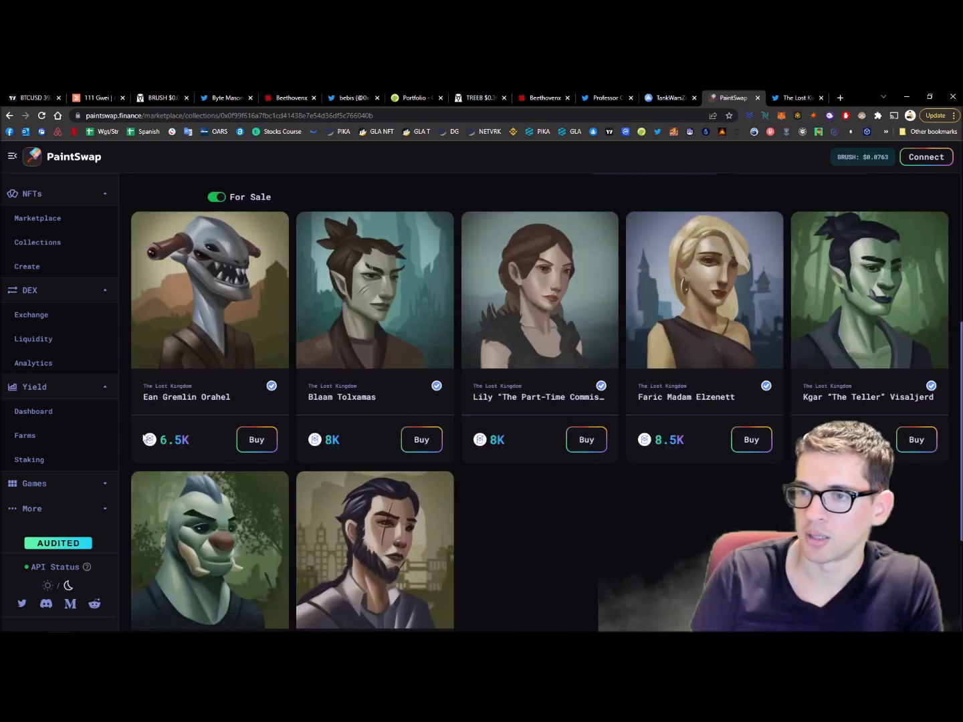
{"action": "scroll", "scroll_direction": "up", "scroll_amount": 3}
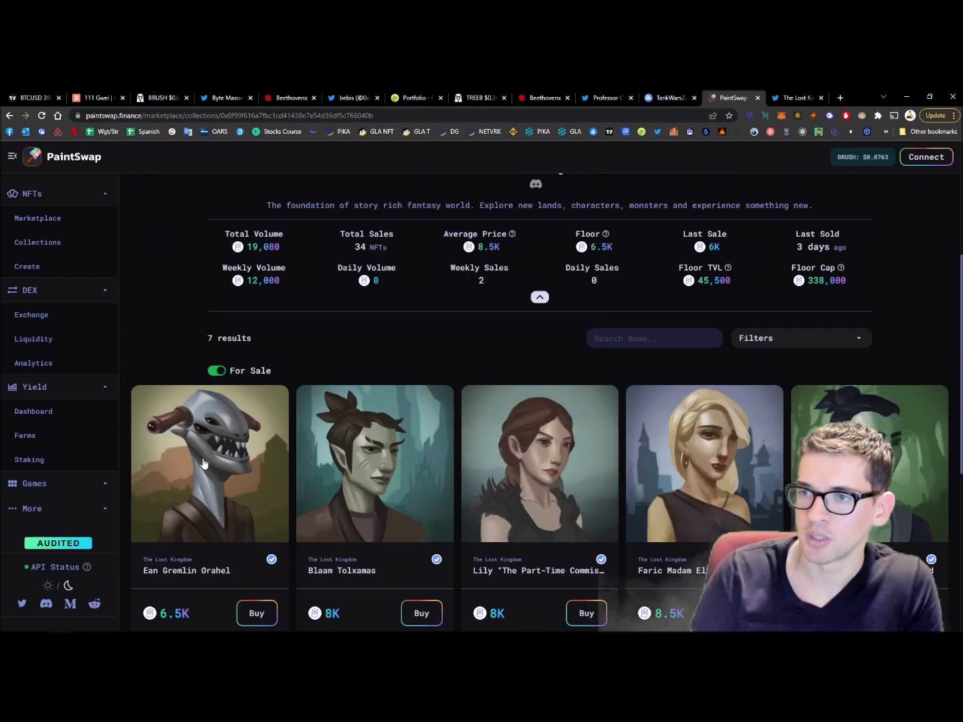
{"action": "scroll", "scroll_direction": "down", "scroll_amount": 3}
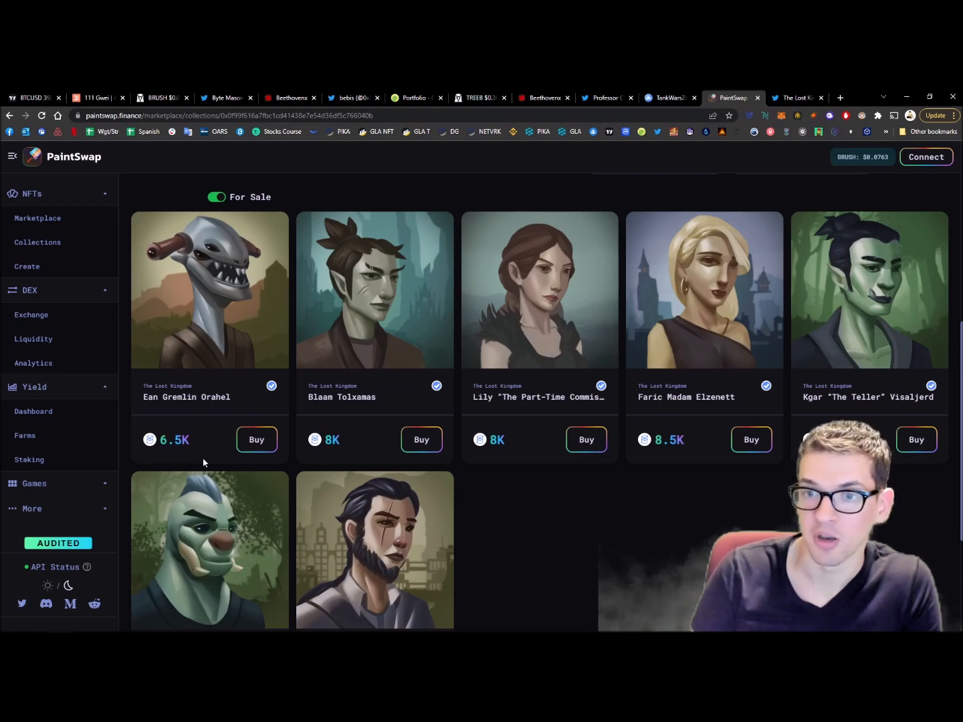
{"action": "scroll", "scroll_direction": "up", "scroll_amount": 3}
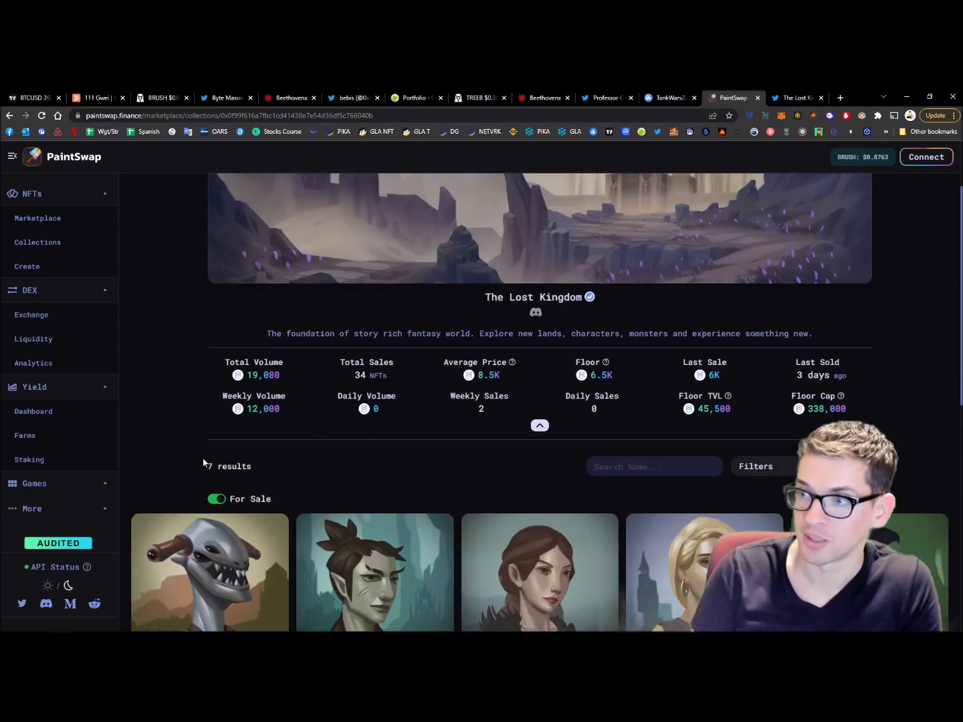
{"action": "scroll", "scroll_direction": "down", "scroll_amount": 3}
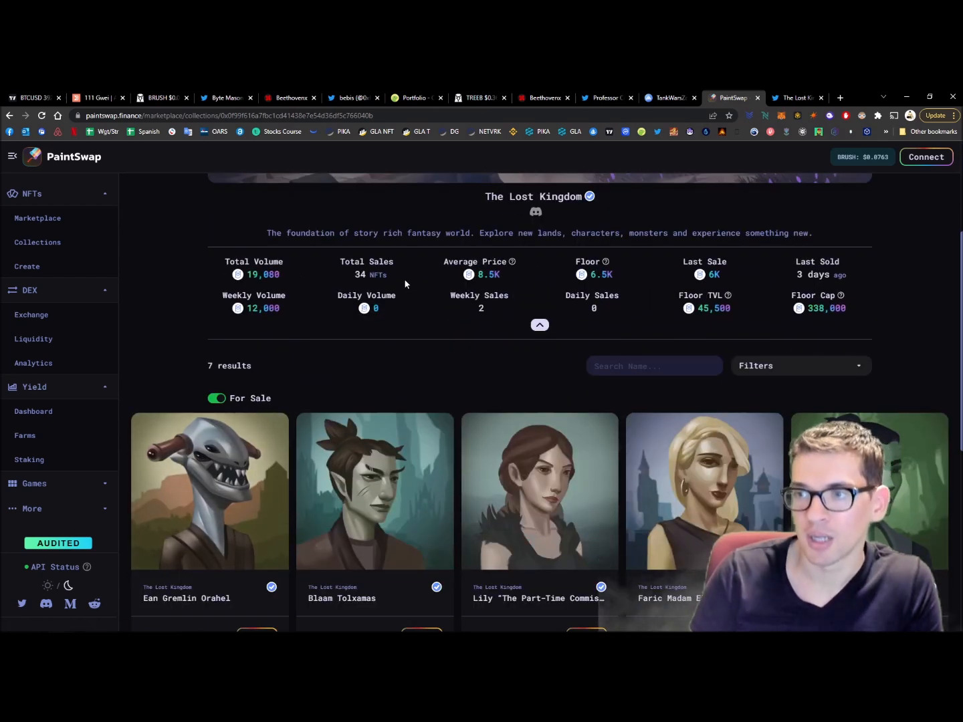
{"action": "scroll", "scroll_direction": "up", "scroll_amount": 3}
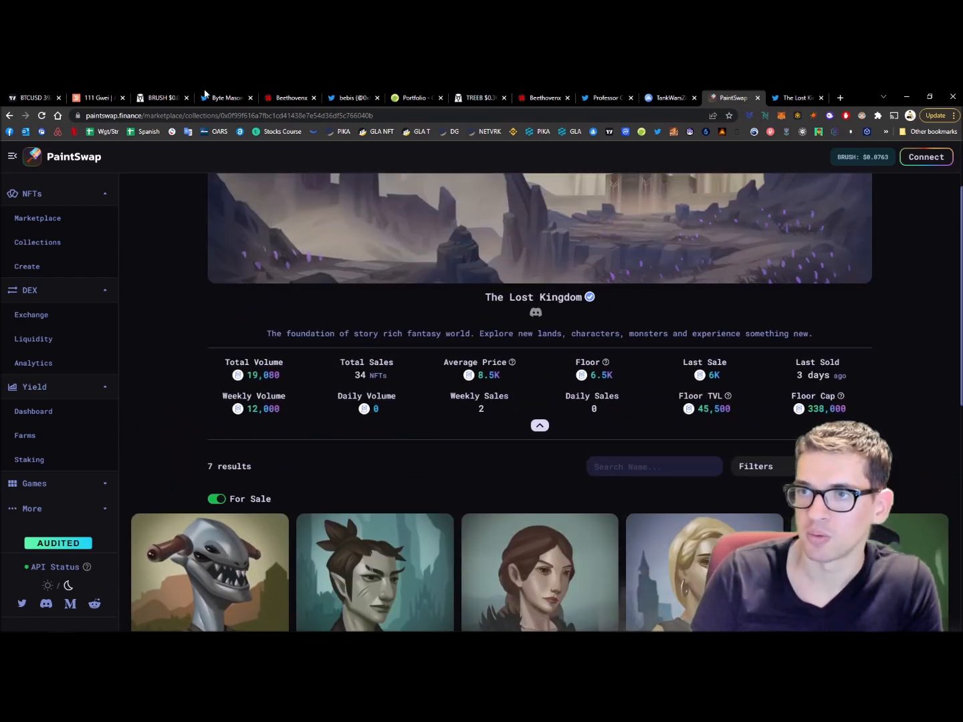
- Locate The Lost Kingdom row in the partner list and select its 60% discount cell
{"action": "left_click", "coordinate": [226, 98]}
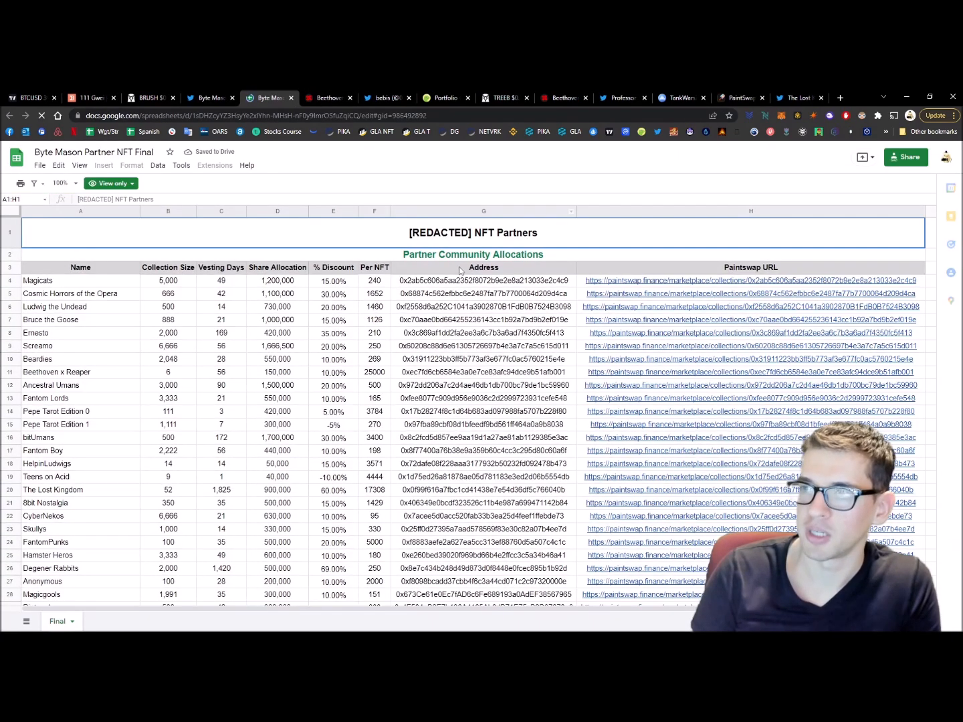
{"action": "left_click", "coordinate": [375, 359]}
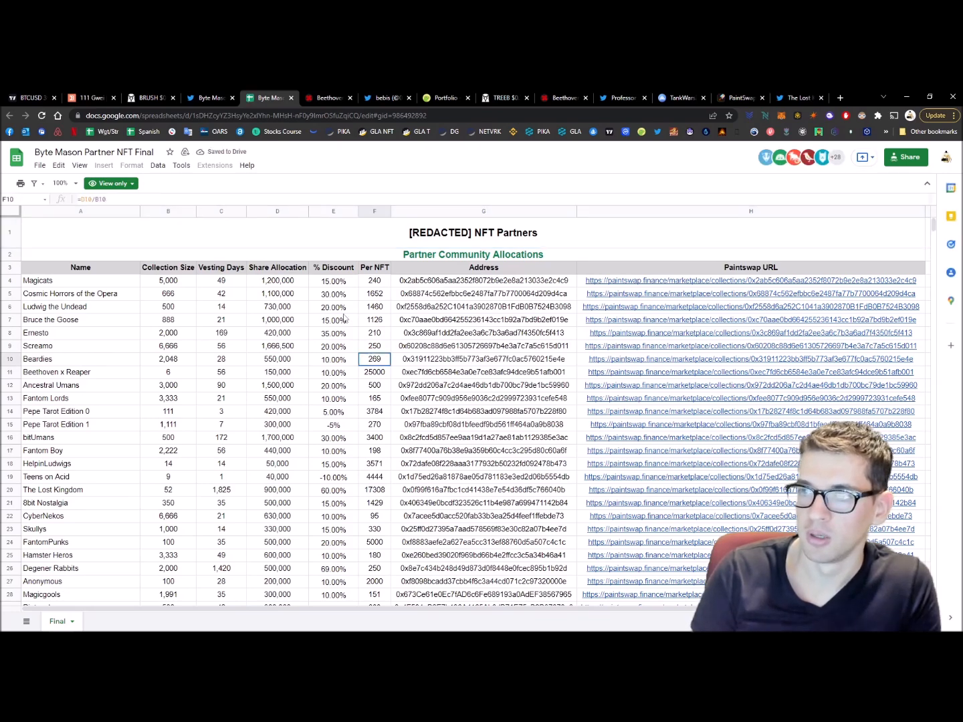
{"action": "scroll", "scroll_direction": "down", "scroll_amount": 3}
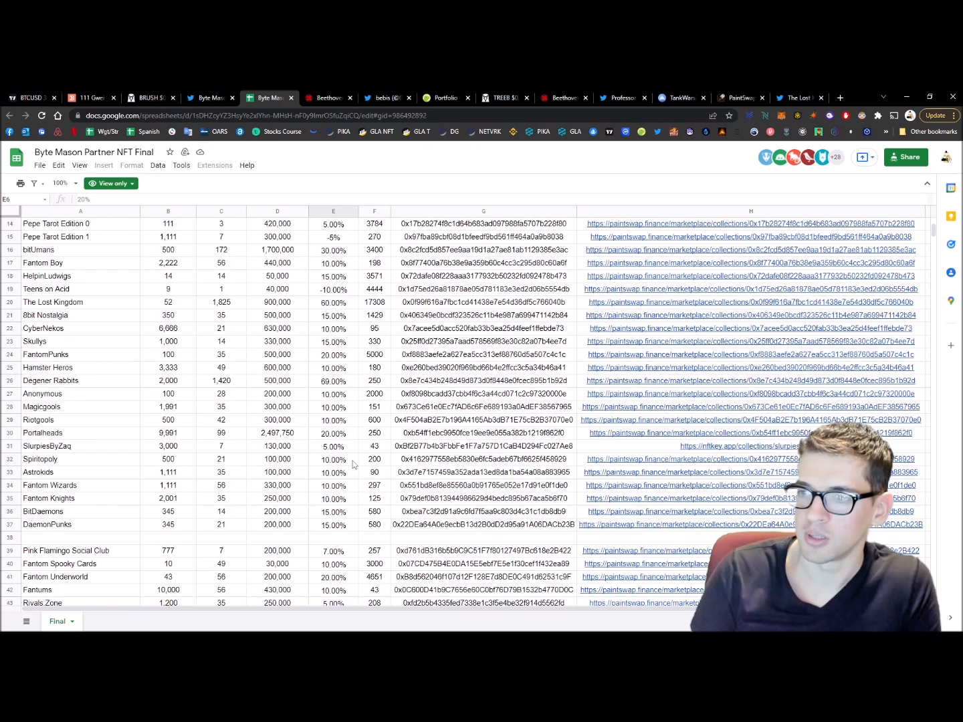
{"action": "scroll", "scroll_direction": "up", "scroll_amount": 3}
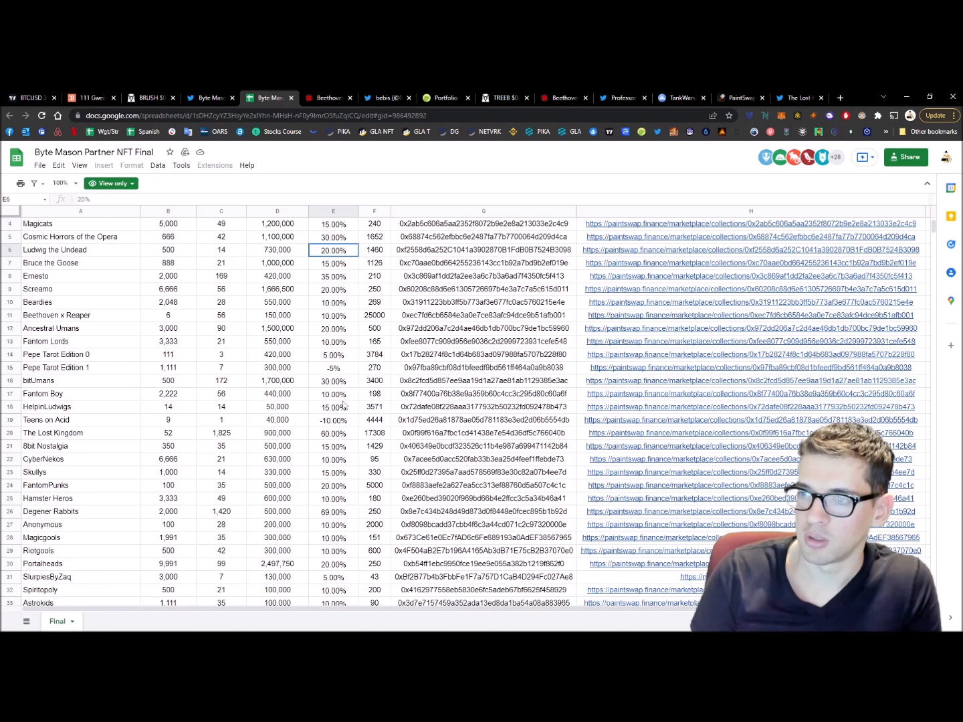
{"action": "left_click", "coordinate": [81, 432]}
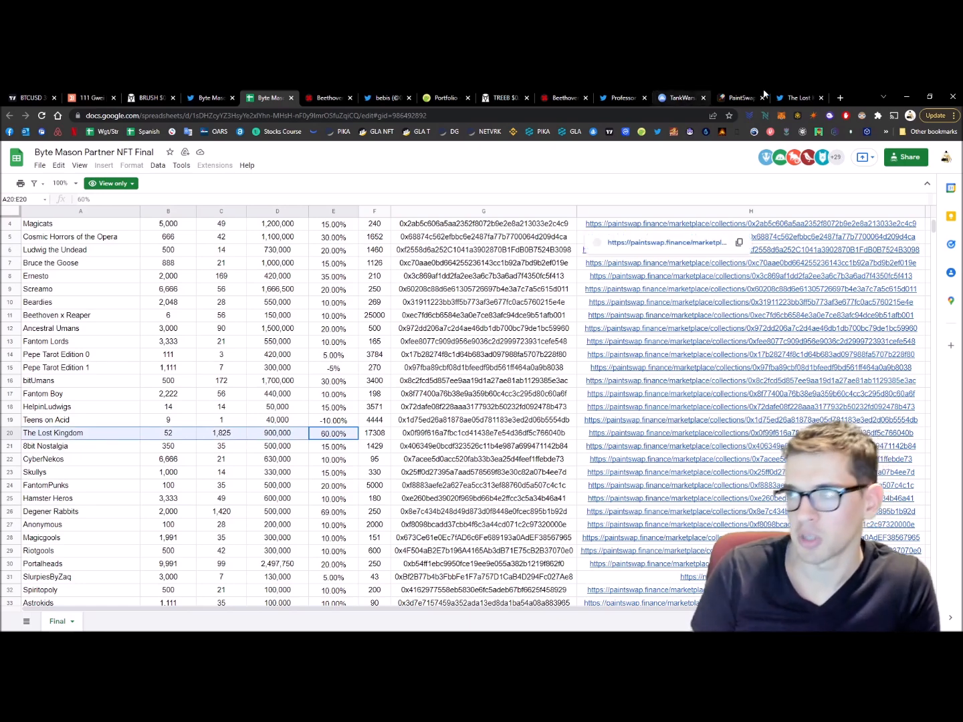
- Return to The Lost Kingdom (FTM GameFi) Twitter profile and scroll to the top of its feed
{"action": "left_click", "coordinate": [799, 97]}
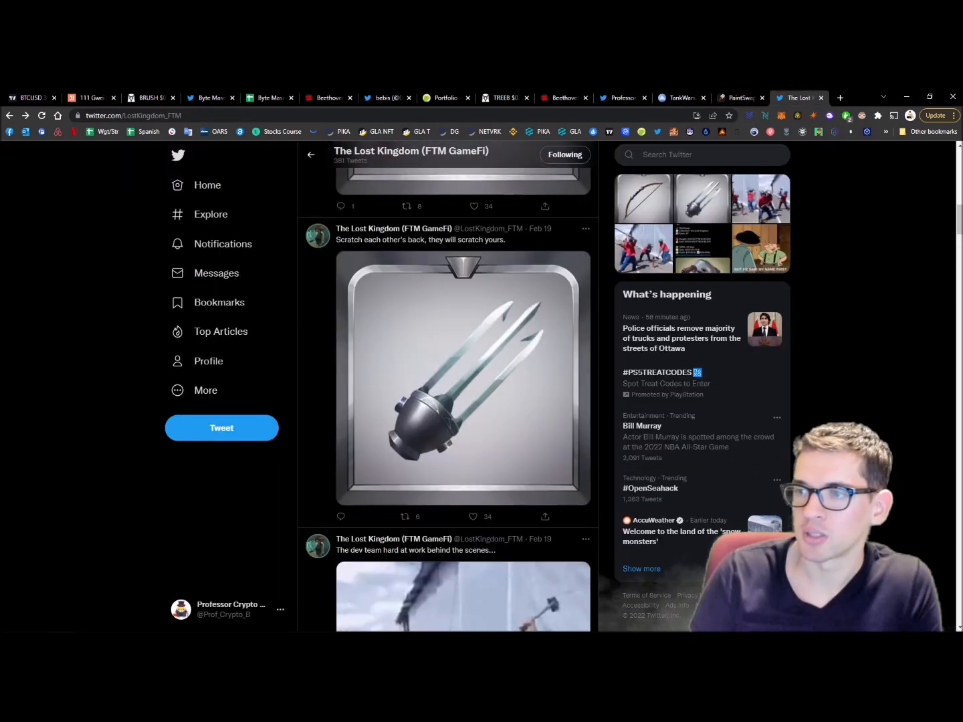
{"action": "scroll", "scroll_direction": "up", "scroll_amount": 3}
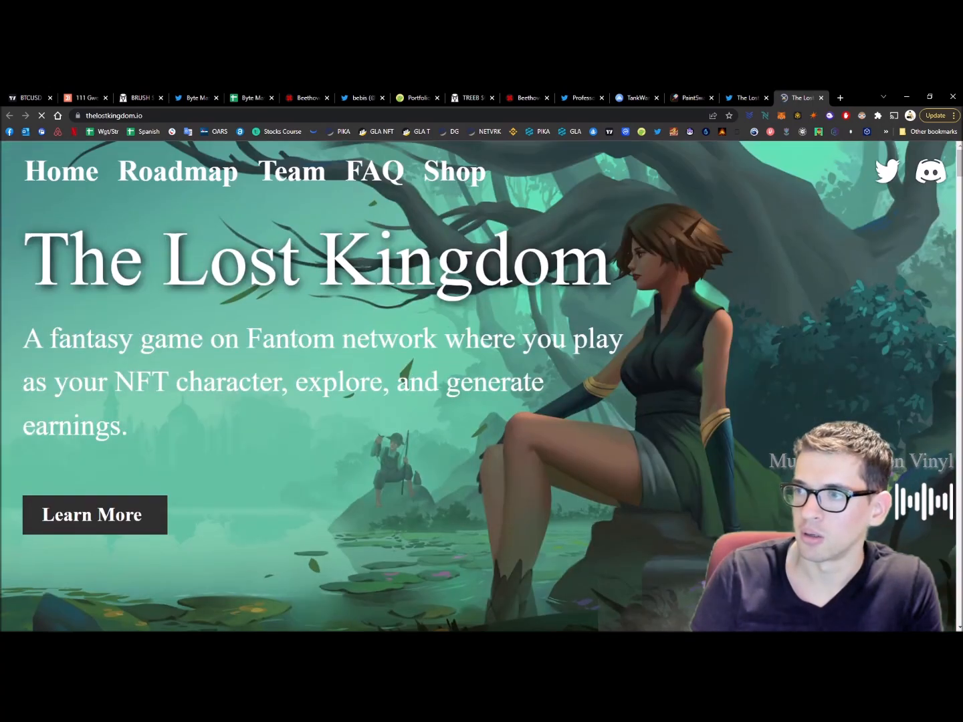
- Scroll thelostkingdom.io to the Meet Our Allies section listing Paint Swap, FantomPunks and Reaper Farm
{"action": "scroll", "scroll_direction": "down", "scroll_amount": 3}
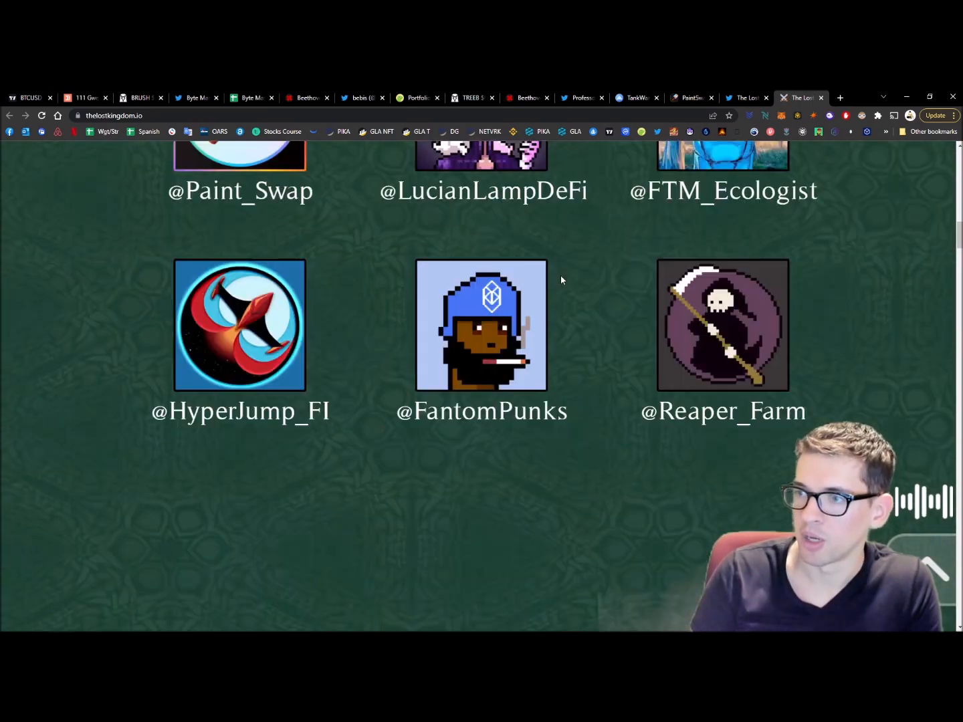
{"action": "scroll", "scroll_direction": "up", "scroll_amount": 3}
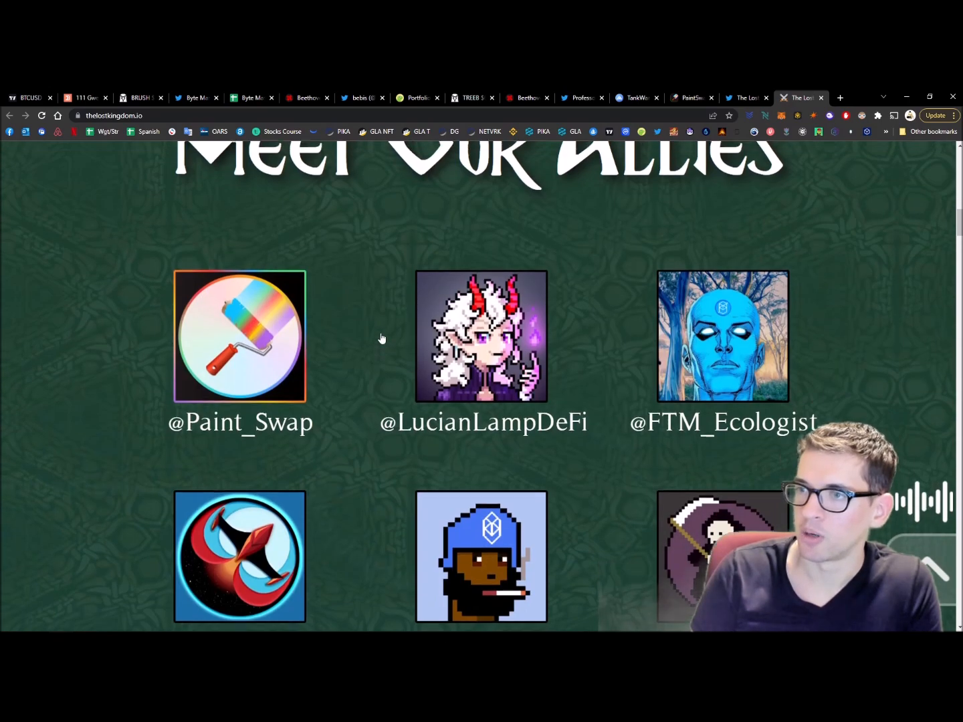
{"action": "scroll", "scroll_direction": "down", "scroll_amount": 3}
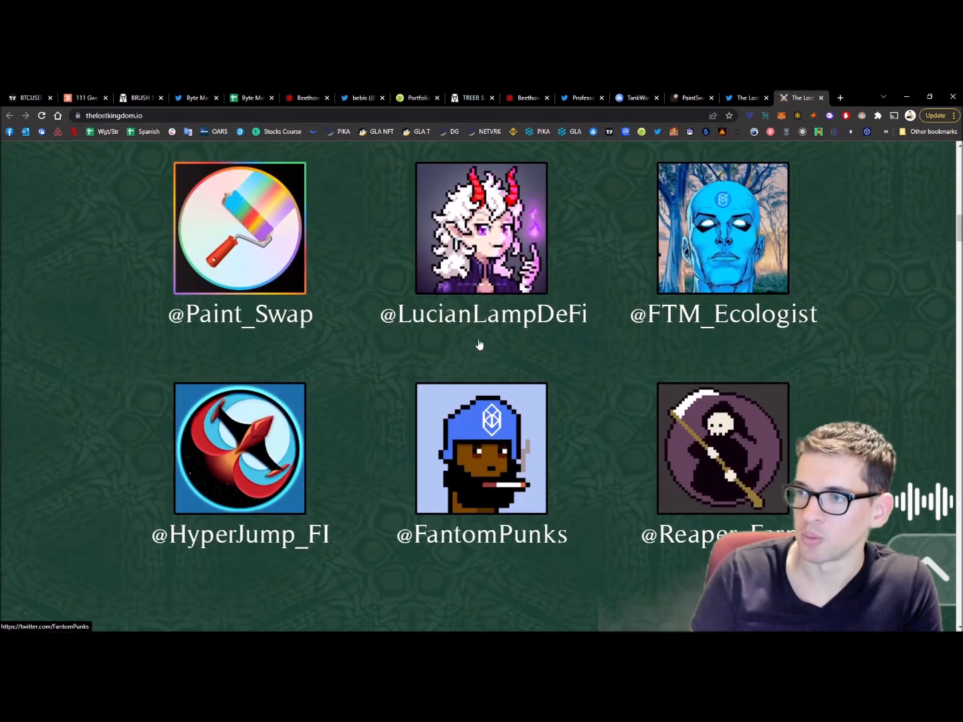
{"action": "mouse_move", "coordinate": [348, 547]}
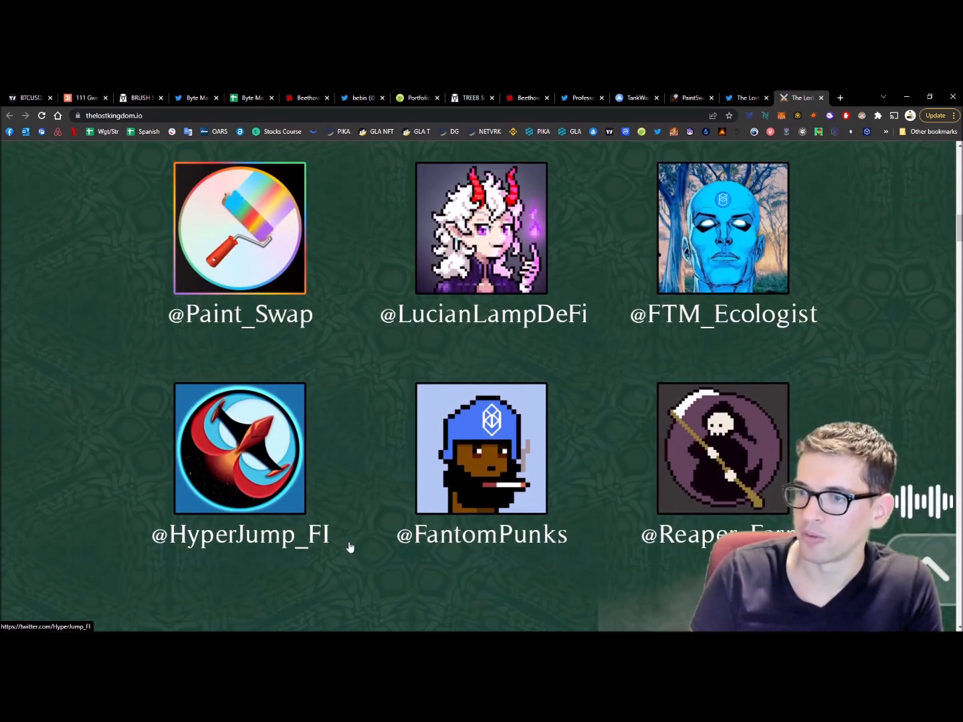
{"action": "mouse_move", "coordinate": [754, 331]}
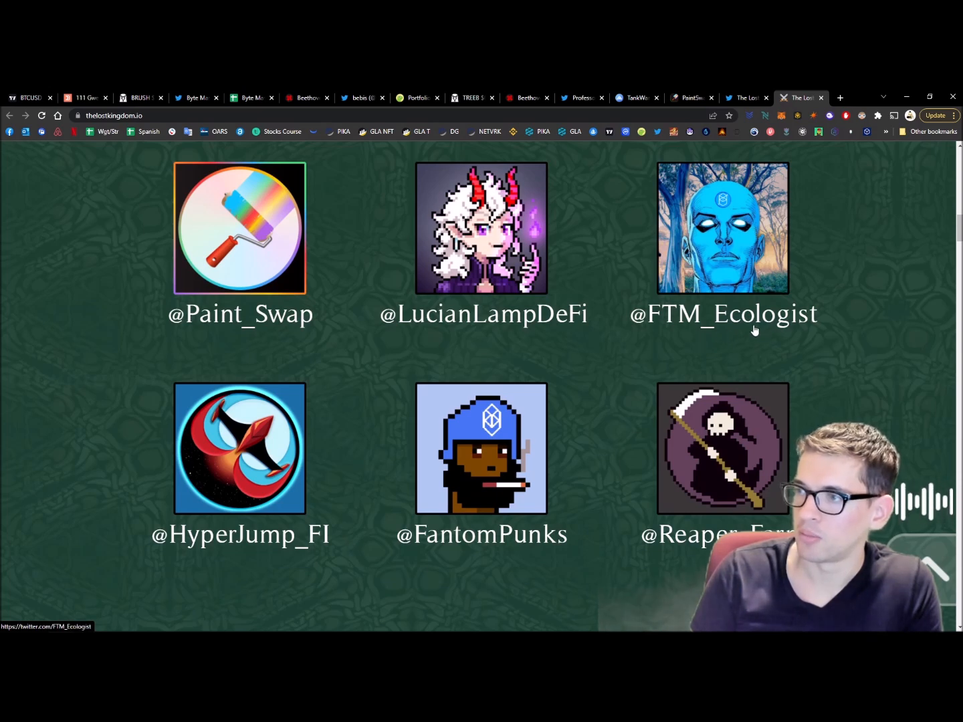
{"action": "mouse_move", "coordinate": [810, 334]}
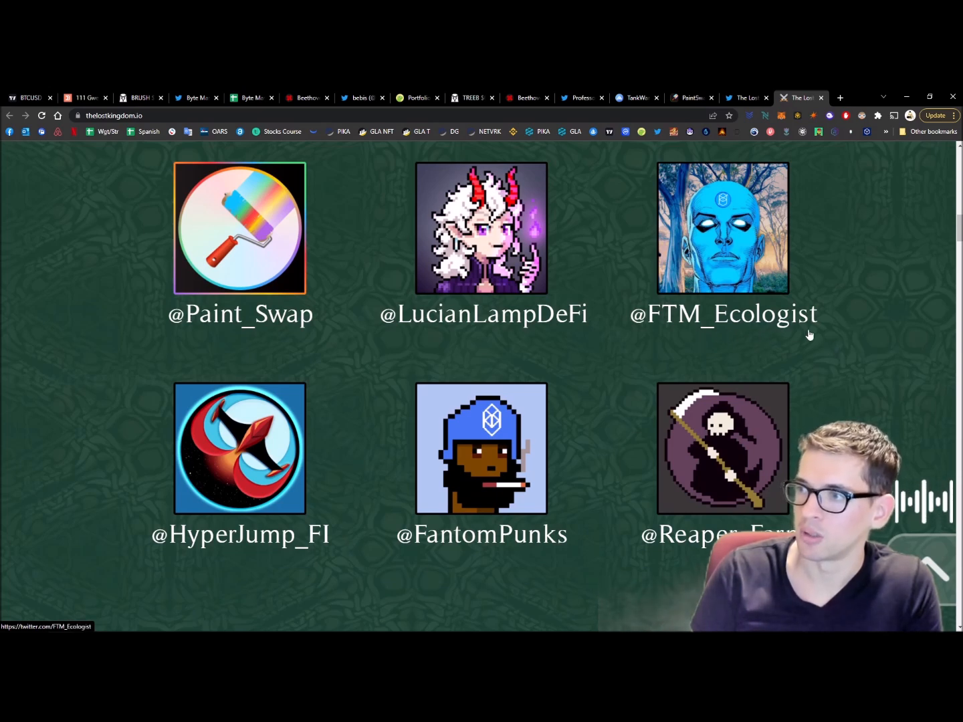
{"action": "mouse_move", "coordinate": [703, 311]}
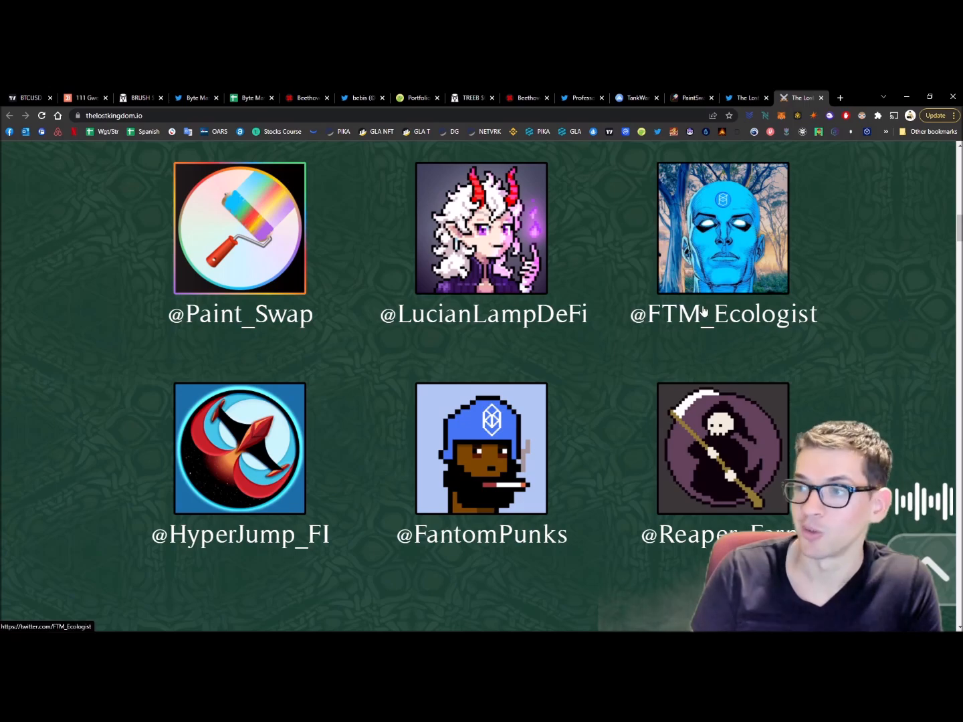
{"action": "scroll", "scroll_direction": "down", "scroll_amount": 3}
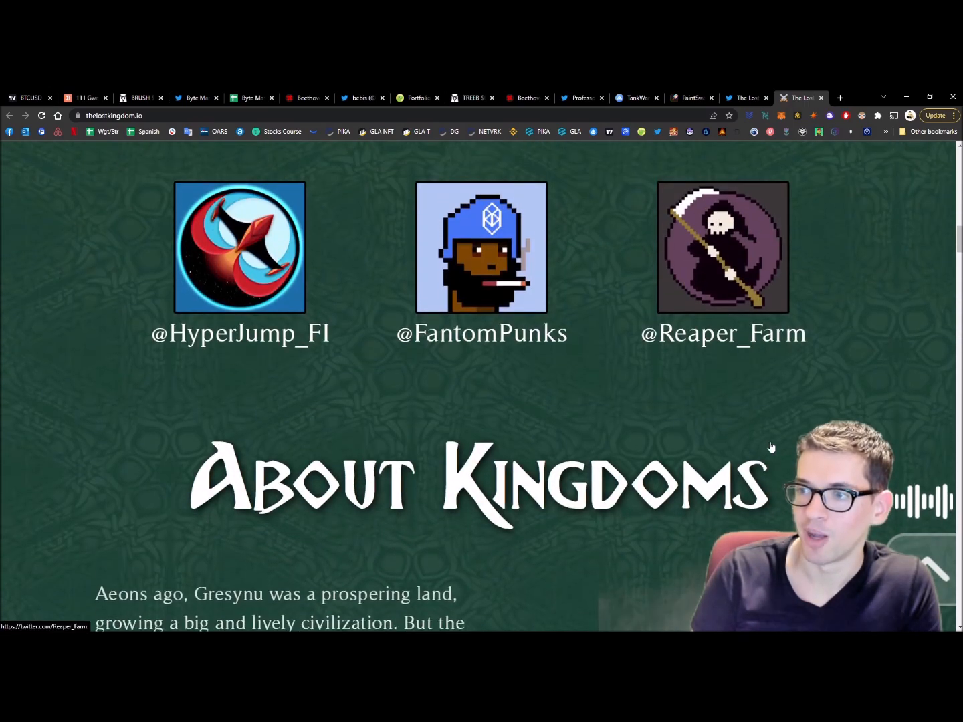
{"action": "scroll", "scroll_direction": "up", "scroll_amount": 3}
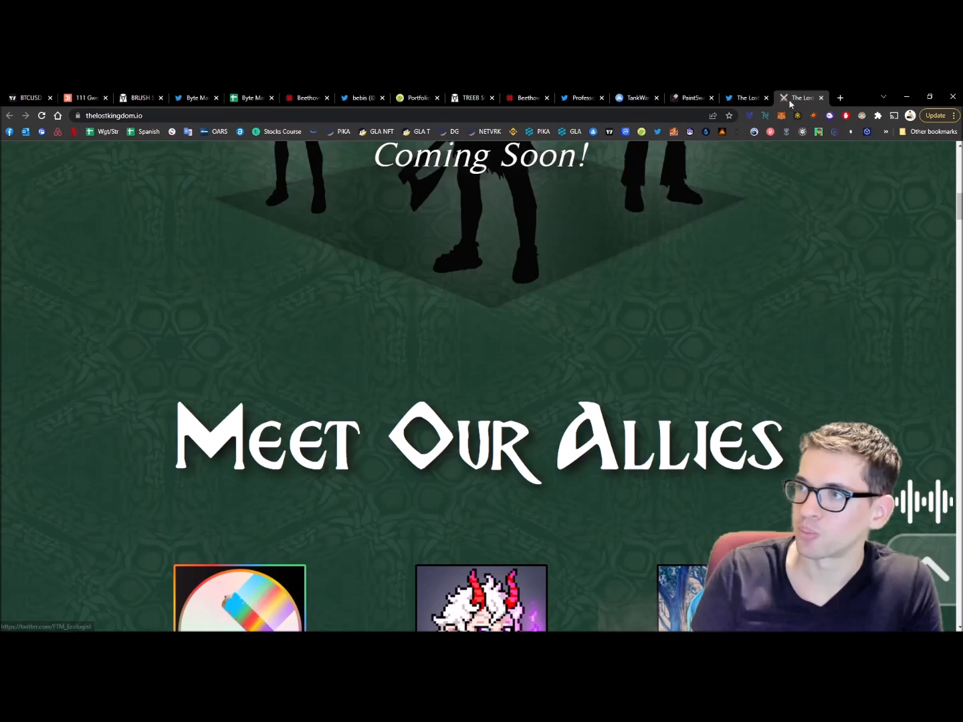